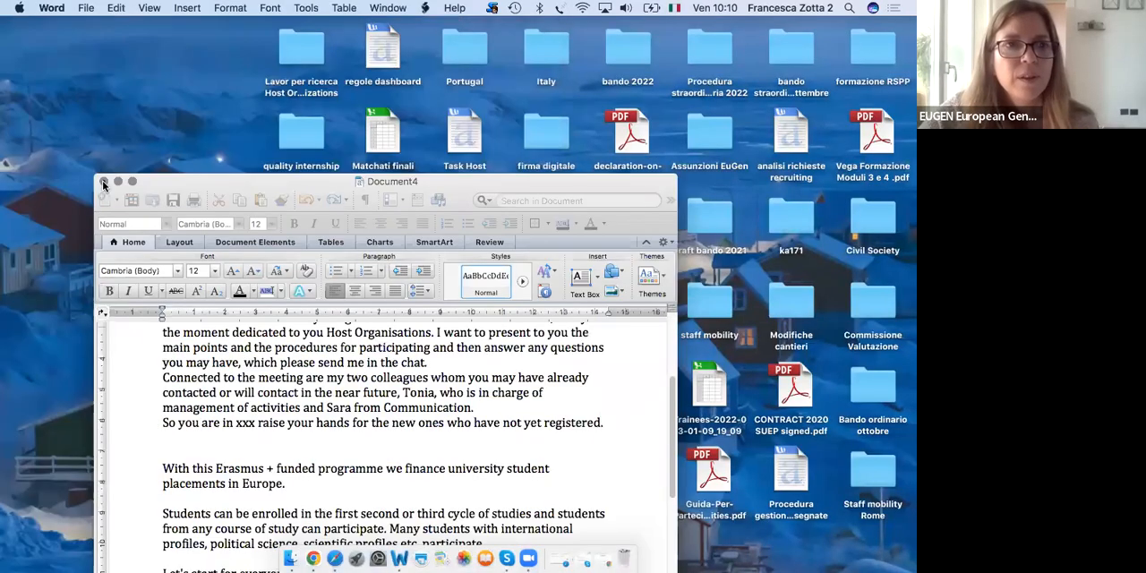
# Close the Document4 draft window in Microsoft Word
pyautogui.click(117, 181)
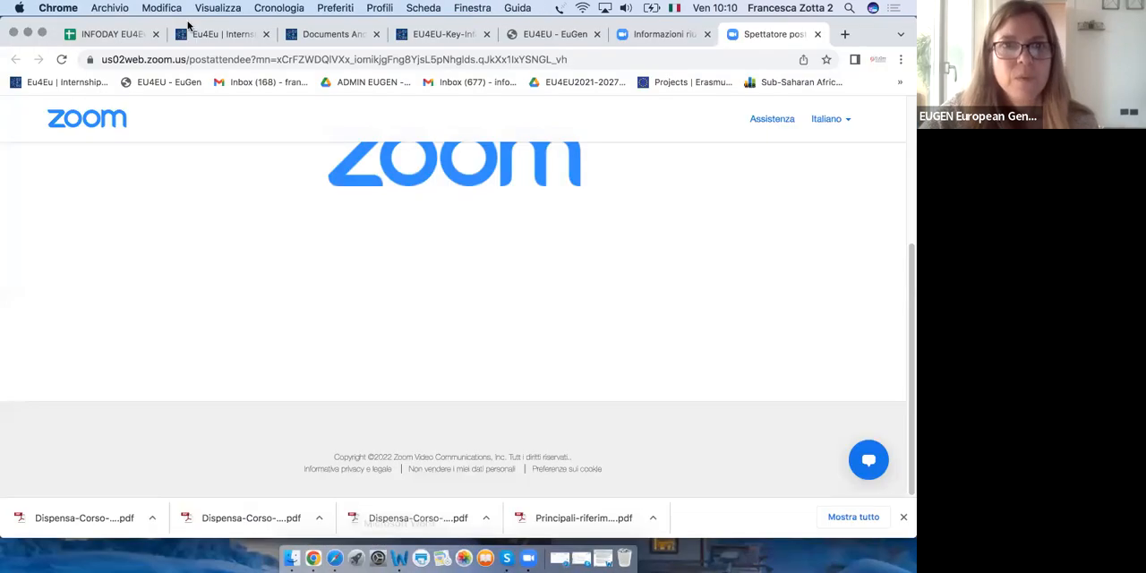
# Switch to the Eu4Eu | Internship tab and scroll the eng.eu4eu.org homepage
pyautogui.click(221, 34)
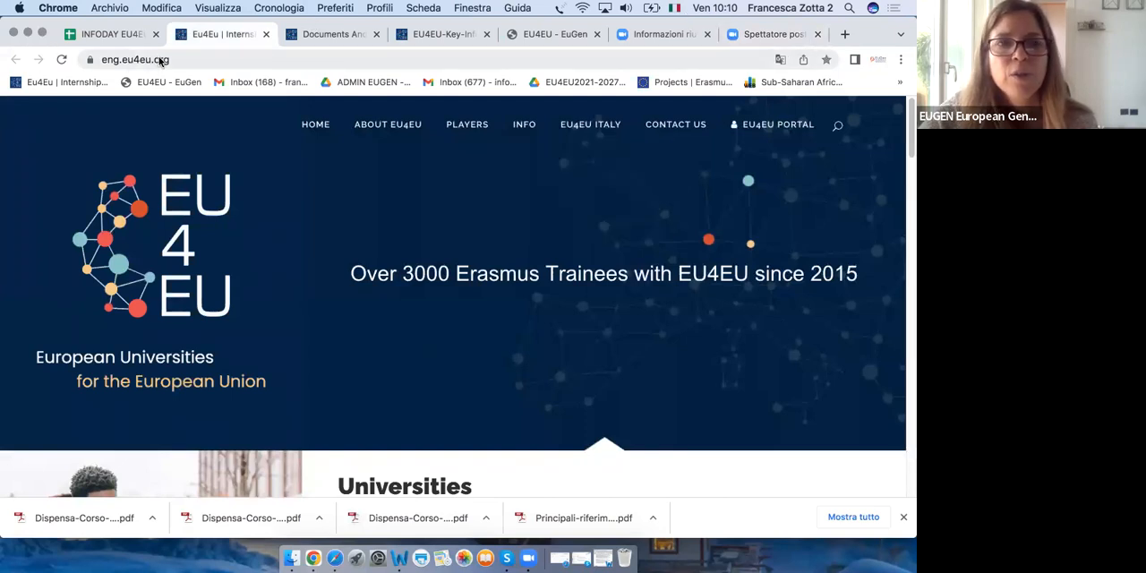
pyautogui.moveTo(376, 199)
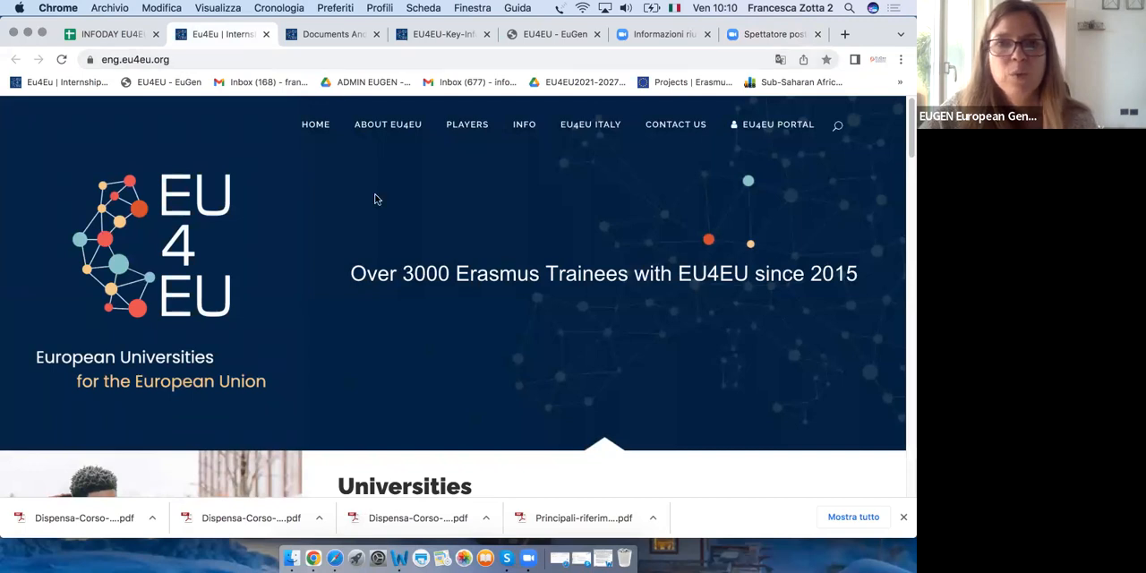
pyautogui.scroll(-3)
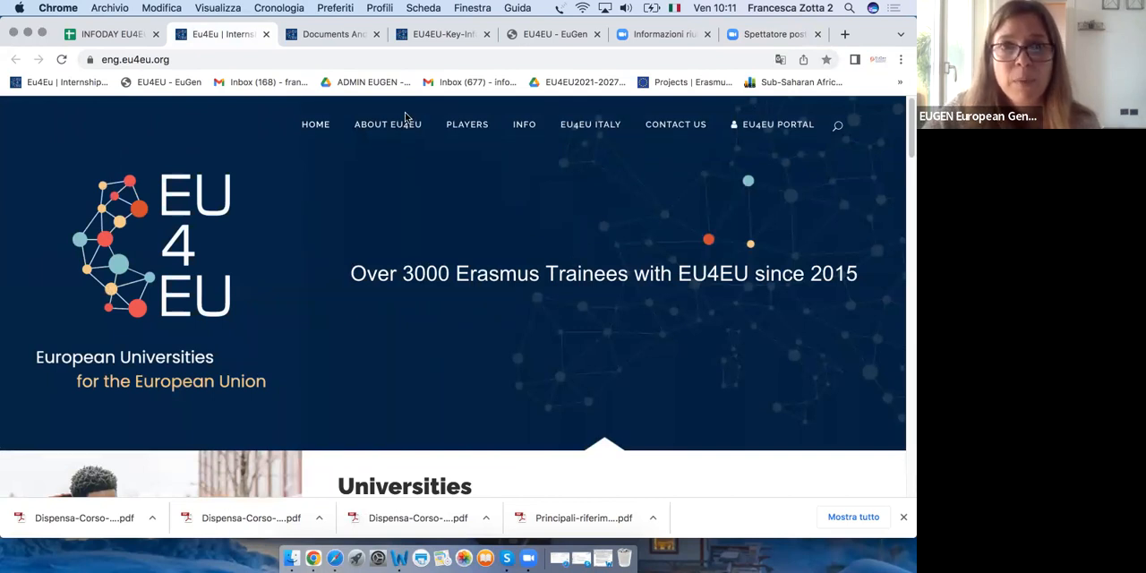
pyautogui.moveTo(387, 125)
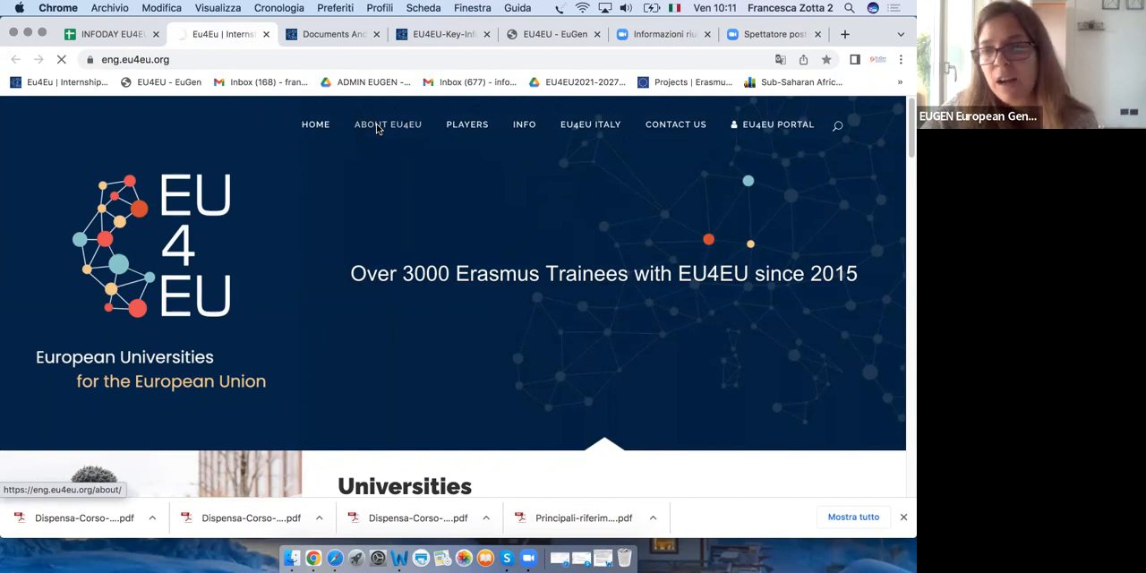
# Open ABOUT EU4EU and scroll through EuGen's mission, traineeships and network
pyautogui.click(386, 123)
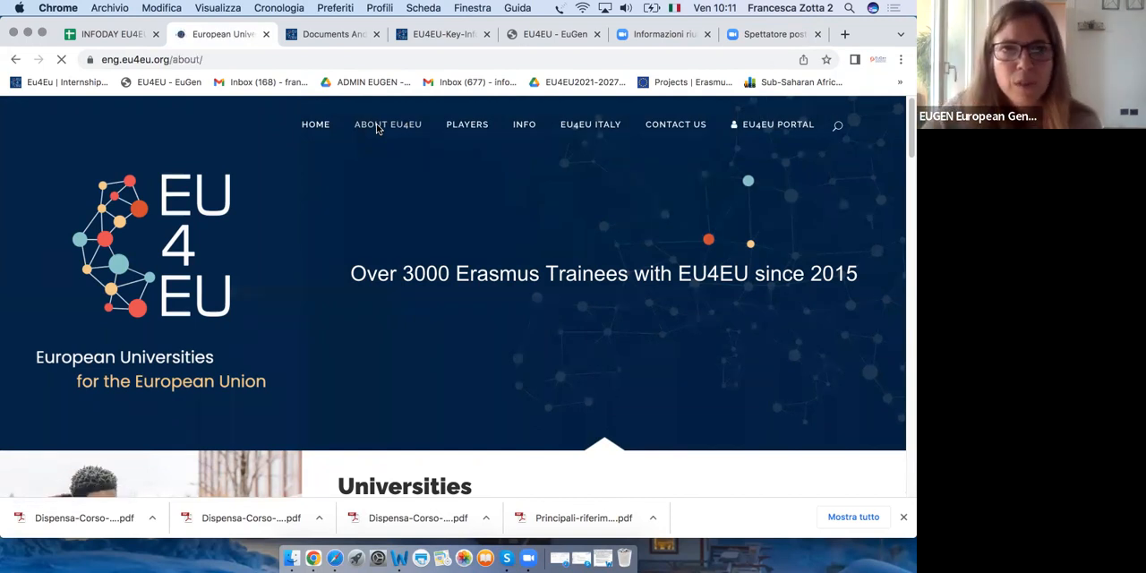
pyautogui.click(387, 124)
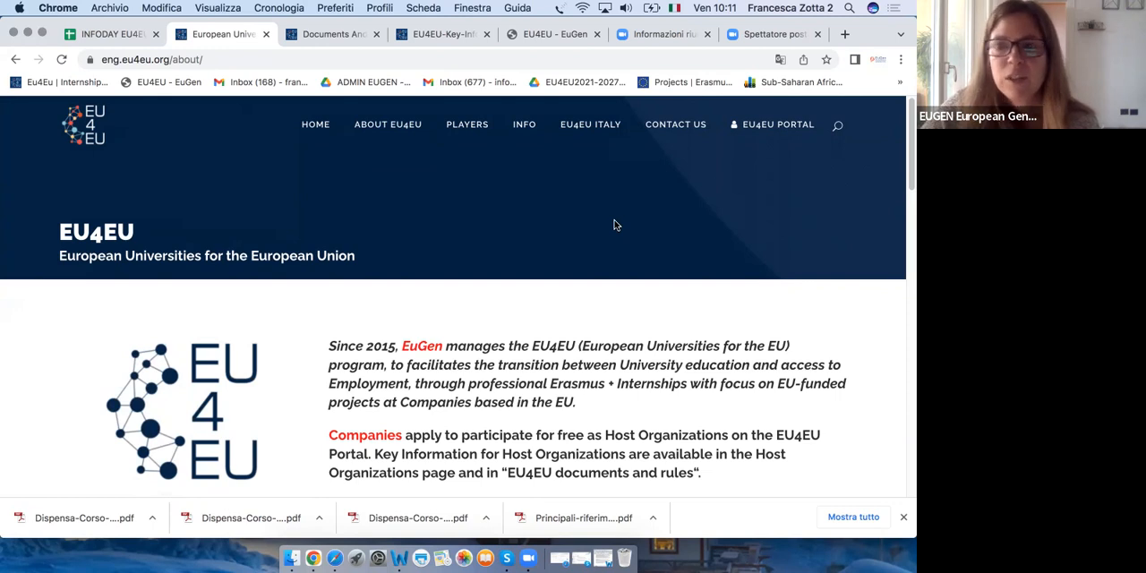
pyautogui.moveTo(699, 192)
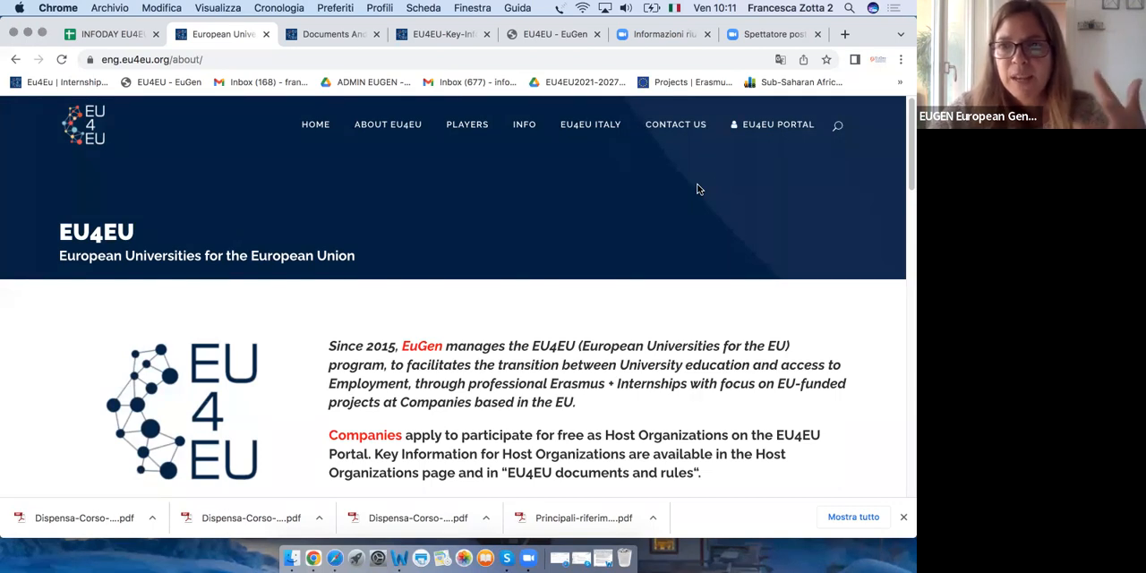
pyautogui.moveTo(318, 325)
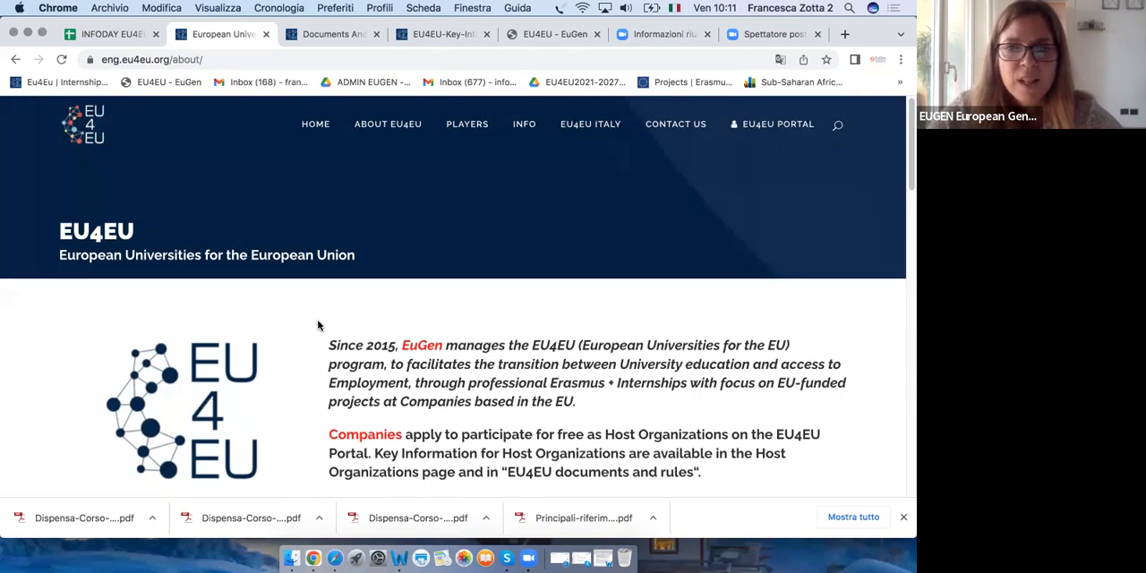
pyautogui.scroll(-3)
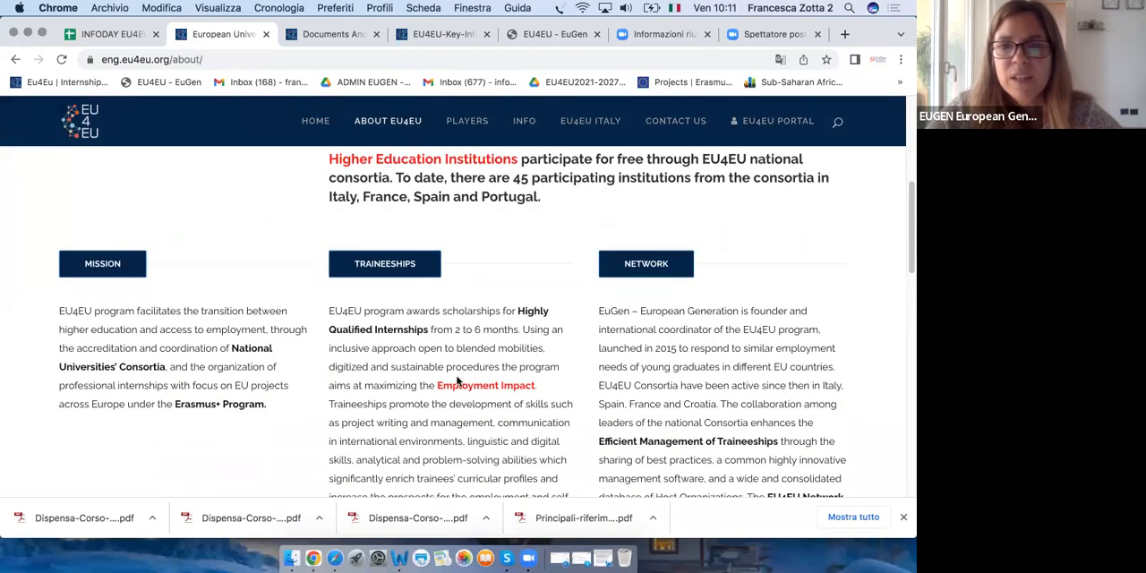
pyautogui.scroll(-3)
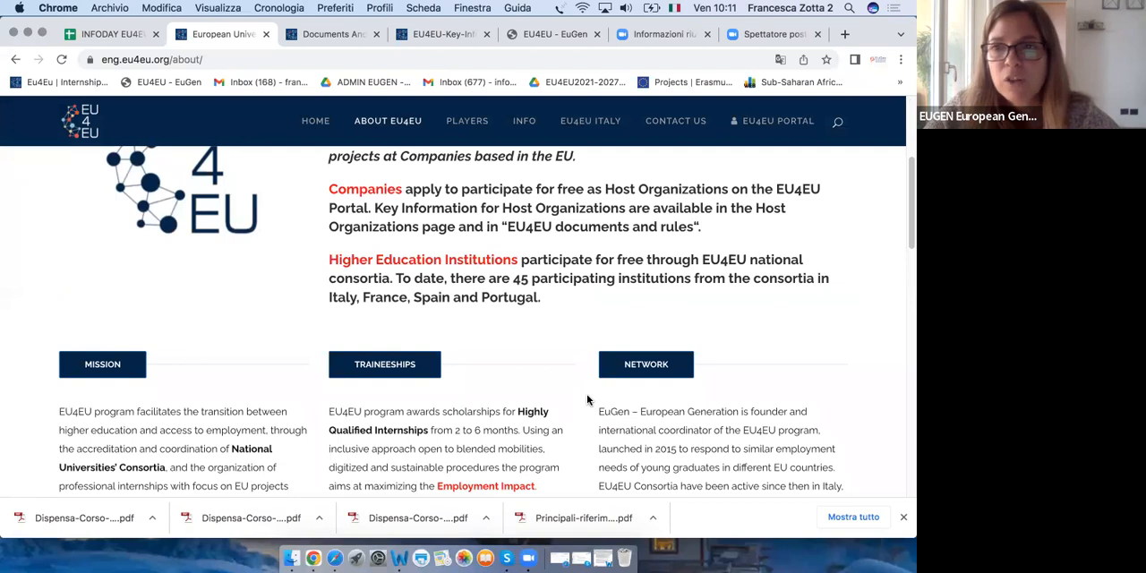
pyautogui.scroll(3)
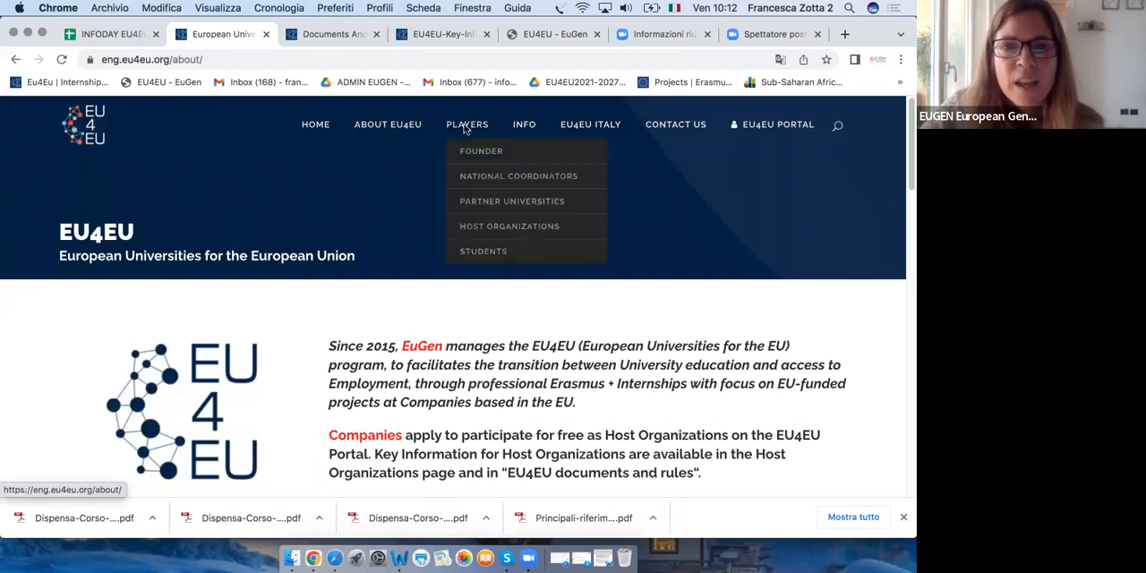
pyautogui.moveTo(481, 150)
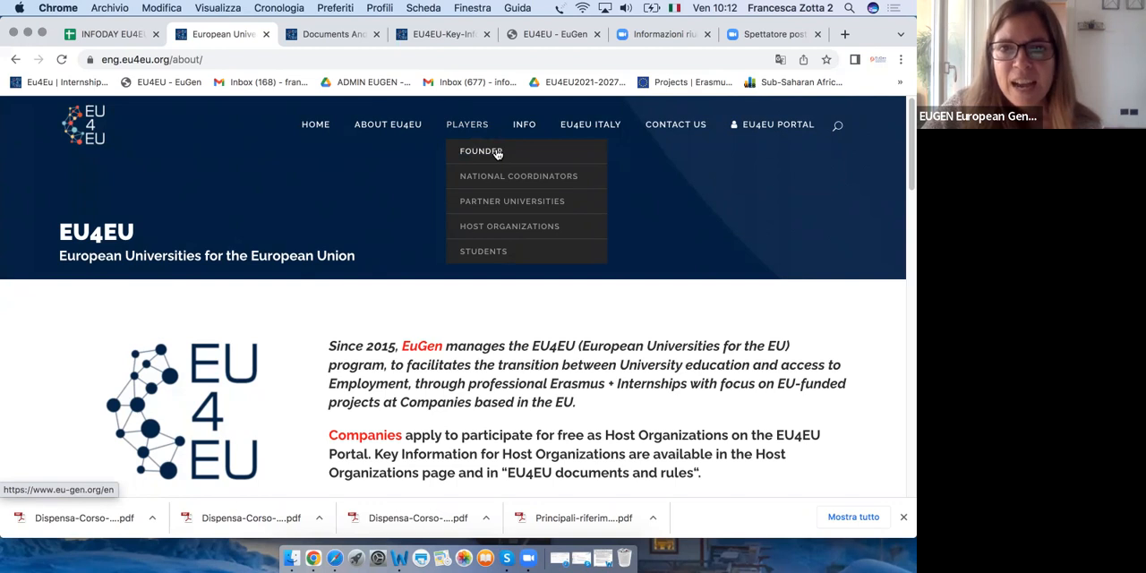
pyautogui.moveTo(518, 175)
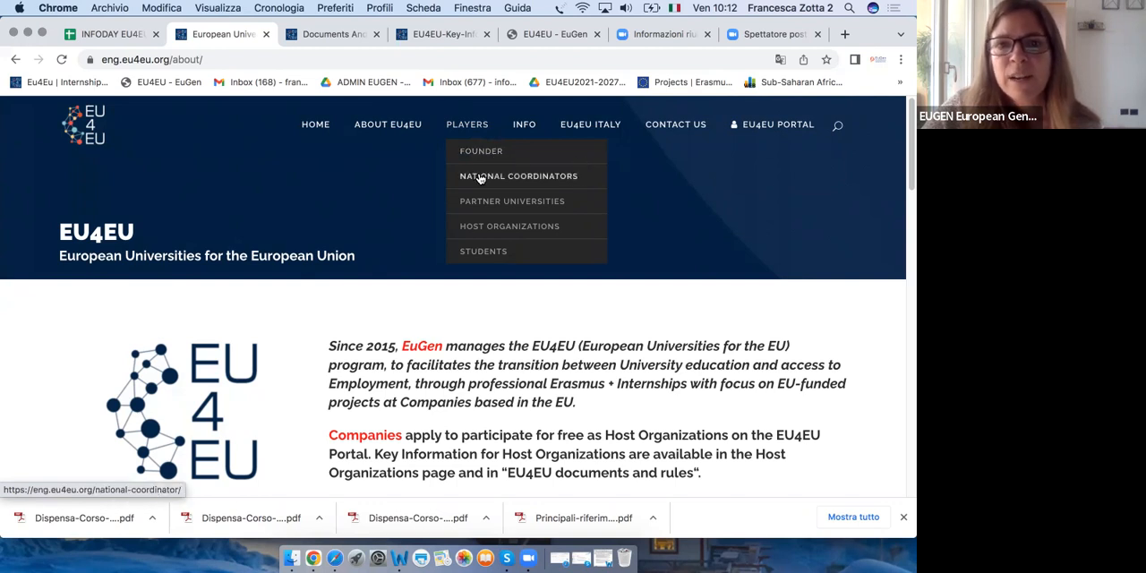
pyautogui.moveTo(558, 184)
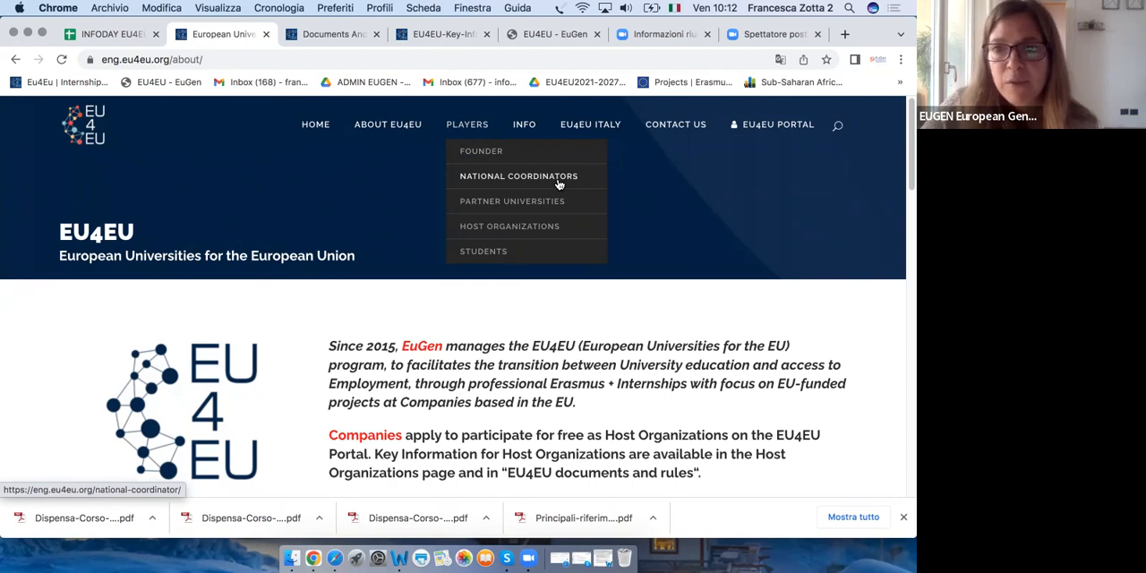
pyautogui.moveTo(512, 200)
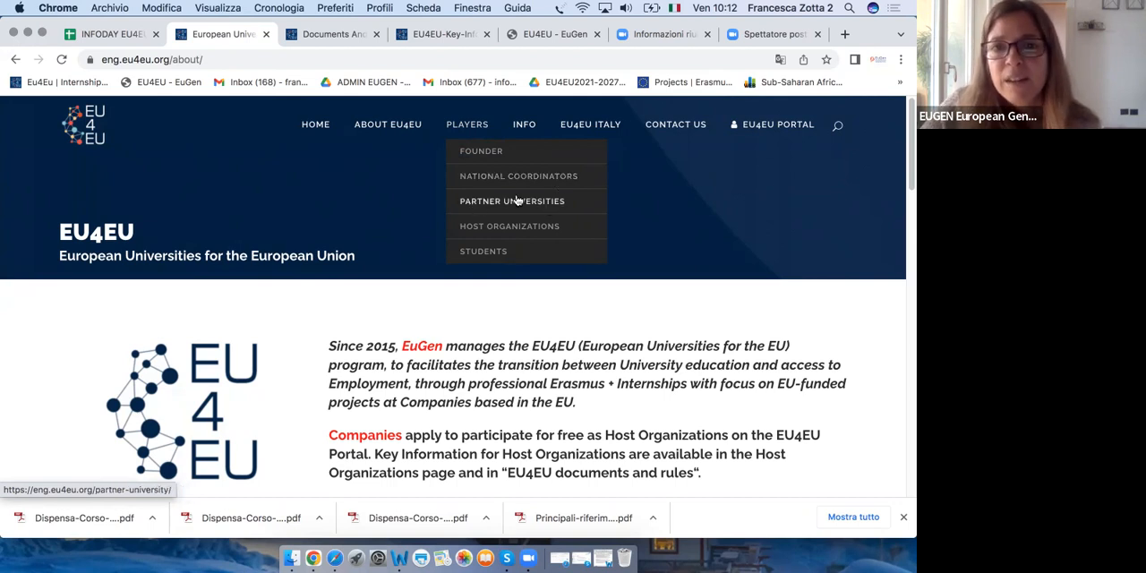
pyautogui.moveTo(513, 200)
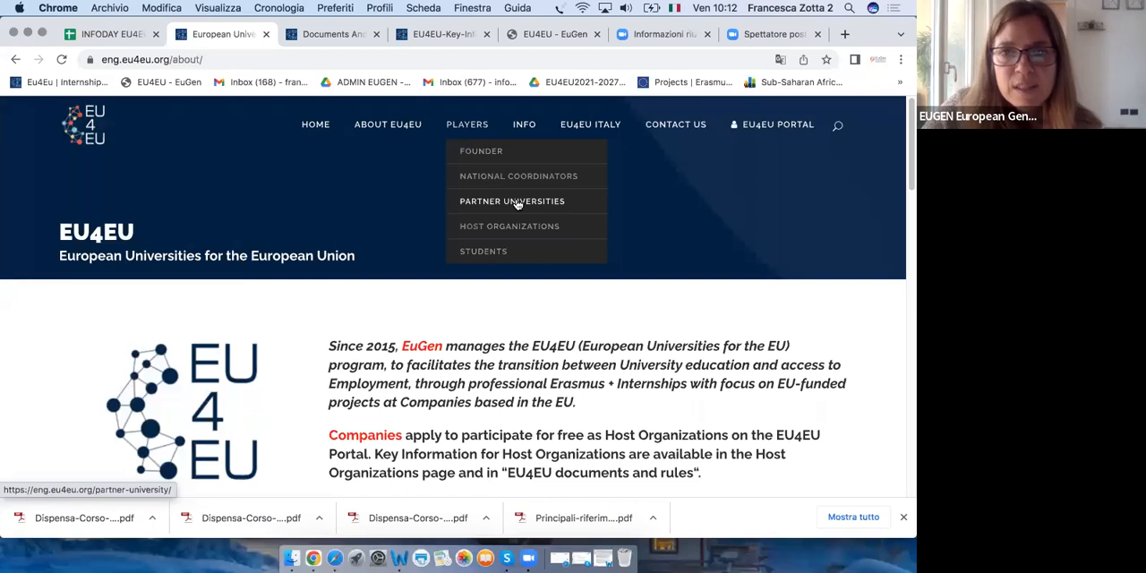
# Open PARTNER UNIVERSITIES and scroll past the Italian, French and Portuguese logos to the map
pyautogui.click(511, 200)
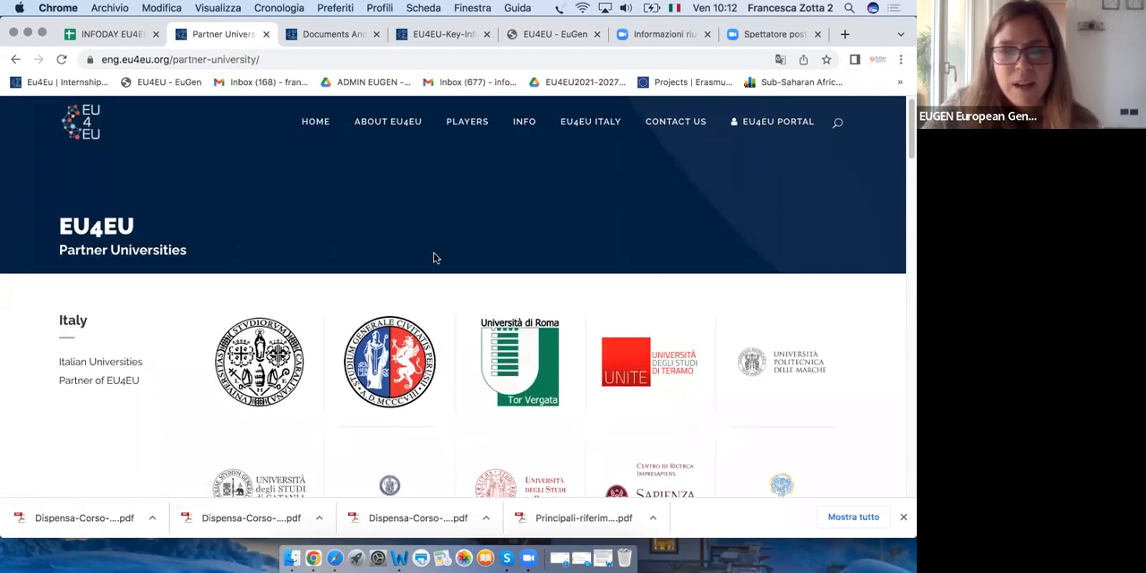
pyautogui.scroll(-3)
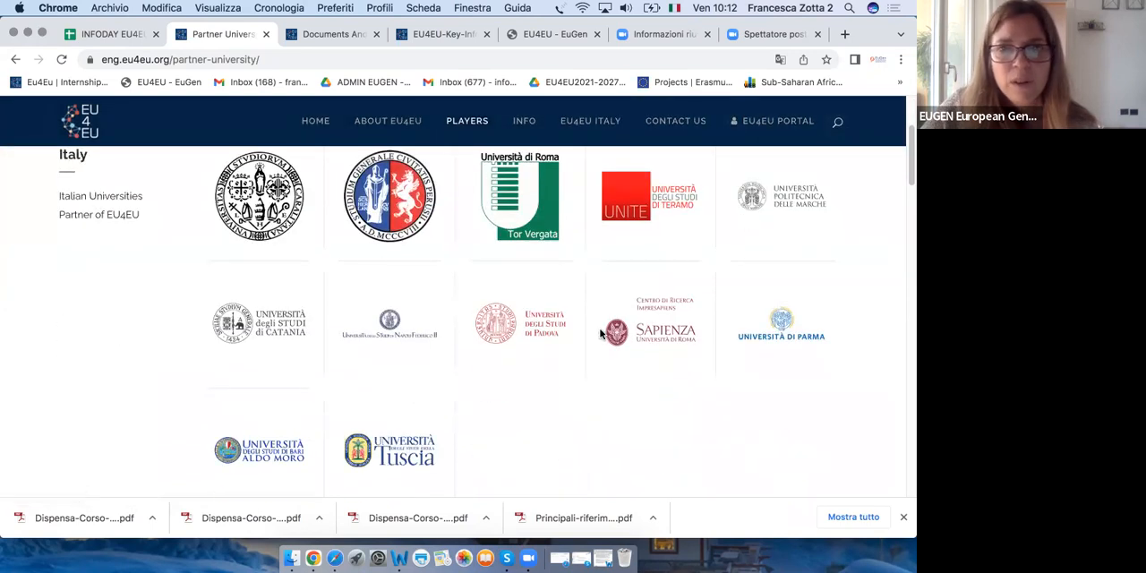
pyautogui.scroll(-3)
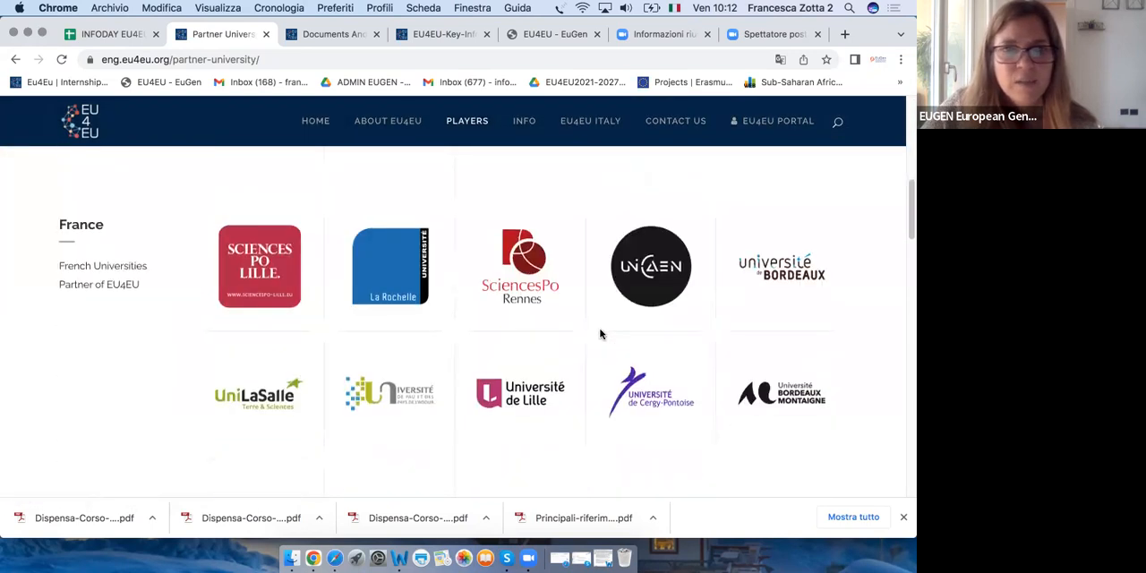
pyautogui.scroll(-3)
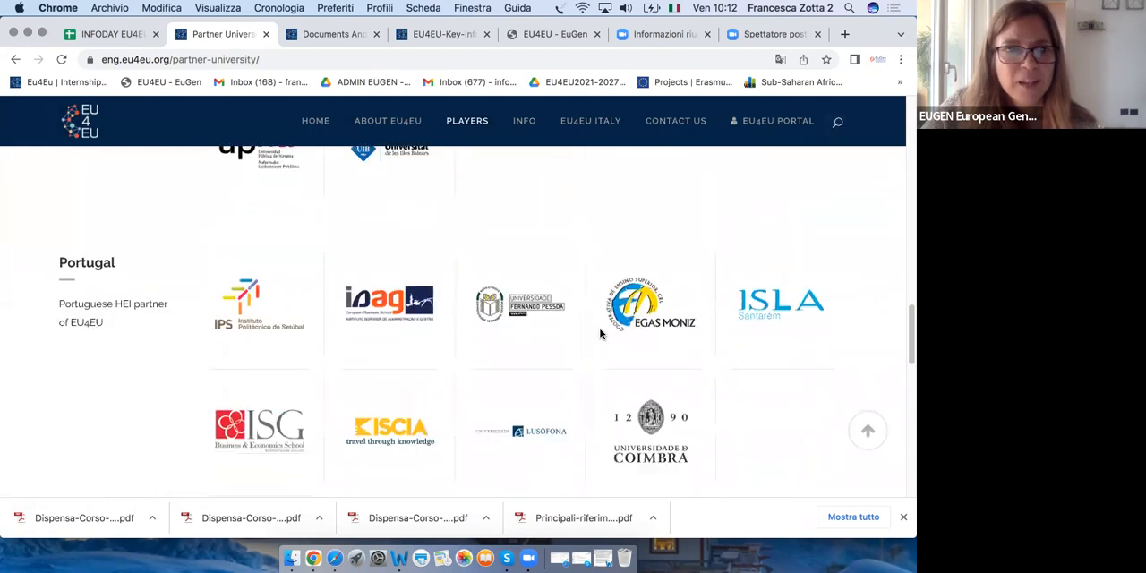
pyautogui.scroll(3)
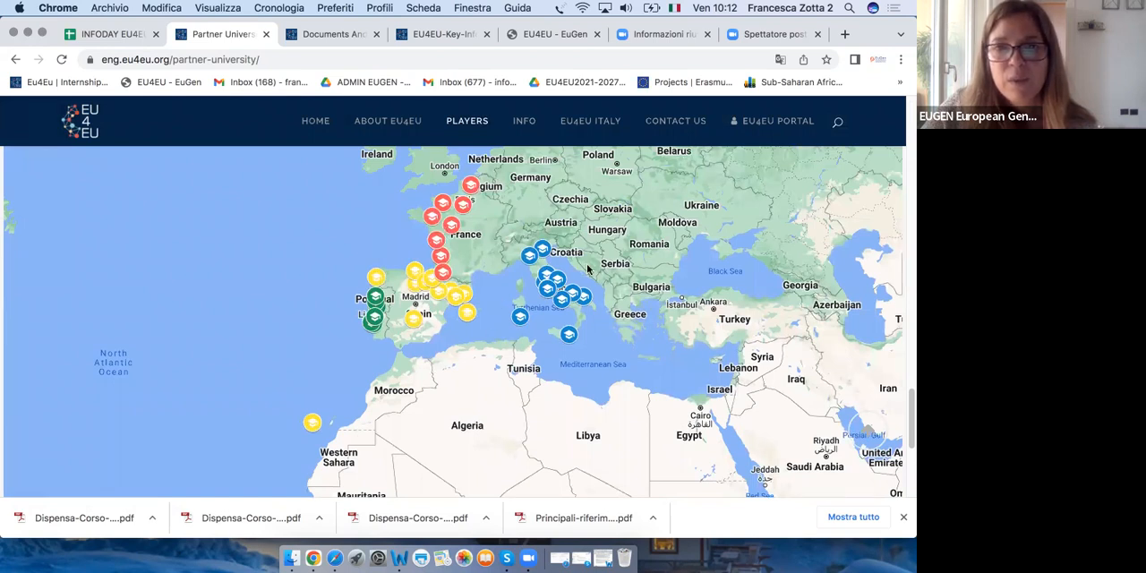
pyautogui.click(466, 123)
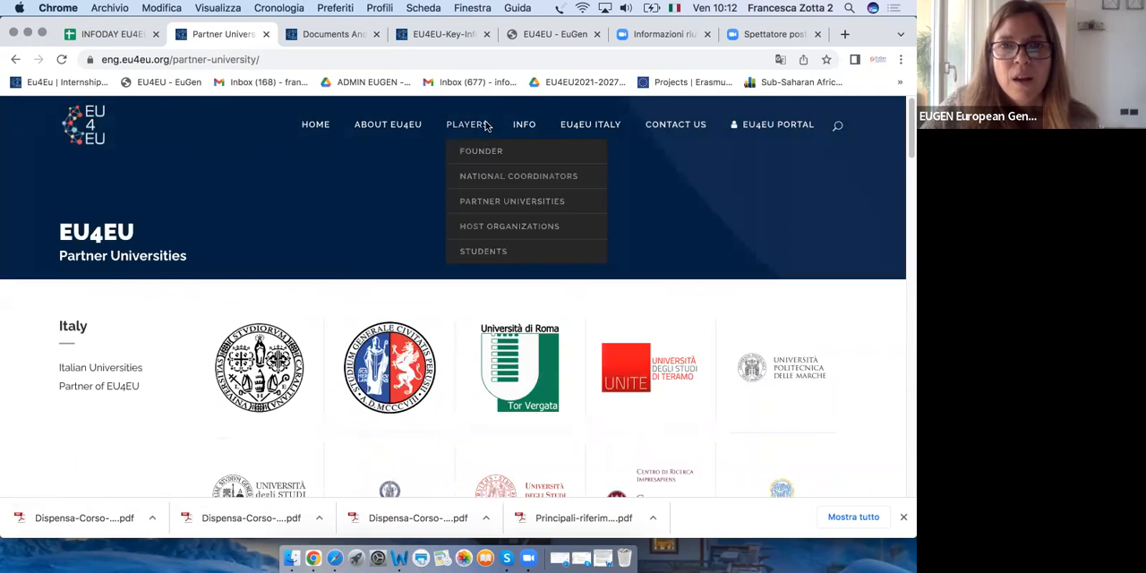
pyautogui.moveTo(509, 226)
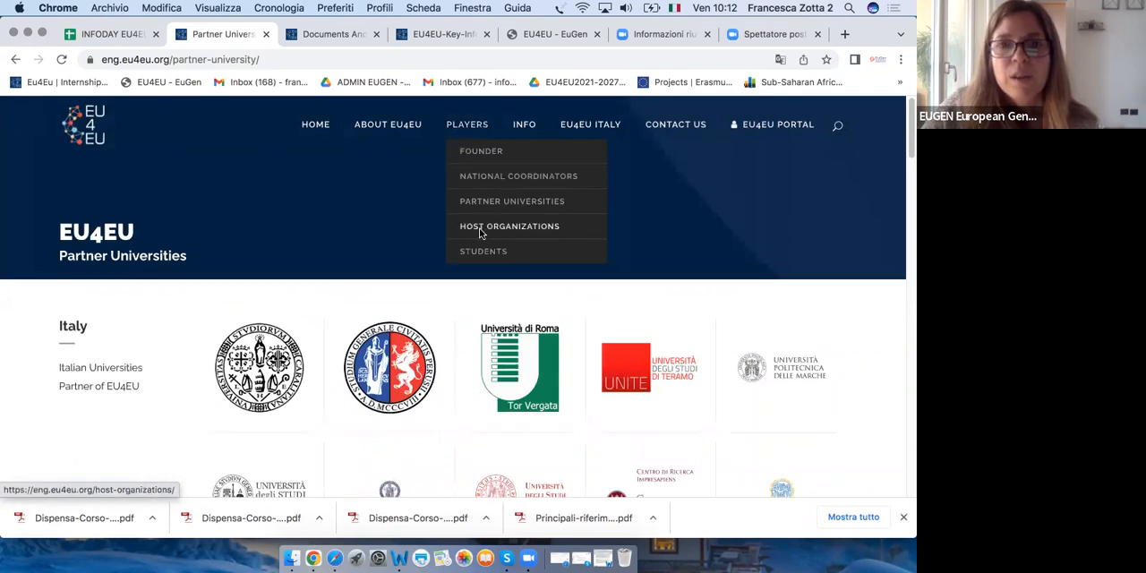
pyautogui.moveTo(483, 252)
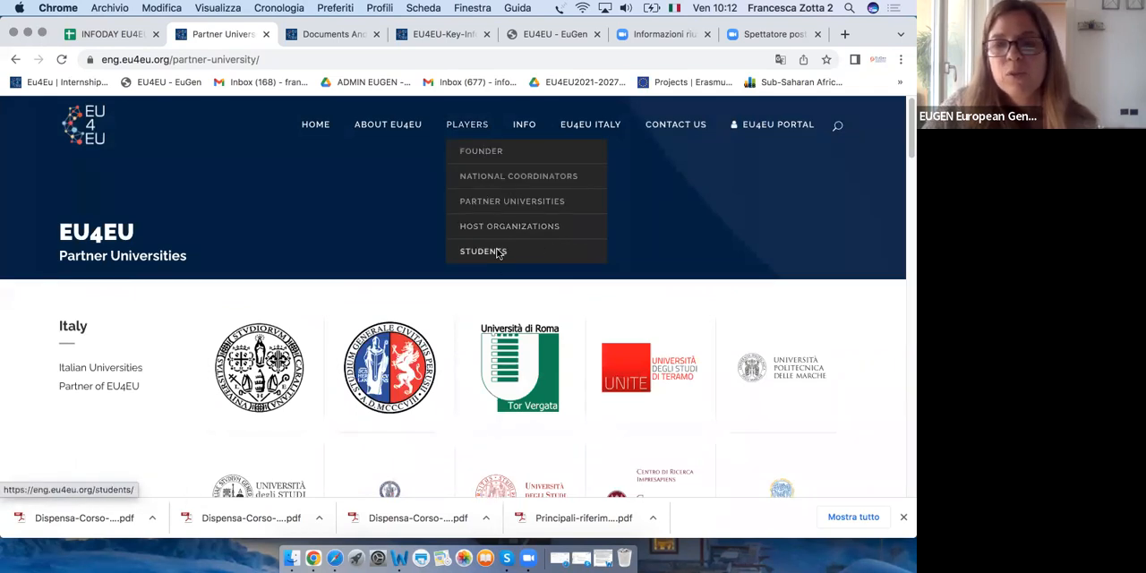
pyautogui.moveTo(737, 215)
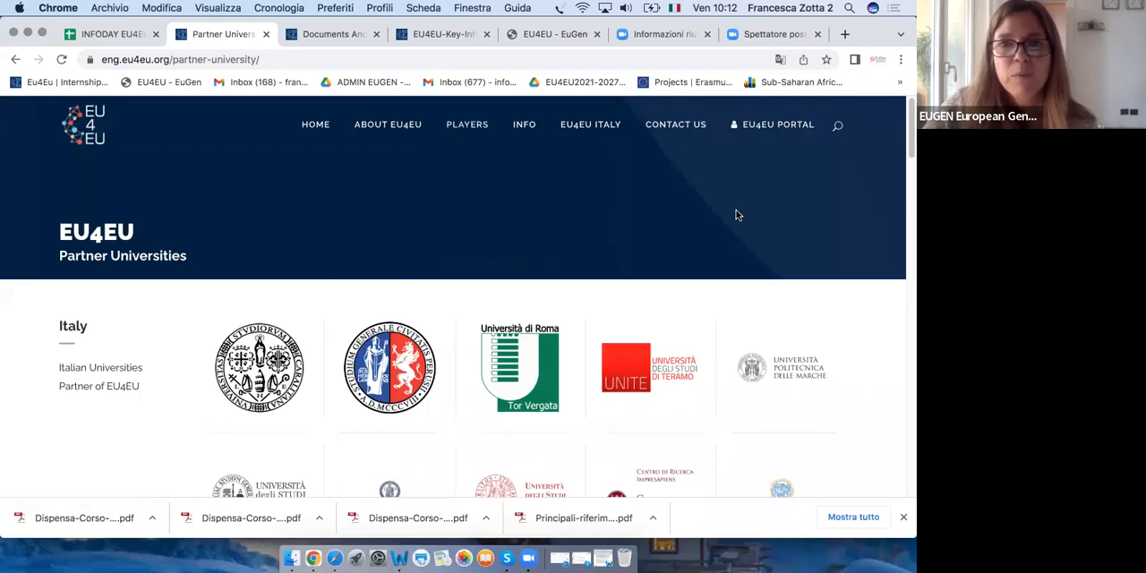
pyautogui.moveTo(415, 237)
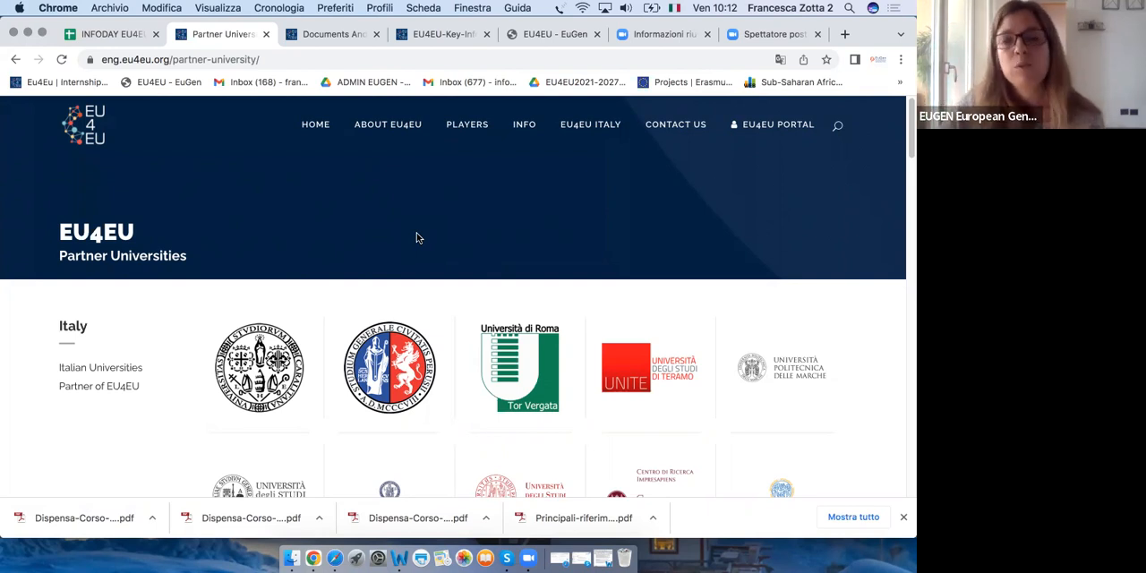
pyautogui.moveTo(466, 124)
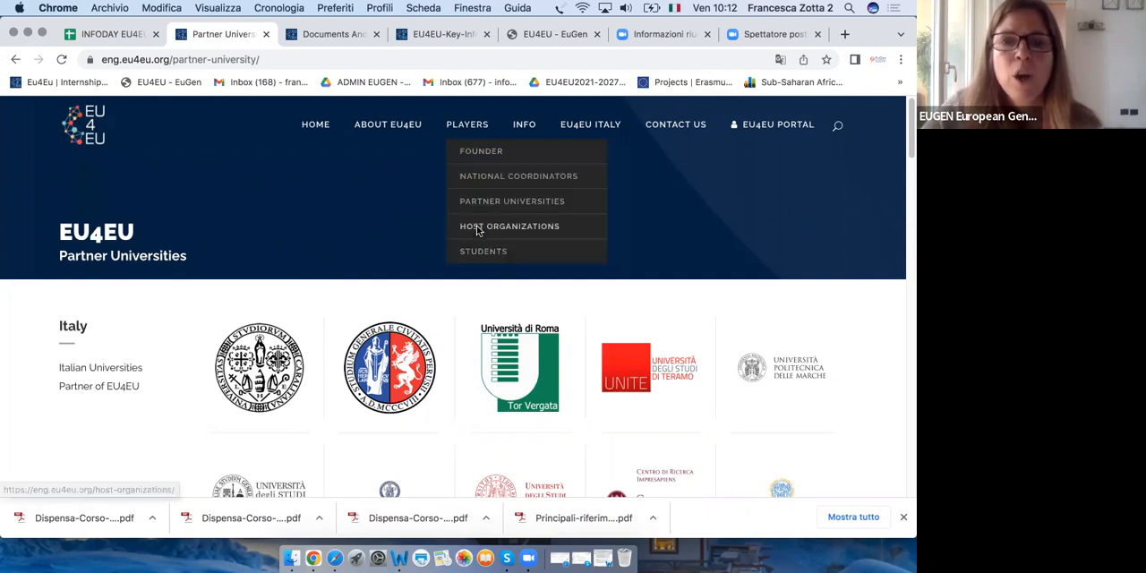
pyautogui.moveTo(467, 124)
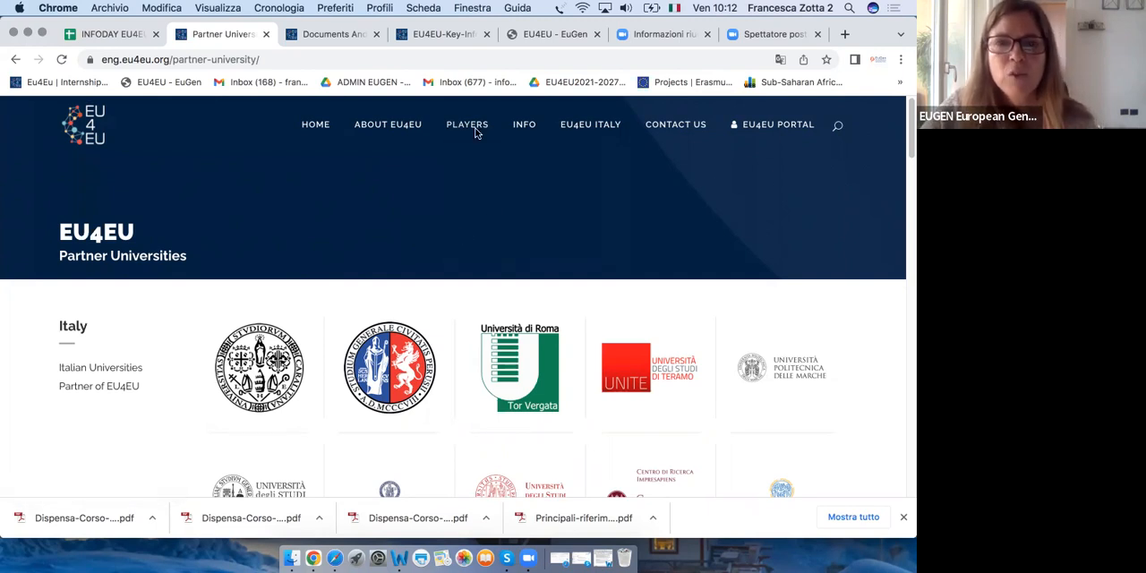
pyautogui.moveTo(665, 225)
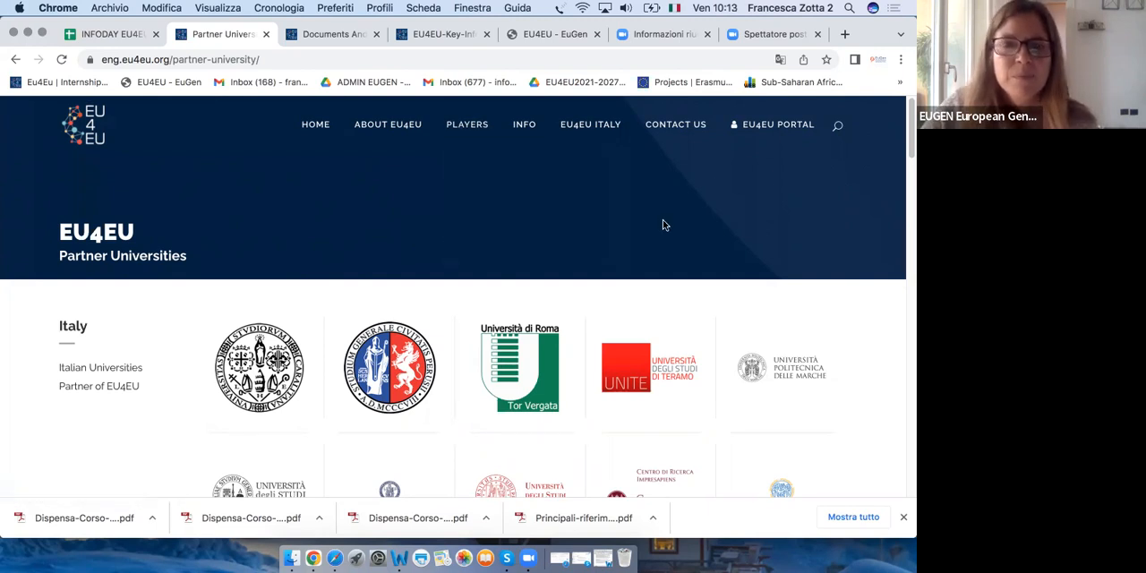
pyautogui.click(524, 124)
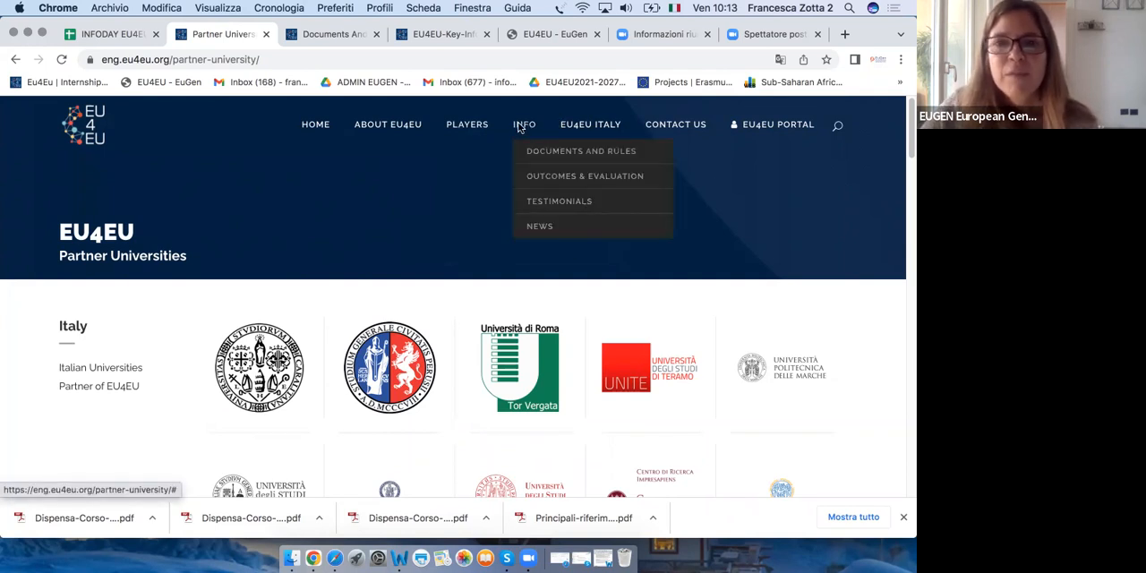
pyautogui.moveTo(581, 150)
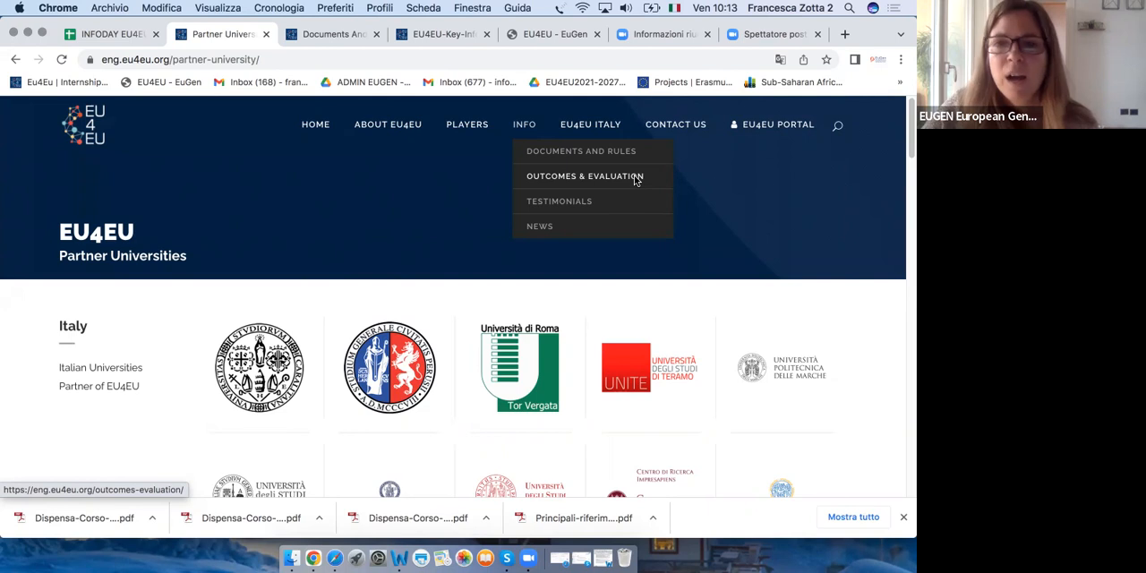
pyautogui.moveTo(580, 151)
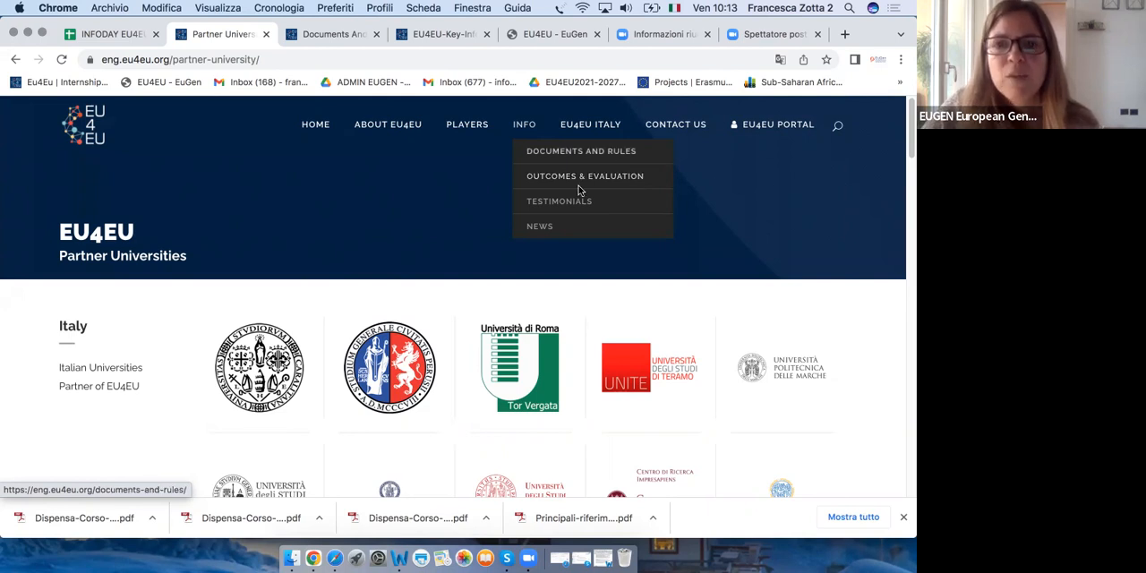
pyautogui.moveTo(558, 201)
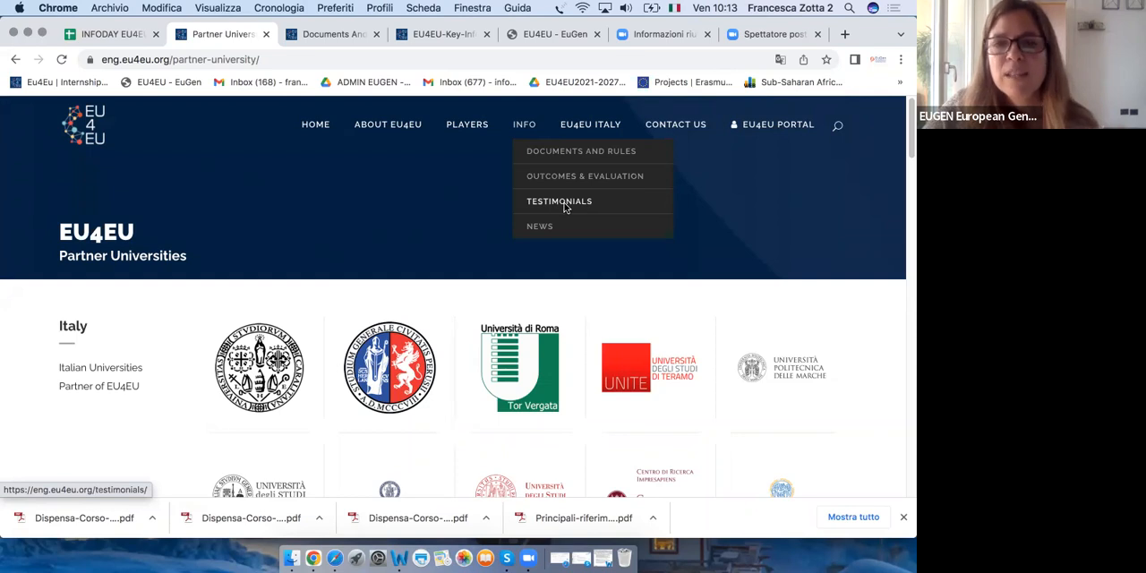
pyautogui.moveTo(539, 226)
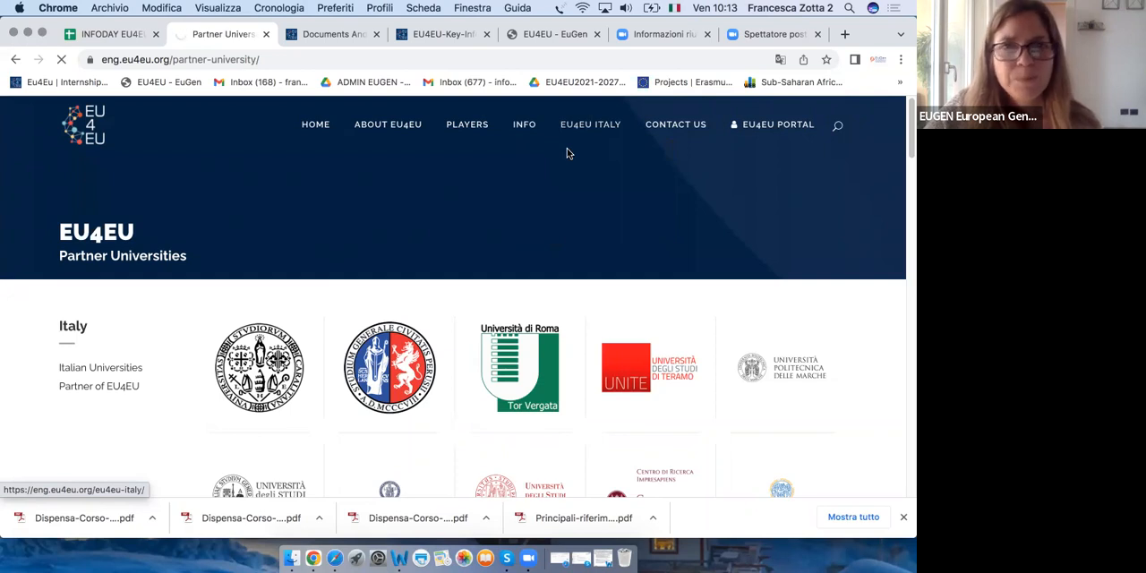
# Go to Documents and Rules and scroll to the Information for Host Organizations list
pyautogui.click(220, 34)
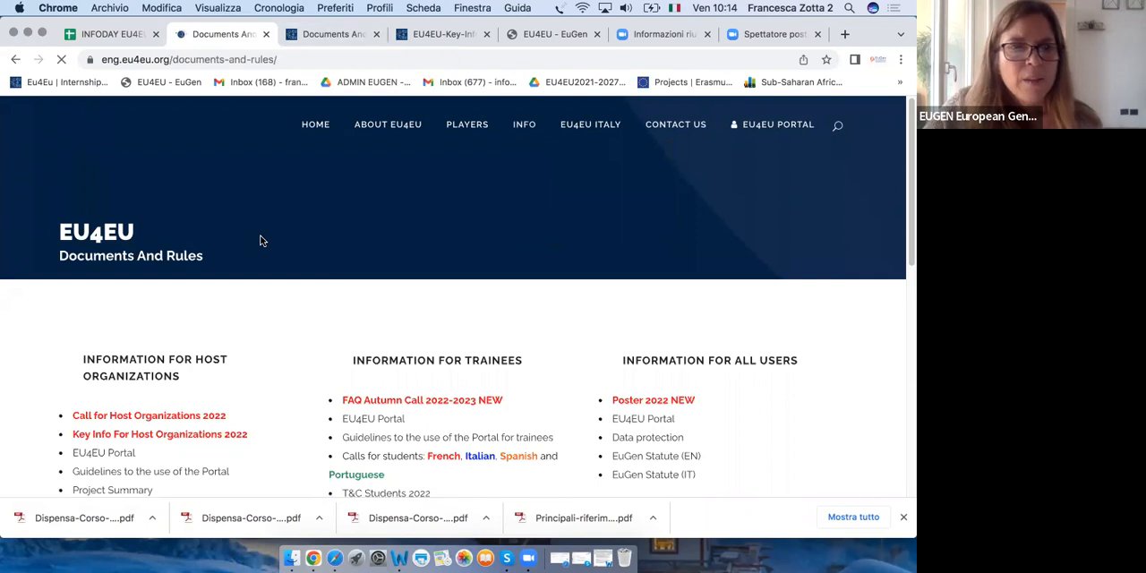
pyautogui.scroll(-3)
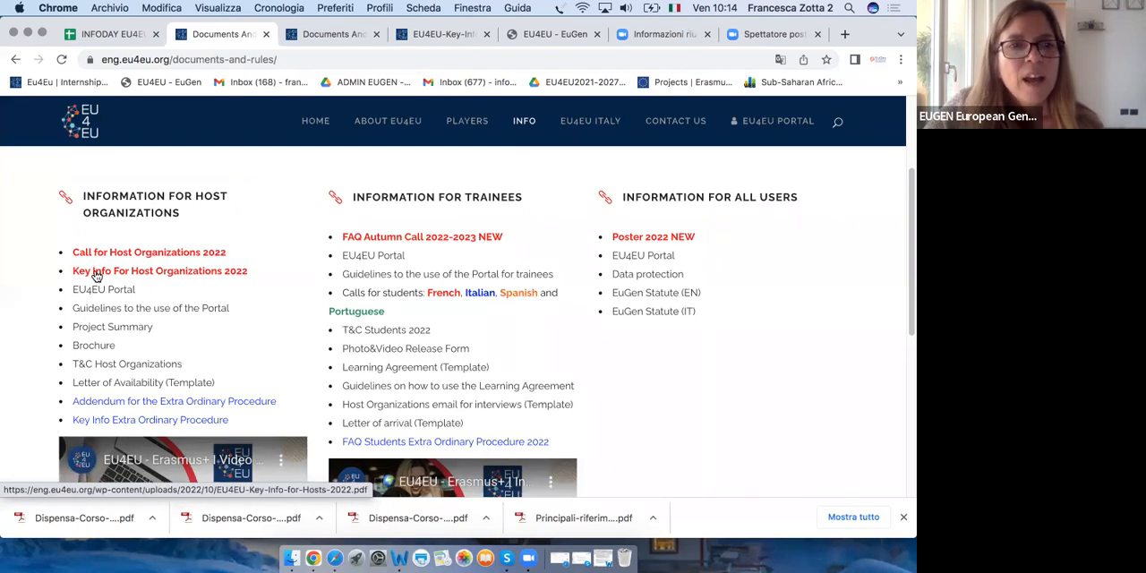
pyautogui.moveTo(237, 275)
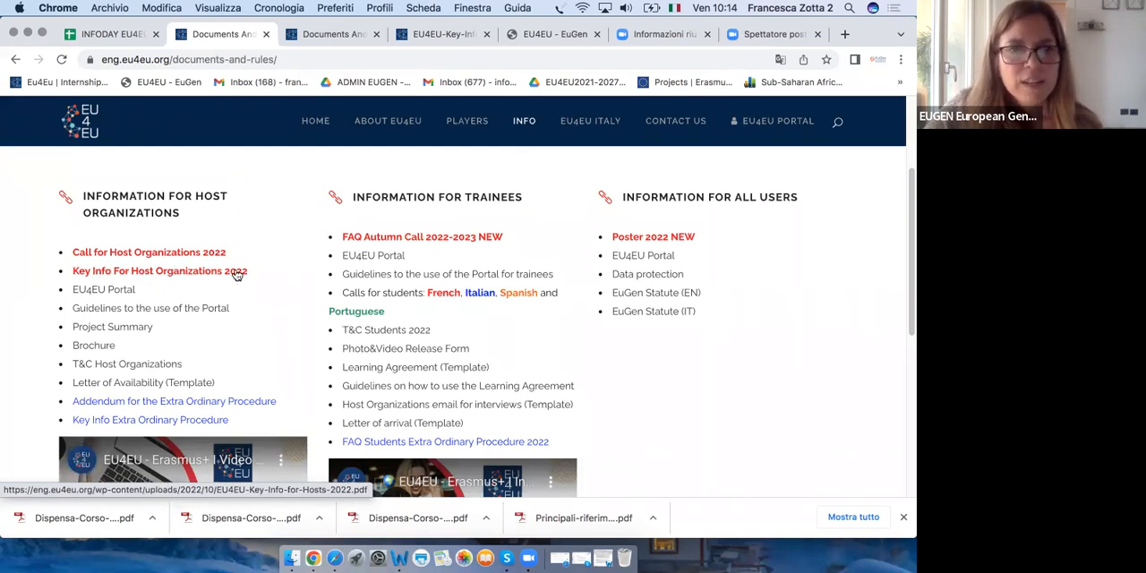
pyautogui.moveTo(103, 289)
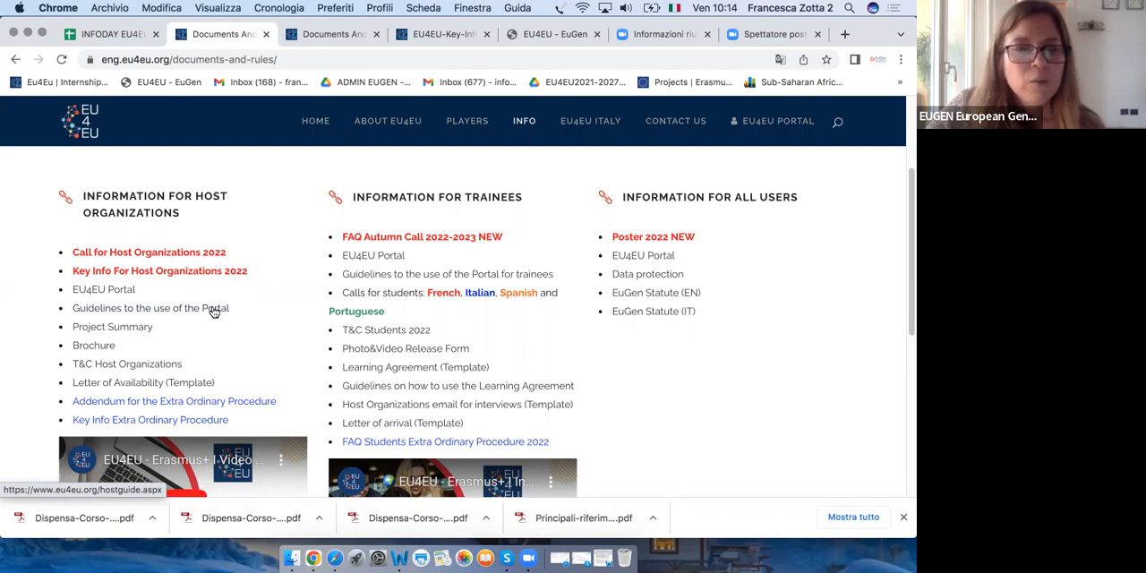
pyautogui.moveTo(873, 46)
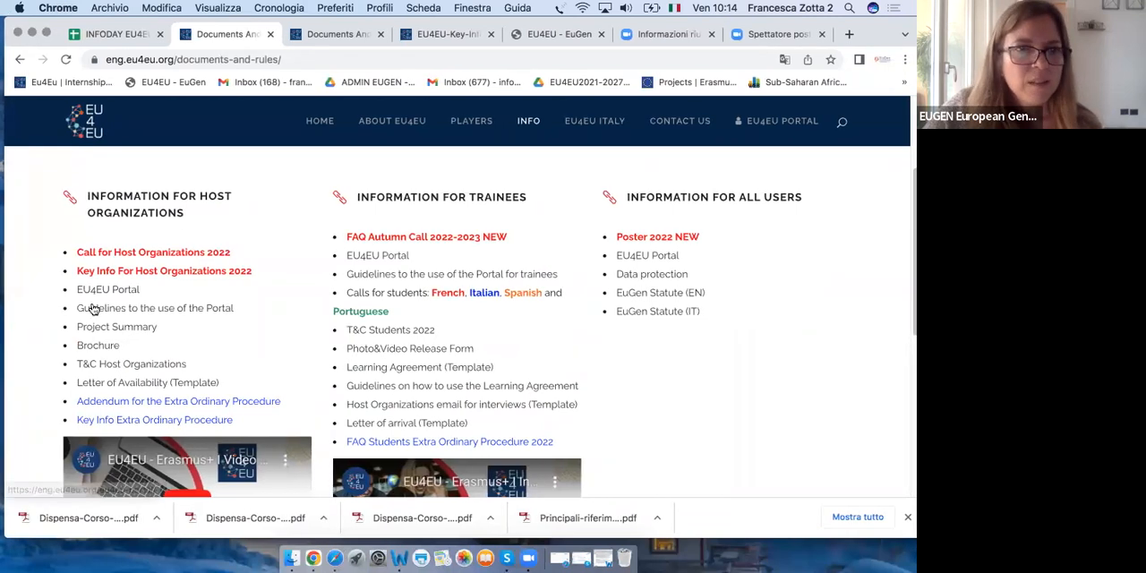
pyautogui.moveTo(208, 308)
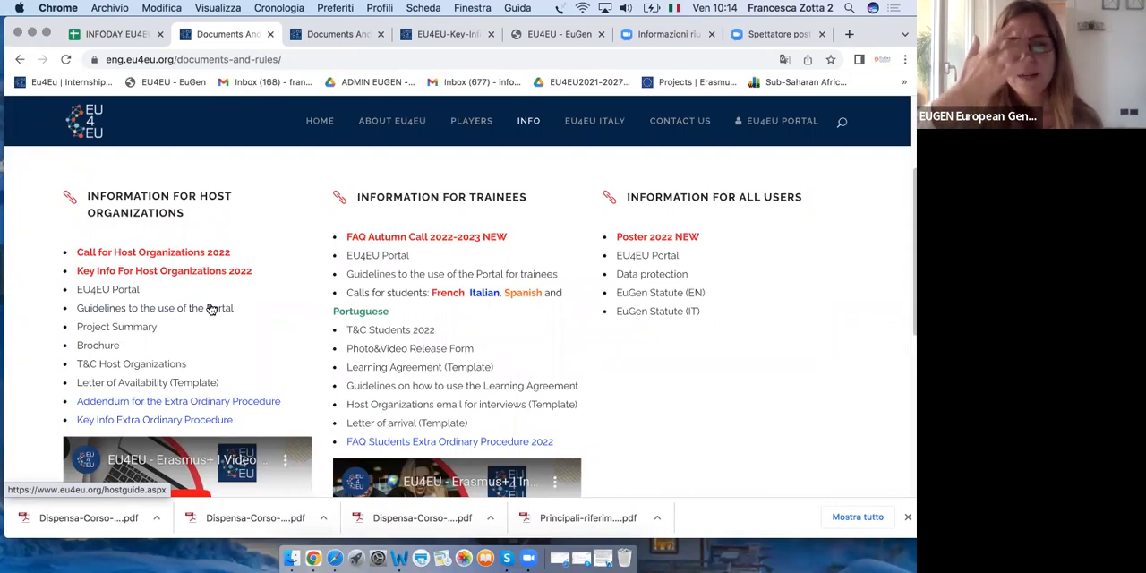
pyautogui.moveTo(241, 421)
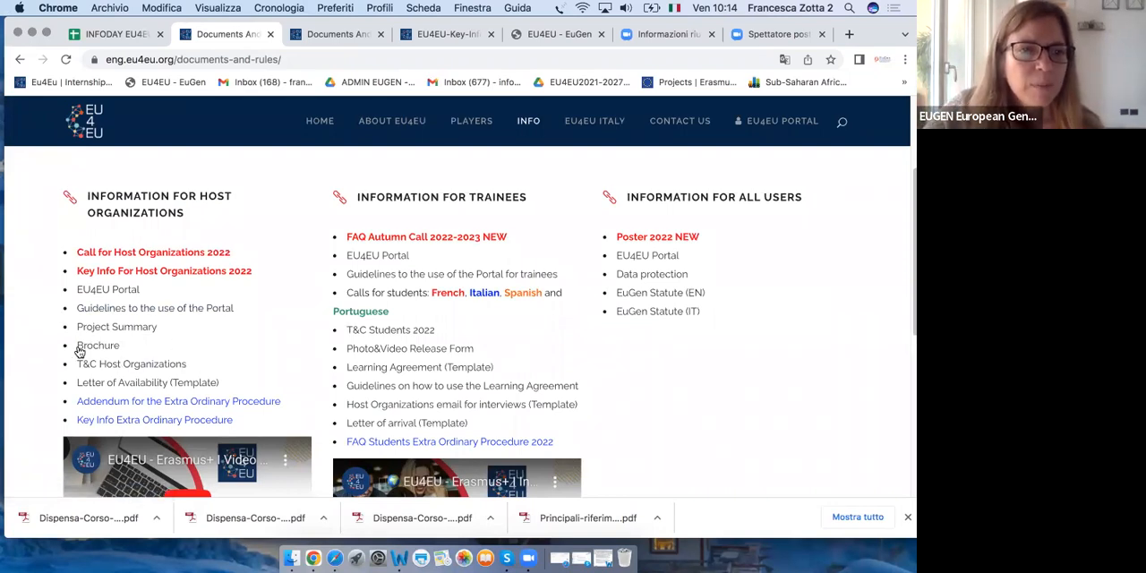
pyautogui.moveTo(131, 364)
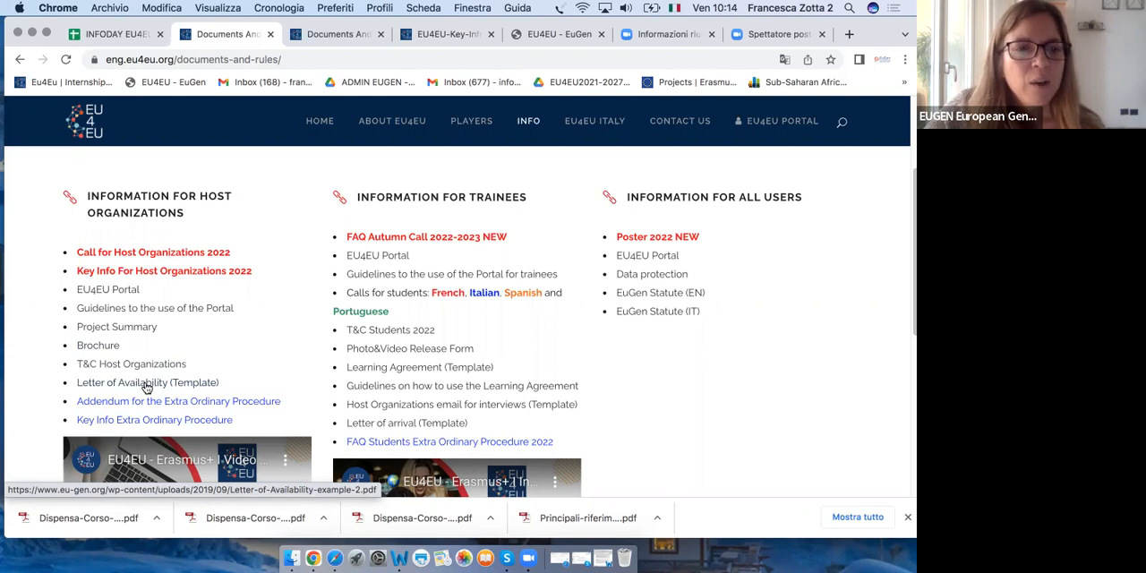
pyautogui.moveTo(248, 400)
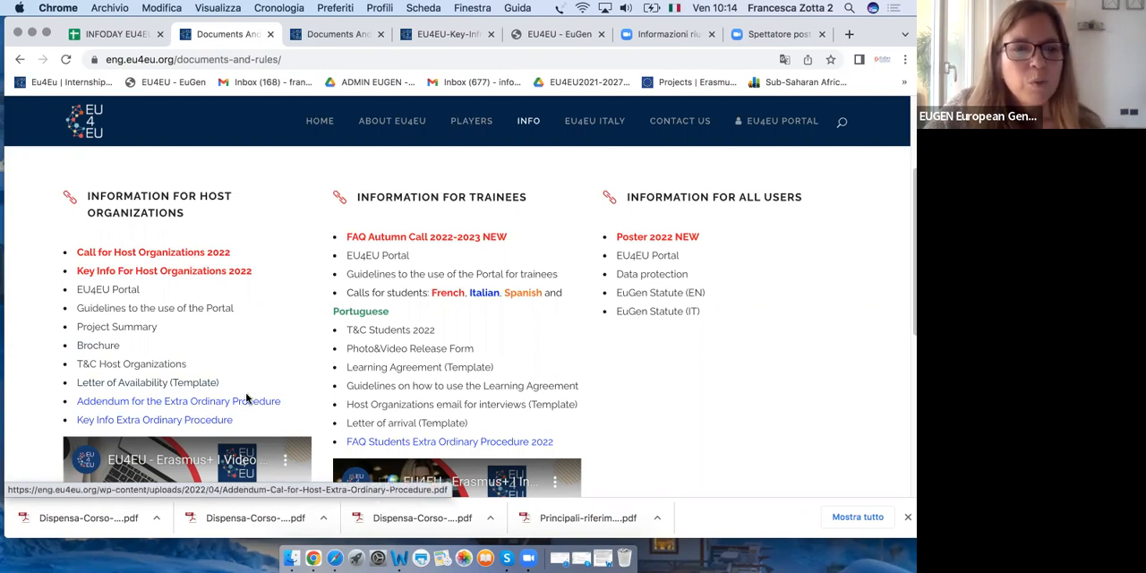
pyautogui.moveTo(154, 420)
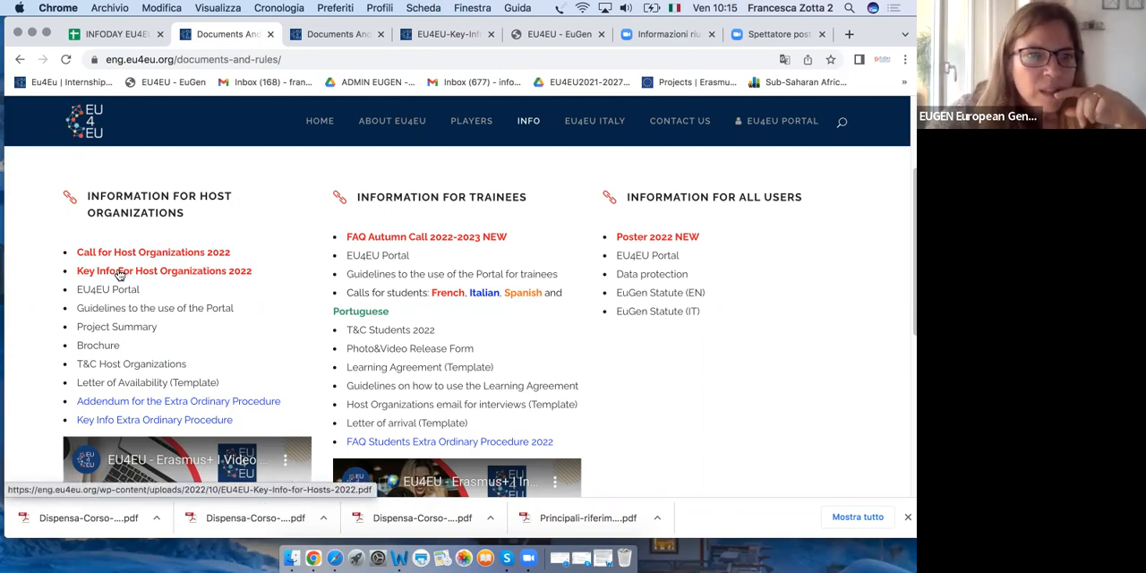
# Open the 'Key Info For Host Organizations 2022' PDF in Chrome's viewer
pyautogui.click(164, 270)
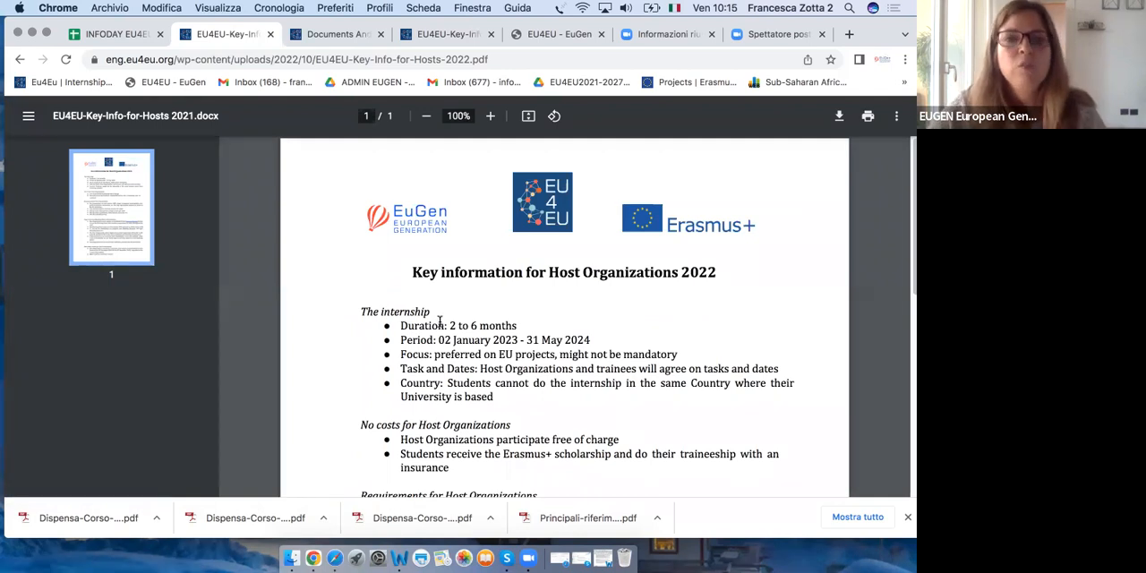
pyautogui.moveTo(430, 321)
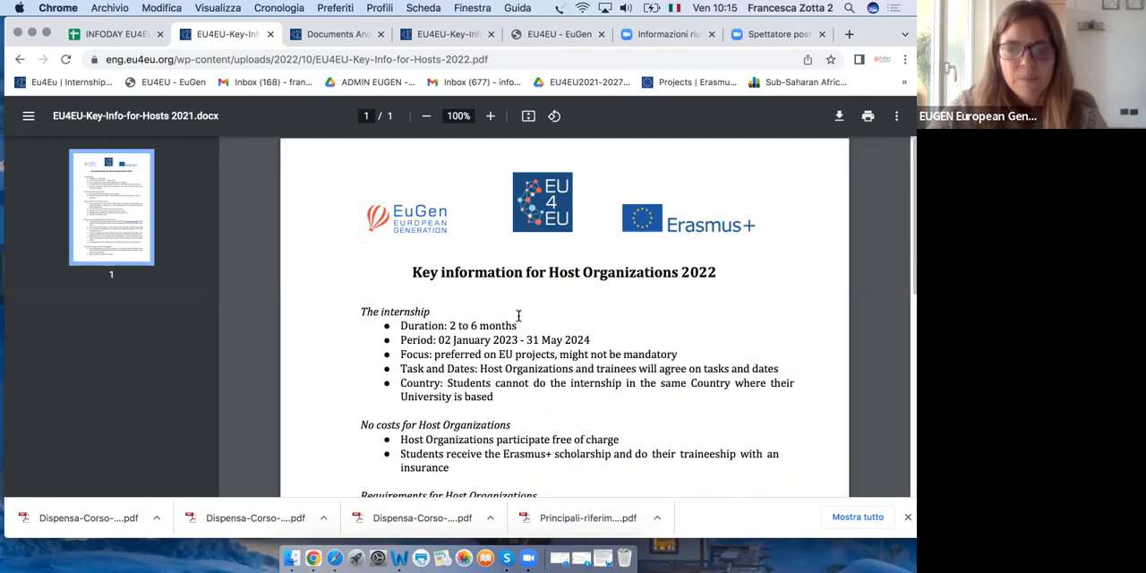
pyautogui.moveTo(412, 342)
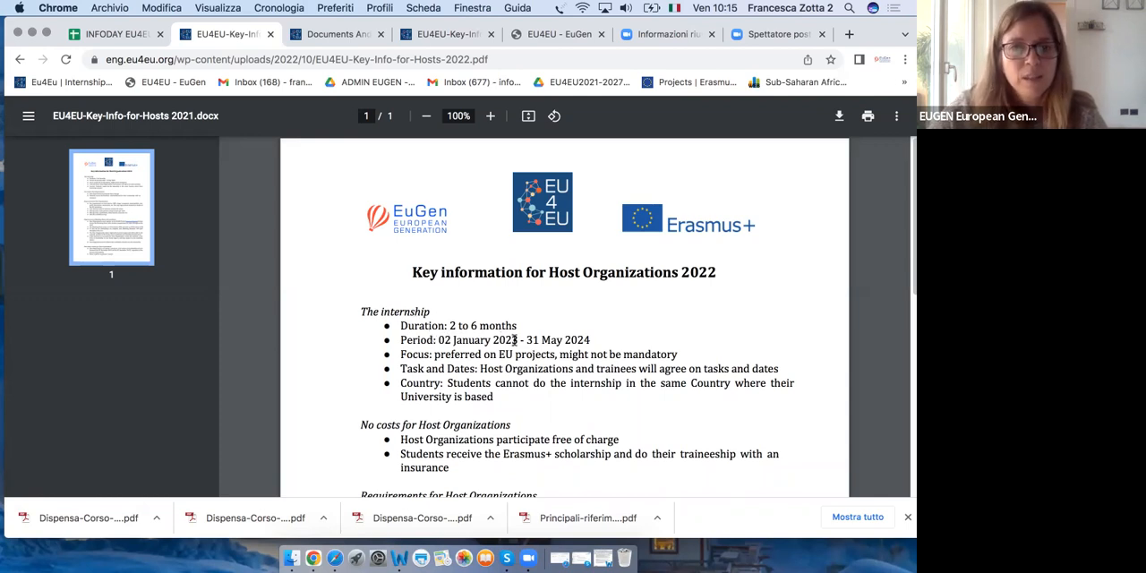
pyautogui.moveTo(558, 338)
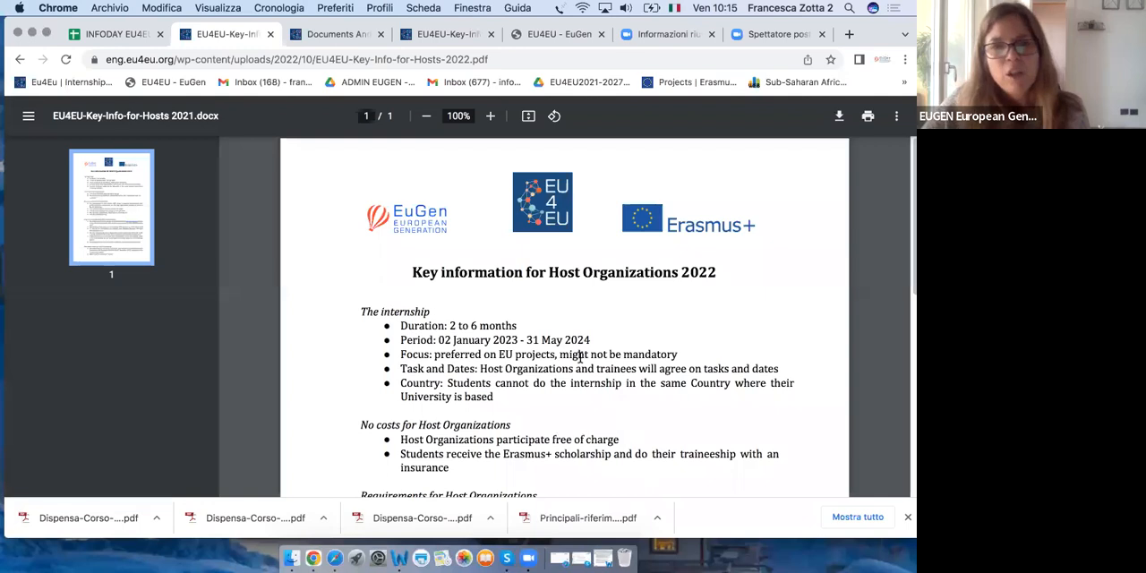
pyautogui.moveTo(426, 403)
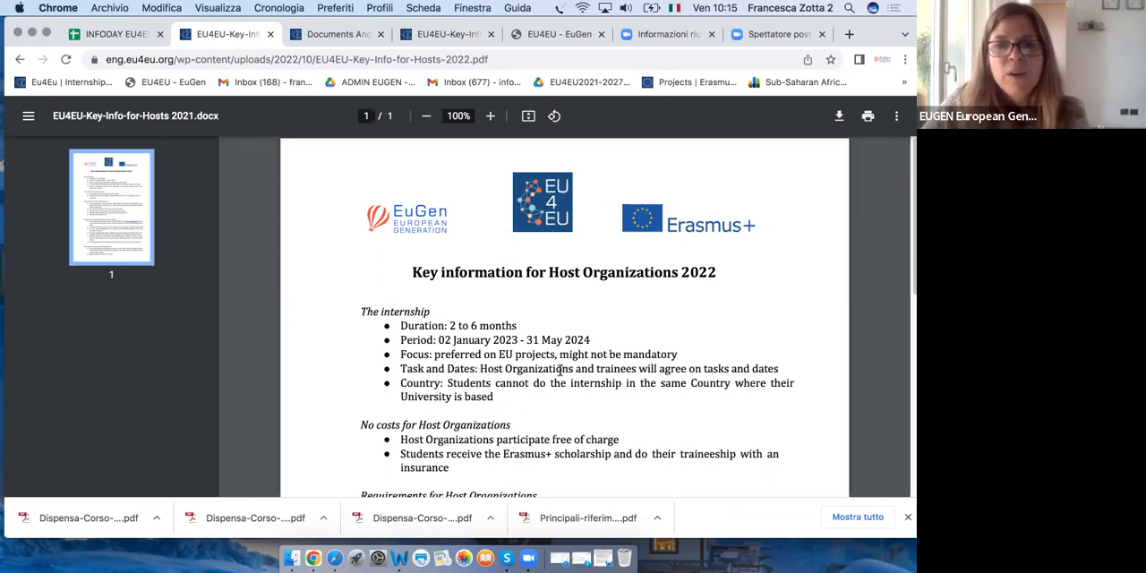
pyautogui.moveTo(649, 368)
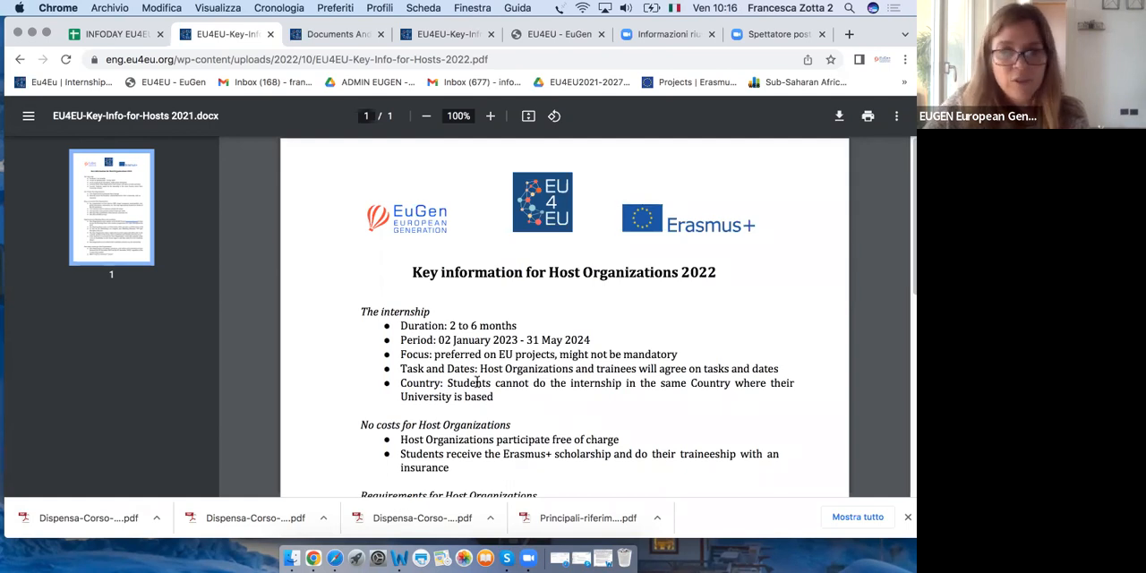
# Scroll the PDF to Requirements for Host Organizations and Registration and Matching Phase
pyautogui.scroll(-3)
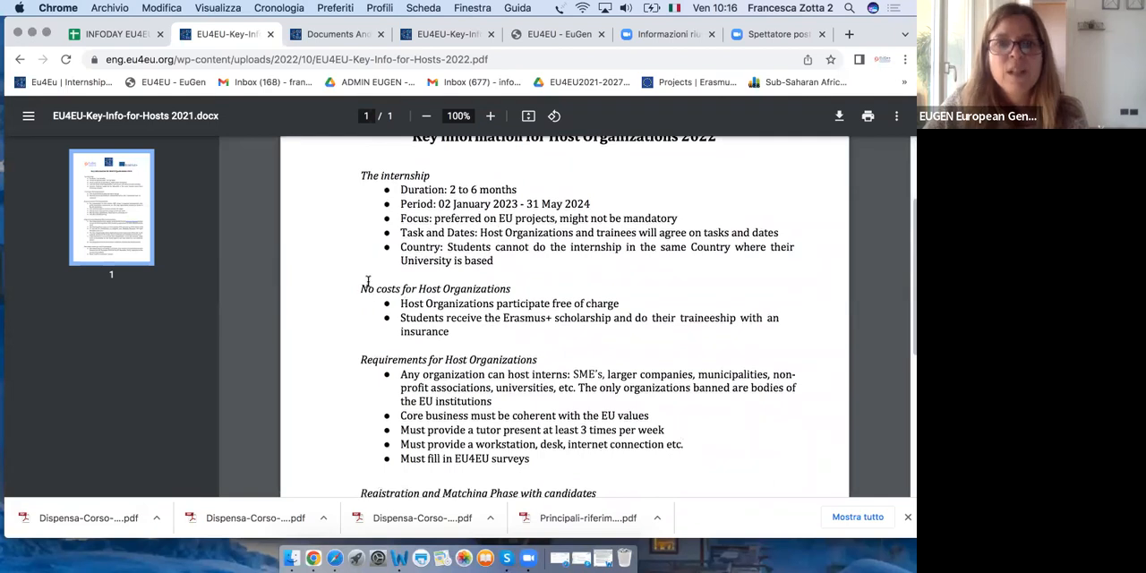
pyautogui.moveTo(541, 284)
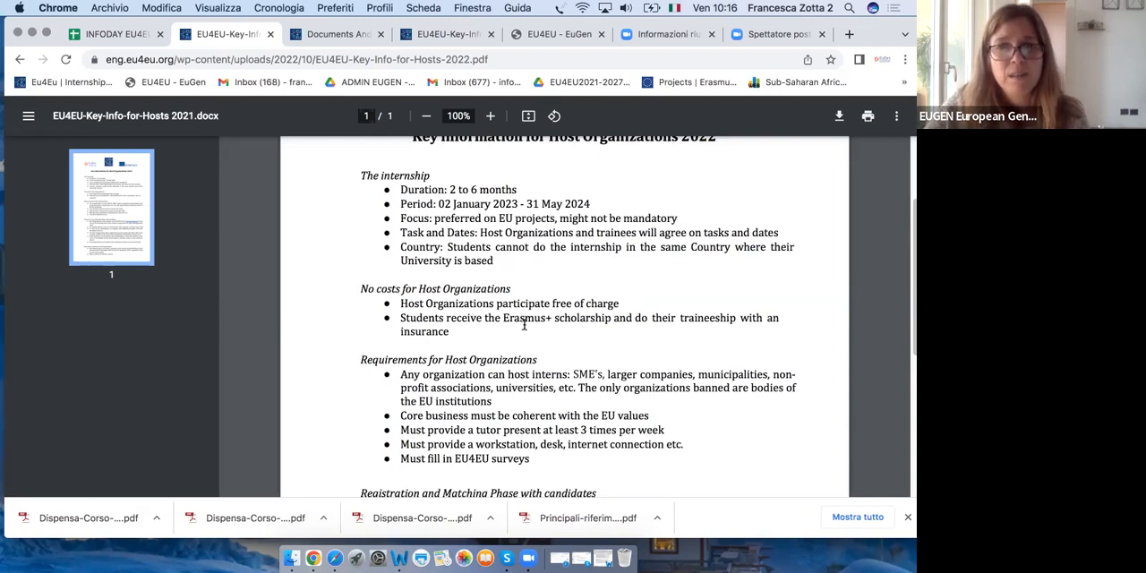
pyautogui.moveTo(604, 325)
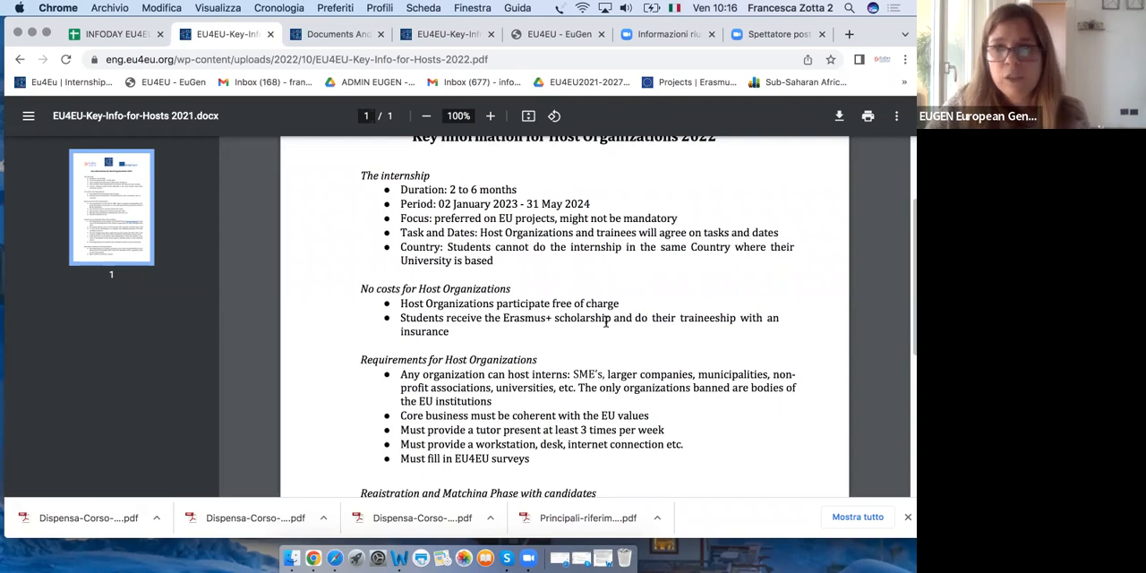
pyautogui.moveTo(716, 319)
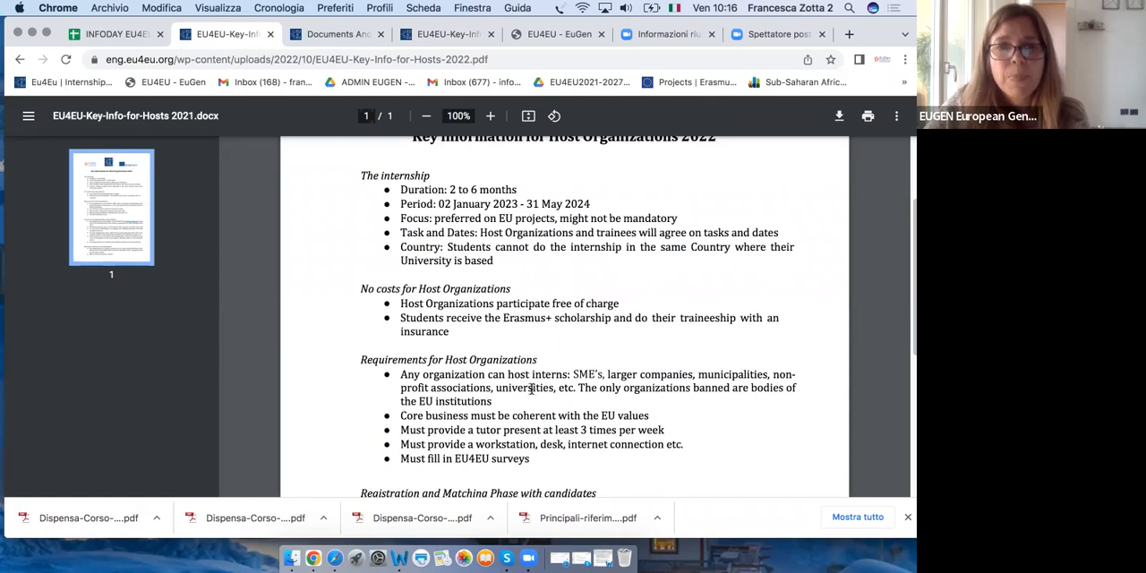
pyautogui.scroll(-3)
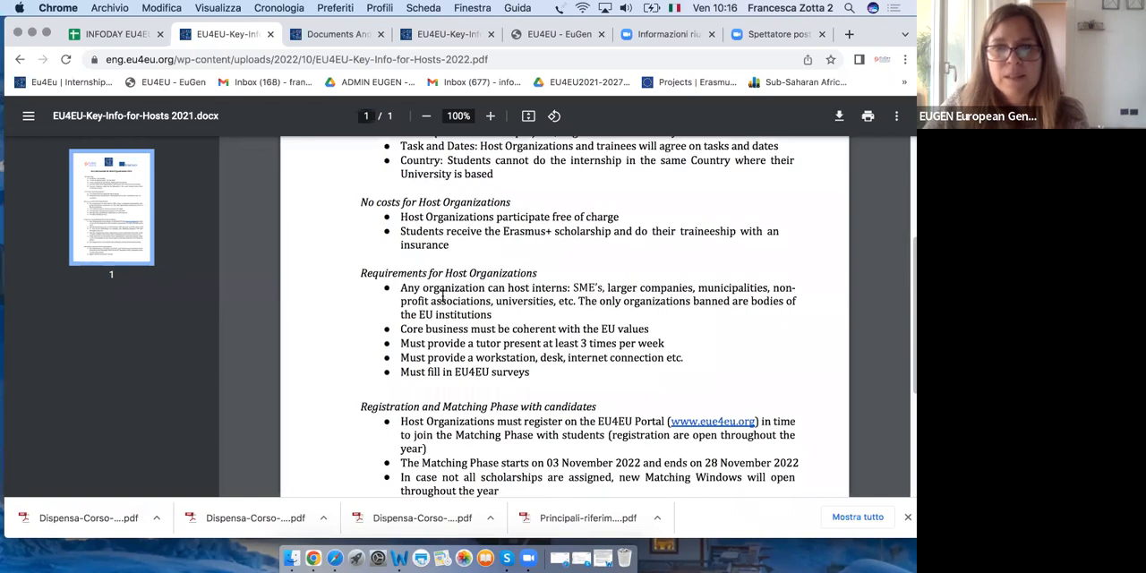
pyautogui.moveTo(561, 397)
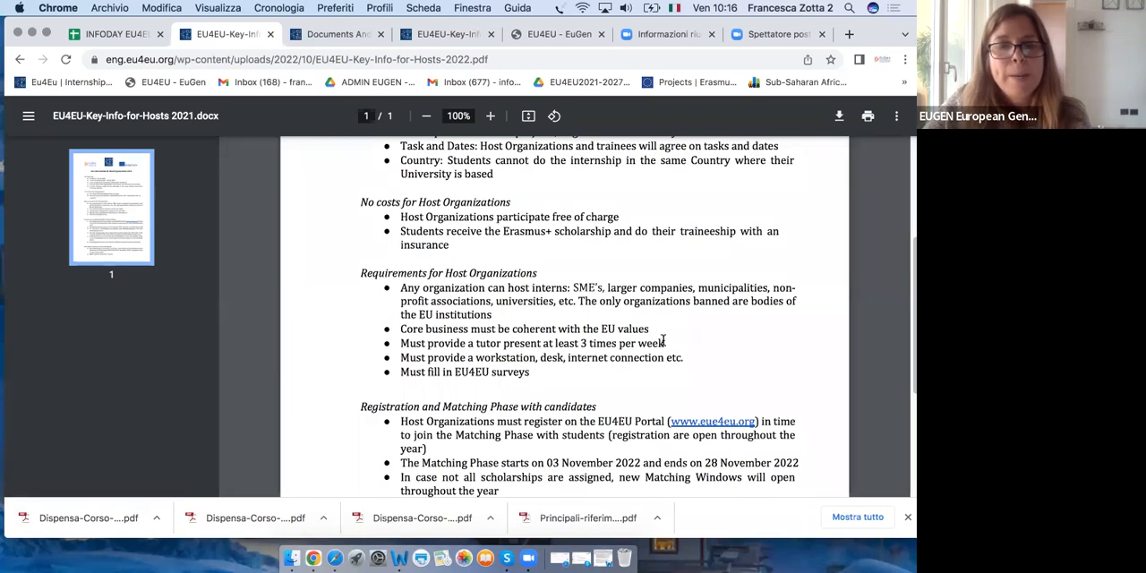
pyautogui.moveTo(464, 368)
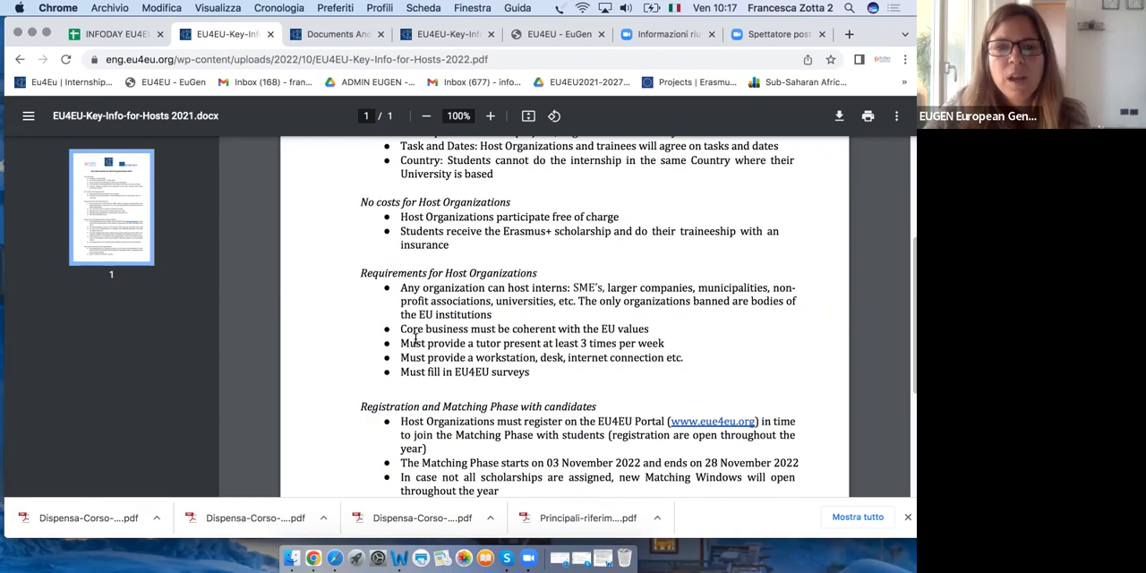
pyautogui.moveTo(688, 340)
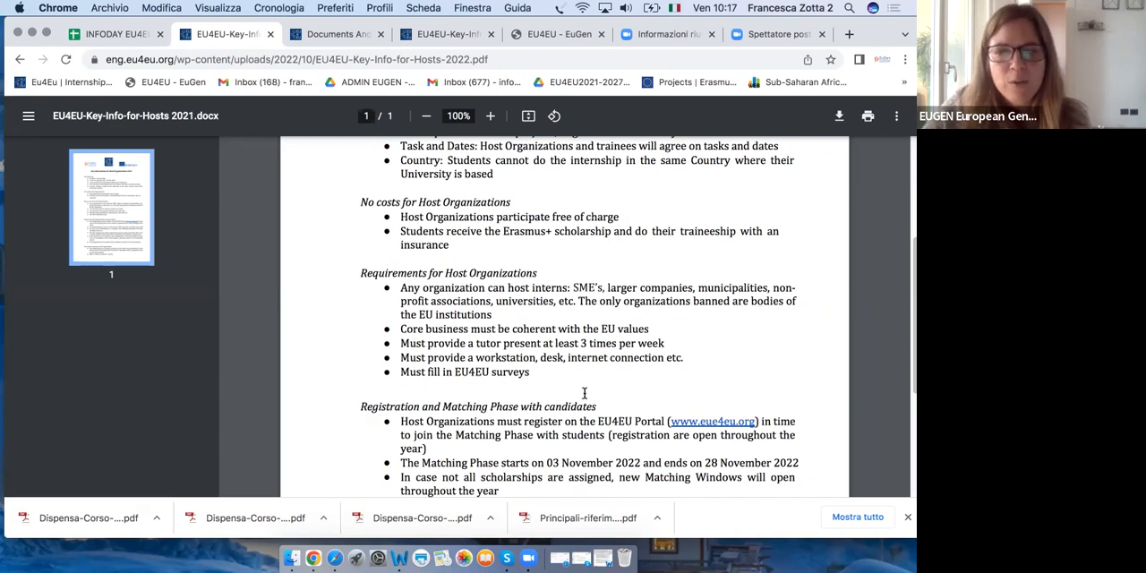
# Scroll down to the 'How many trainees per Host Organization?' section
pyautogui.scroll(-3)
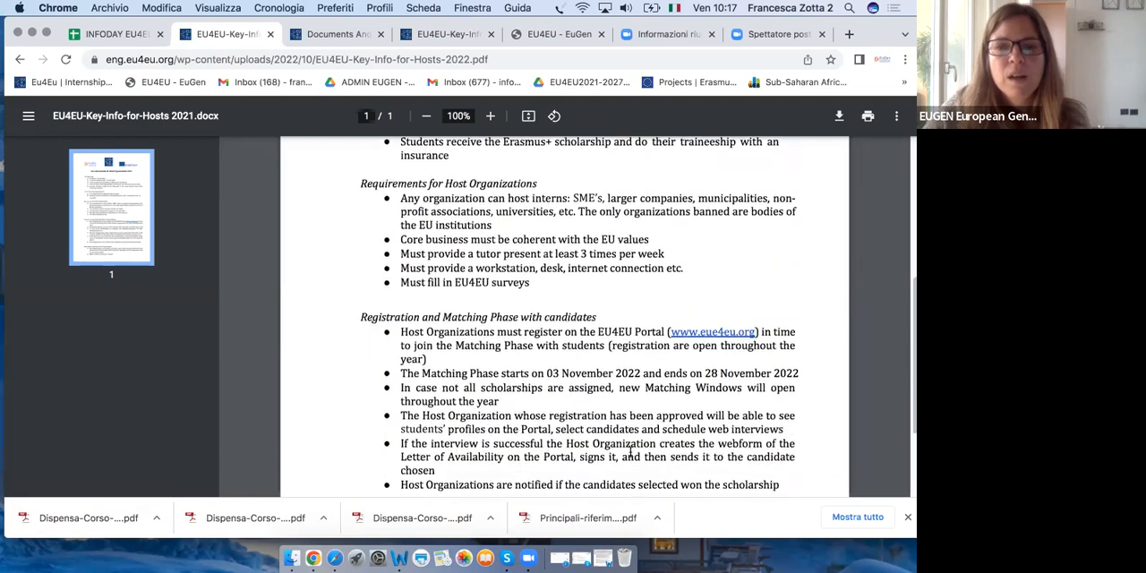
pyautogui.scroll(-3)
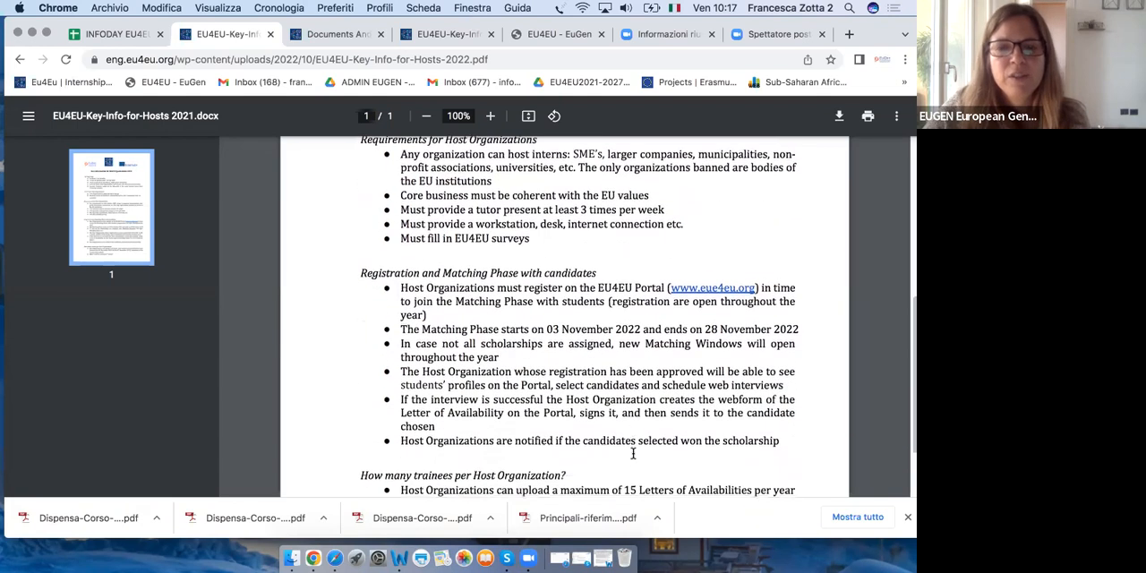
pyautogui.scroll(-3)
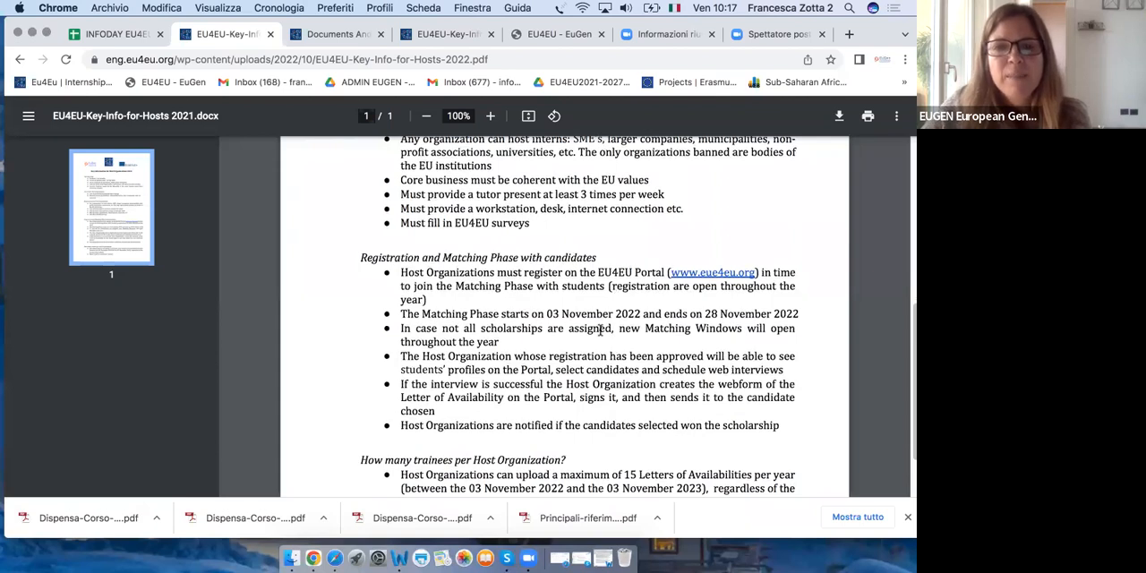
pyautogui.moveTo(712, 272)
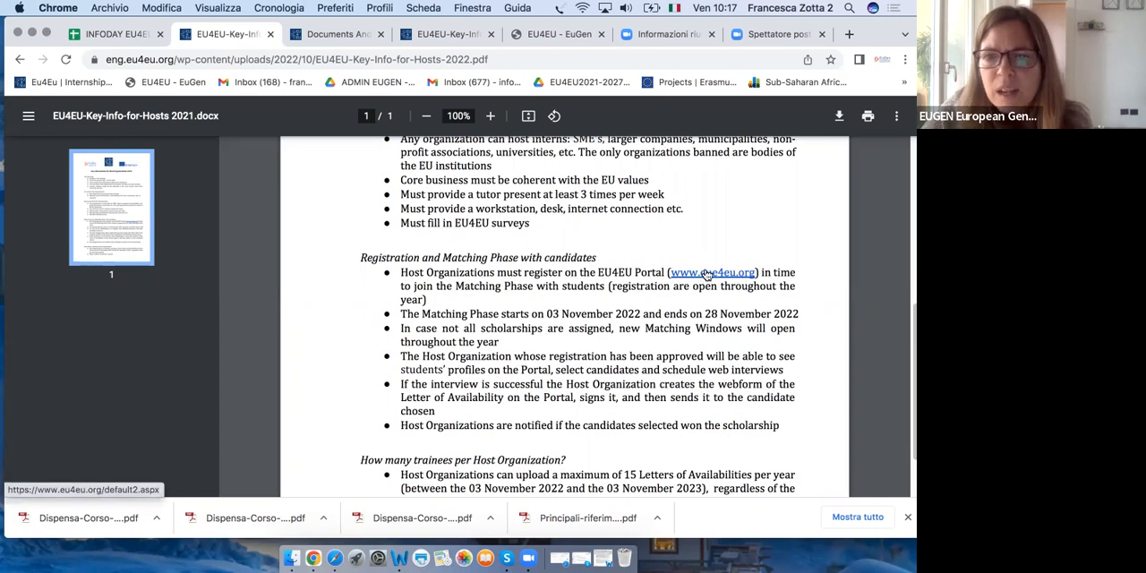
pyautogui.moveTo(709, 275)
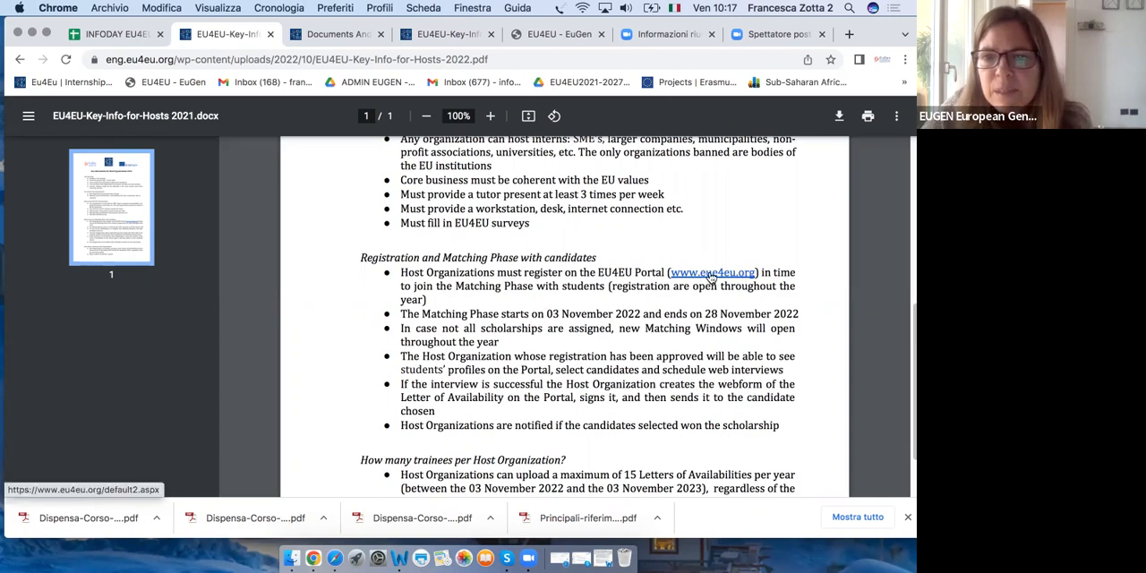
pyautogui.moveTo(712, 272)
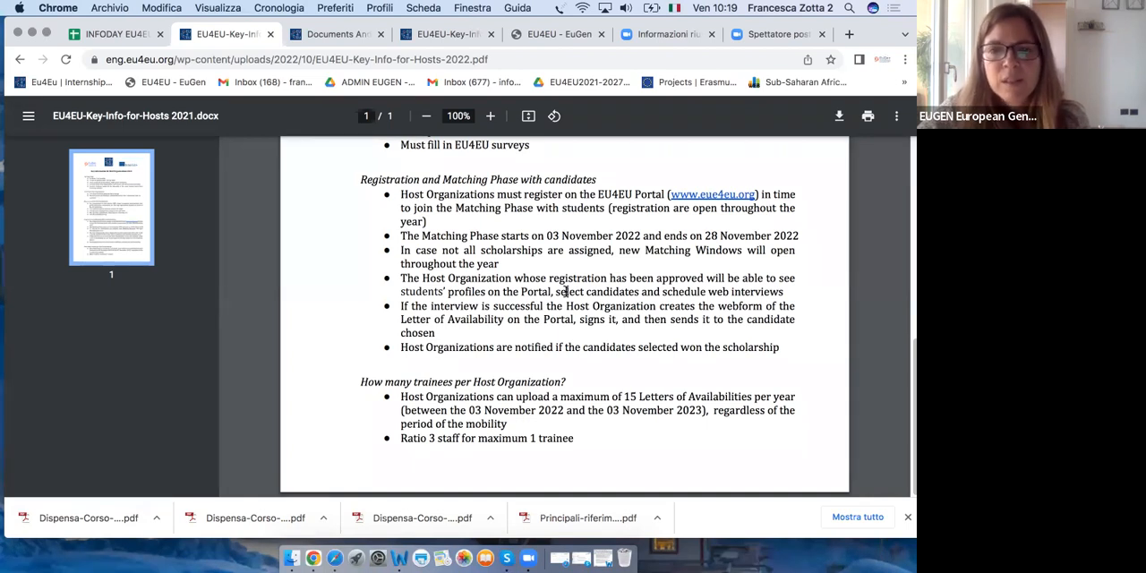
pyautogui.moveTo(623, 326)
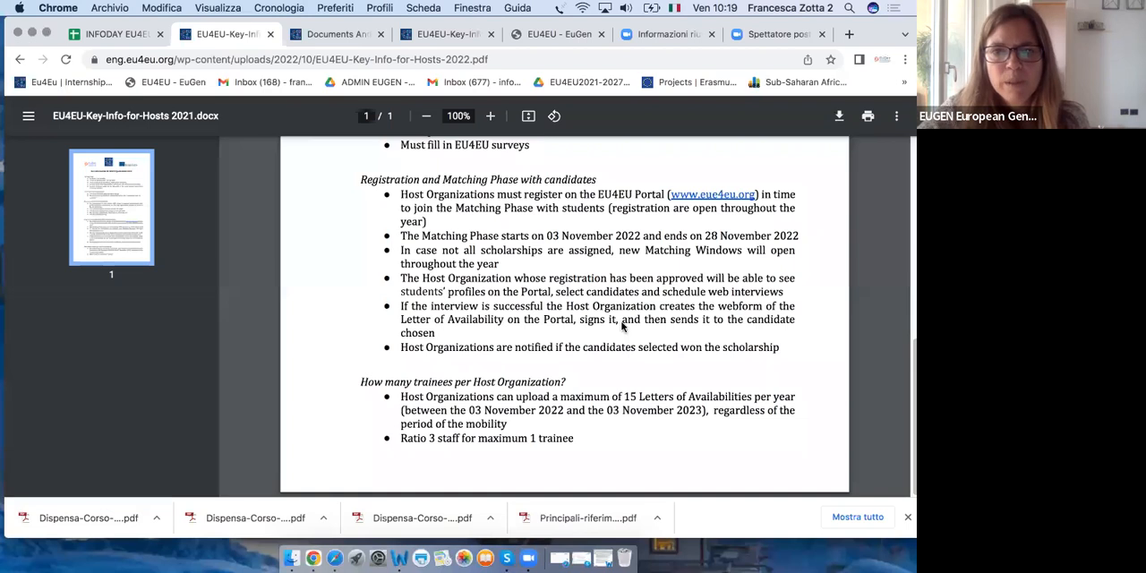
pyautogui.moveTo(402, 324)
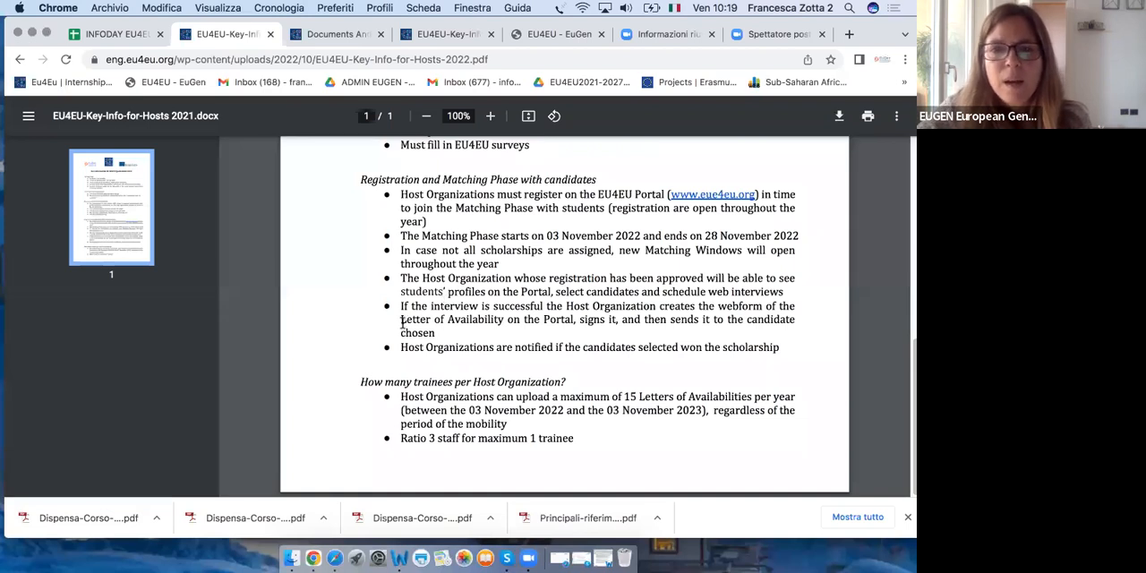
pyautogui.moveTo(737, 302)
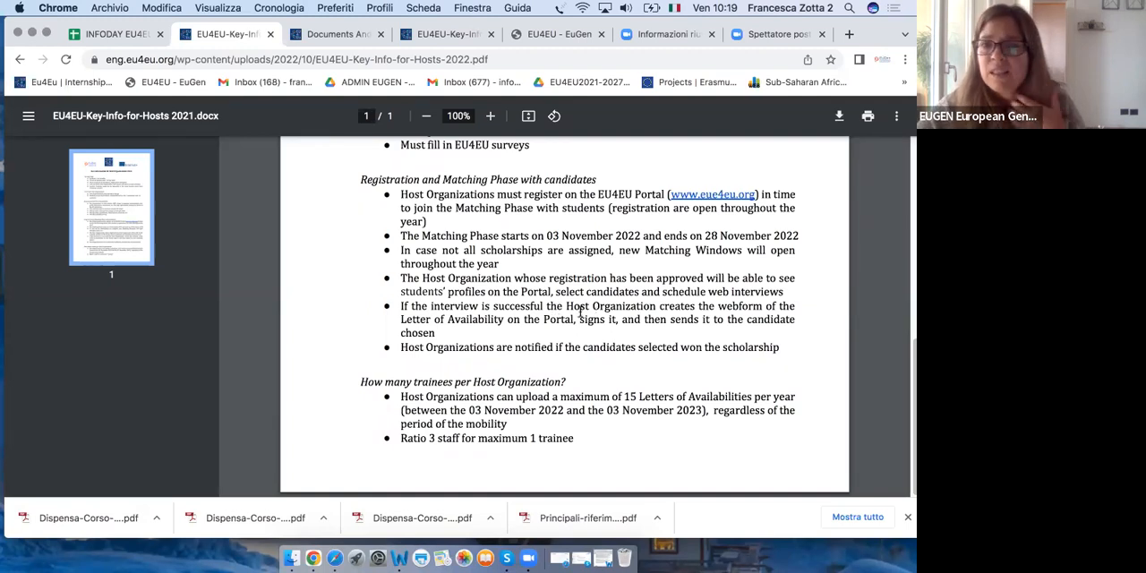
pyautogui.moveTo(687, 313)
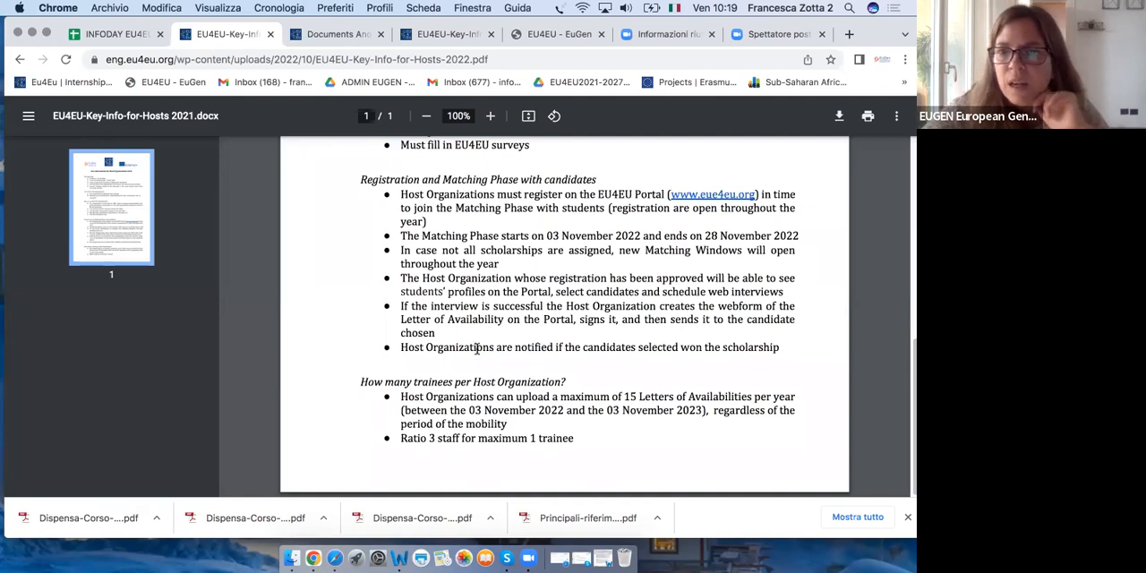
pyautogui.moveTo(650, 374)
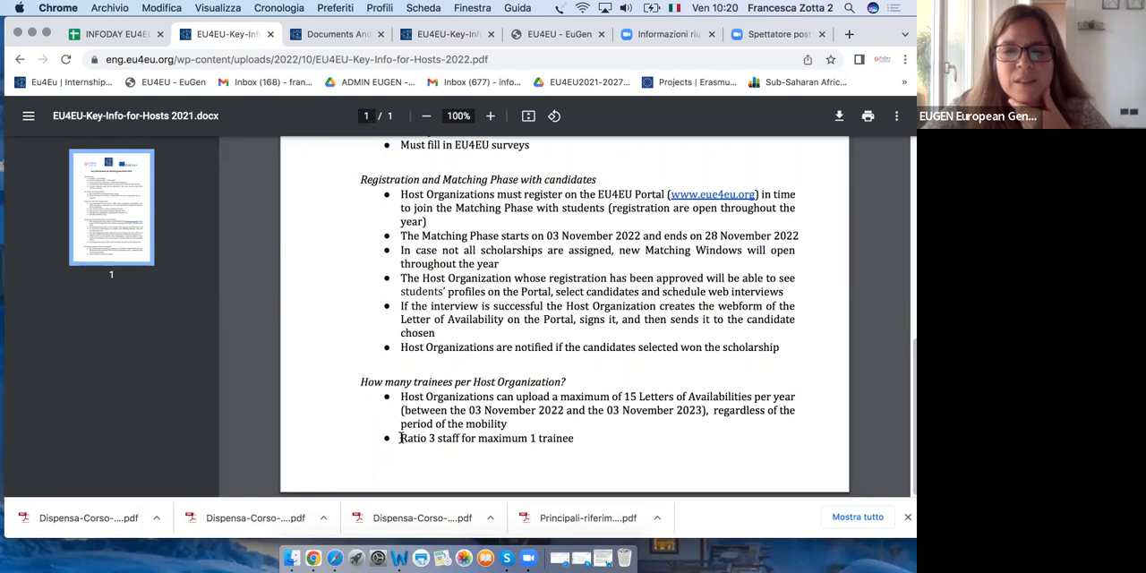
# Drag within the PDF to show the trainees-per-host limits section
pyautogui.moveTo(401, 437); pyautogui.dragTo(477, 437)
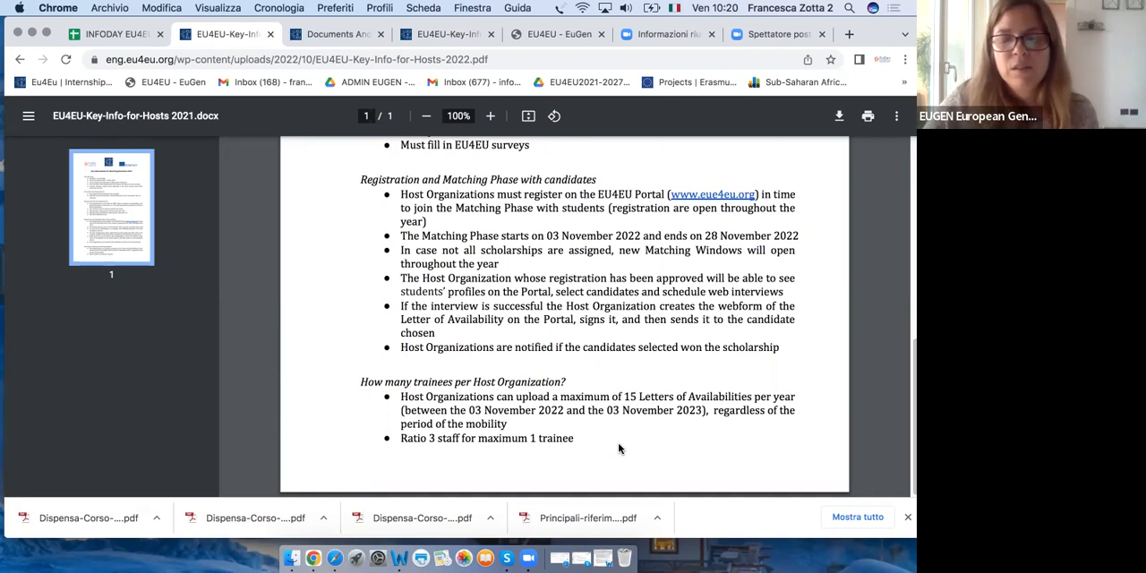
pyautogui.moveTo(651, 270)
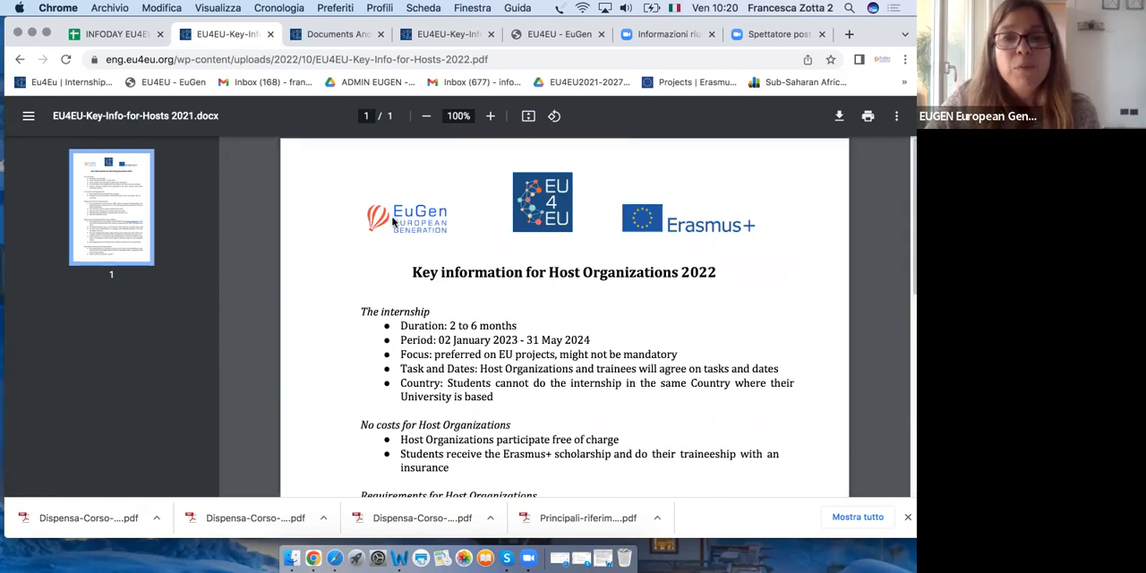
pyautogui.moveTo(792, 365)
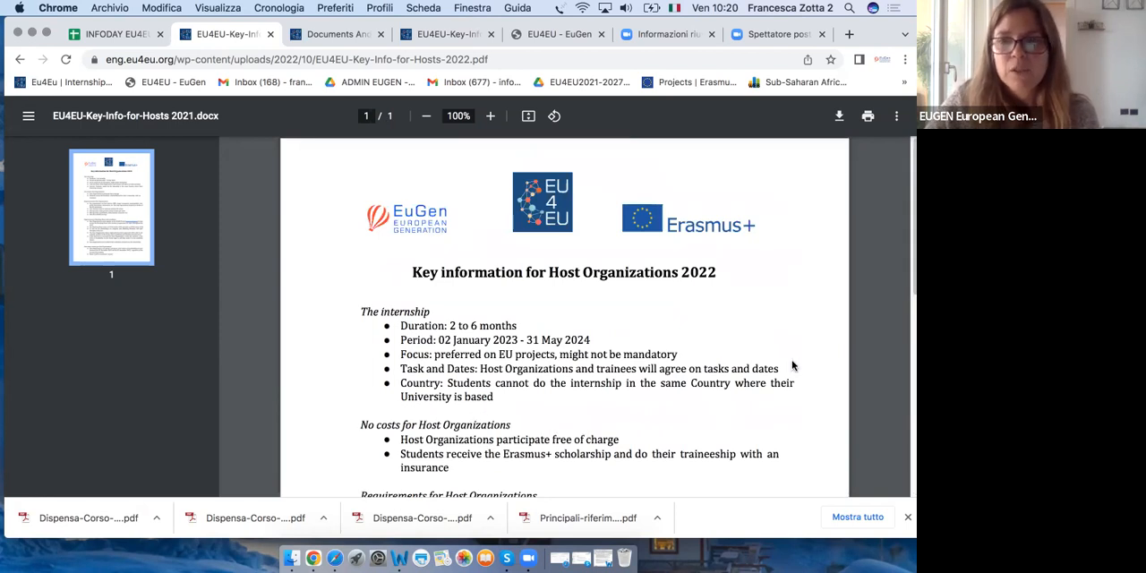
pyautogui.moveTo(822, 113)
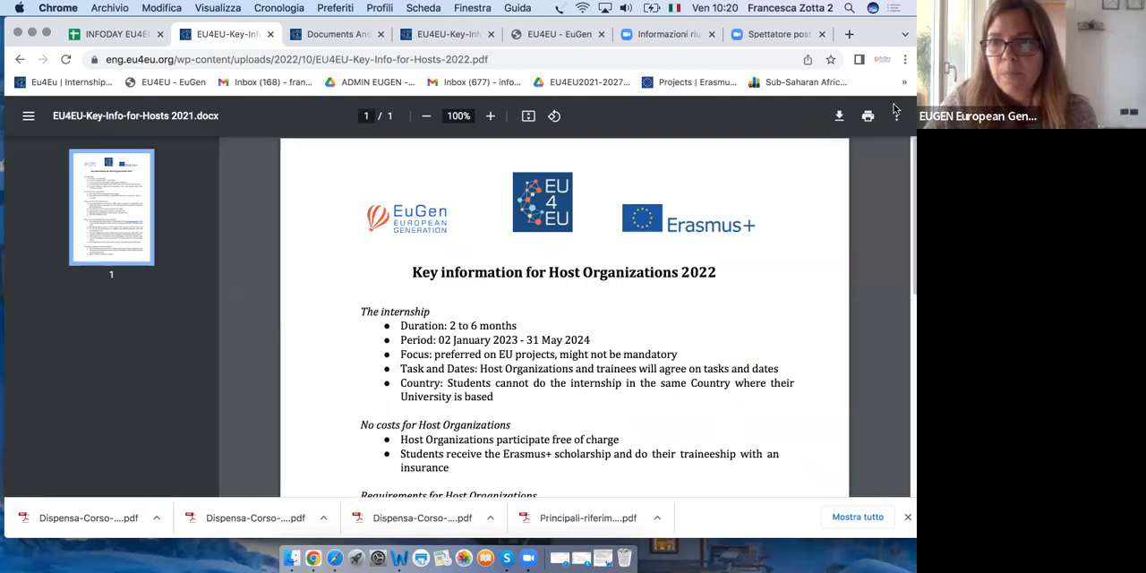
pyautogui.moveTo(815, 284)
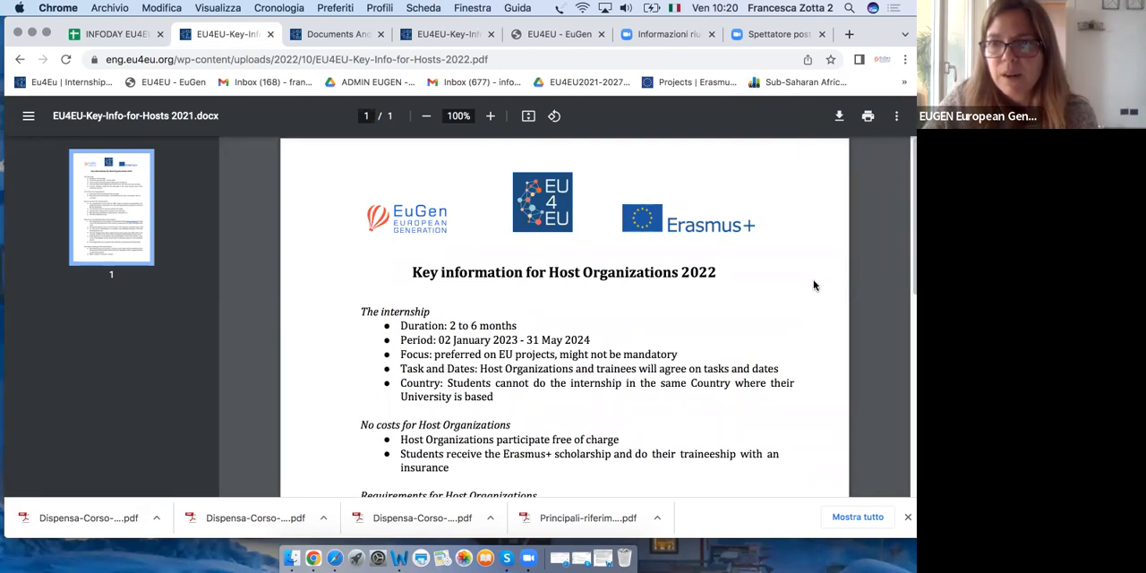
pyautogui.moveTo(867, 476)
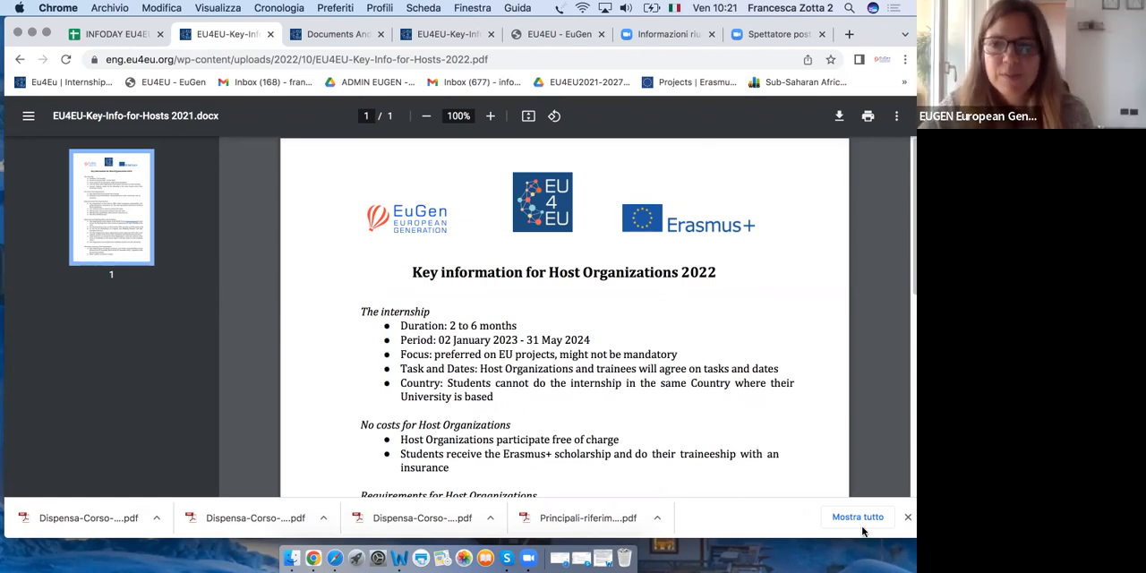
pyautogui.moveTo(849, 411)
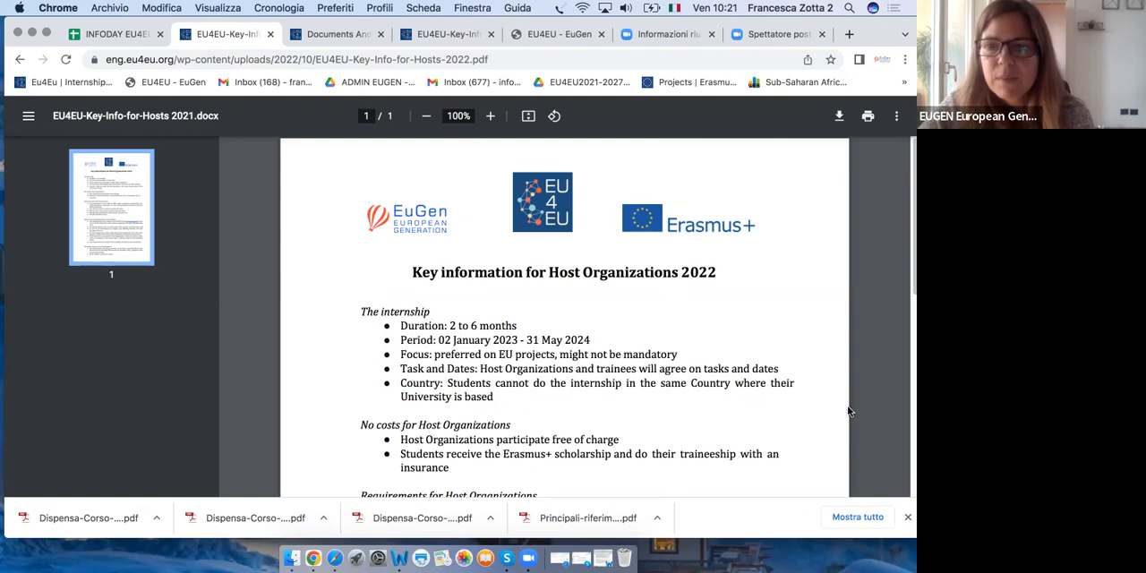
pyautogui.moveTo(850, 455)
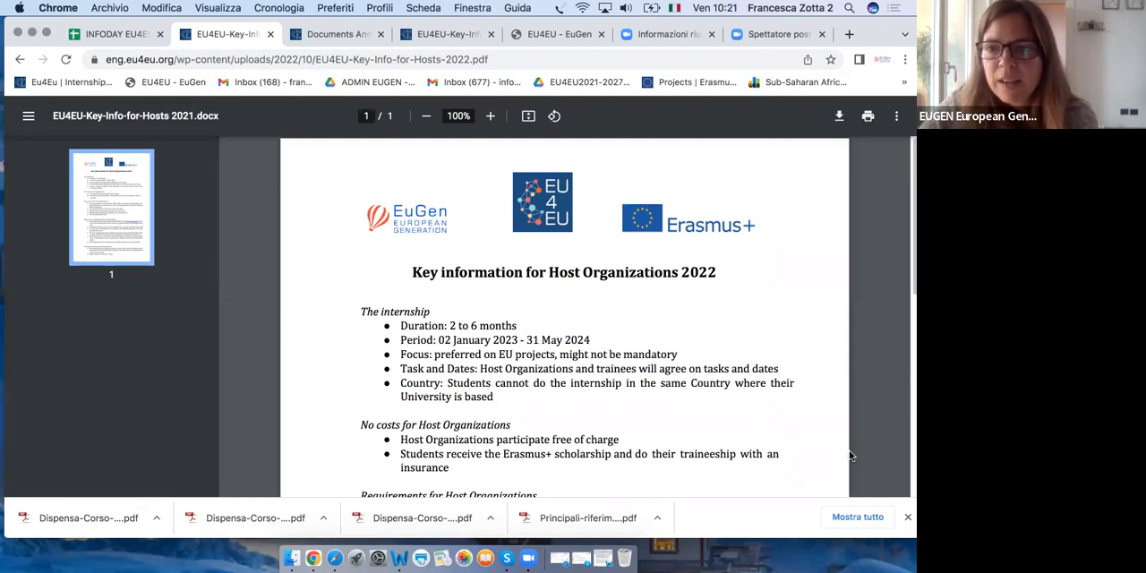
pyautogui.moveTo(892, 313)
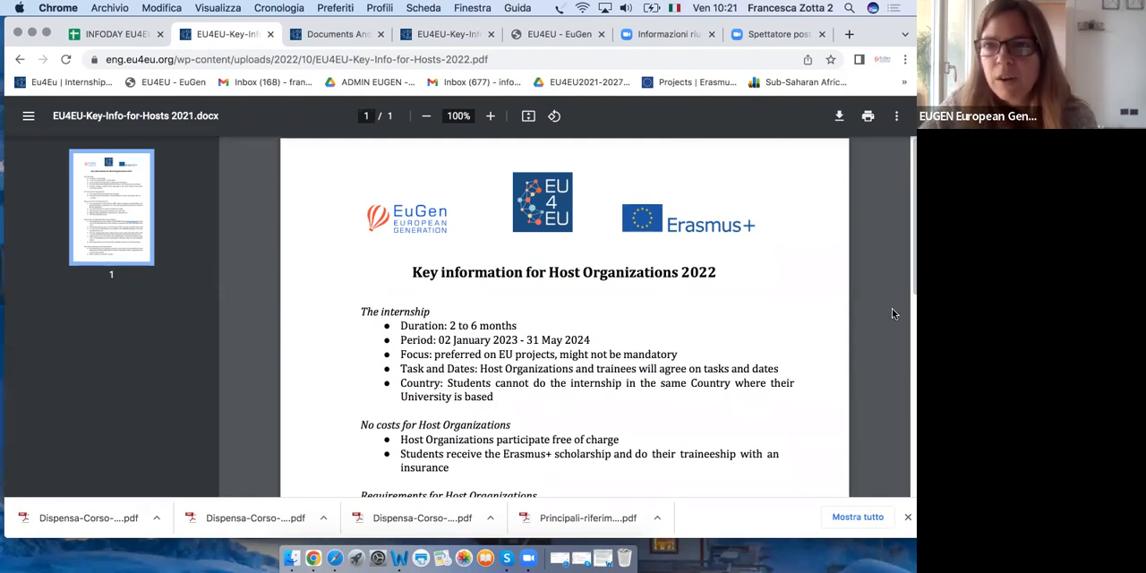
pyautogui.moveTo(750, 386)
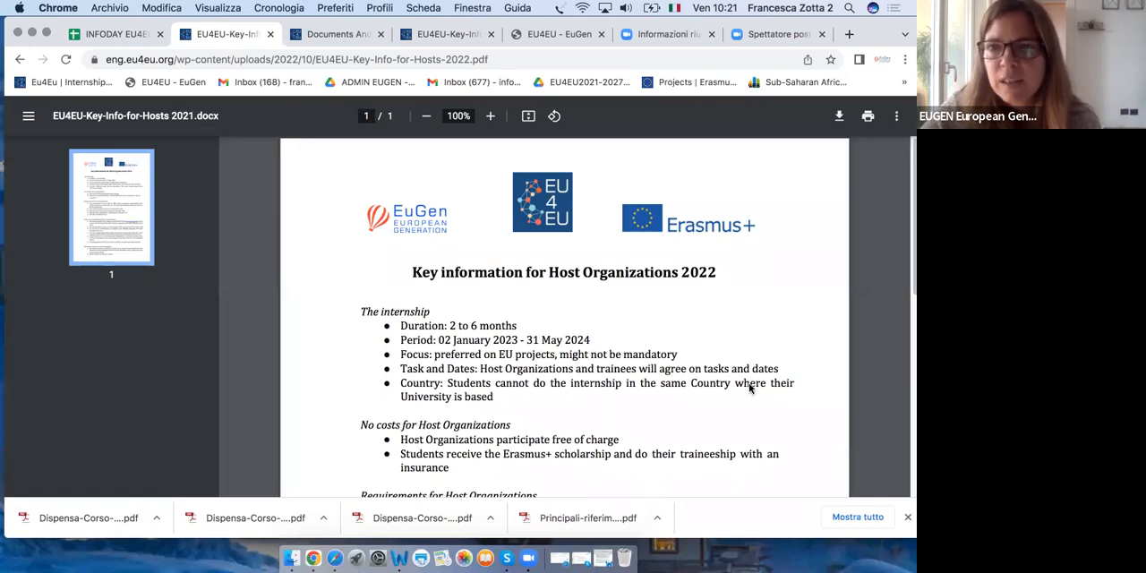
pyautogui.moveTo(750, 149)
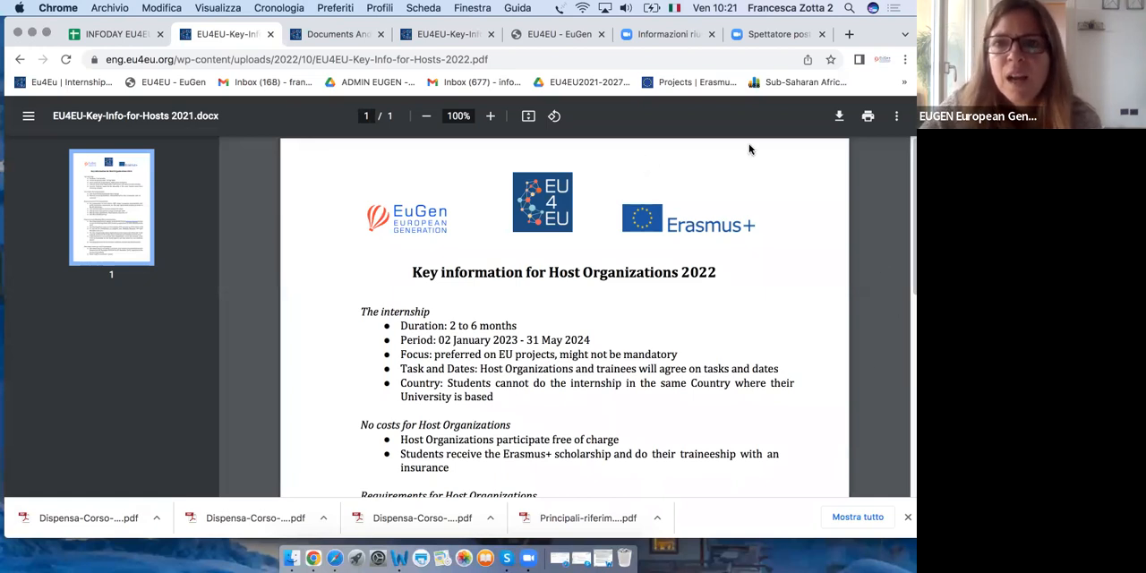
pyautogui.moveTo(839, 468)
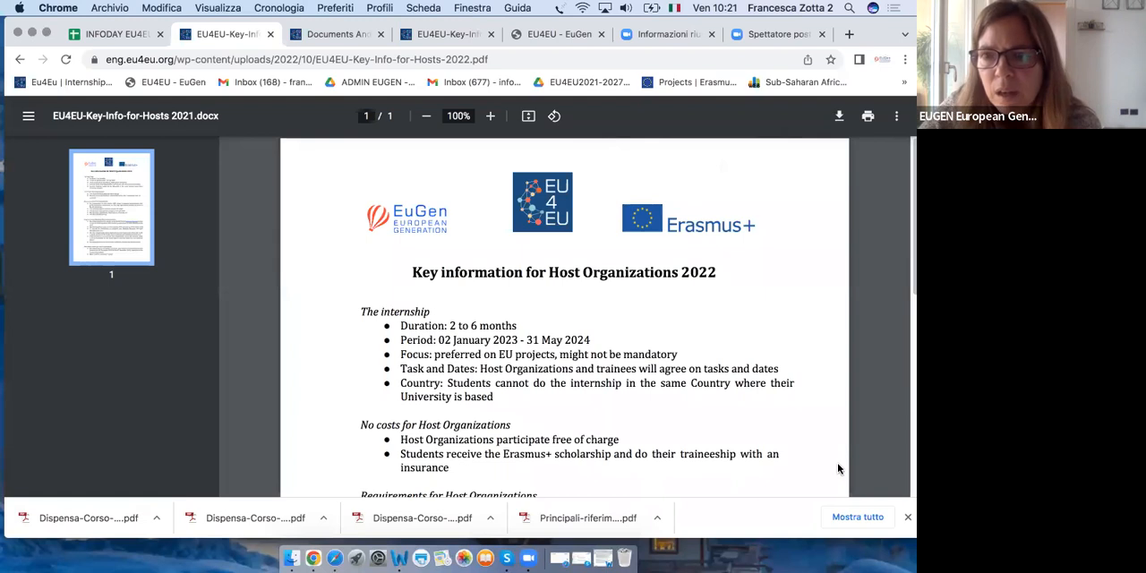
pyautogui.moveTo(842, 500)
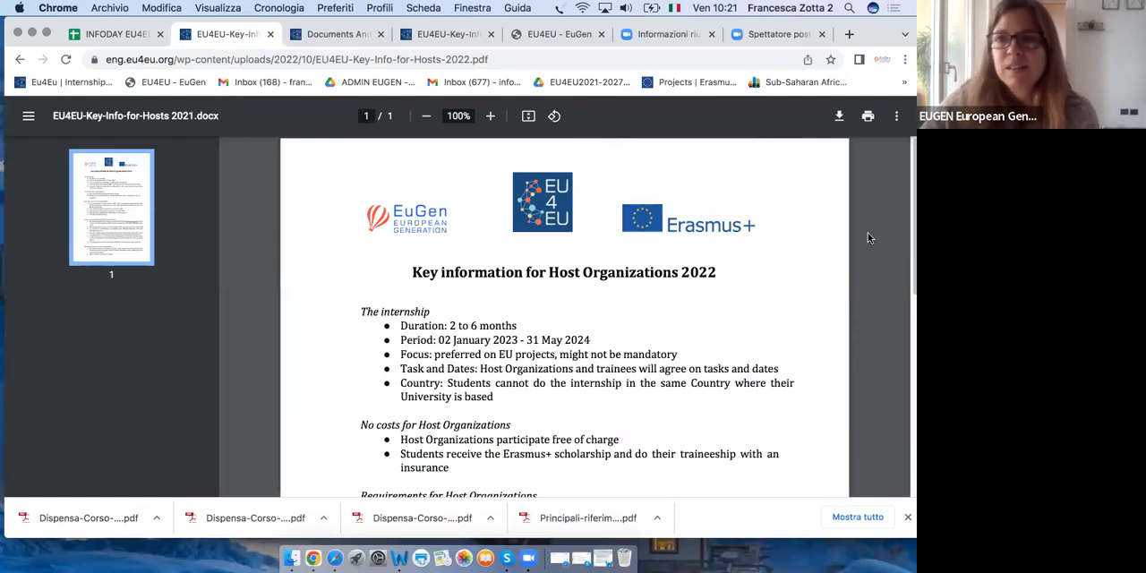
pyautogui.moveTo(873, 296)
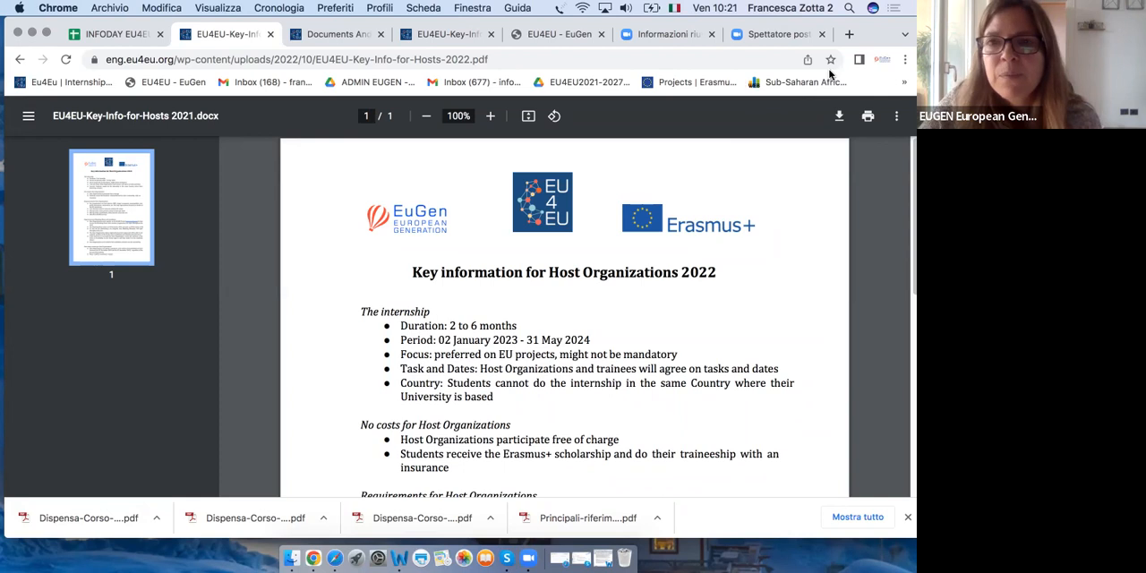
pyautogui.moveTo(615, 116)
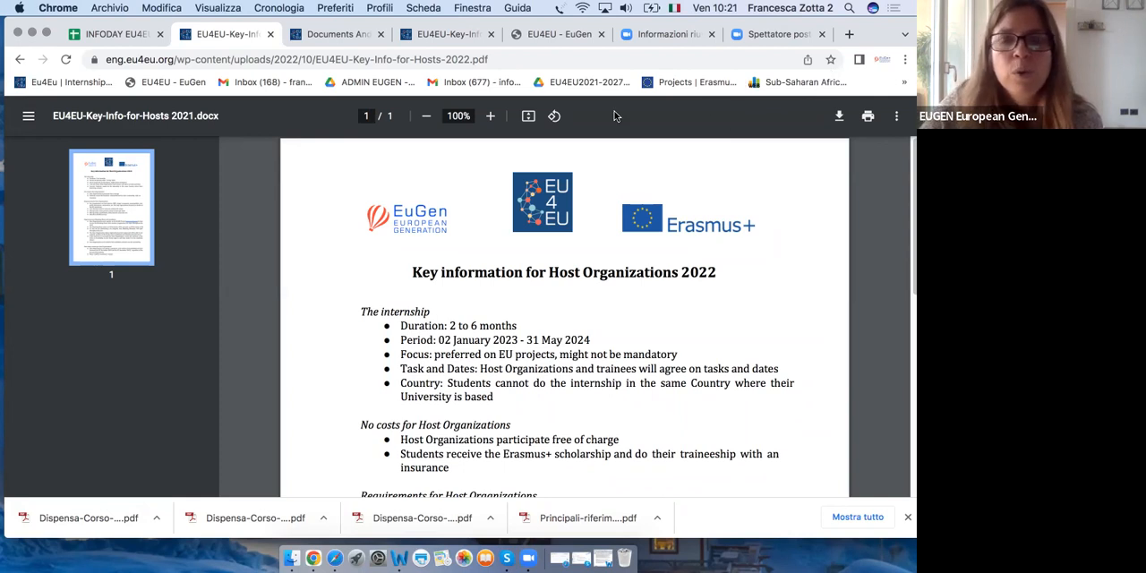
pyautogui.moveTo(242, 182)
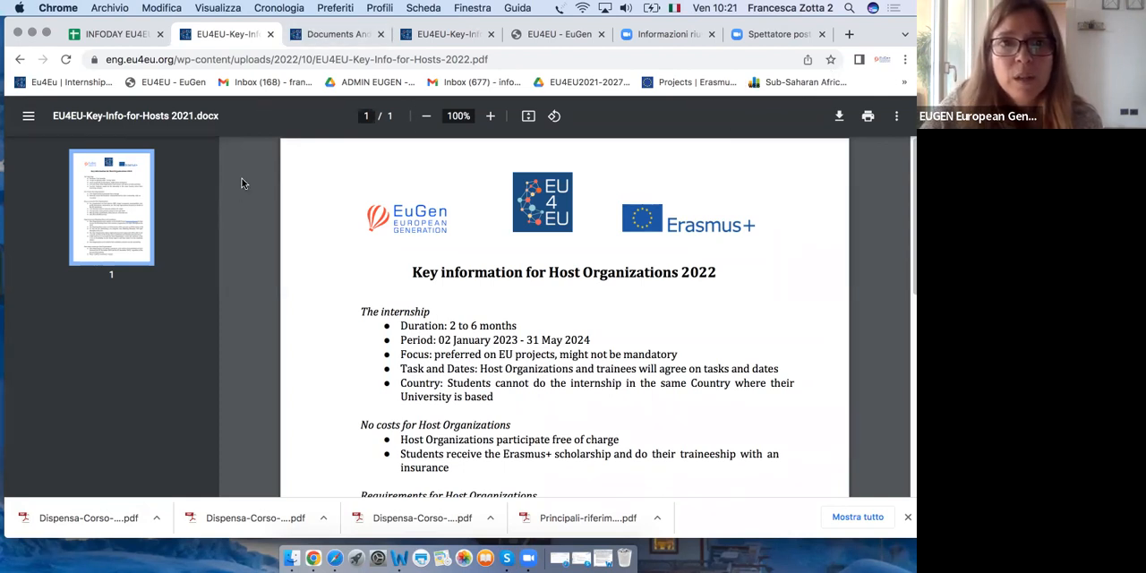
pyautogui.moveTo(445, 34)
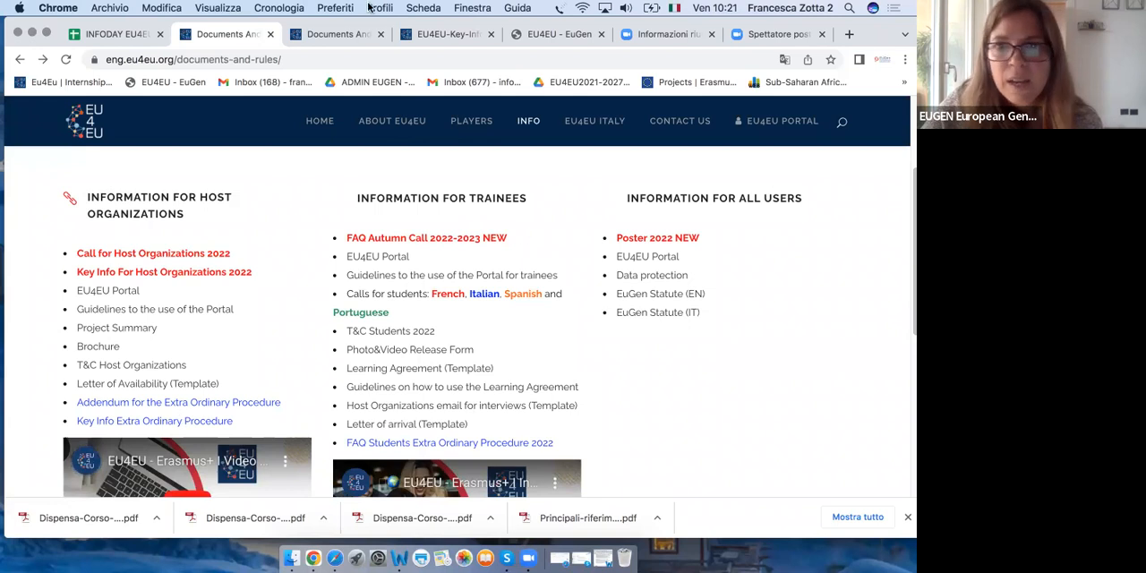
pyautogui.moveTo(595, 121)
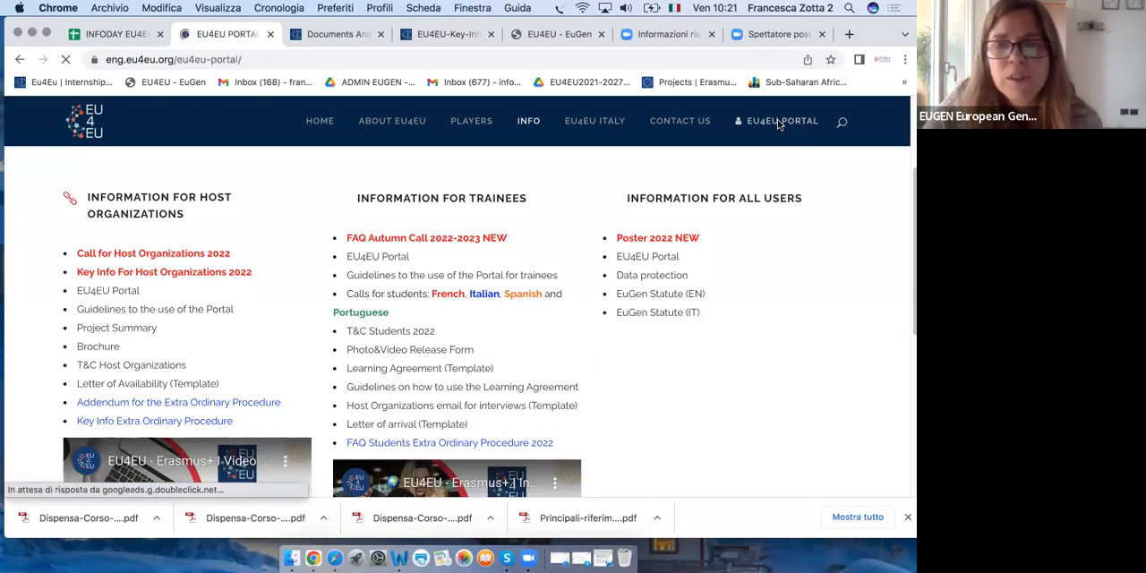
# Open EU4EU PORTAL and scroll down to the EU4EU PORTAL LOGIN button
pyautogui.click(781, 120)
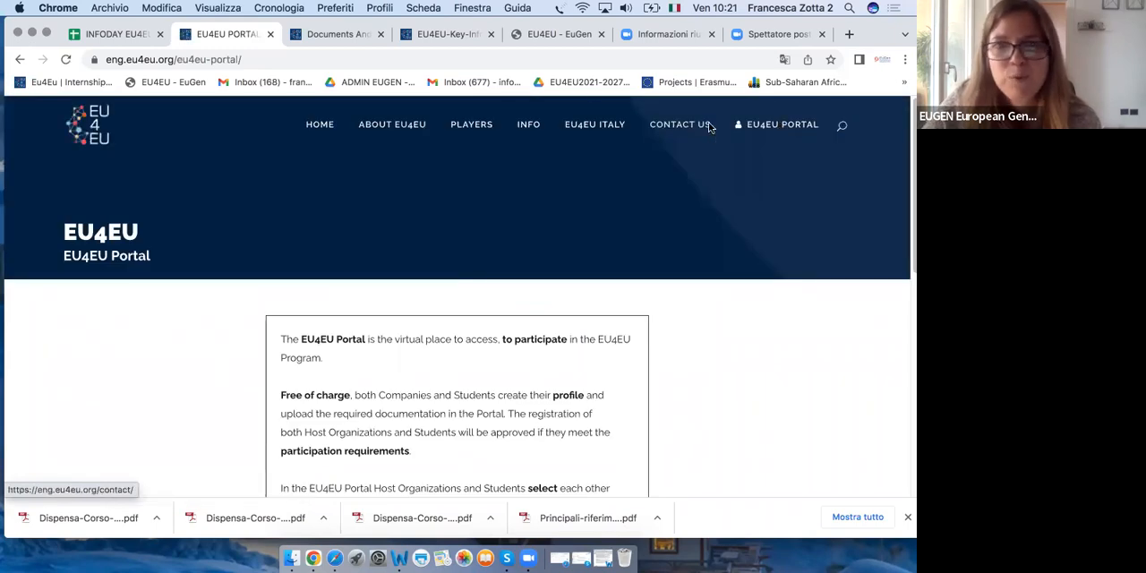
pyautogui.scroll(-3)
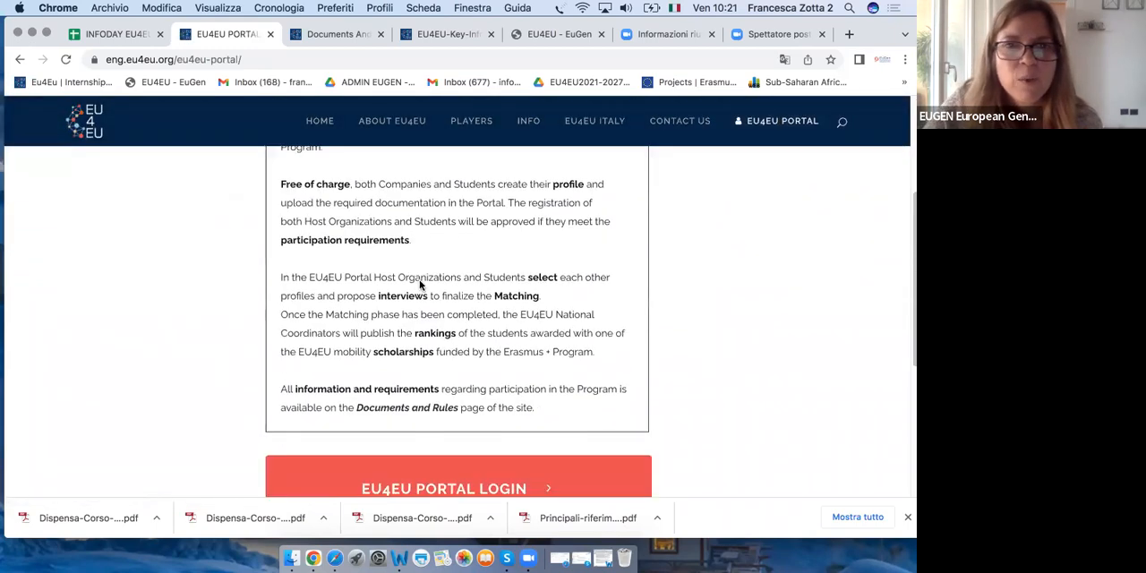
pyautogui.scroll(-3)
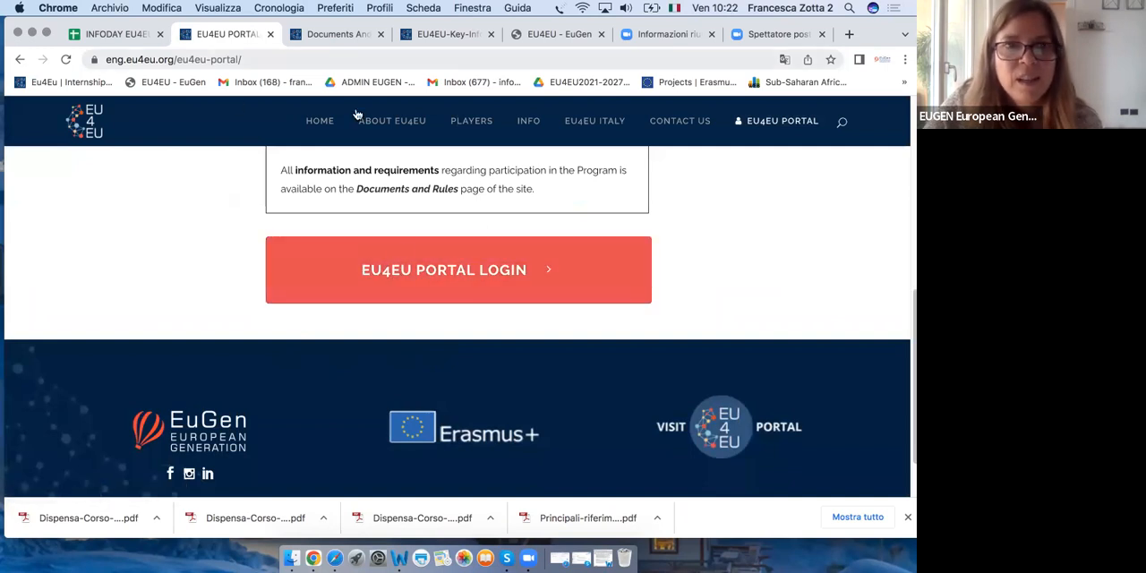
# Open the EU4EU access page and reveal the host organisation sign-up form
pyautogui.click(458, 269)
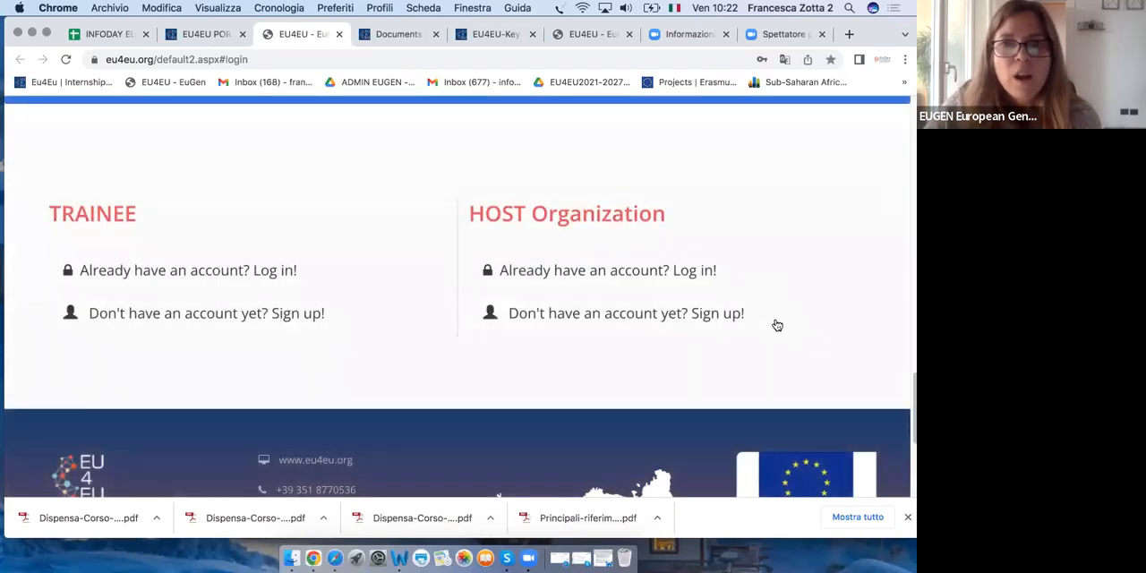
pyautogui.scroll(-3)
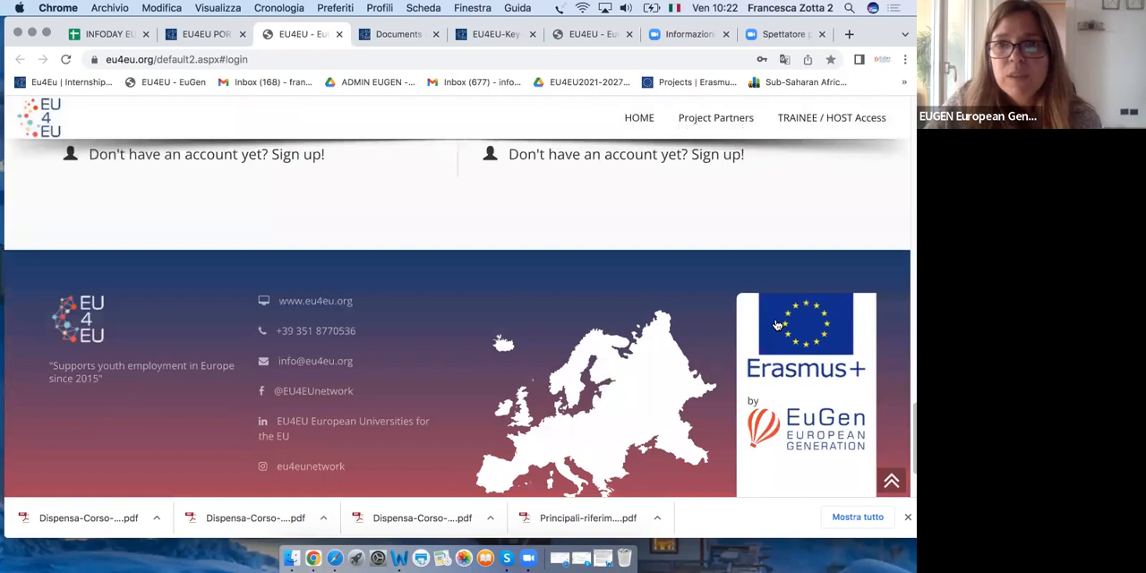
pyautogui.scroll(3)
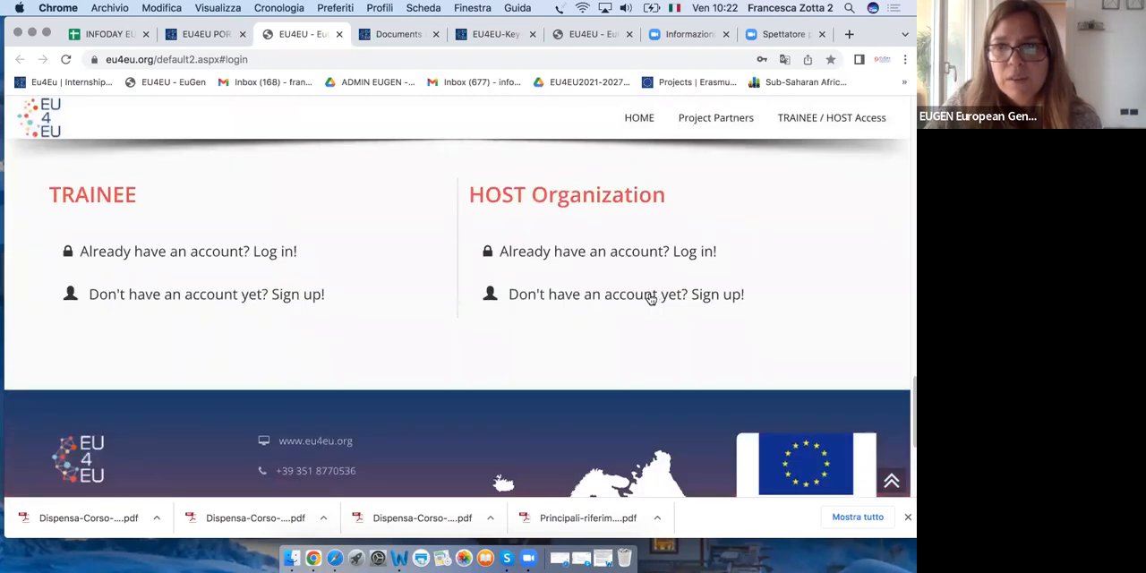
pyautogui.click(626, 294)
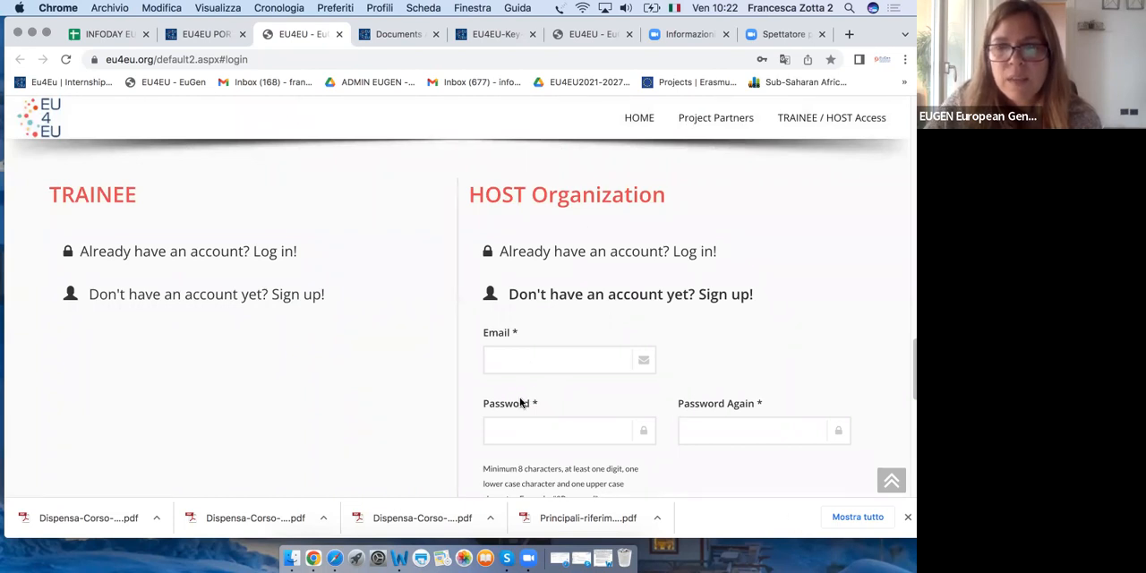
pyautogui.scroll(-3)
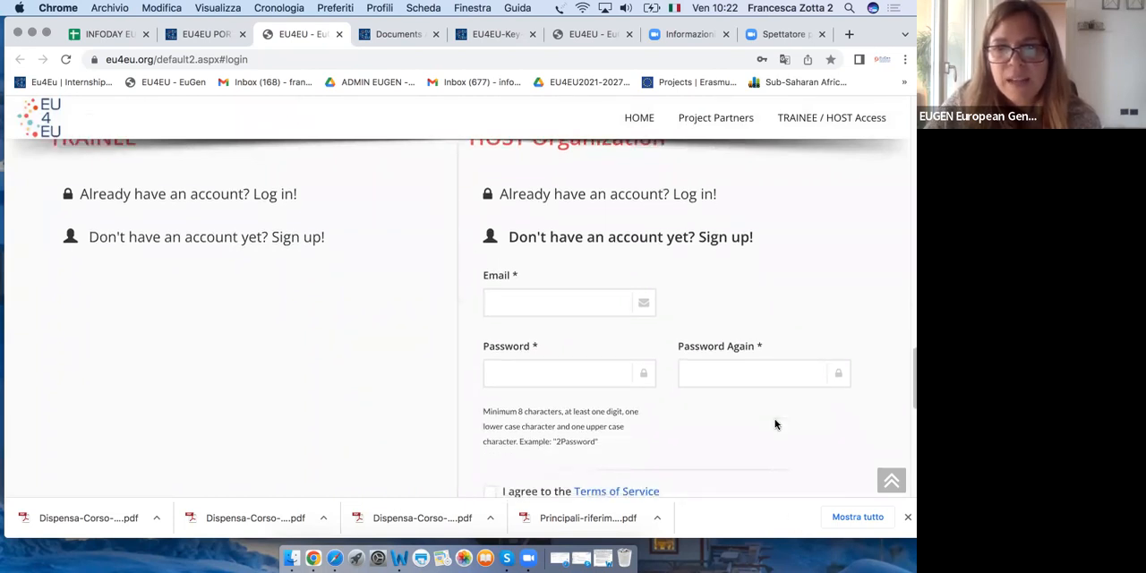
pyautogui.scroll(-3)
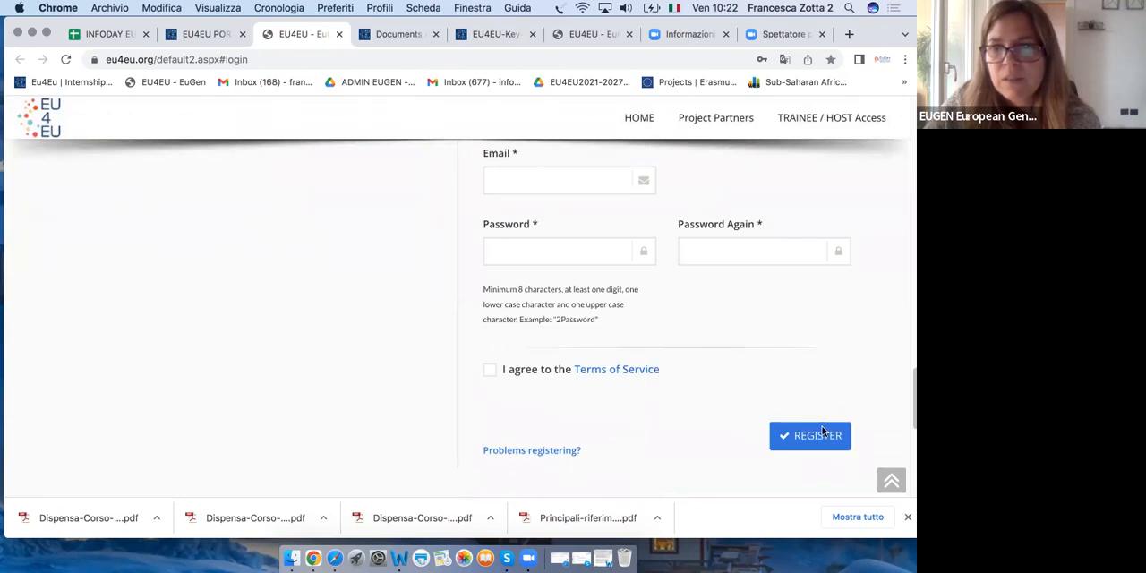
pyautogui.moveTo(757, 365)
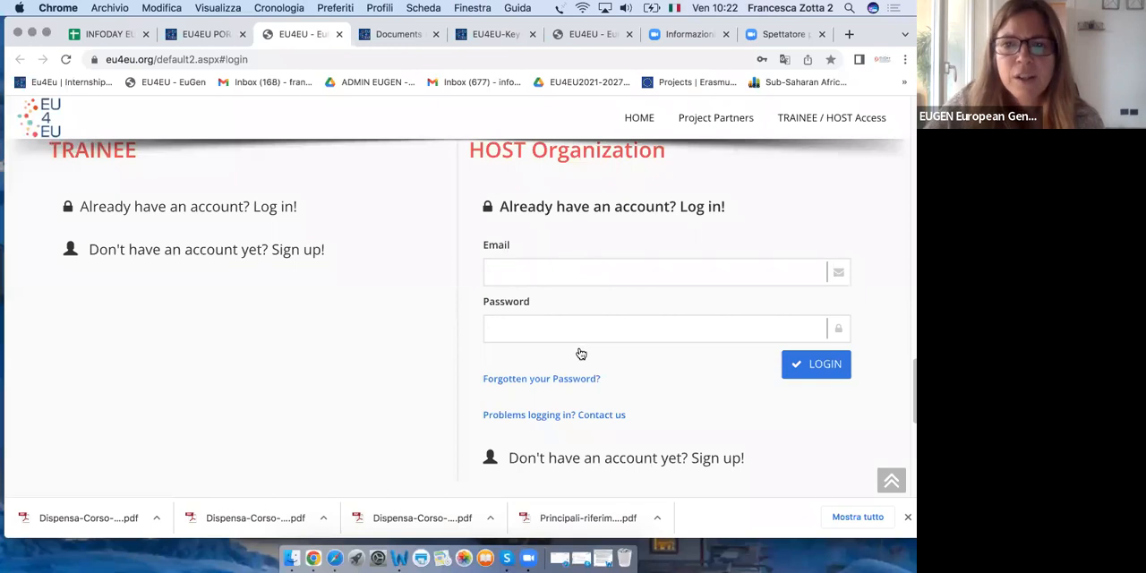
pyautogui.moveTo(504, 366)
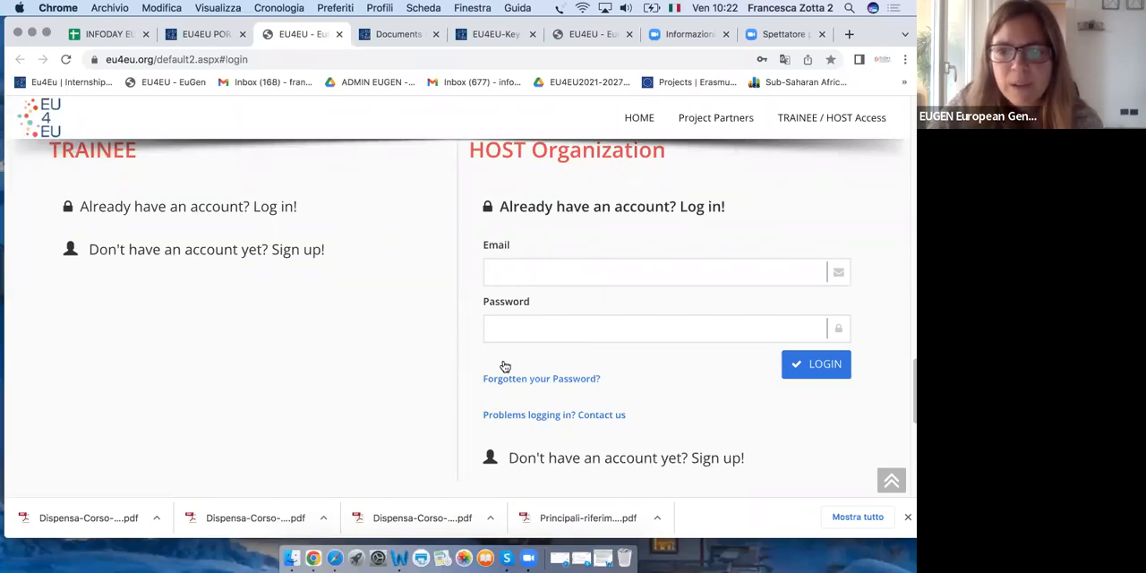
pyautogui.moveTo(520, 386)
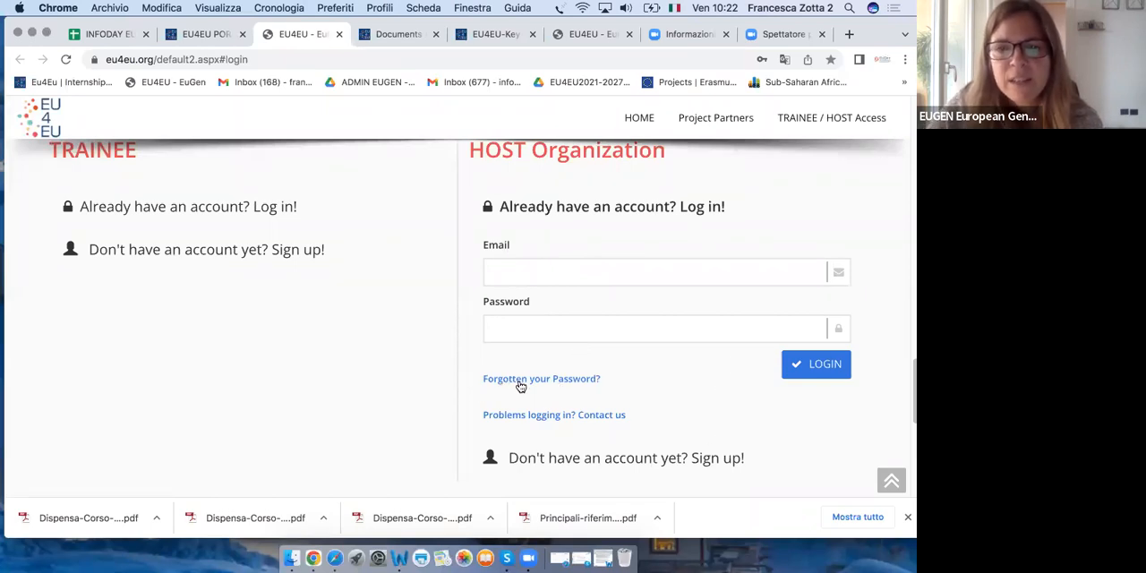
pyautogui.moveTo(562, 380)
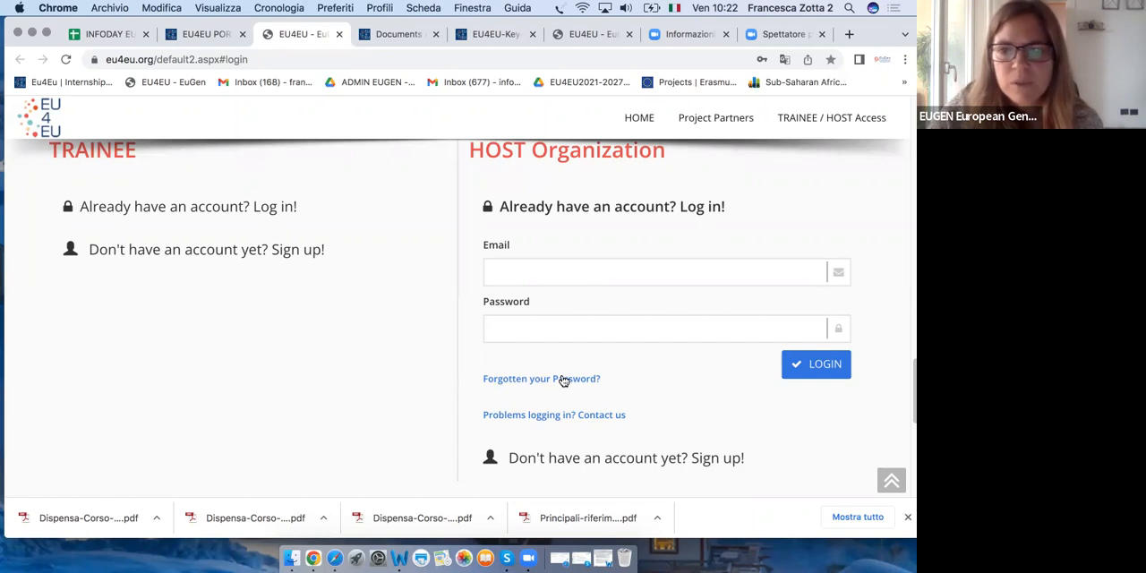
pyautogui.moveTo(477, 422)
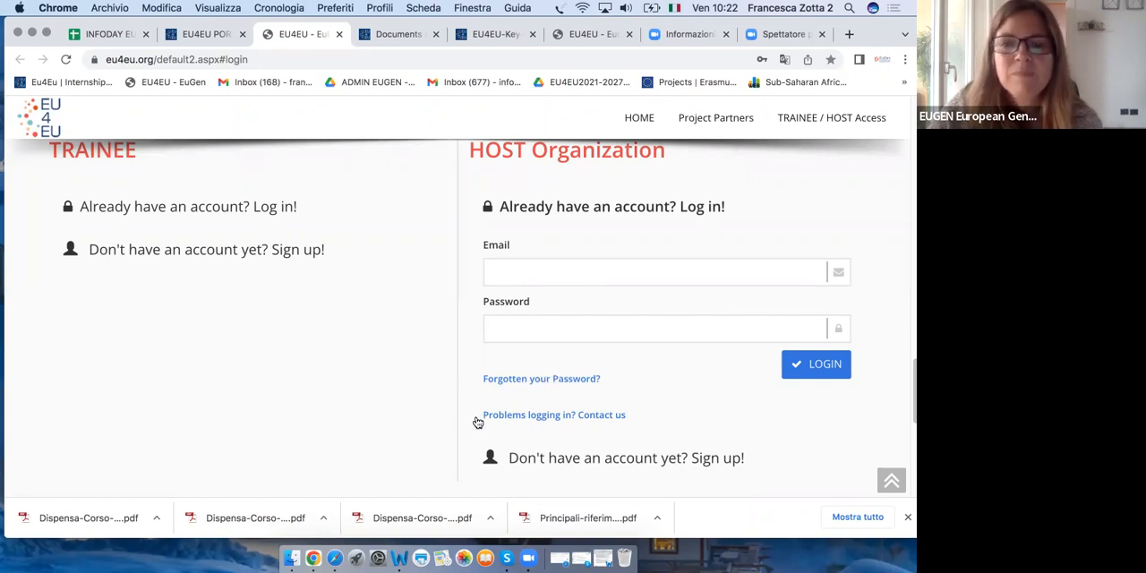
pyautogui.moveTo(591, 423)
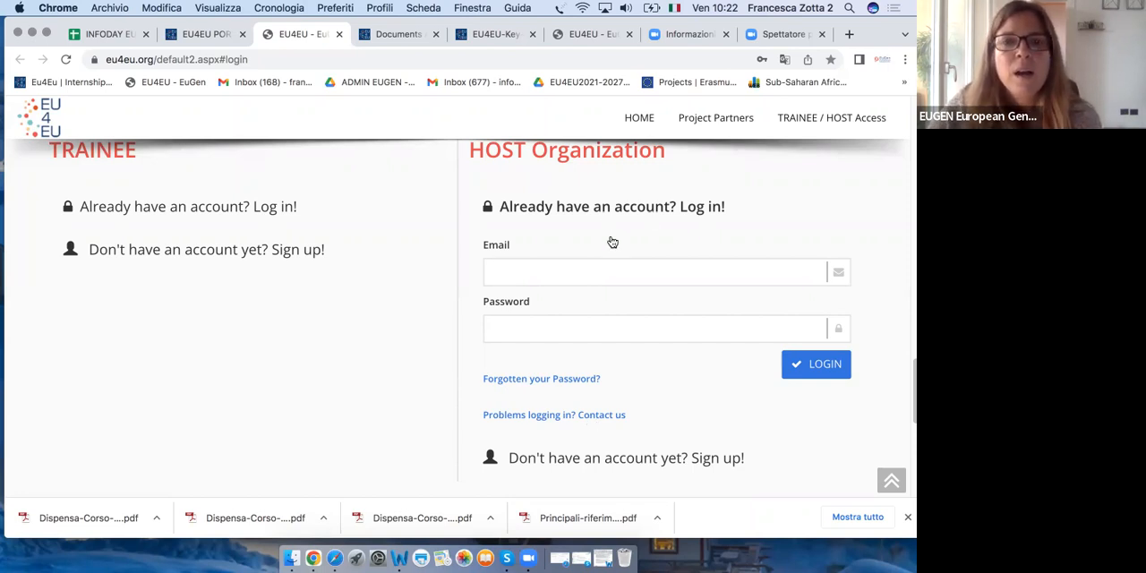
pyautogui.moveTo(574, 415)
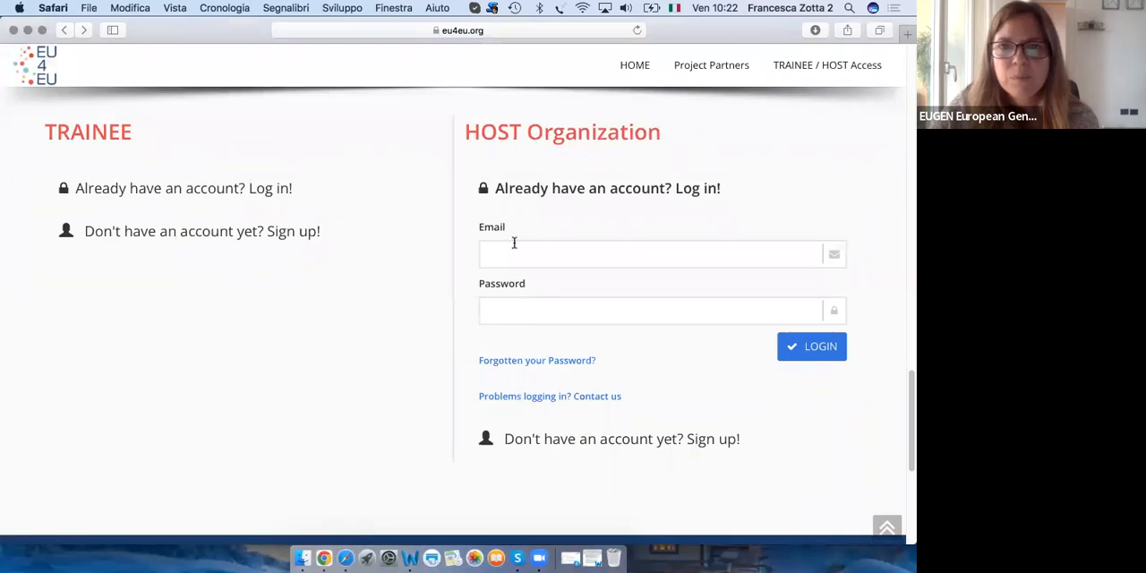
# Log in with the saved host account and scroll through the EuGen European Generation Host Page
pyautogui.click(654, 255)
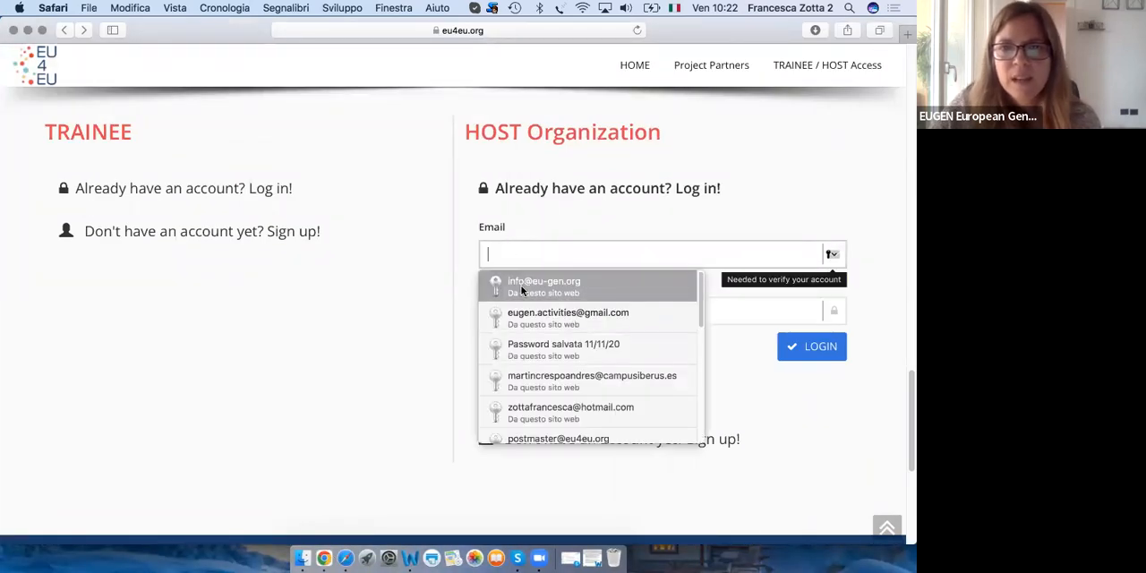
pyautogui.click(543, 285)
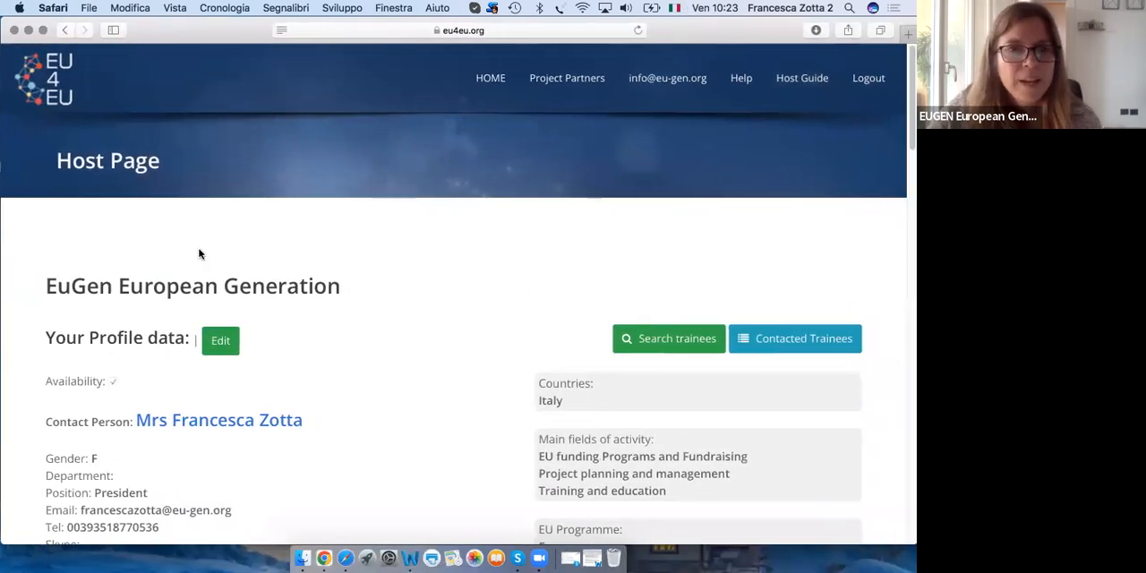
pyautogui.scroll(-3)
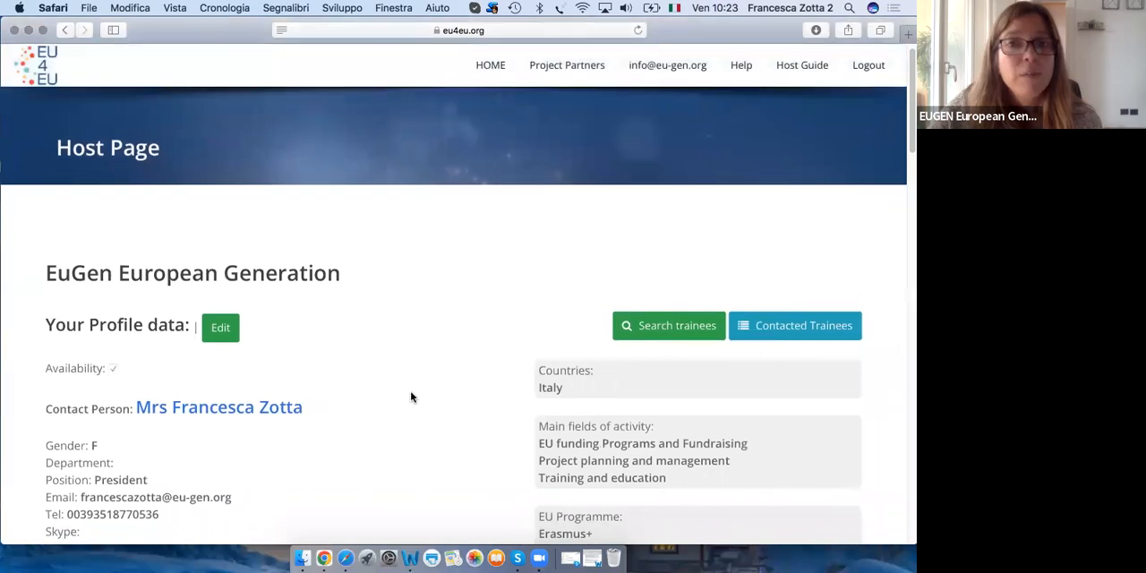
pyautogui.scroll(-3)
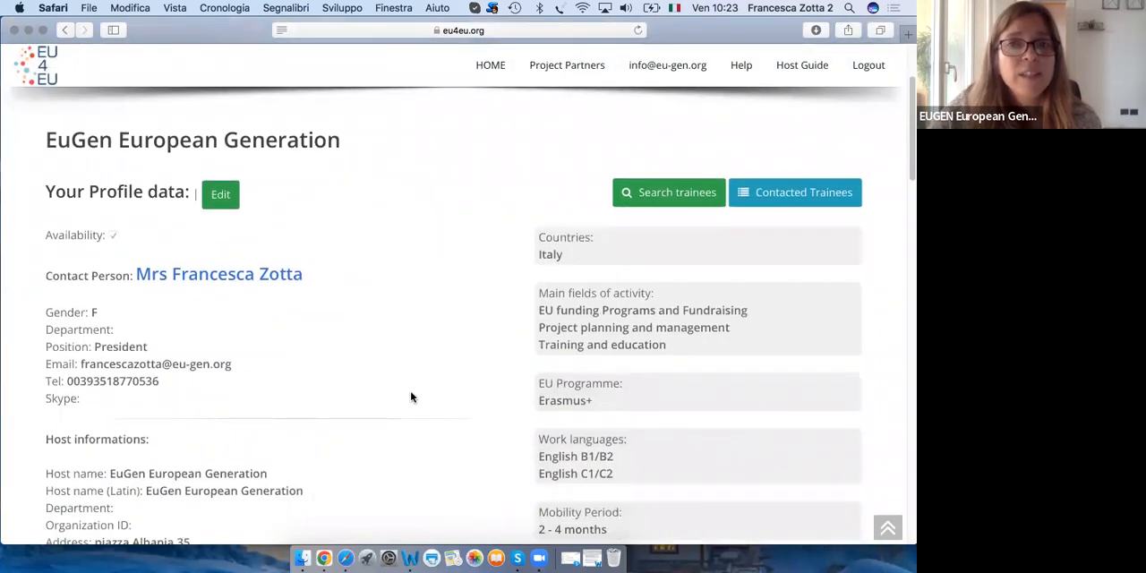
pyautogui.scroll(-3)
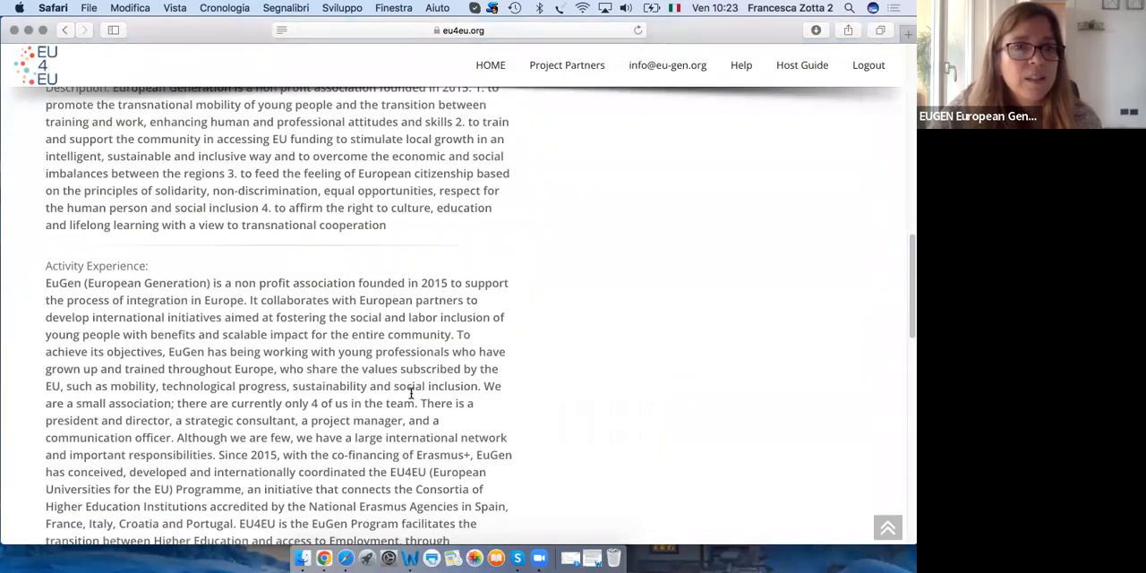
pyautogui.scroll(-3)
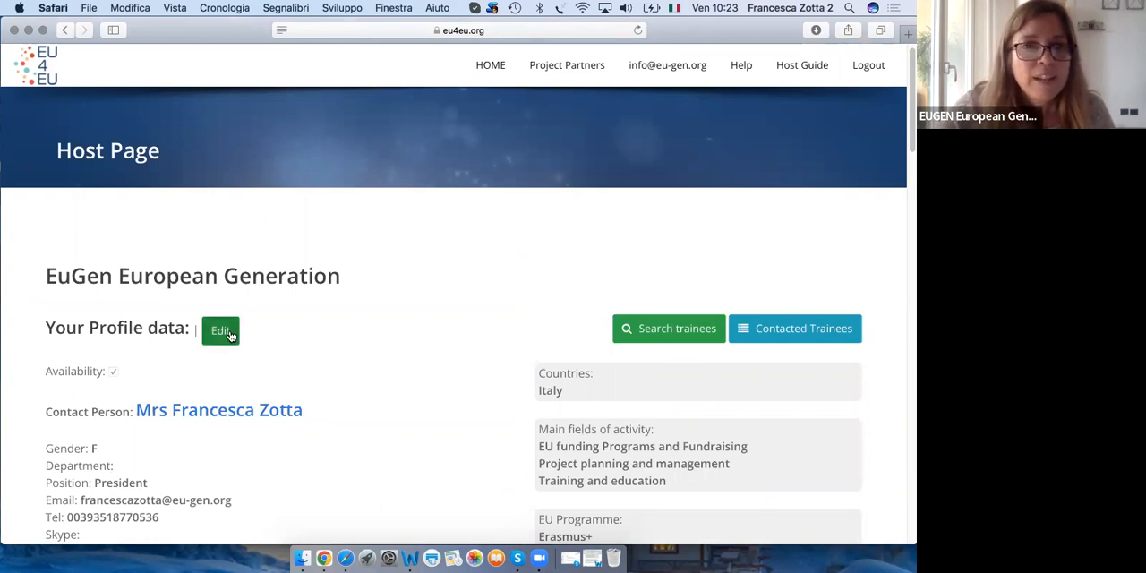
pyautogui.click(221, 331)
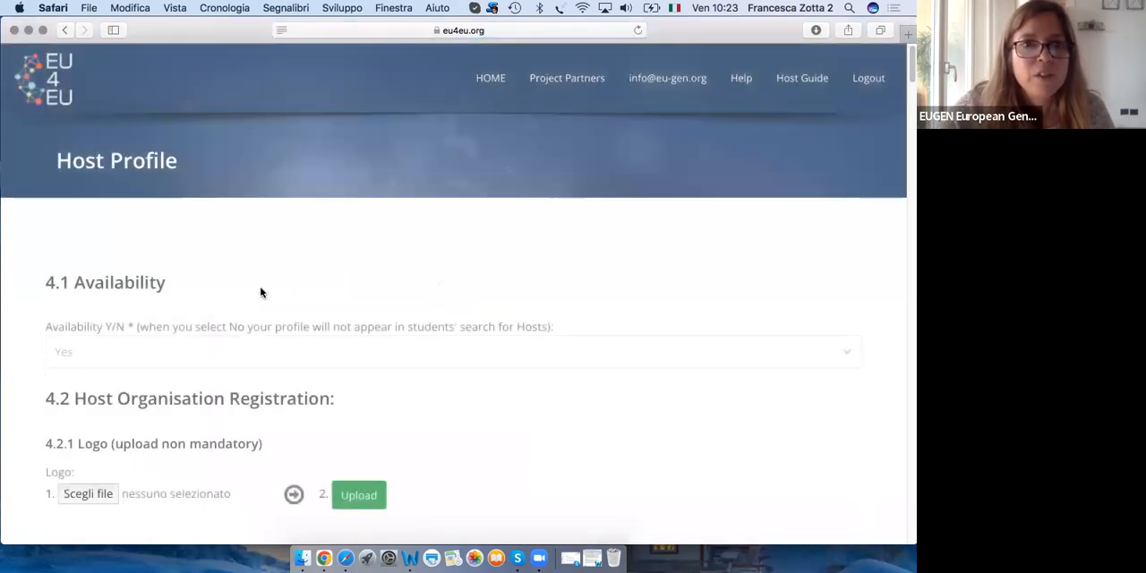
pyautogui.scroll(-3)
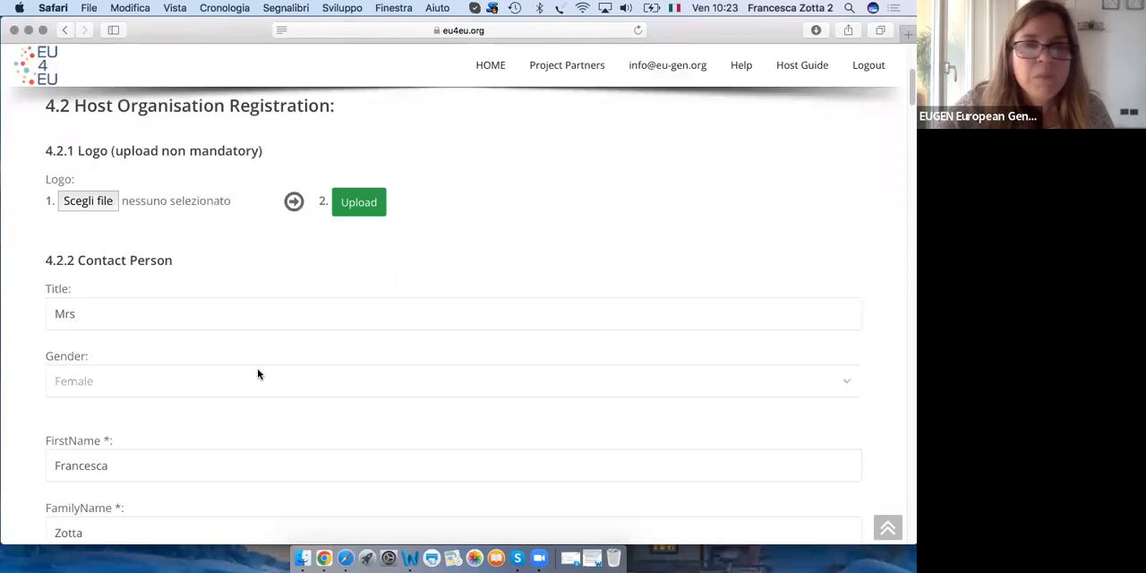
pyautogui.scroll(-3)
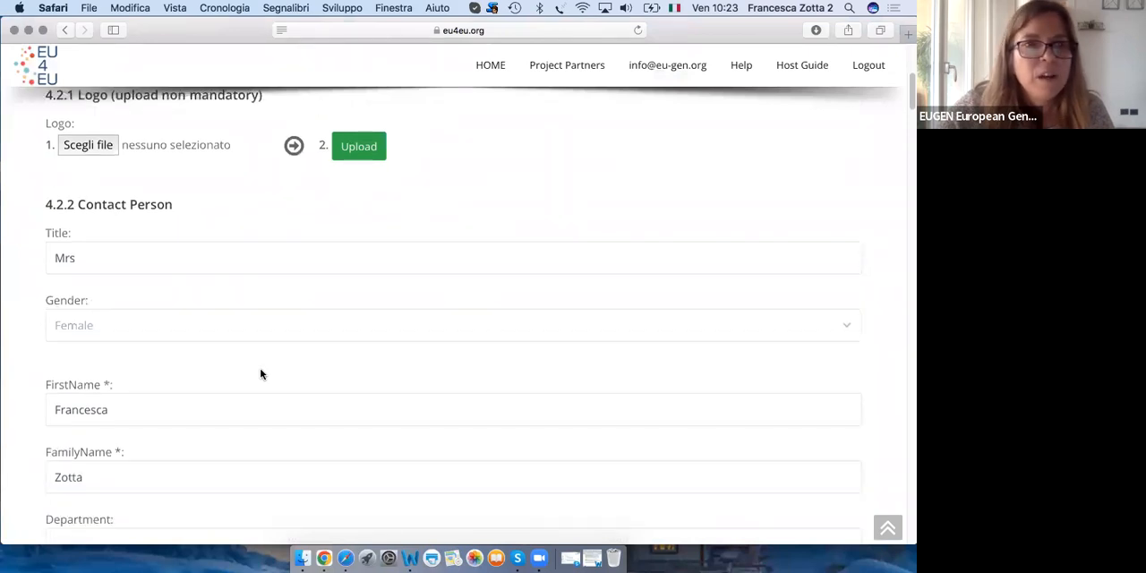
pyautogui.scroll(-3)
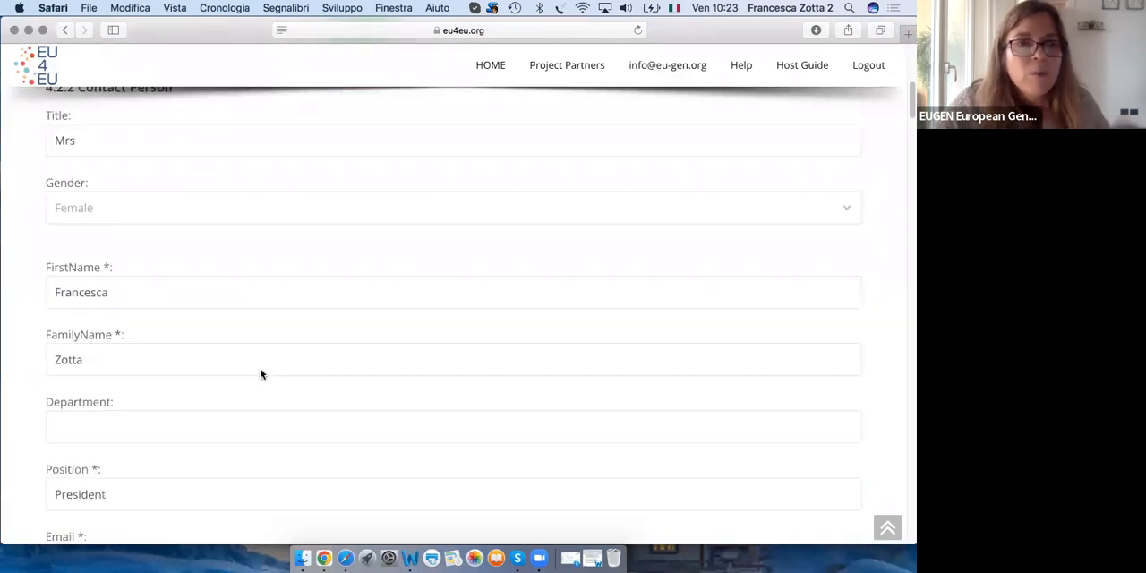
pyautogui.scroll(-3)
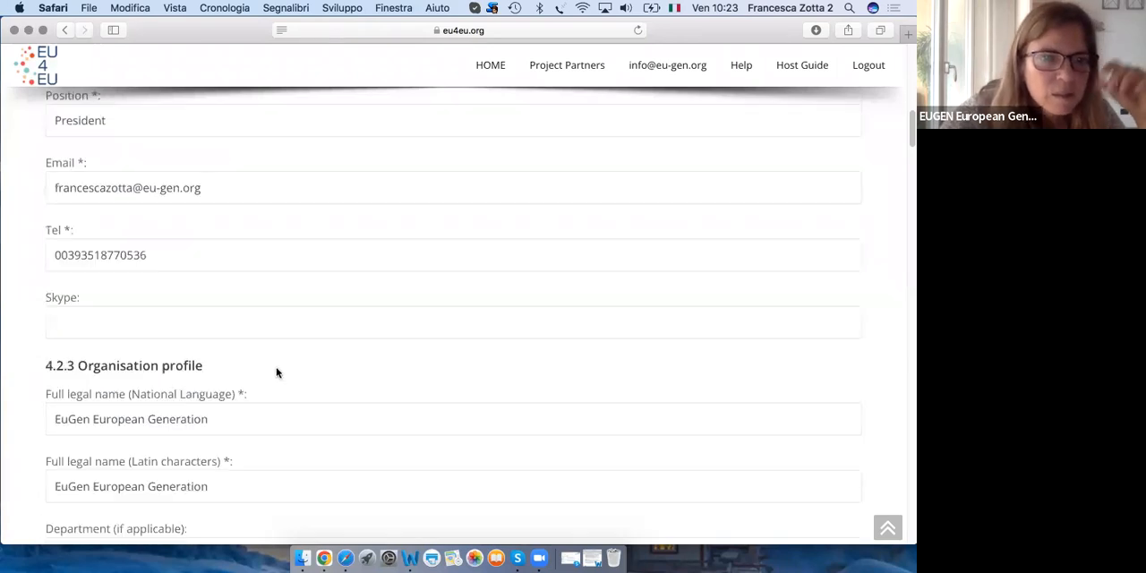
pyautogui.scroll(-3)
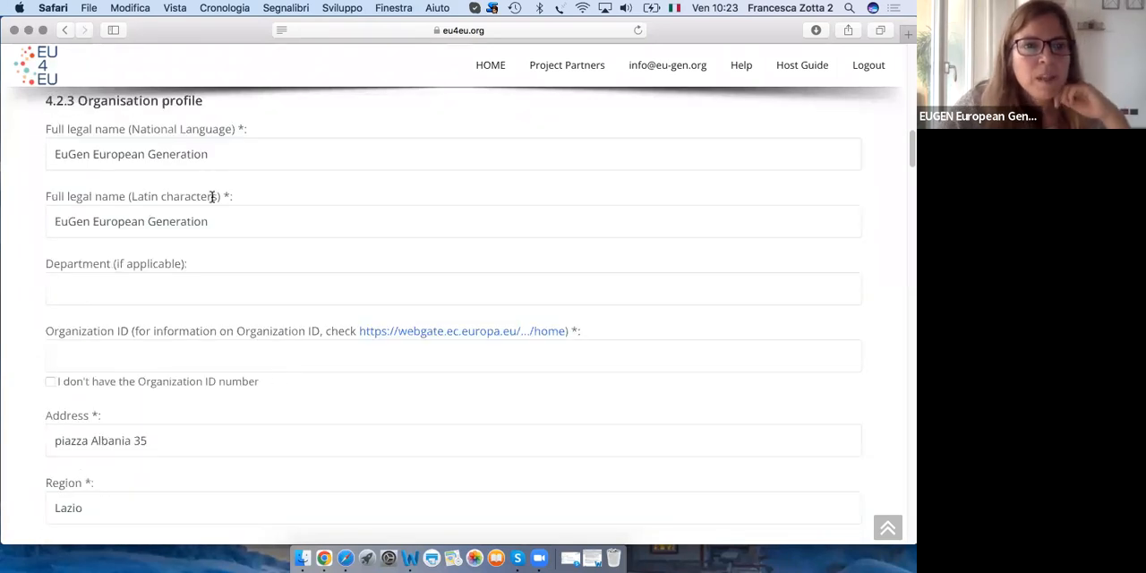
pyautogui.scroll(-3)
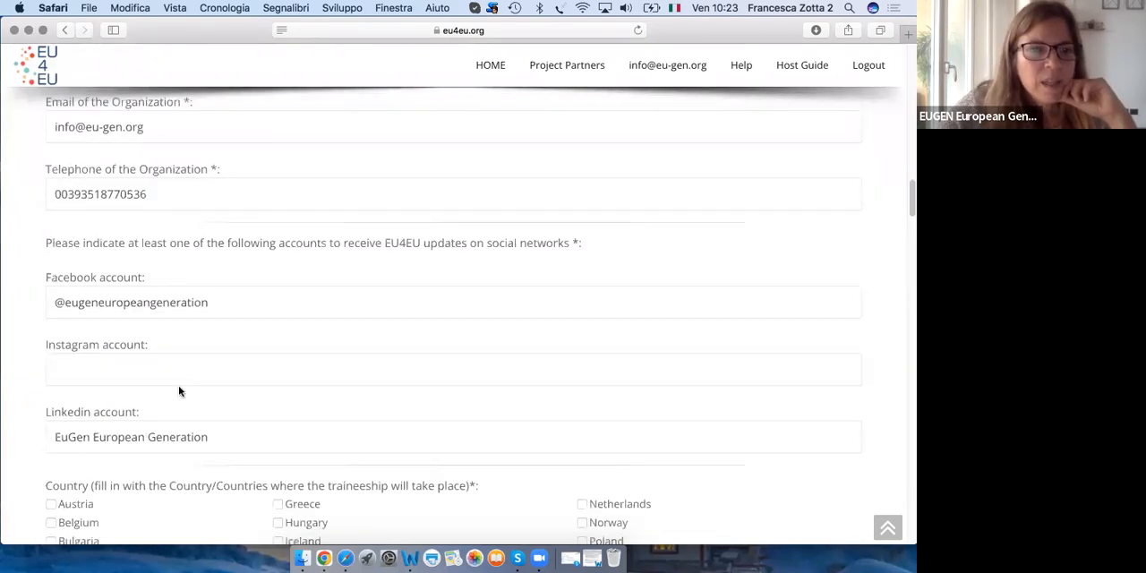
pyautogui.scroll(-3)
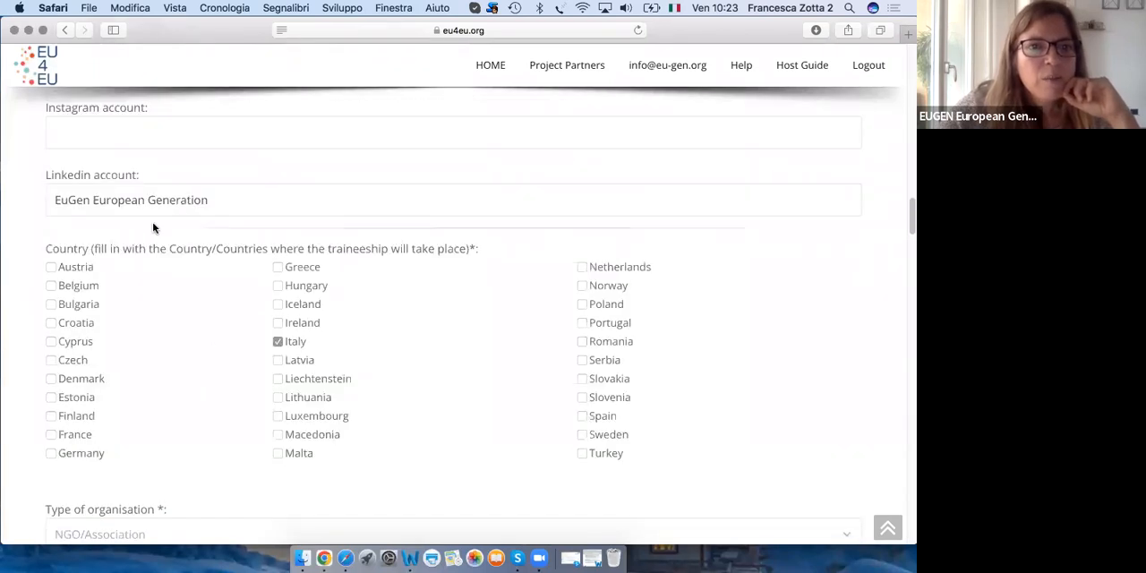
pyautogui.moveTo(413, 368)
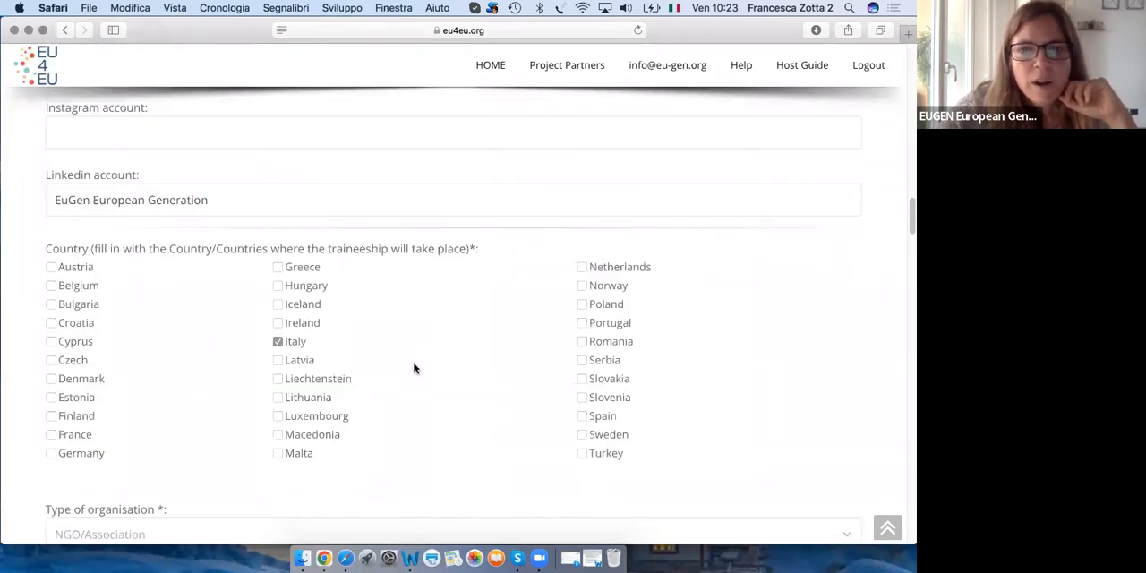
pyautogui.moveTo(399, 248)
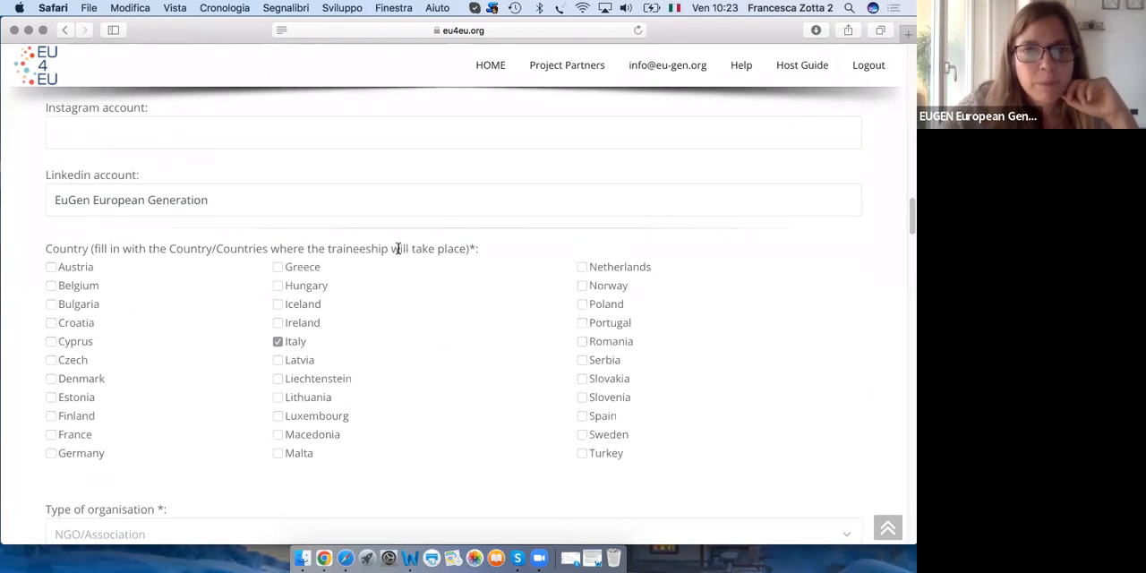
pyautogui.moveTo(457, 379)
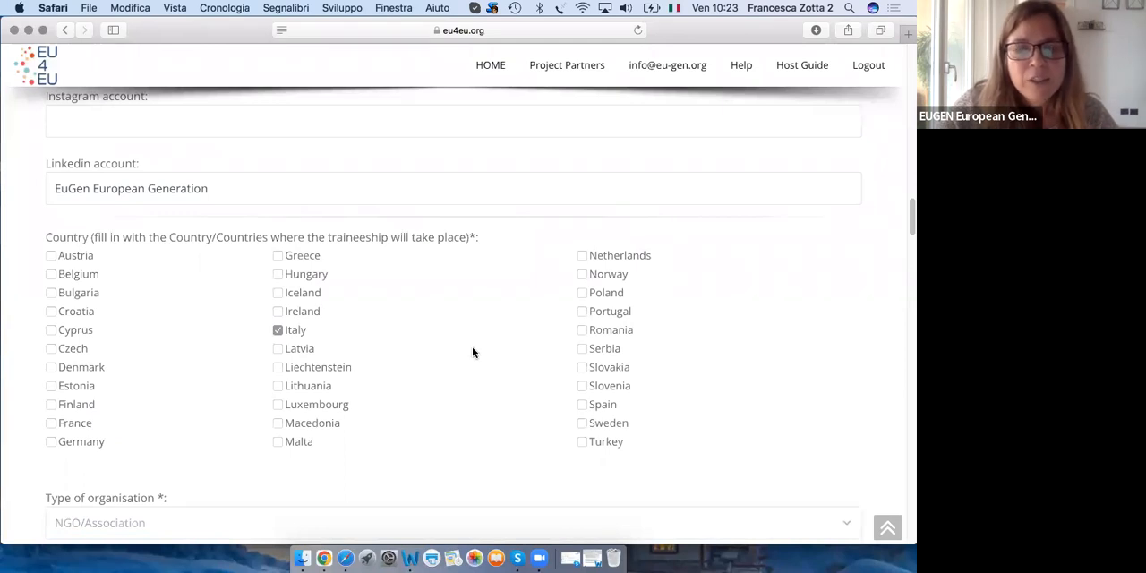
pyautogui.moveTo(390, 370)
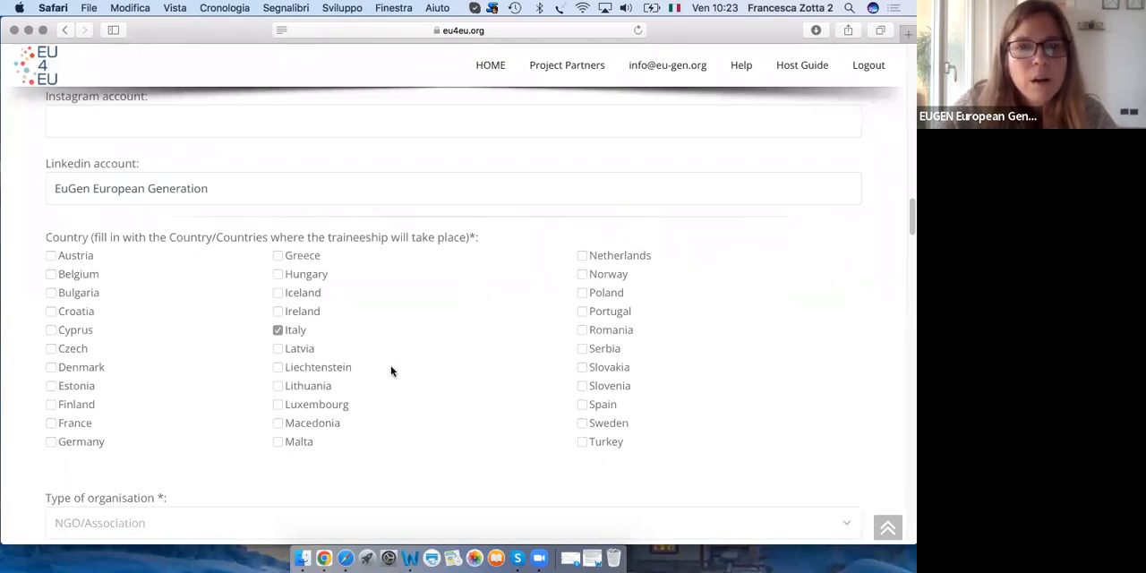
pyautogui.moveTo(375, 360)
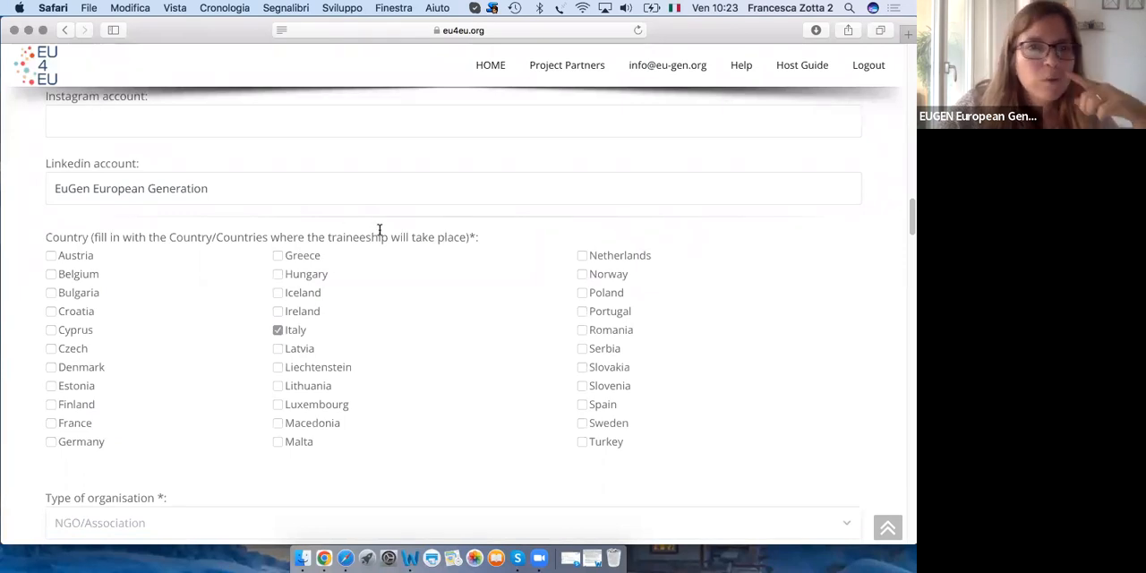
pyautogui.moveTo(439, 406)
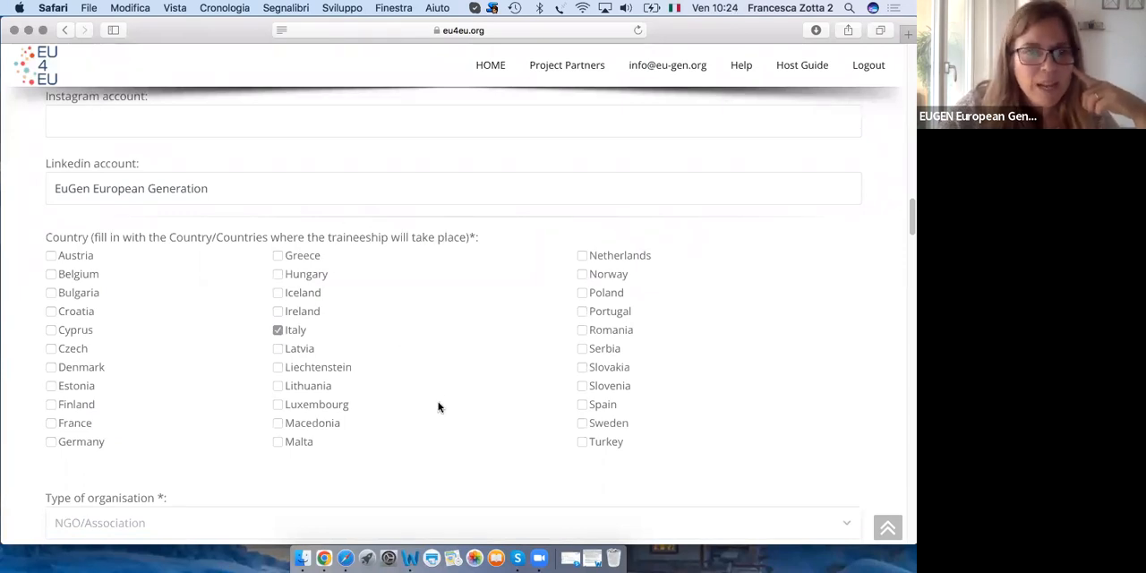
pyautogui.scroll(-3)
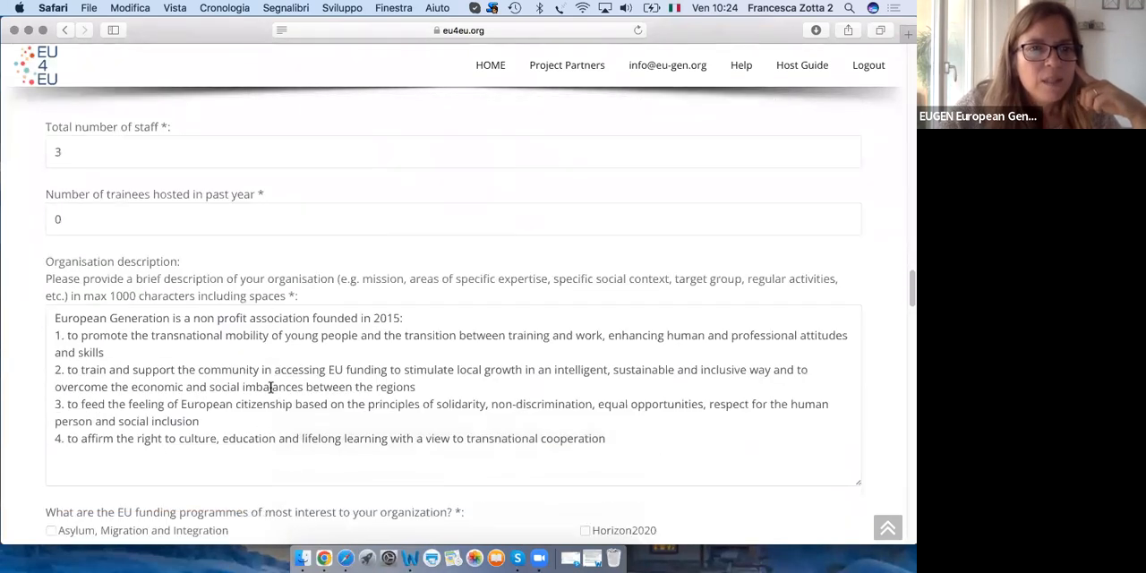
pyautogui.scroll(-3)
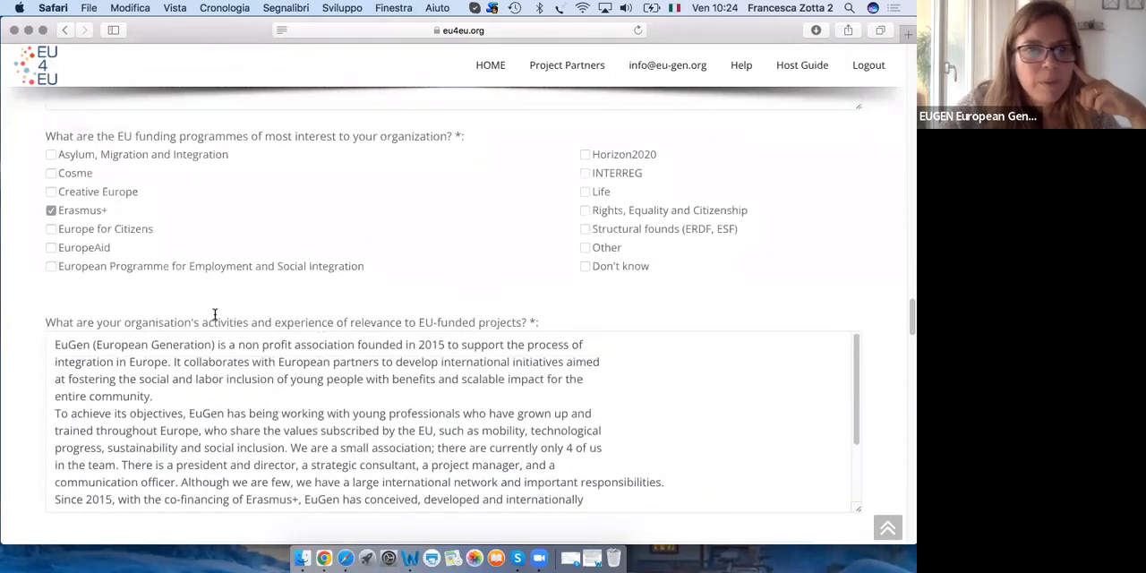
pyautogui.scroll(-3)
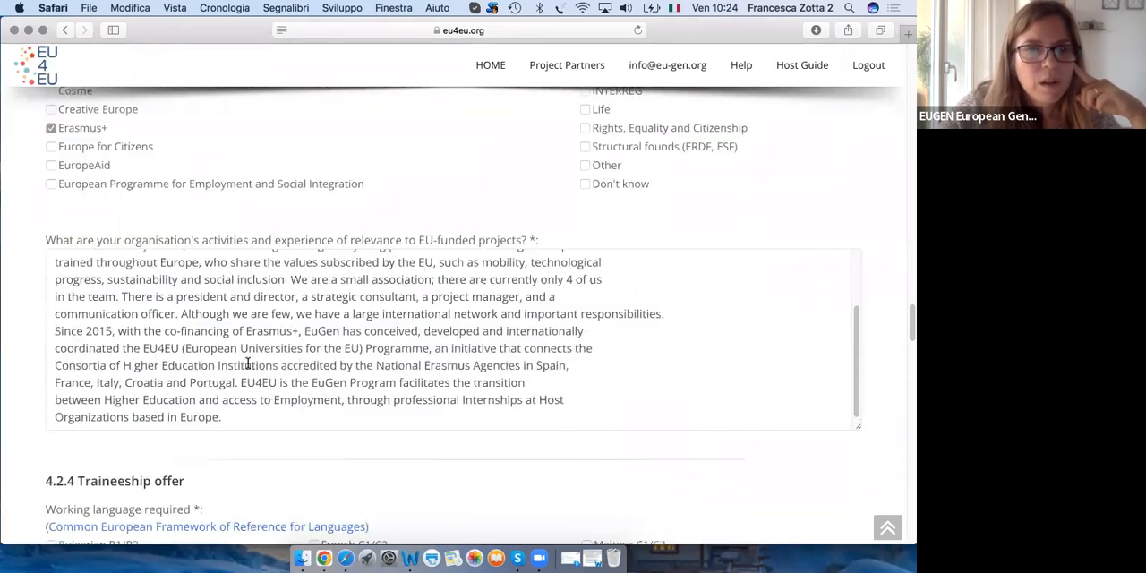
pyautogui.scroll(-3)
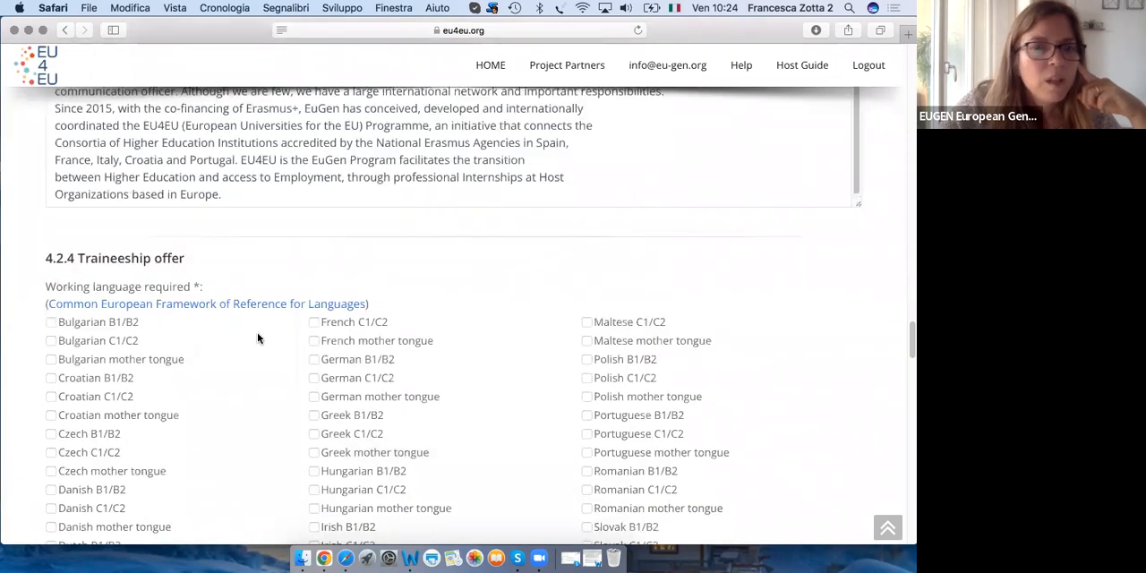
pyautogui.scroll(-3)
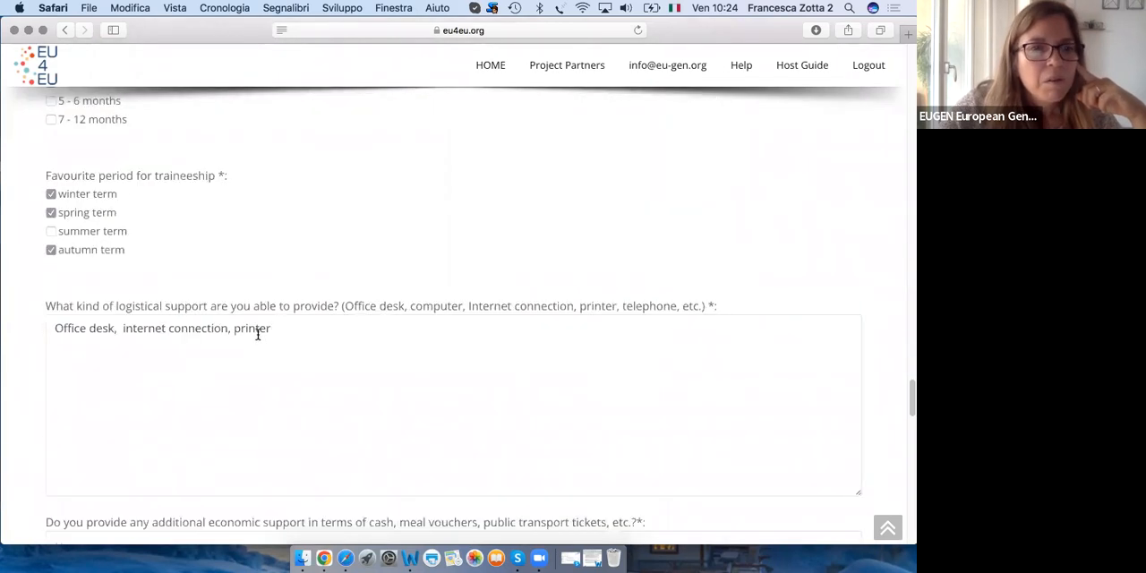
pyautogui.scroll(-3)
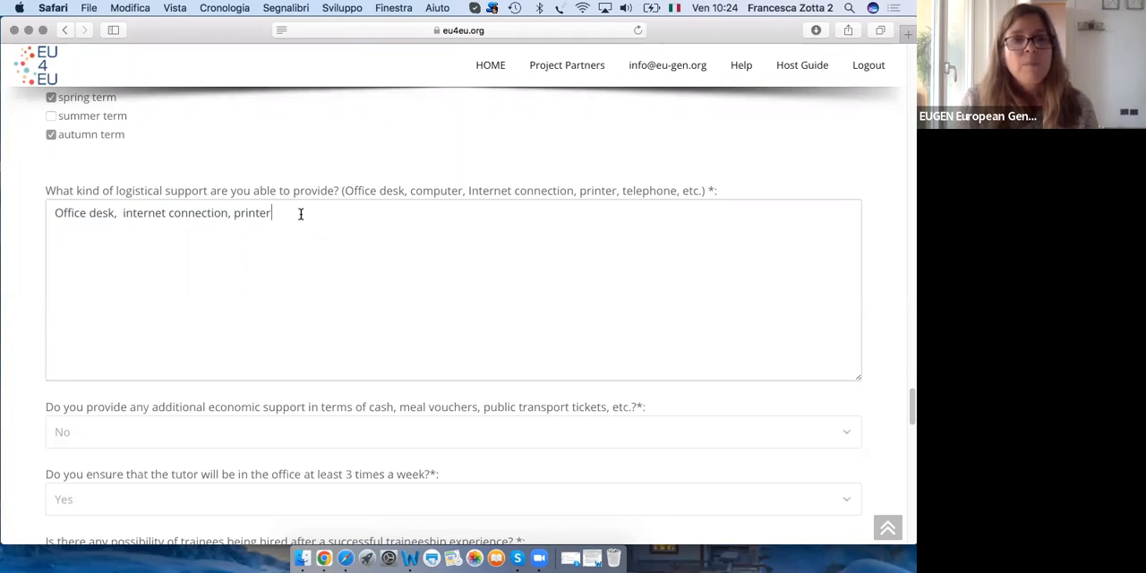
pyautogui.moveTo(304, 236)
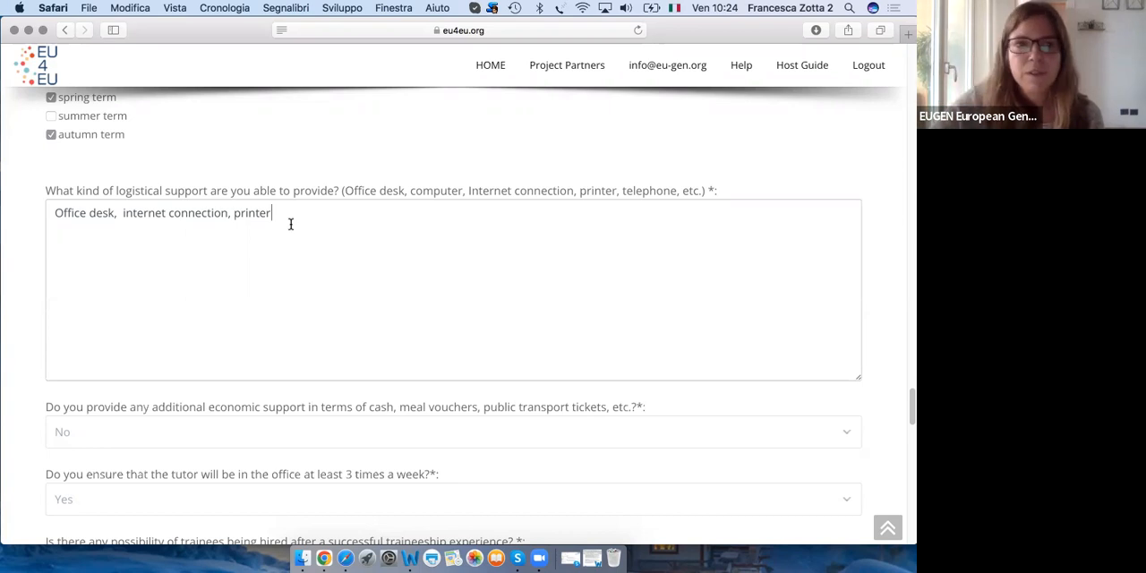
pyautogui.scroll(-3)
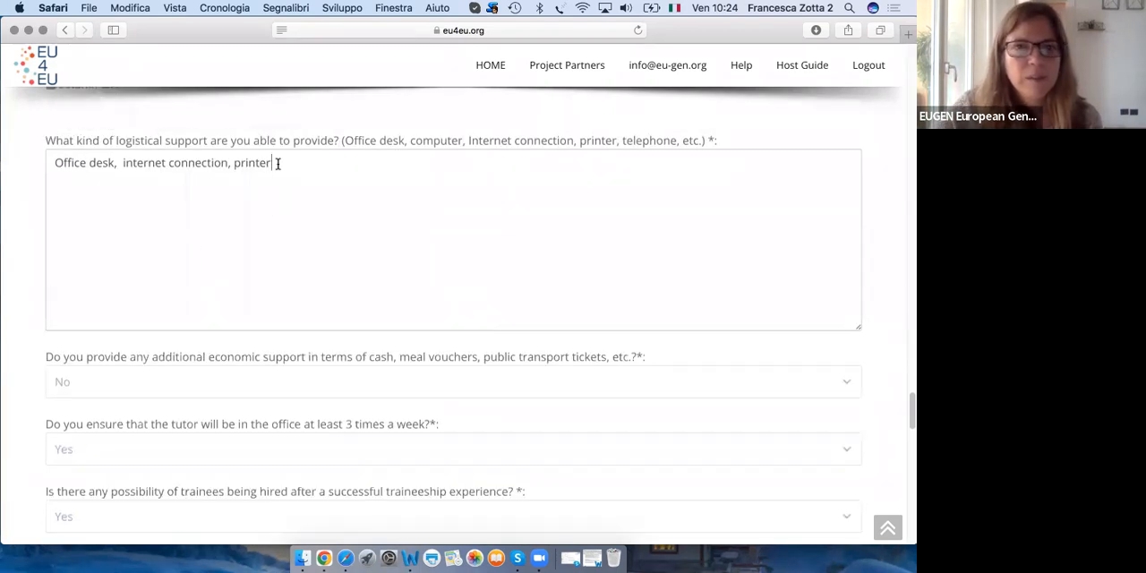
pyautogui.scroll(-3)
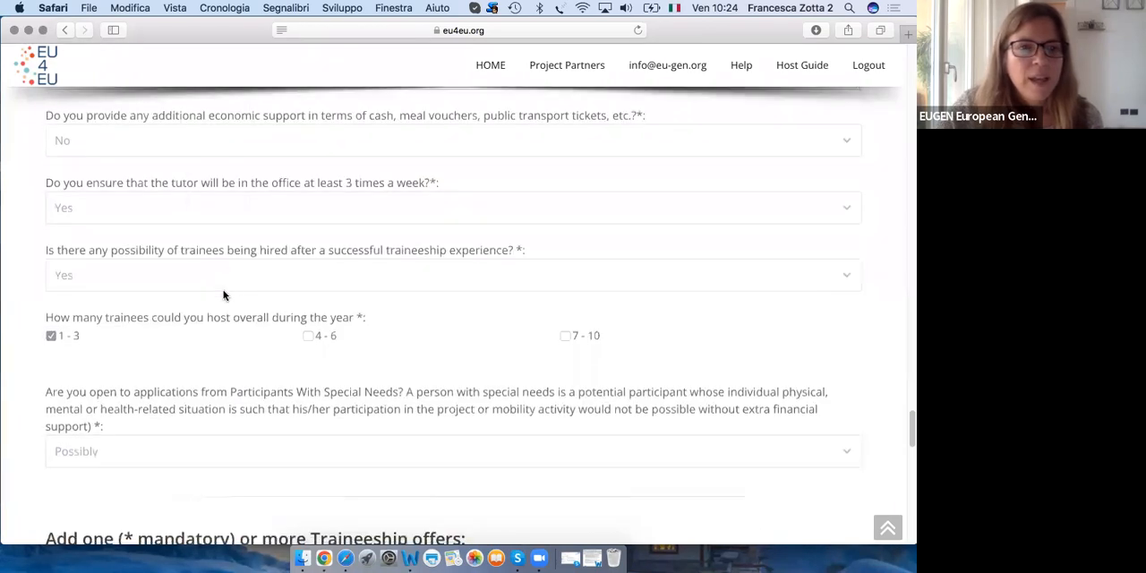
pyautogui.scroll(-3)
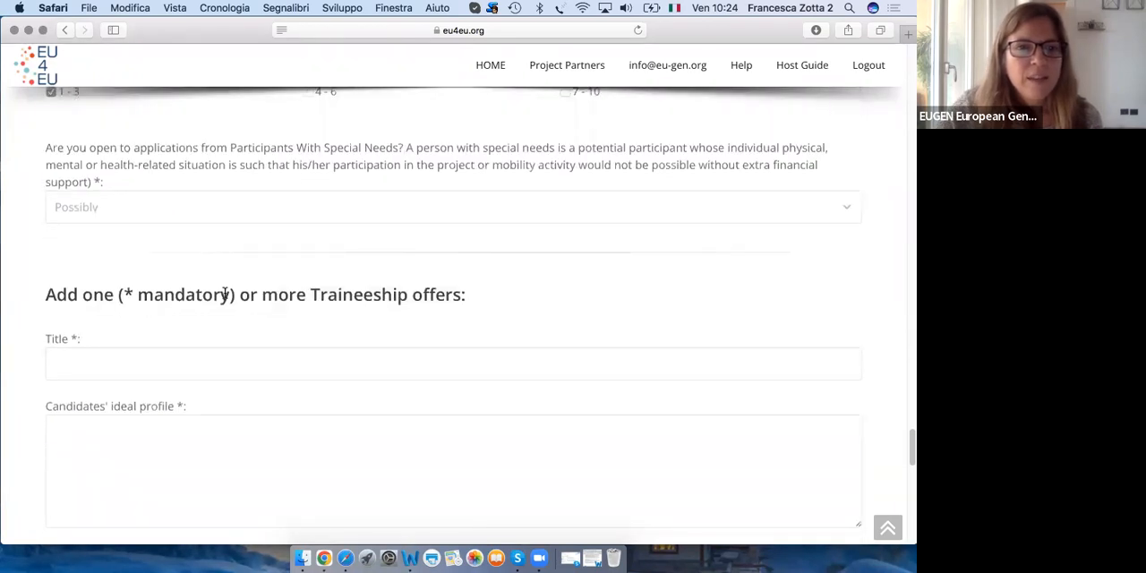
pyautogui.scroll(-3)
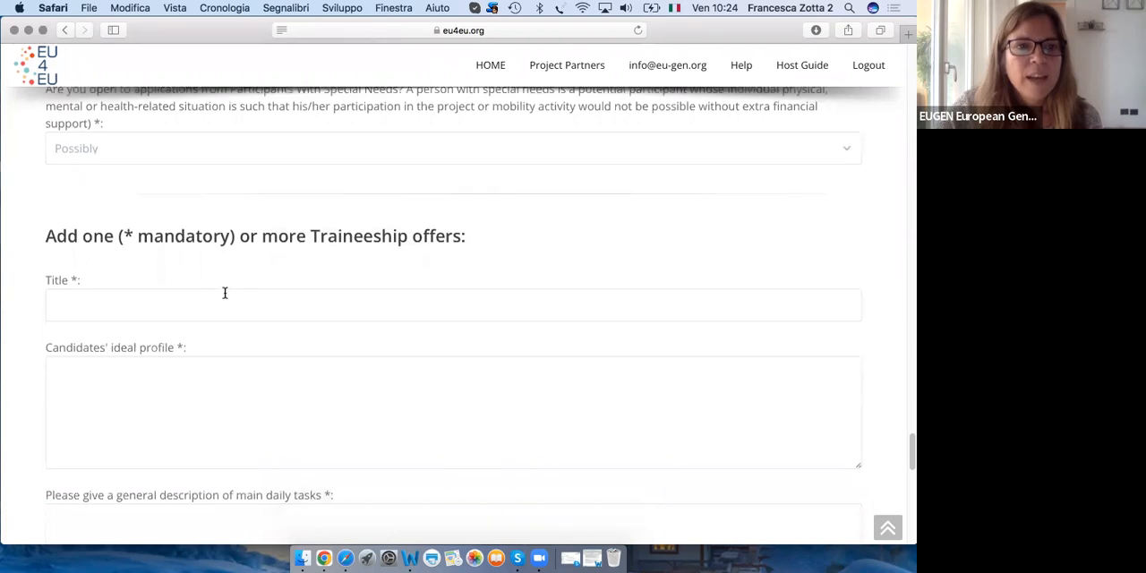
pyautogui.scroll(-3)
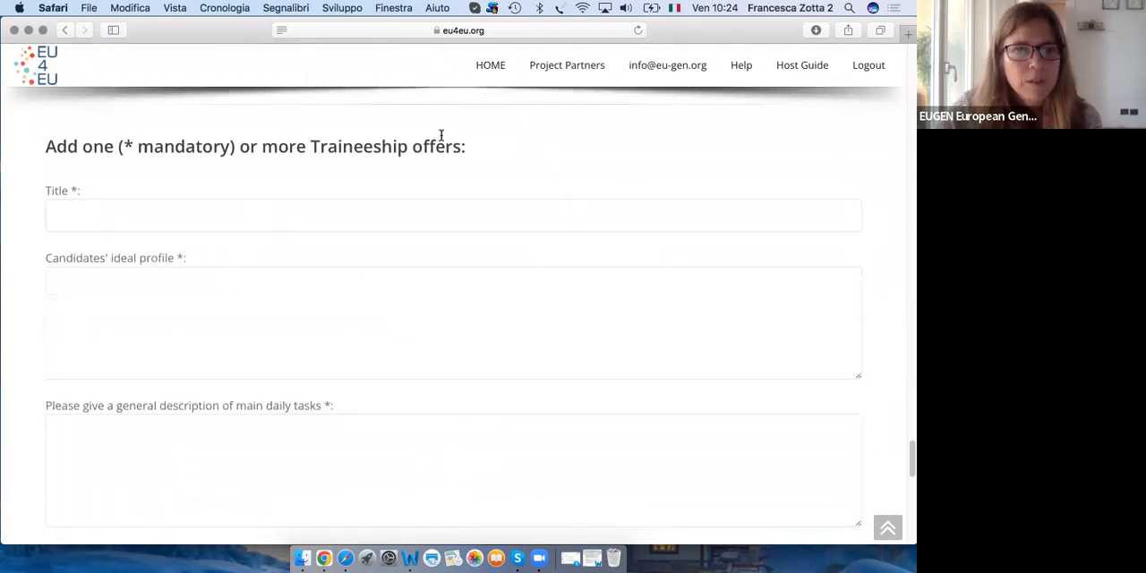
pyautogui.scroll(-3)
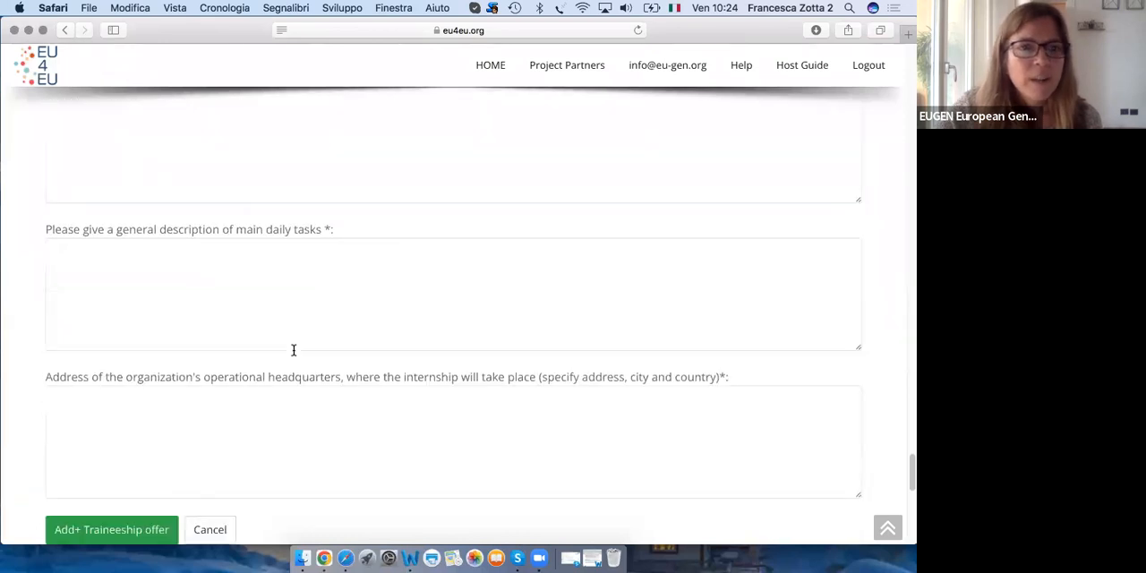
pyautogui.click(111, 530)
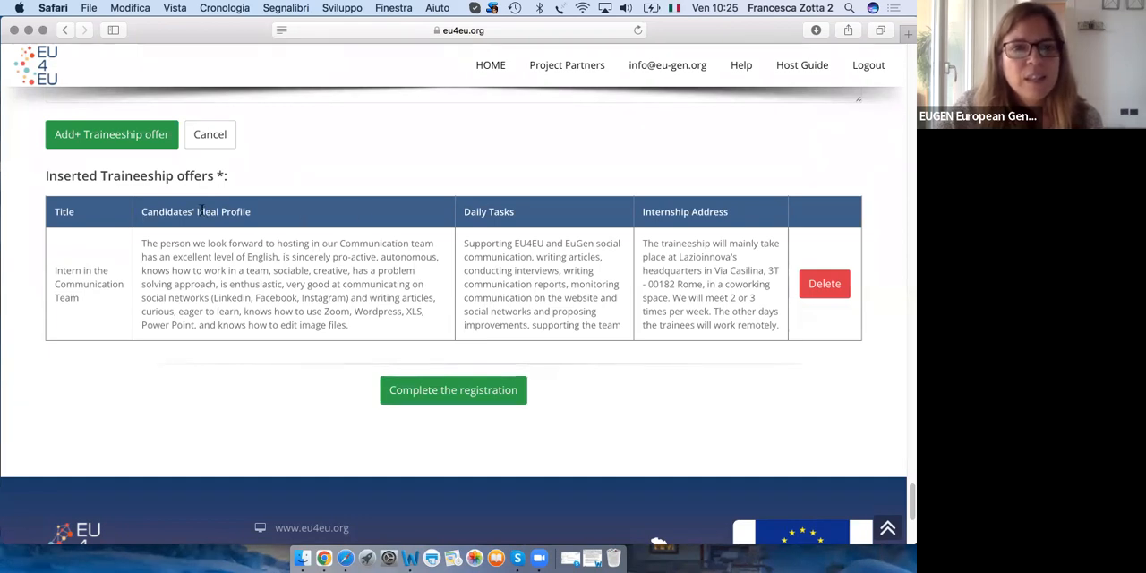
pyautogui.moveTo(537, 216)
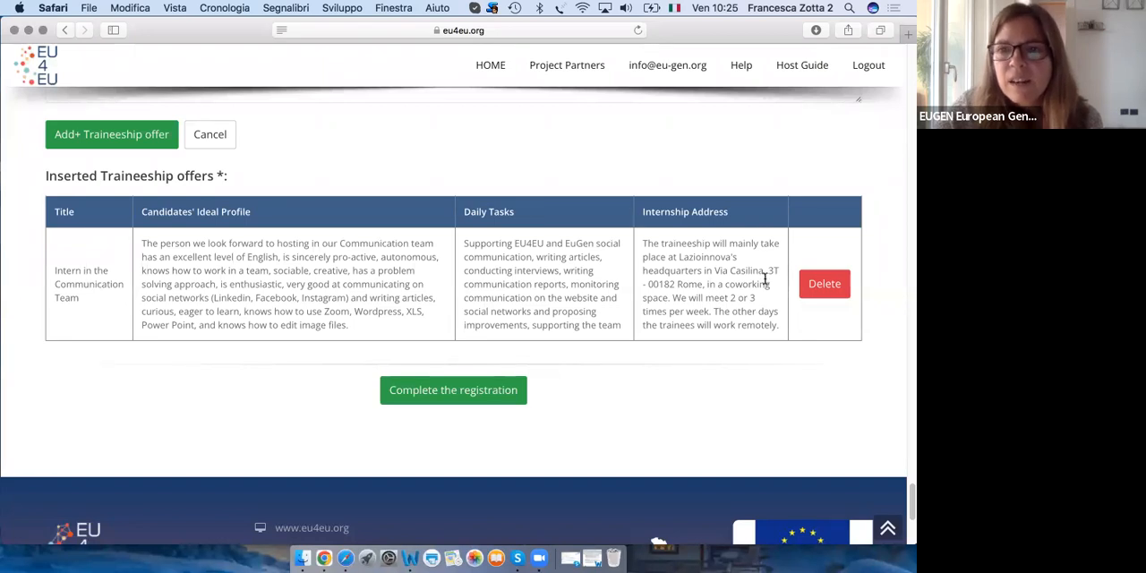
pyautogui.moveTo(770, 271); pyautogui.dragTo(642, 298)
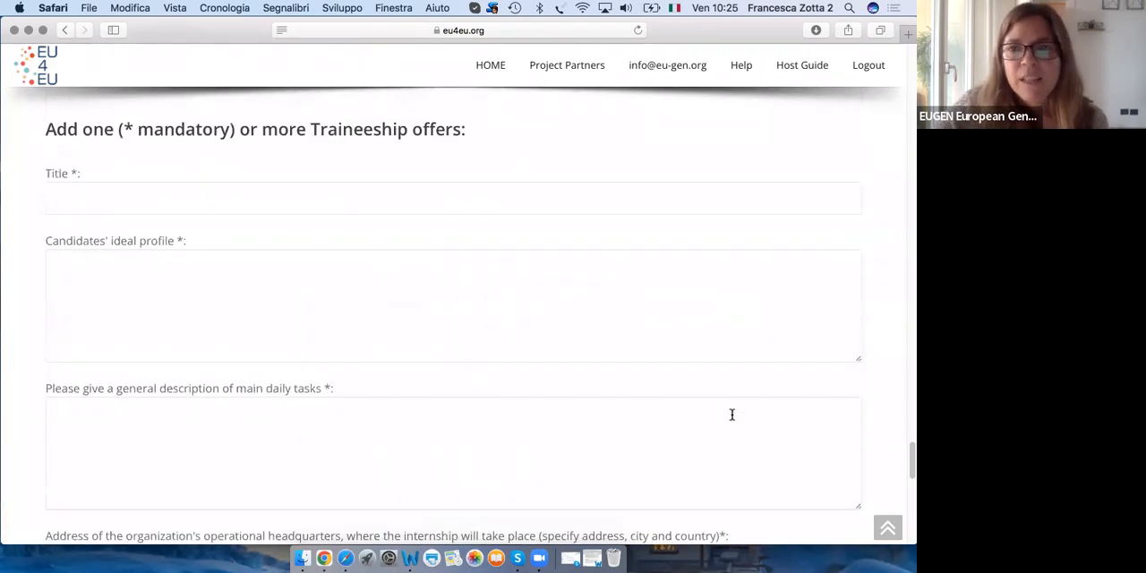
pyautogui.moveTo(386, 295)
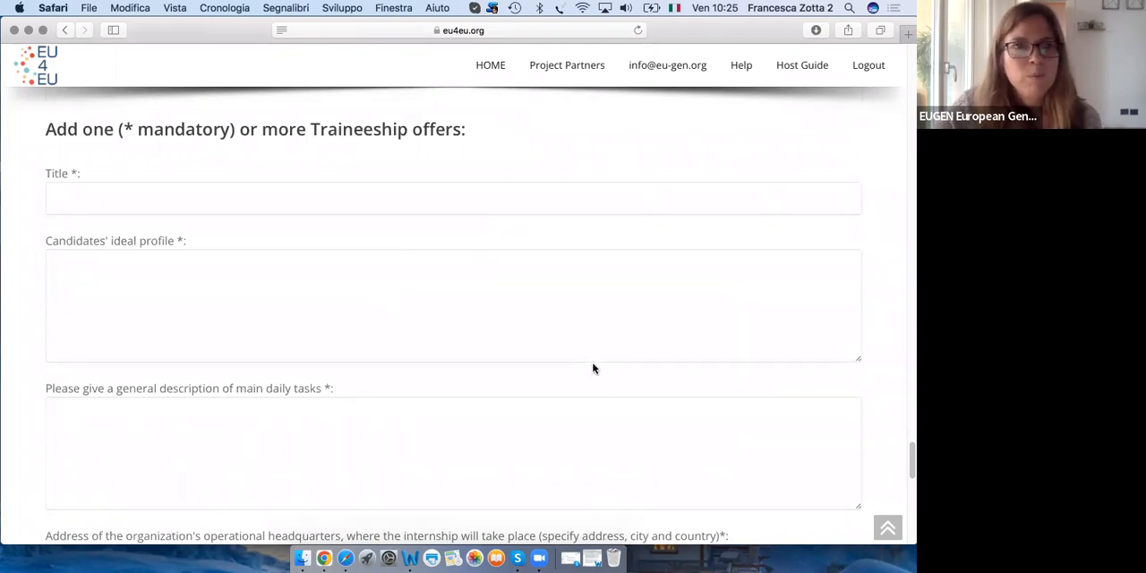
pyautogui.click(111, 257)
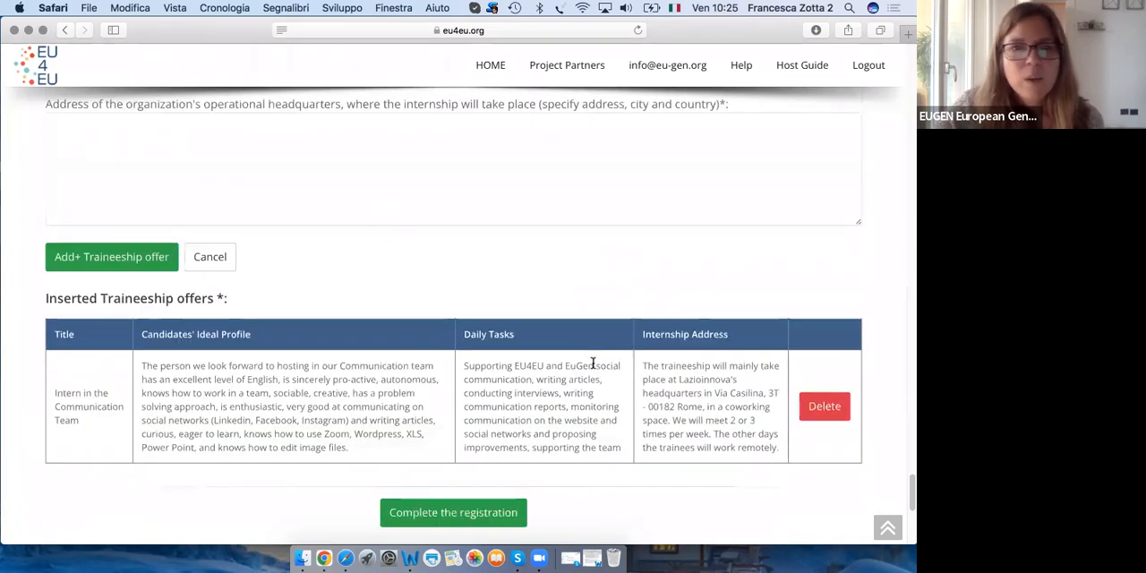
pyautogui.scroll(3)
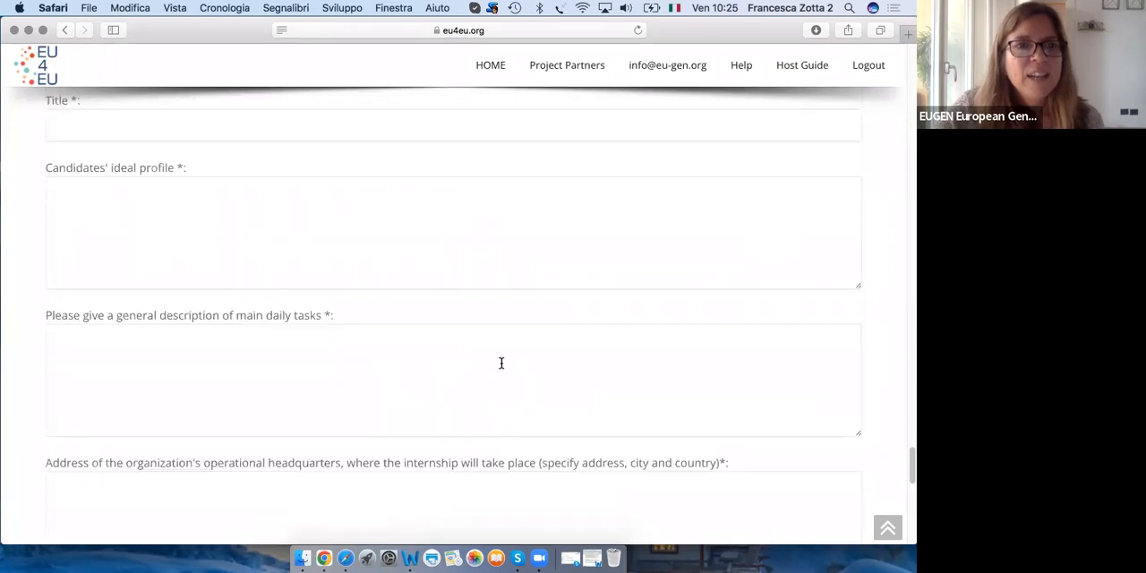
pyautogui.scroll(3)
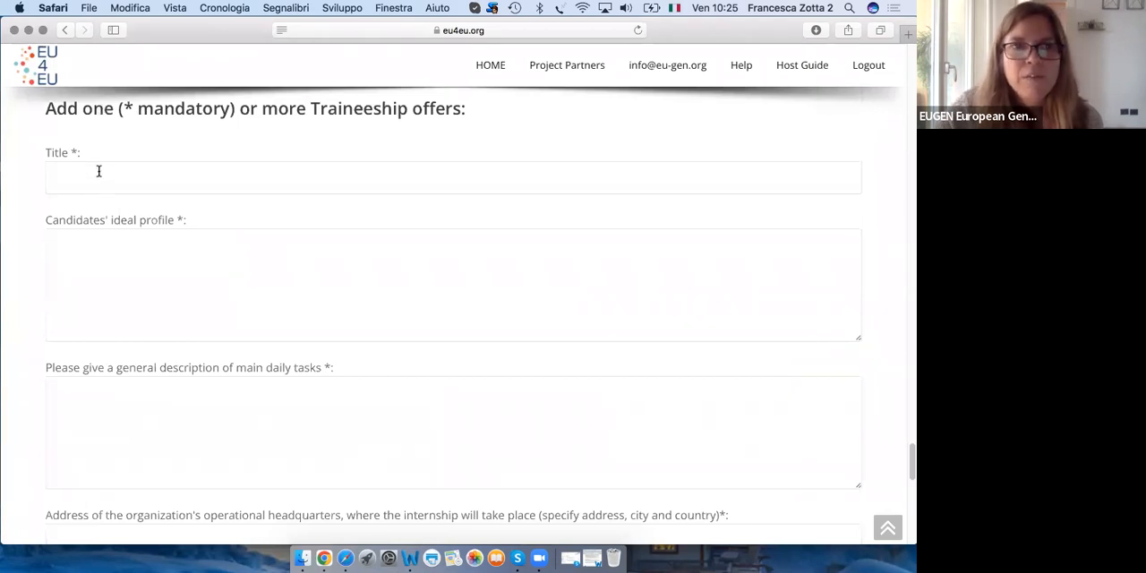
pyautogui.scroll(-3)
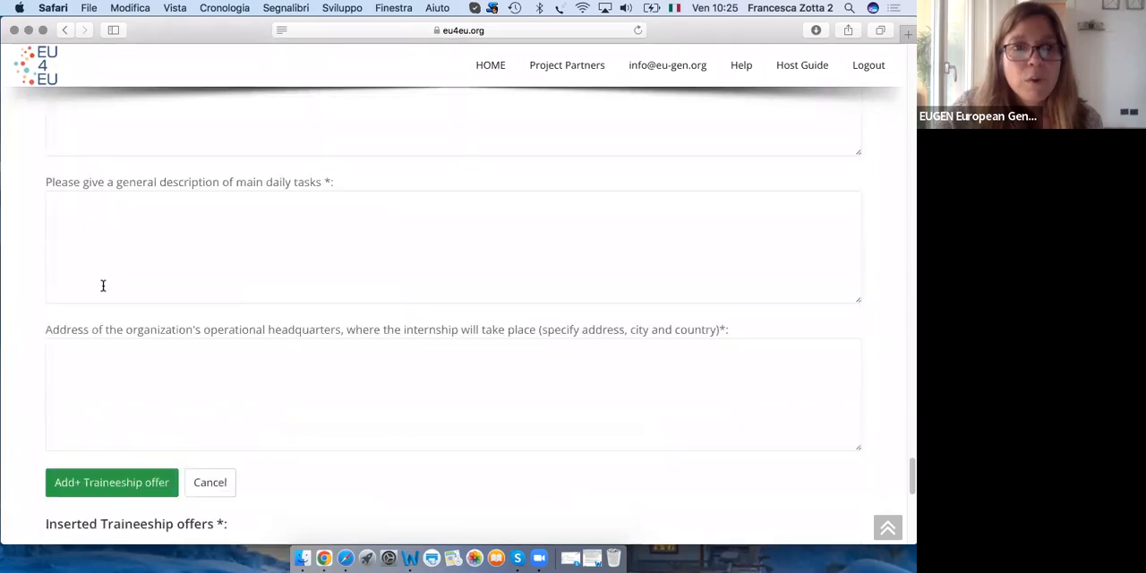
pyautogui.scroll(-3)
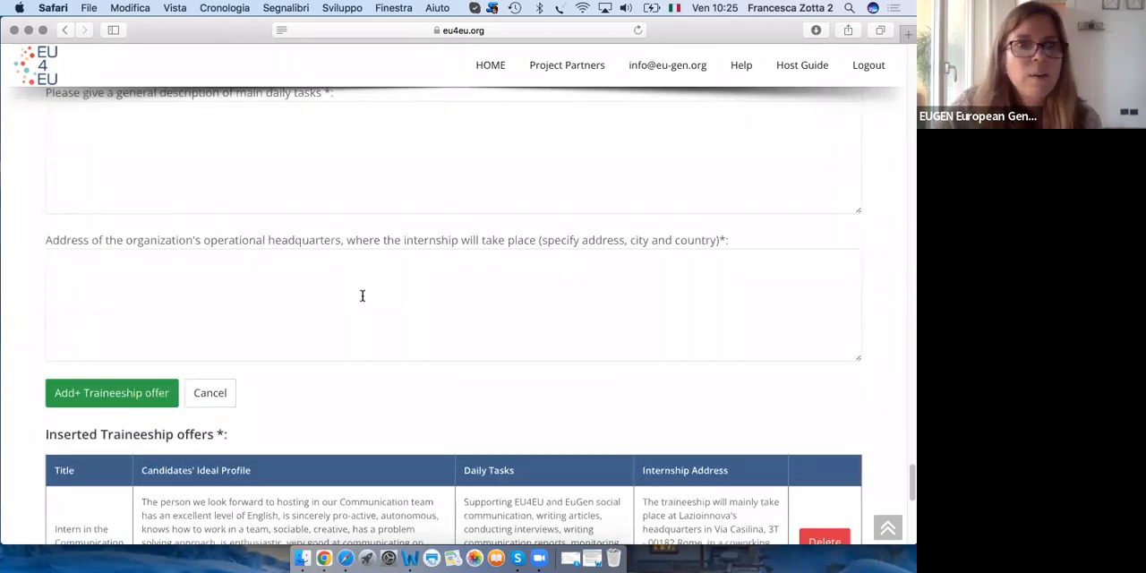
pyautogui.moveTo(374, 338)
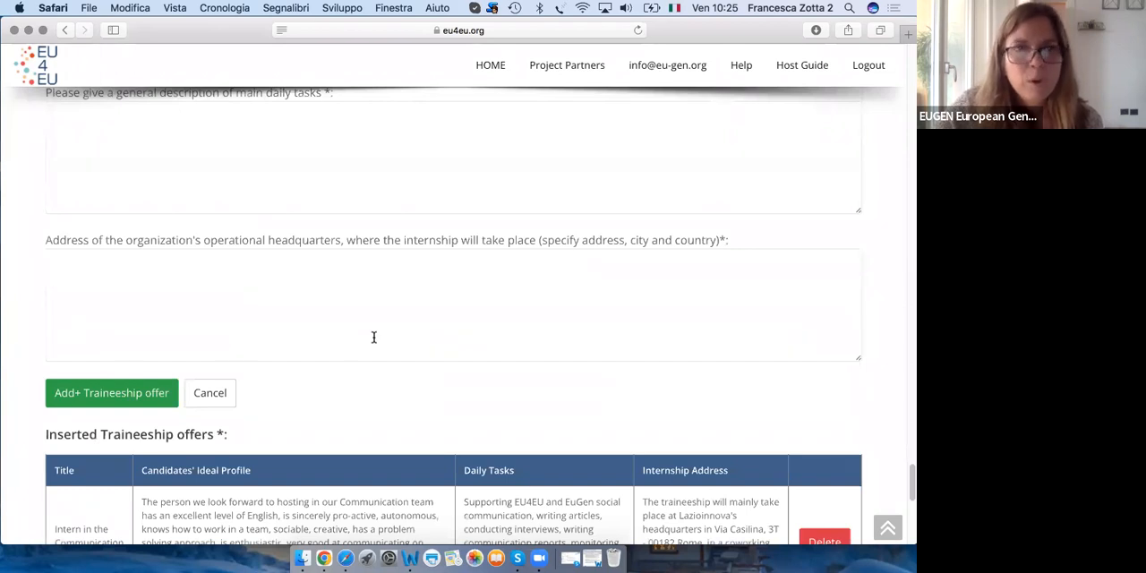
pyautogui.scroll(-3)
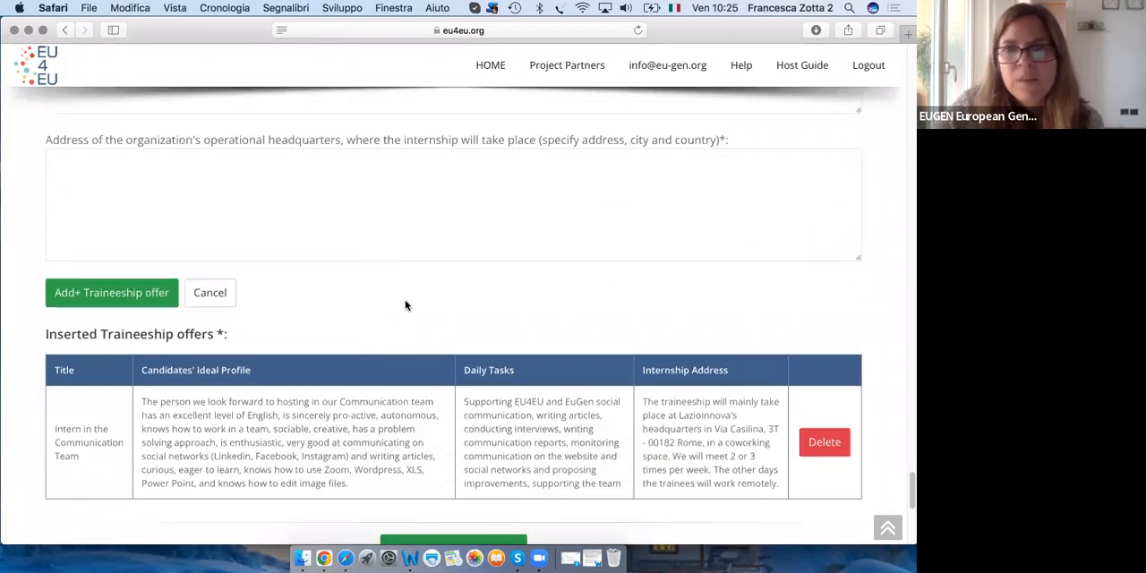
pyautogui.moveTo(410, 320)
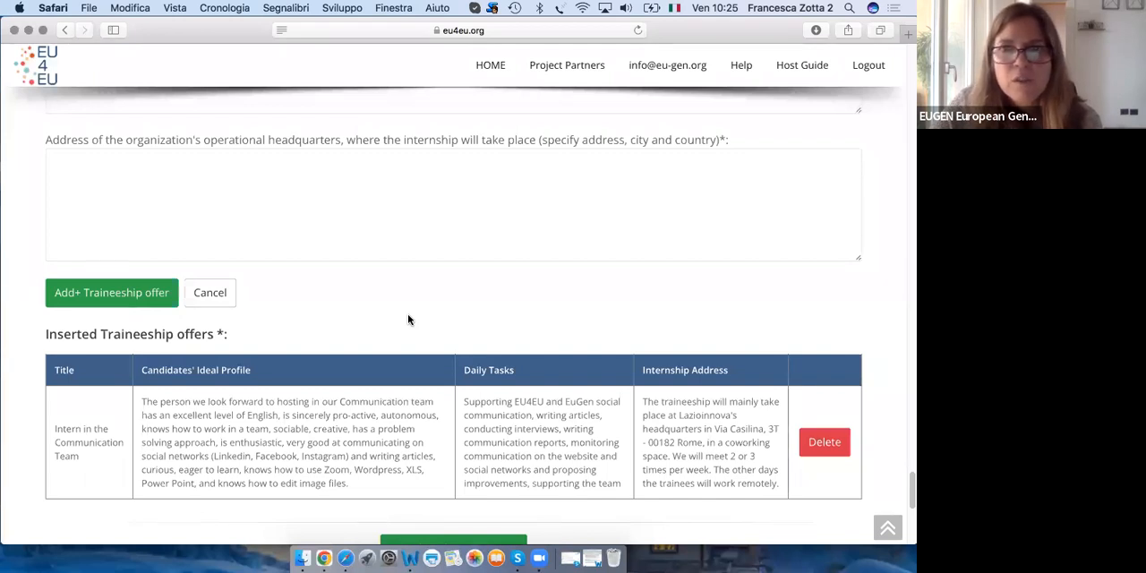
pyautogui.moveTo(471, 277)
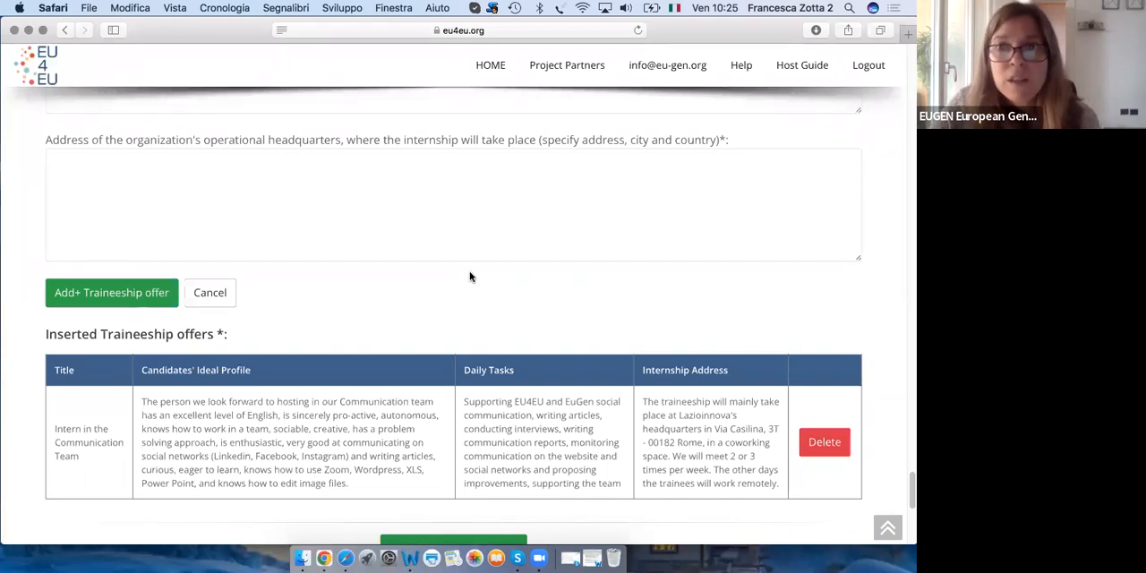
pyautogui.moveTo(488, 349)
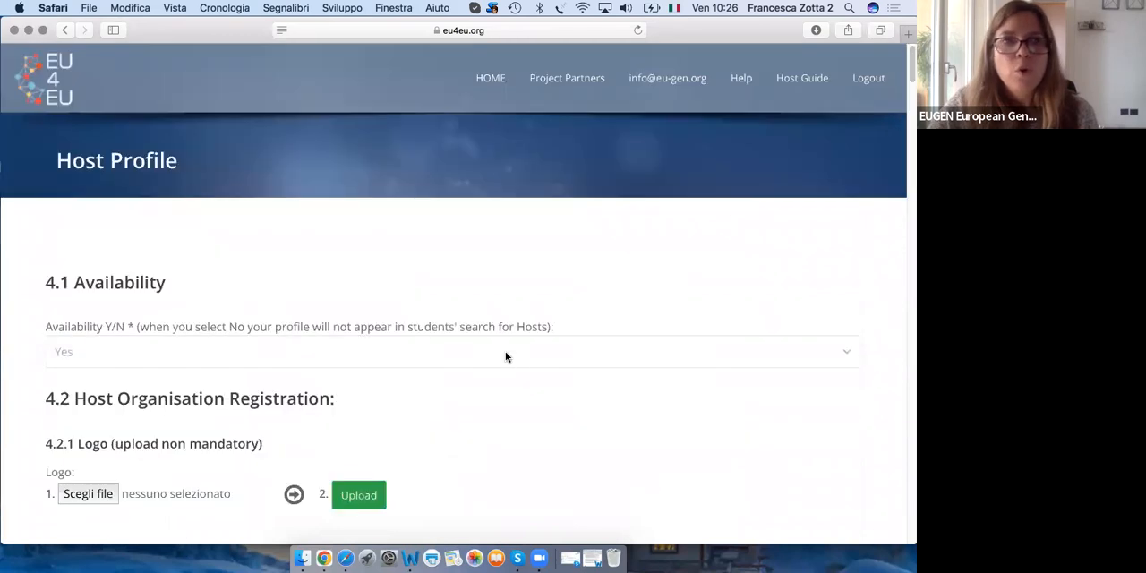
# Tick 'I don't have the Organization ID number' and submit 'Complete the registration'
pyautogui.scroll(-3)
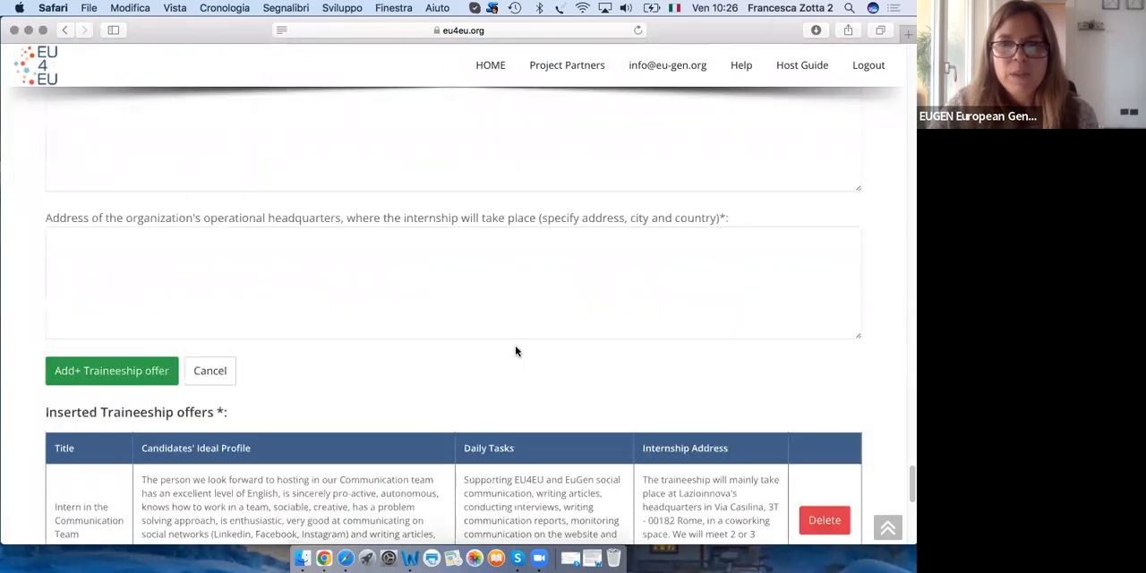
pyautogui.scroll(-3)
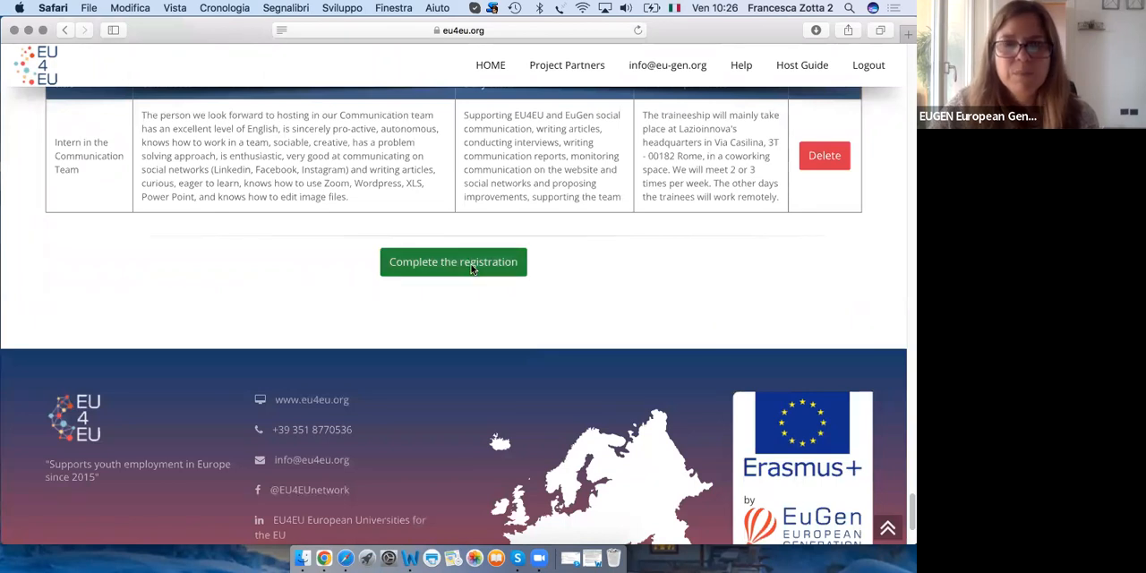
pyautogui.moveTo(597, 306)
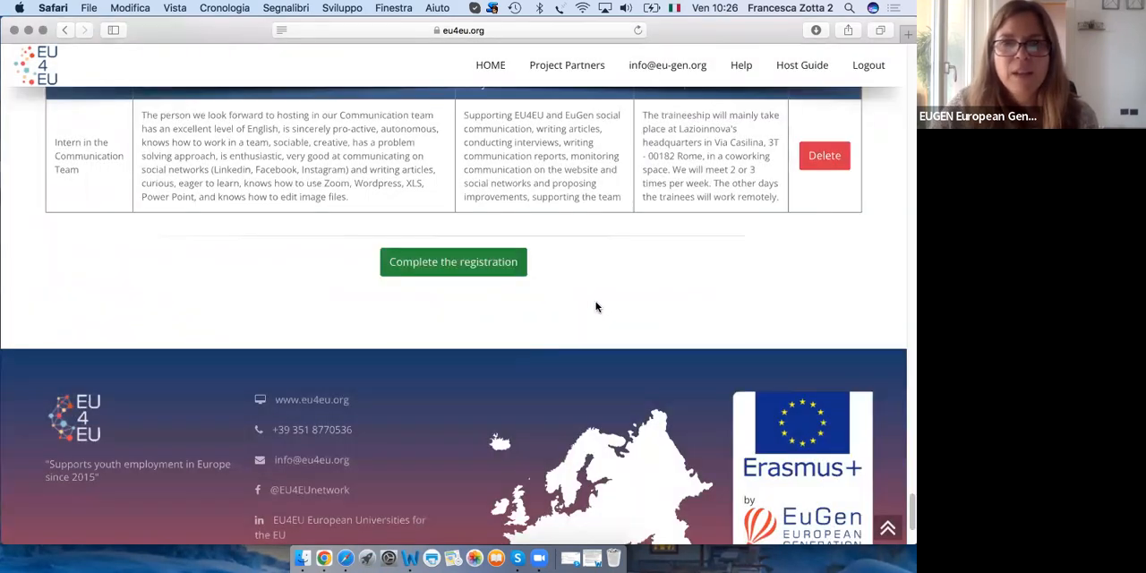
pyautogui.click(452, 261)
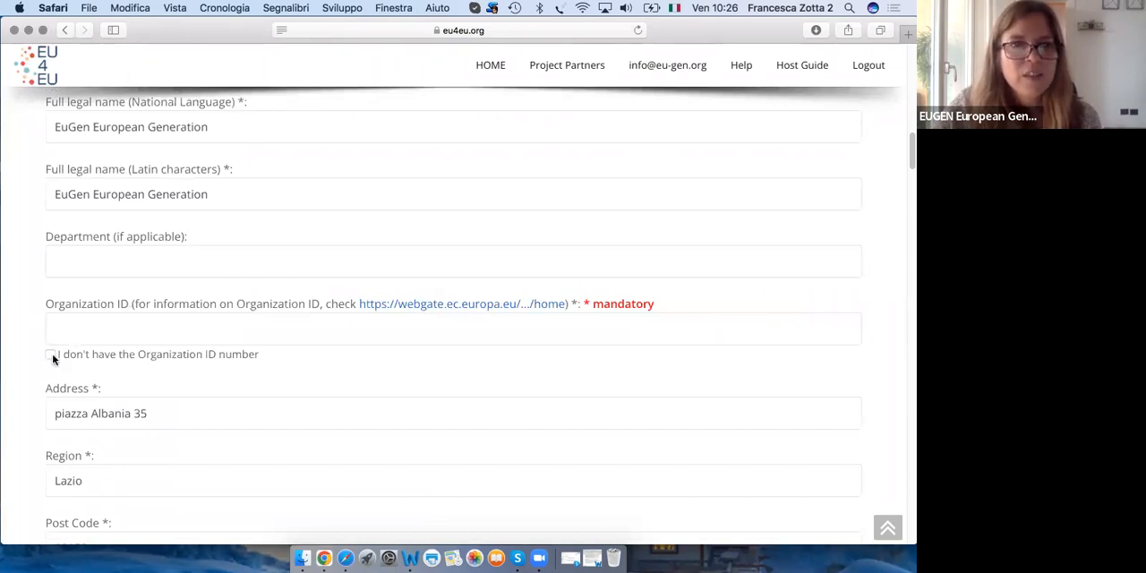
pyautogui.click(50, 353)
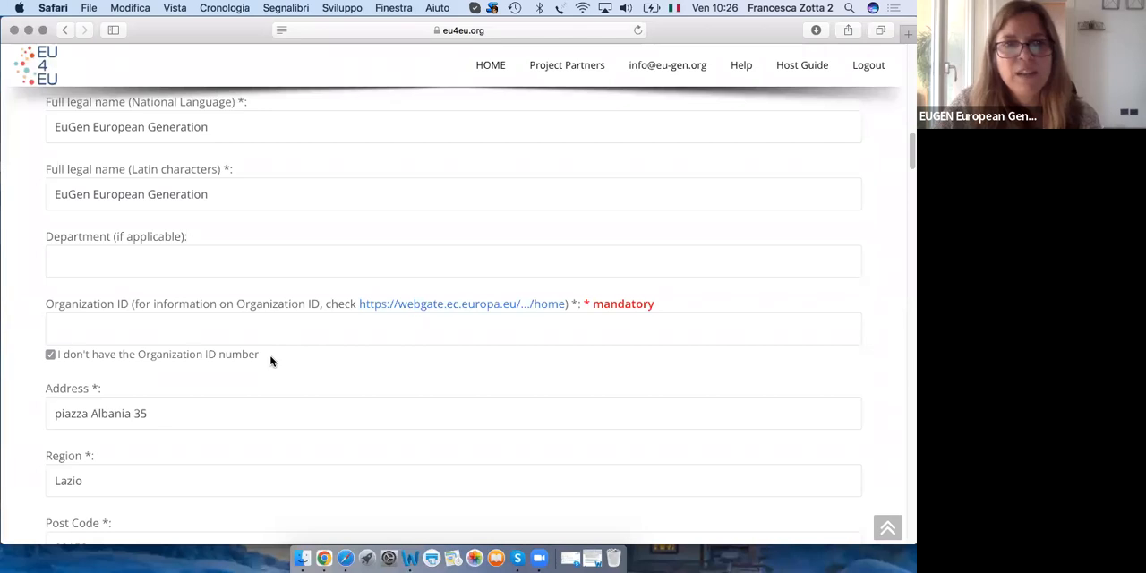
pyautogui.scroll(-3)
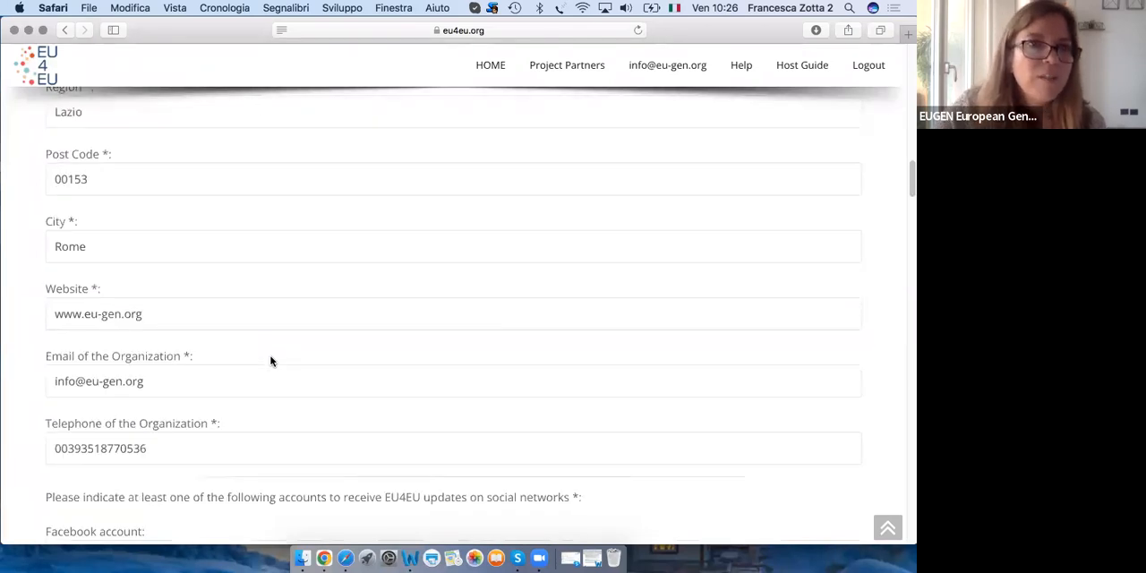
pyautogui.scroll(-3)
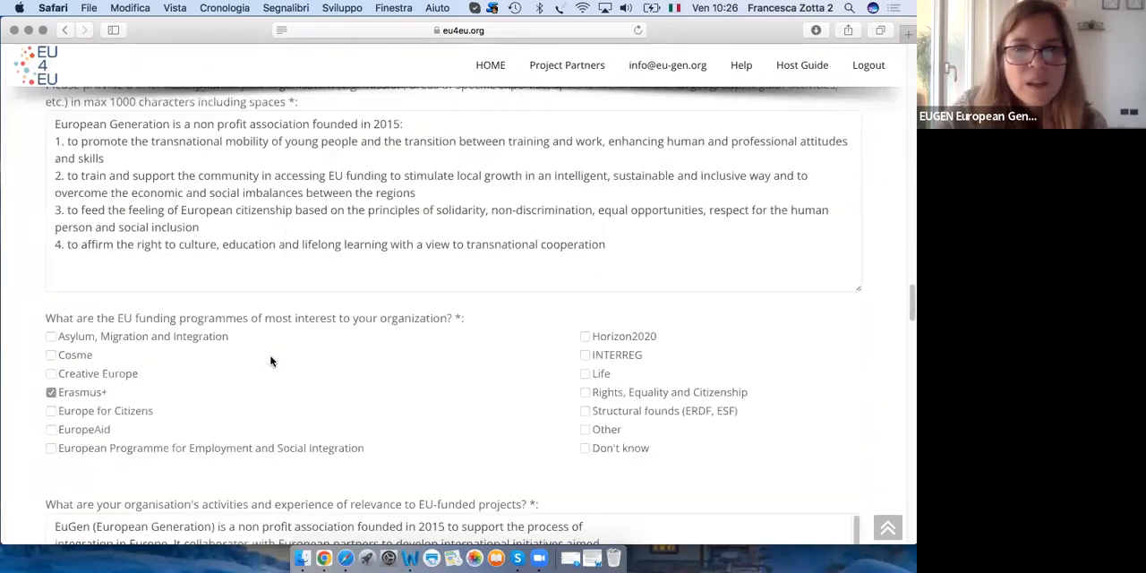
pyautogui.scroll(-3)
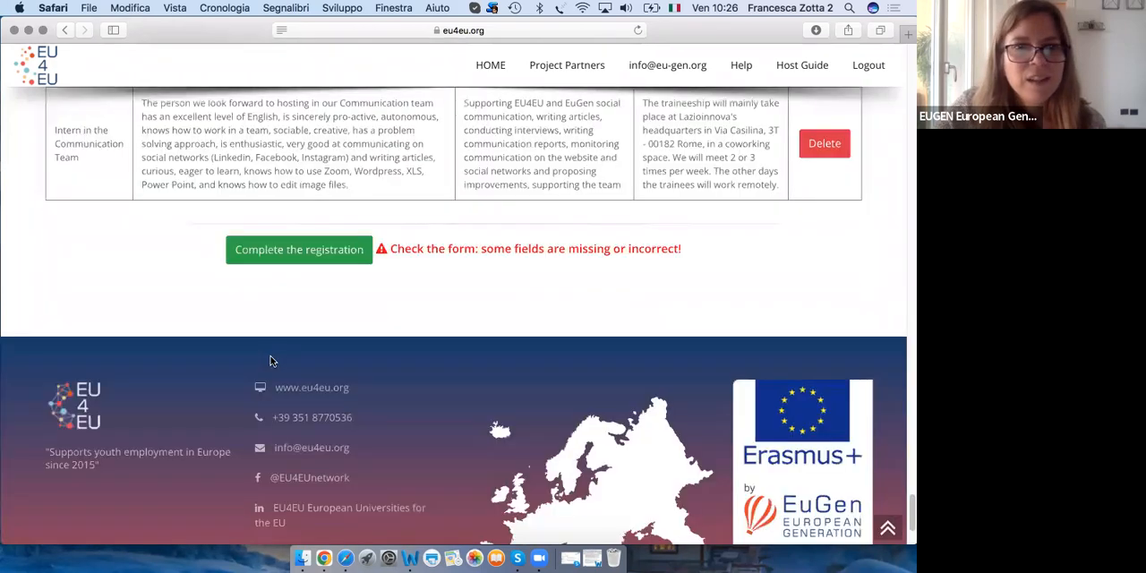
pyautogui.click(298, 249)
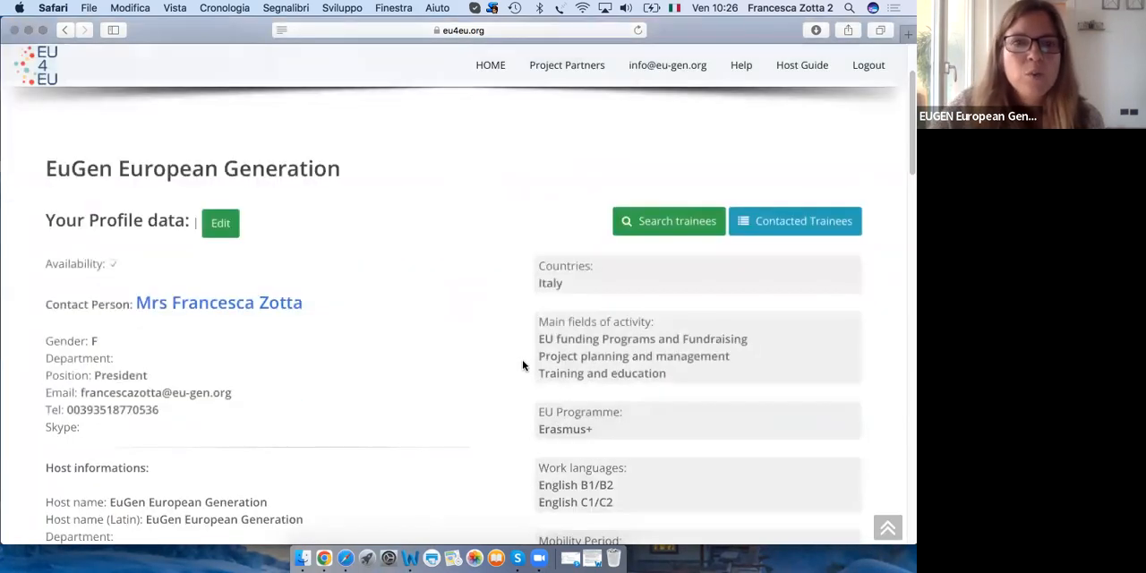
pyautogui.moveTo(437, 395)
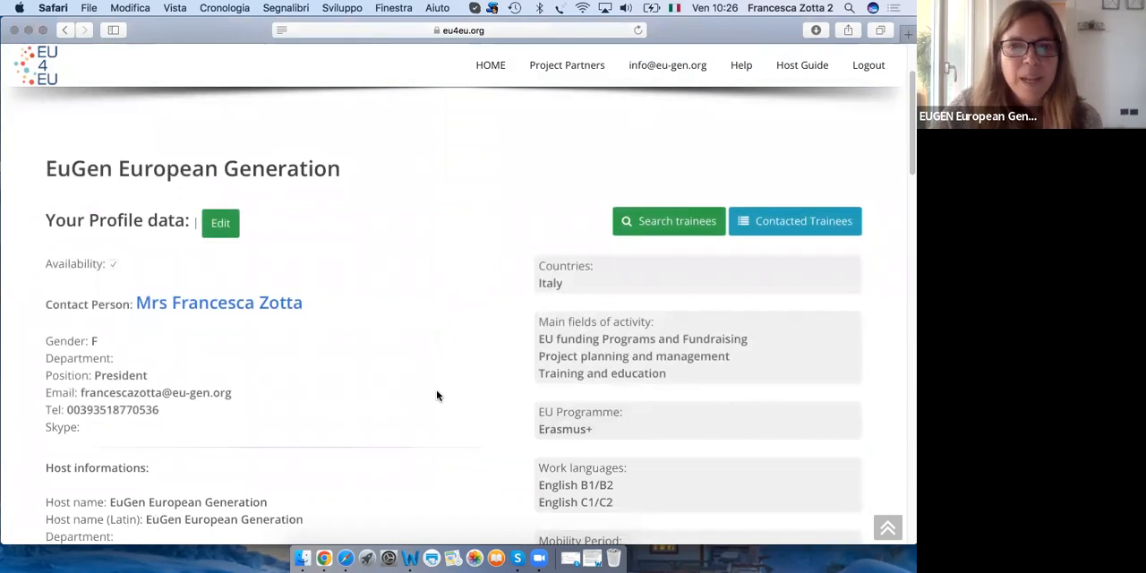
pyautogui.scroll(-3)
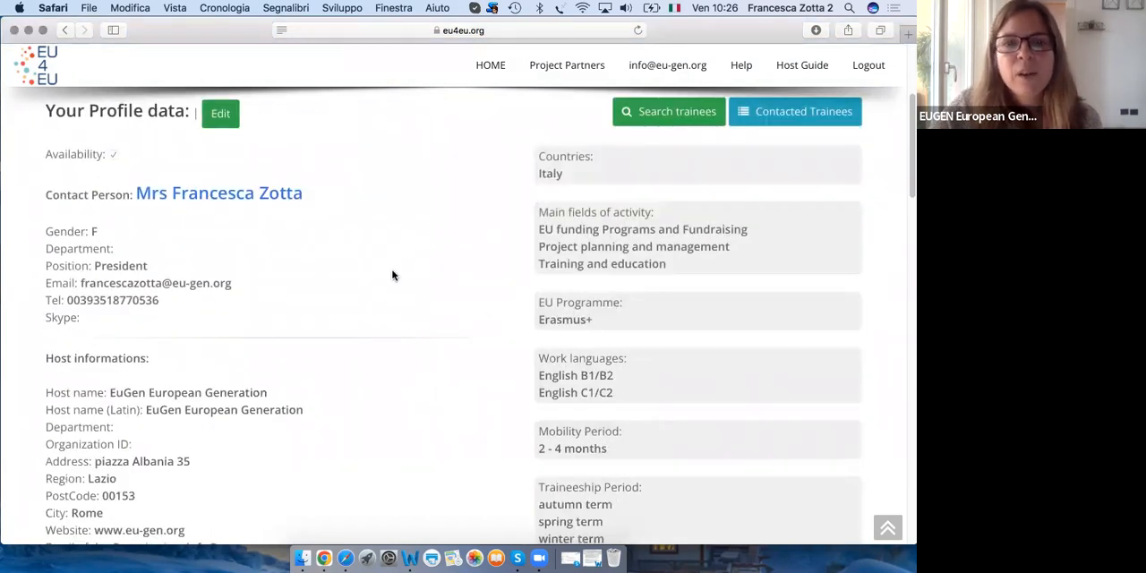
pyautogui.scroll(-3)
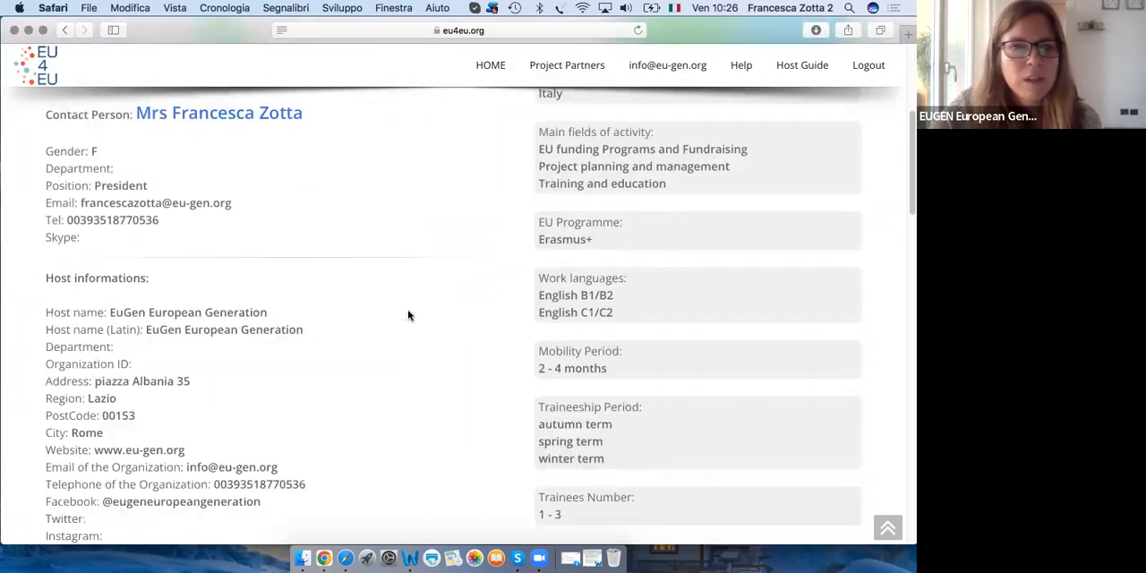
pyautogui.scroll(-3)
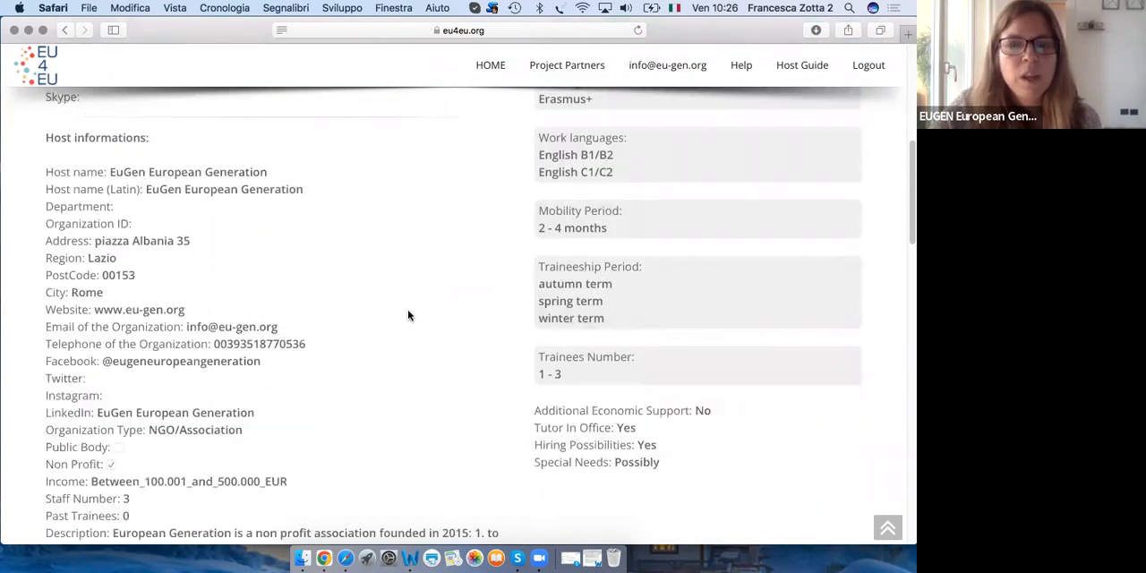
pyautogui.scroll(-3)
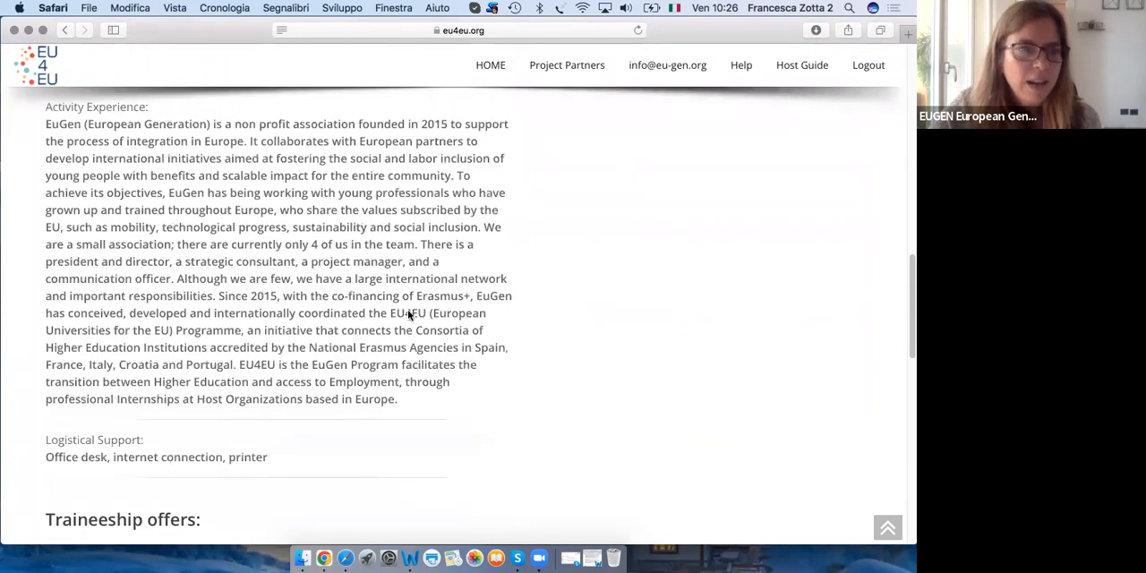
pyautogui.scroll(-3)
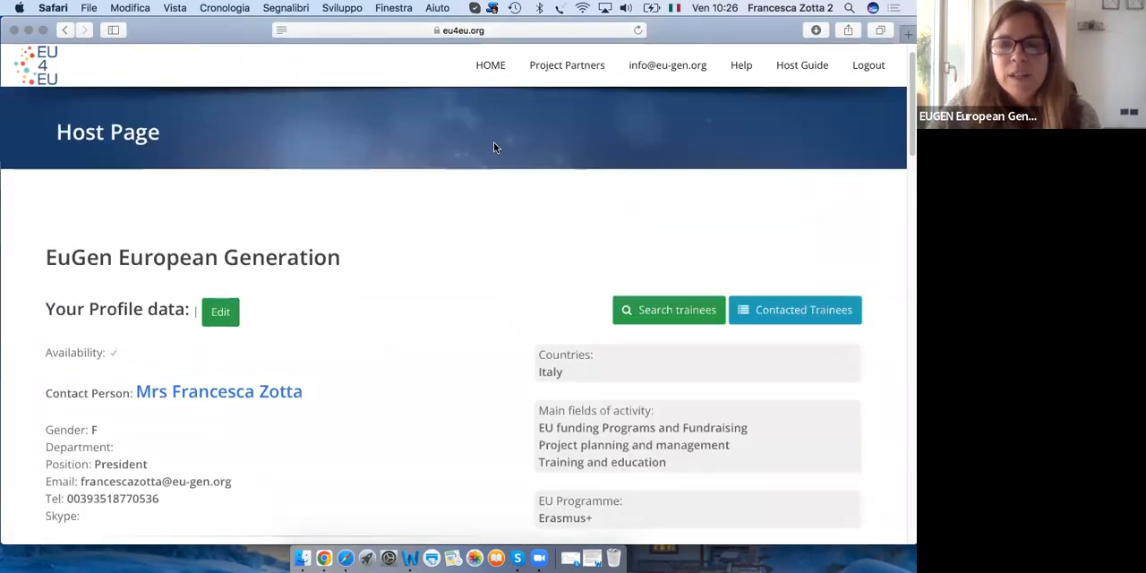
pyautogui.moveTo(600, 213)
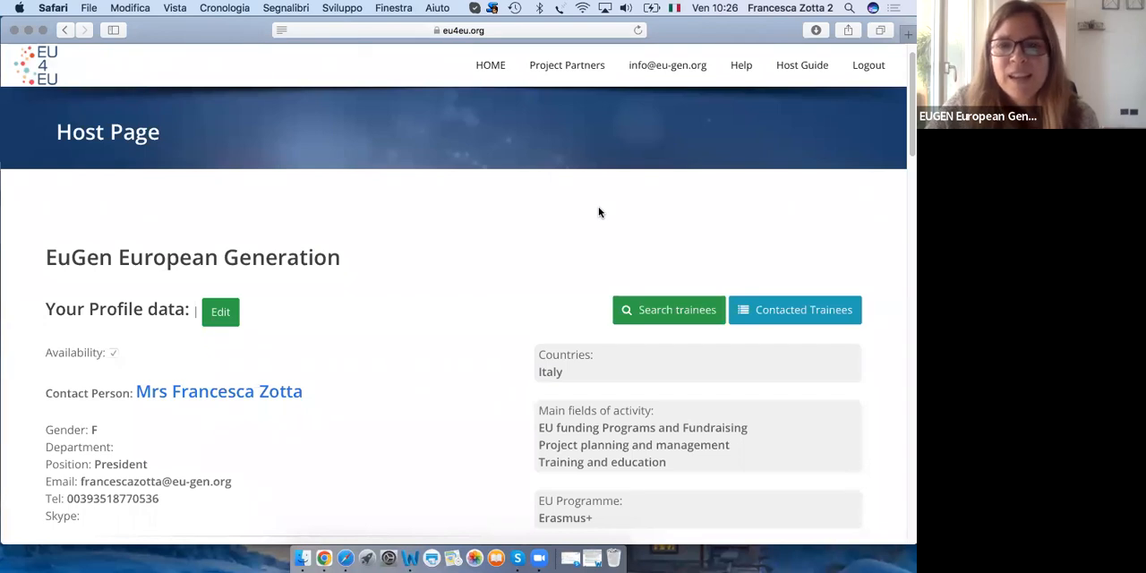
pyautogui.moveTo(739, 213)
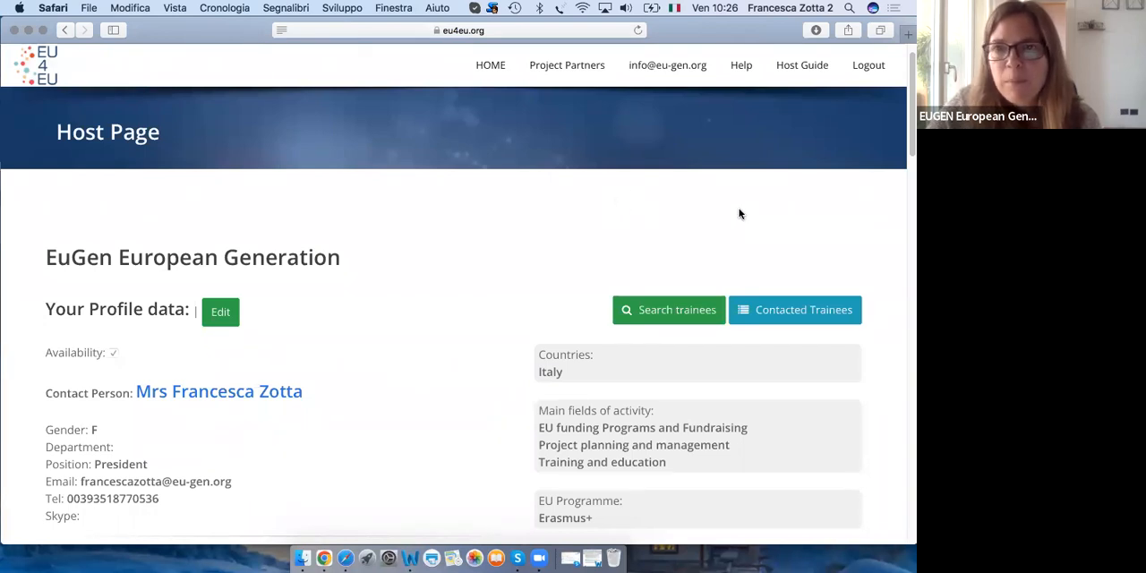
pyautogui.moveTo(762, 178)
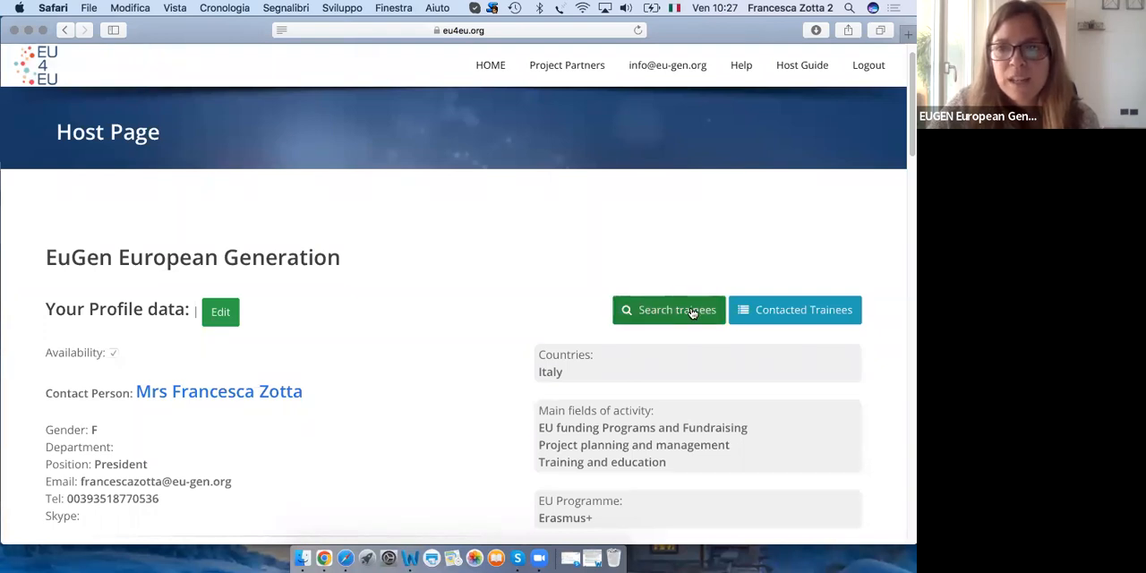
# Open the Search Trainees page from the Host Page, retrying once
pyautogui.click(668, 310)
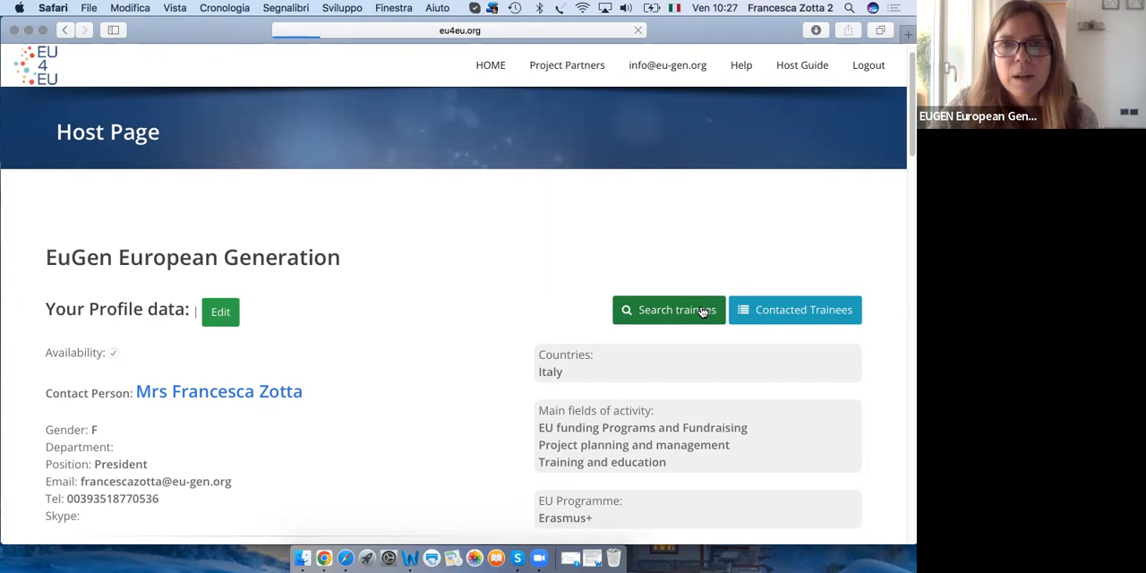
pyautogui.moveTo(709, 225)
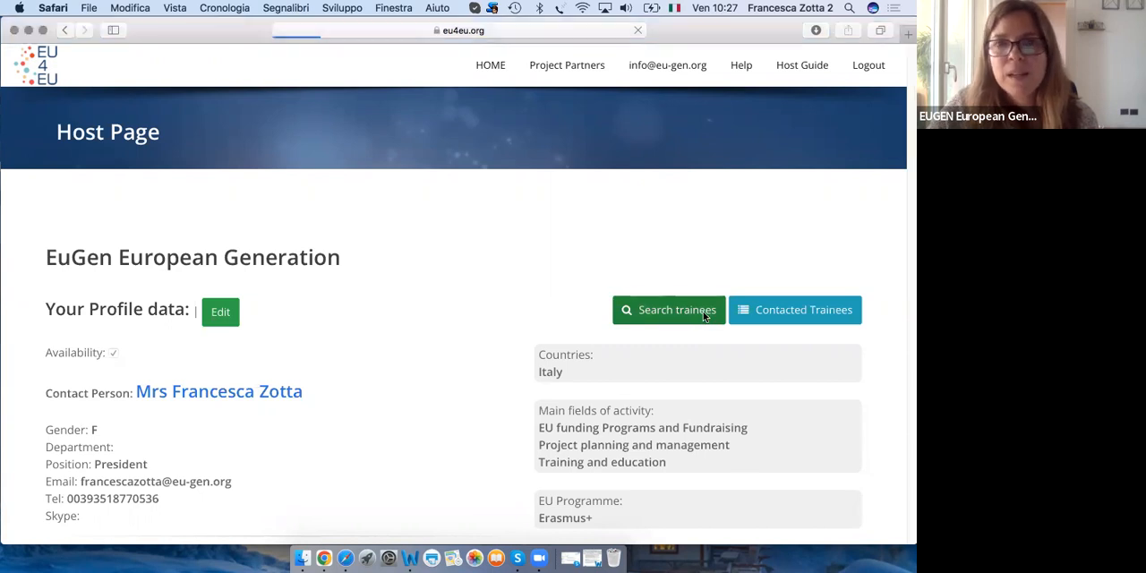
pyautogui.click(669, 310)
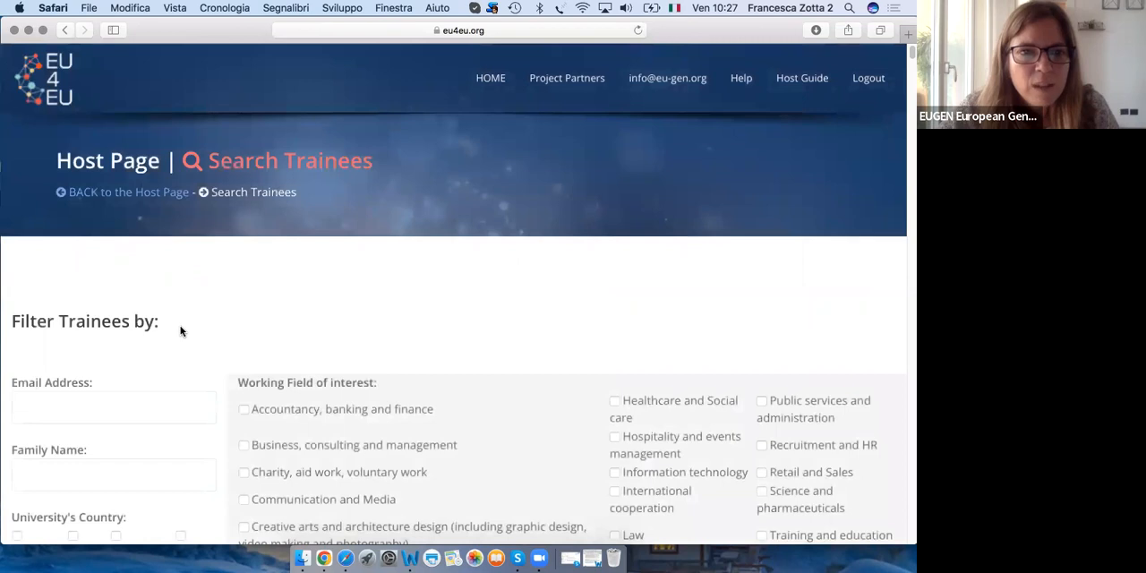
pyautogui.scroll(-3)
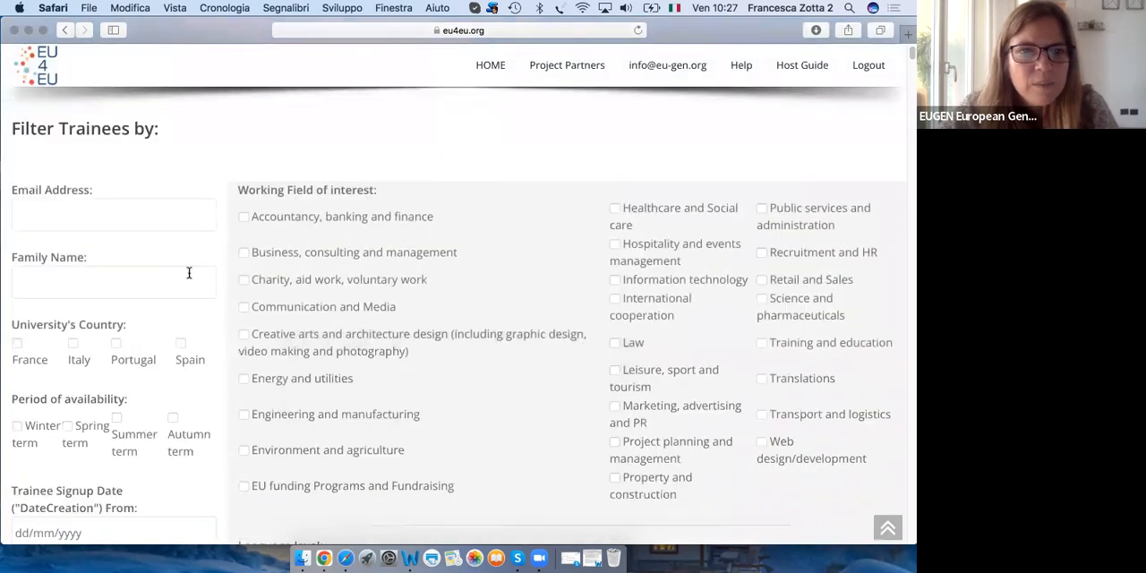
pyautogui.scroll(-3)
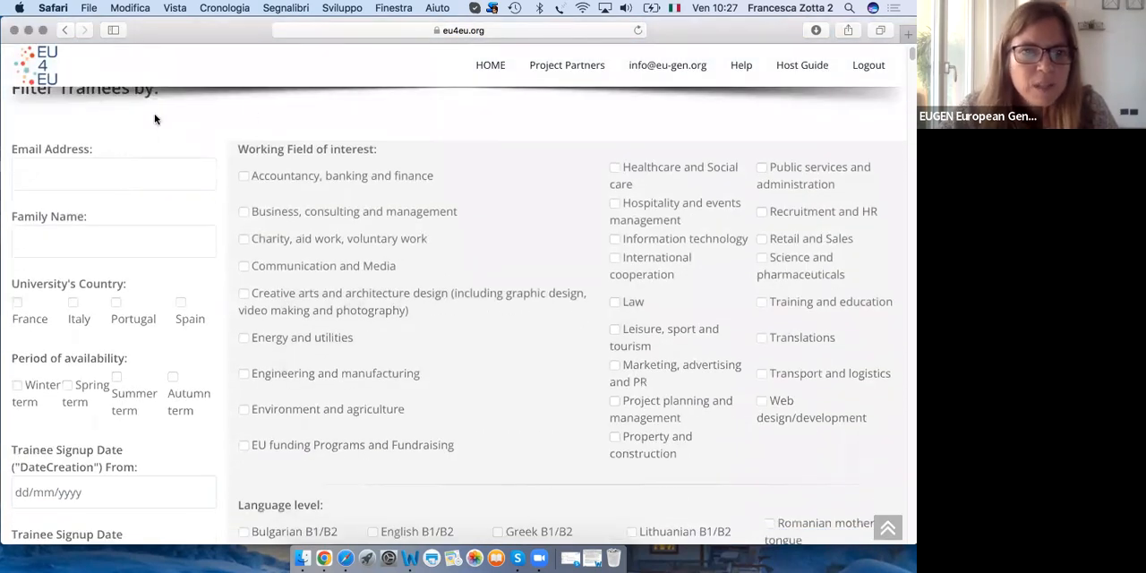
pyautogui.moveTo(143, 287)
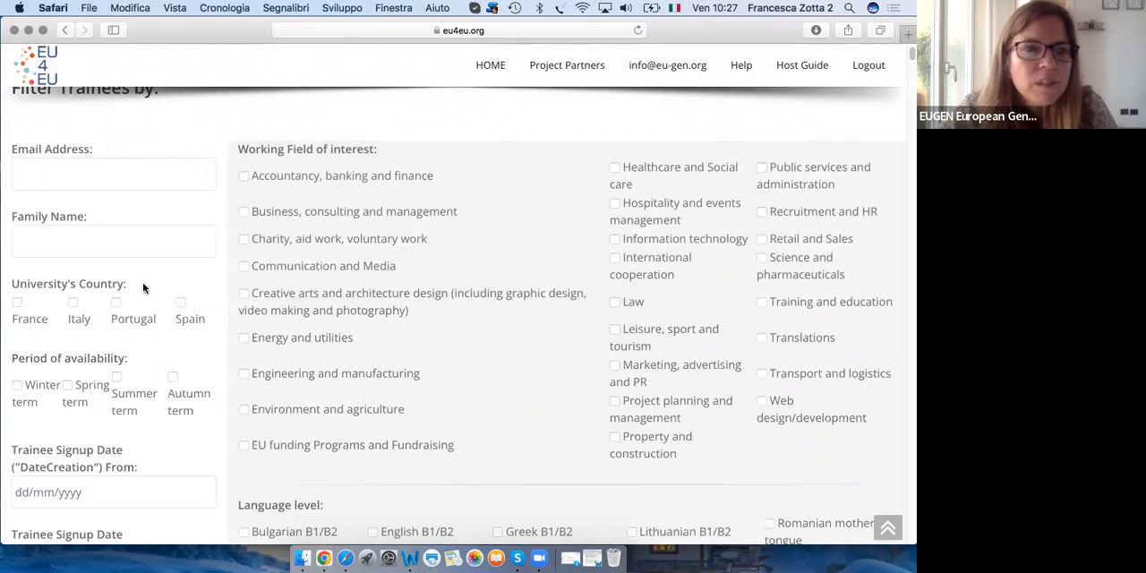
pyautogui.moveTo(202, 433)
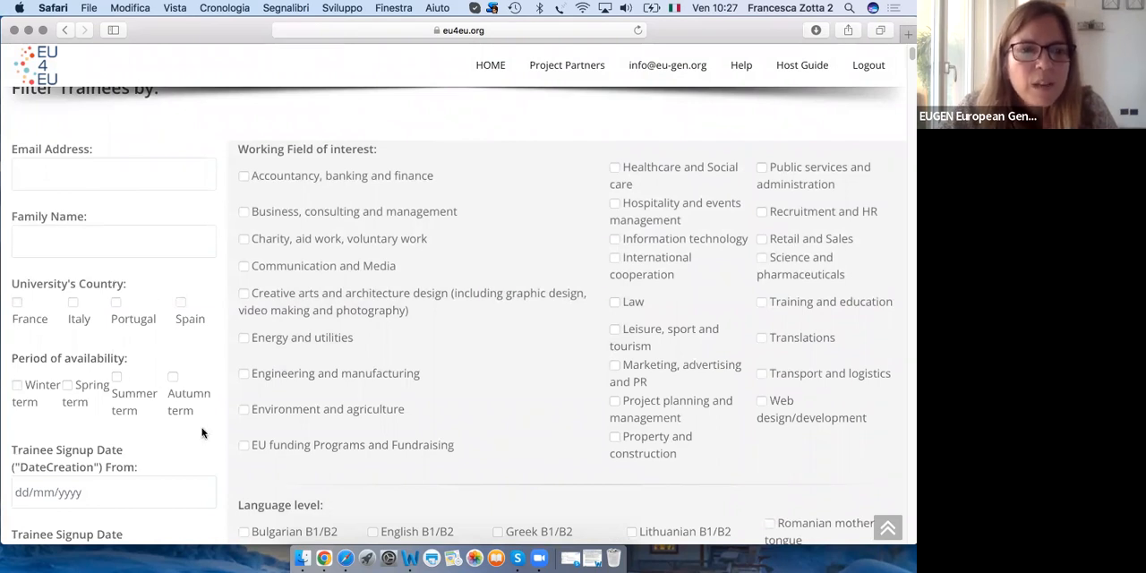
pyautogui.scroll(-3)
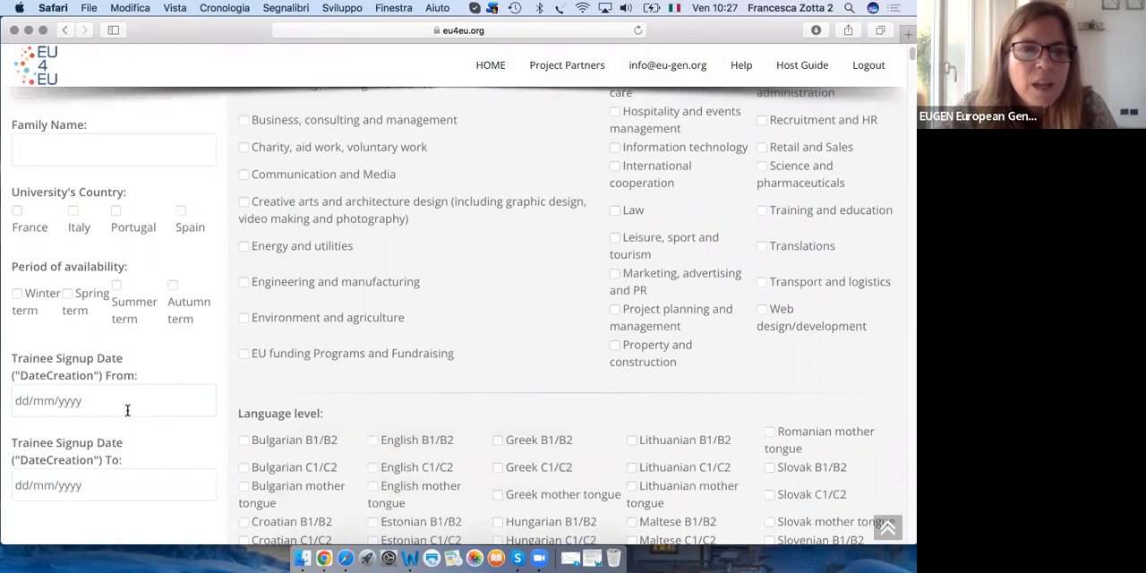
pyautogui.moveTo(85, 352)
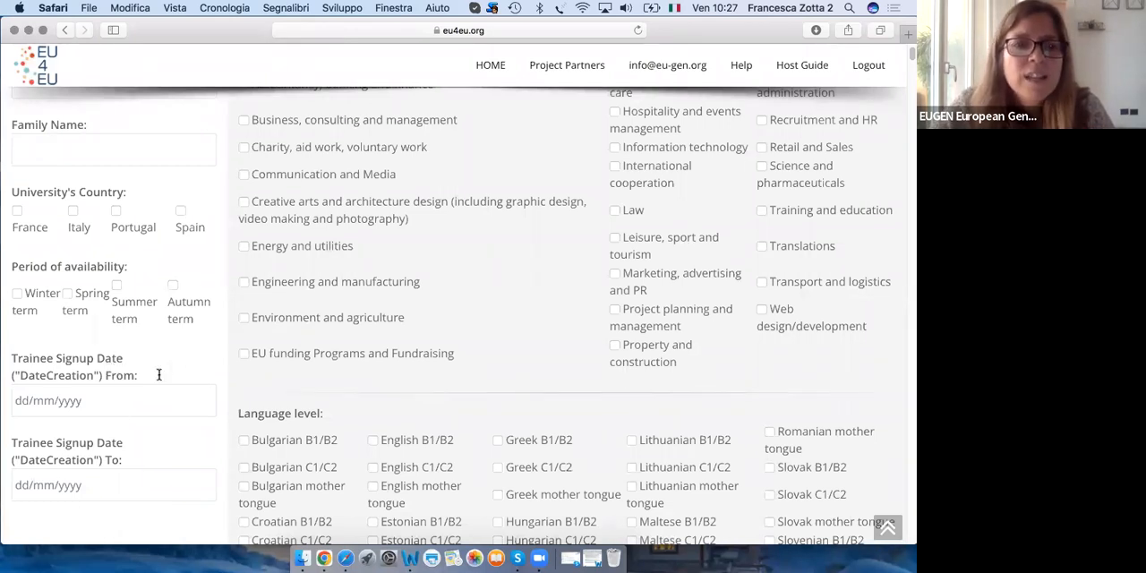
pyautogui.moveTo(145, 375)
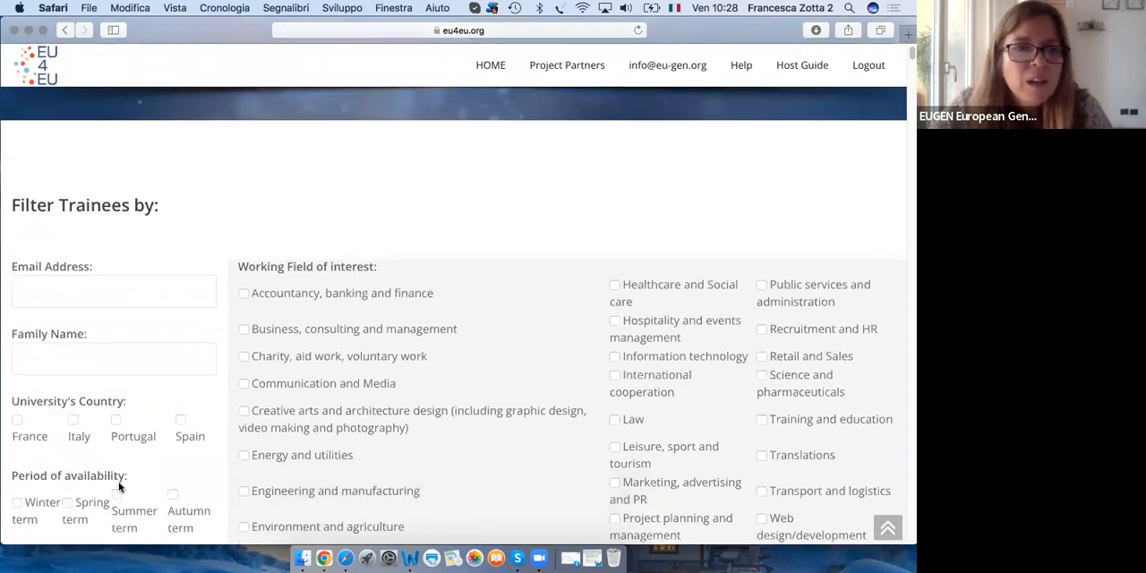
pyautogui.scroll(-3)
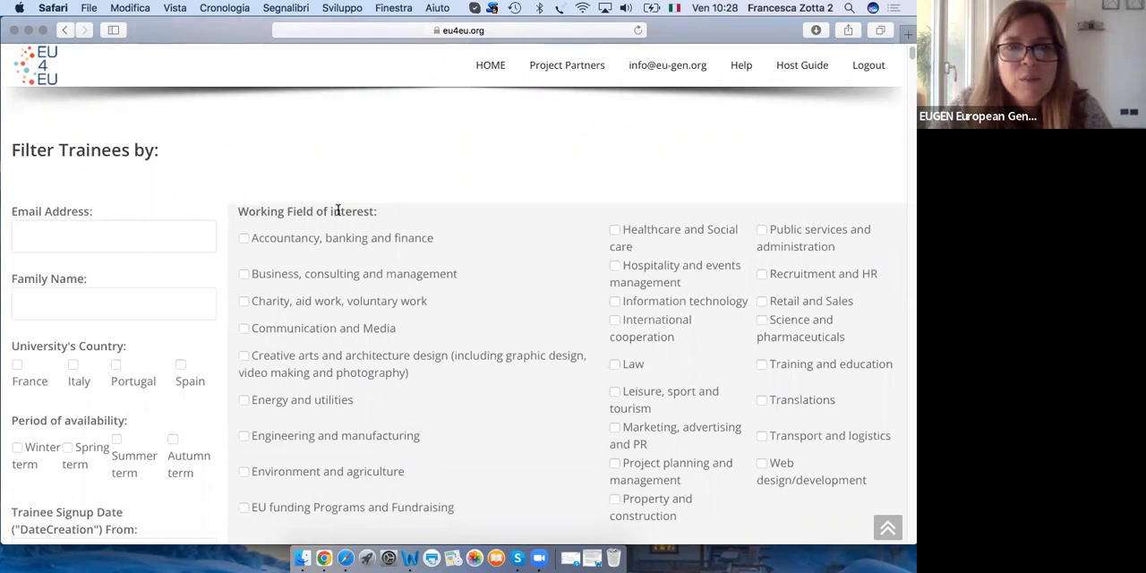
pyautogui.scroll(-3)
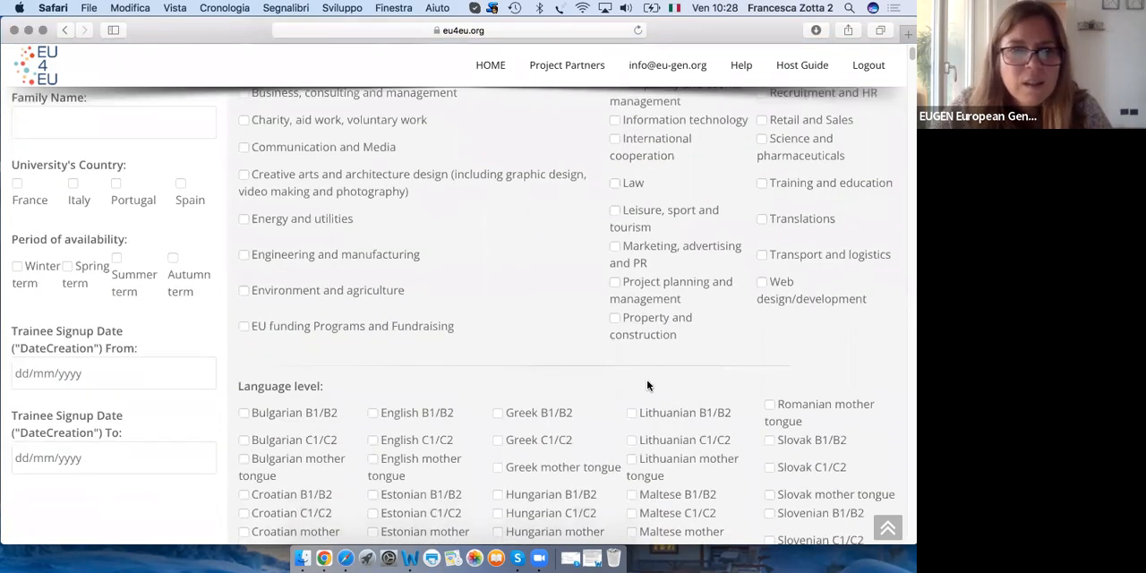
pyautogui.scroll(-3)
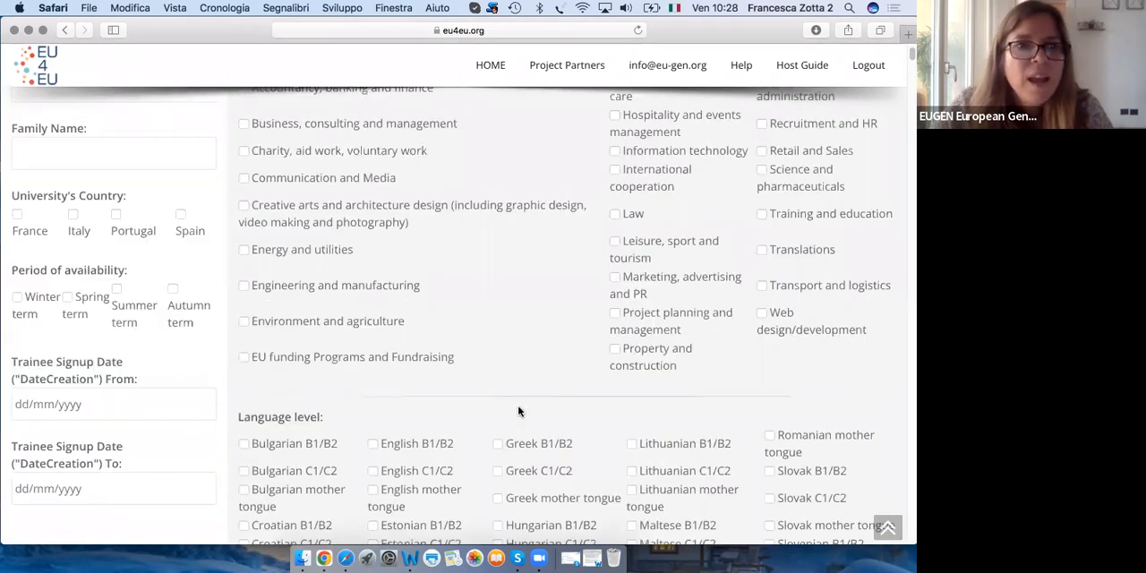
pyautogui.scroll(3)
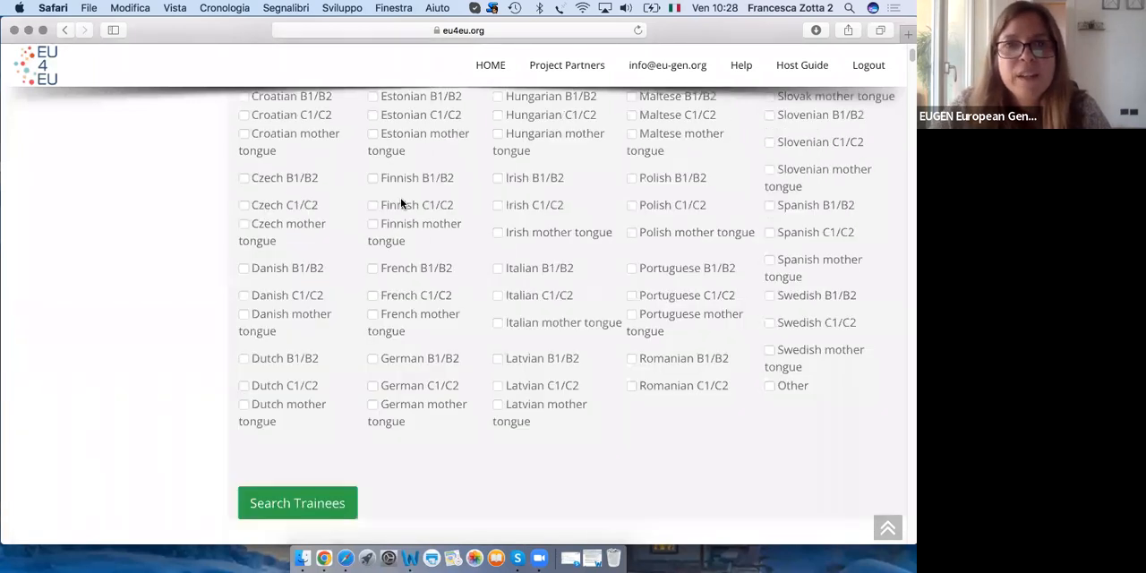
pyautogui.click(296, 502)
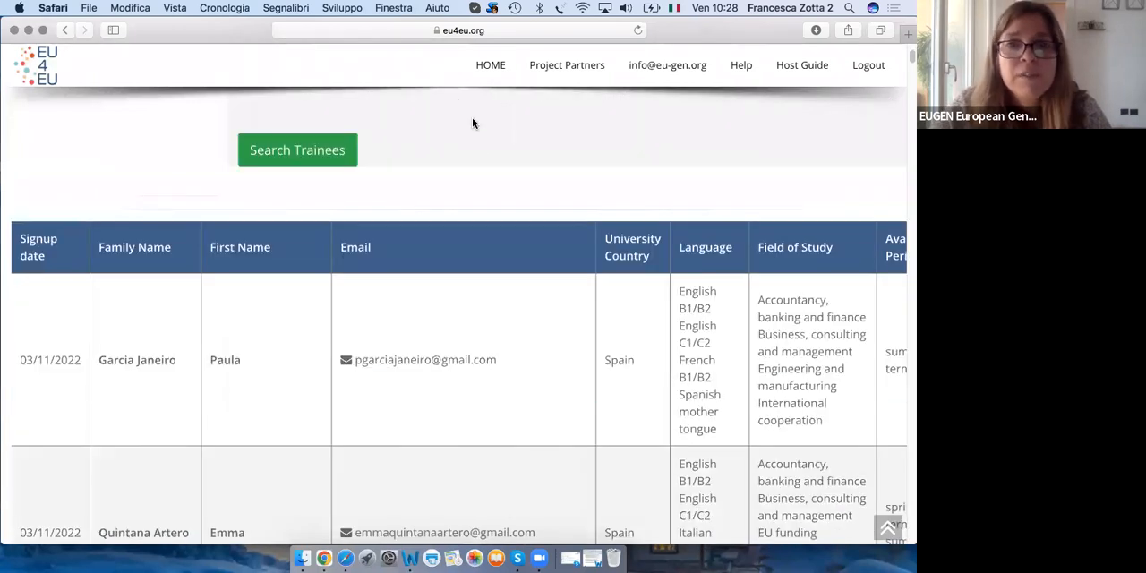
pyautogui.moveTo(447, 431)
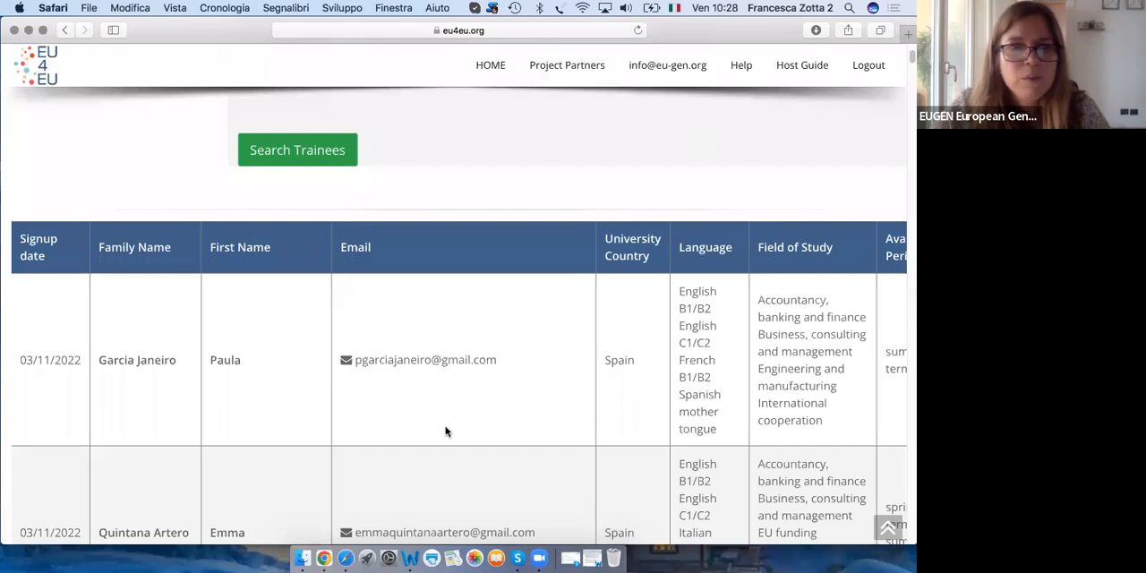
pyautogui.scroll(-3)
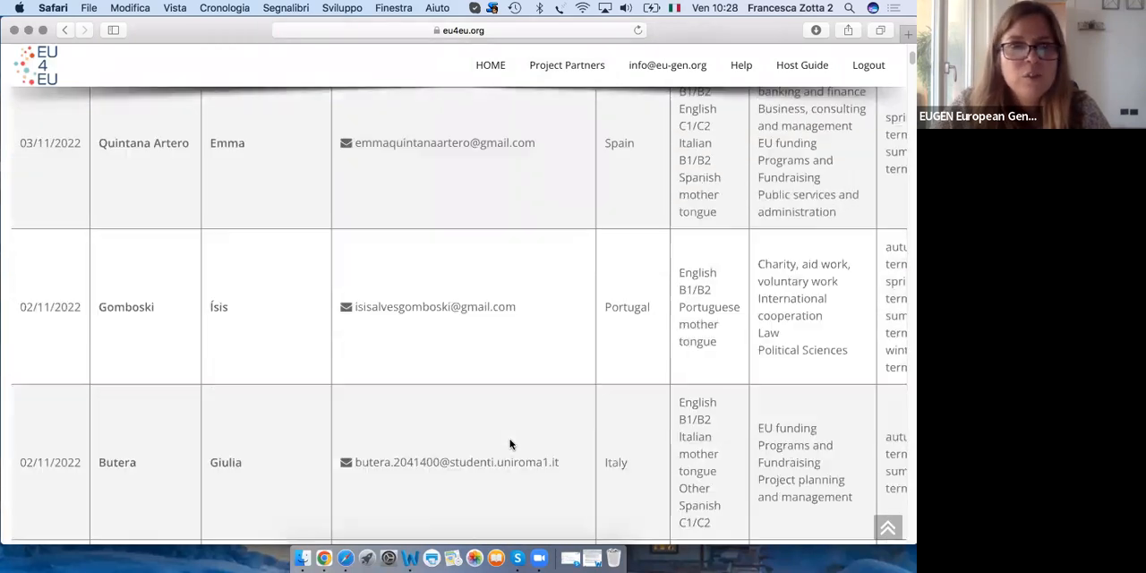
pyautogui.scroll(-3)
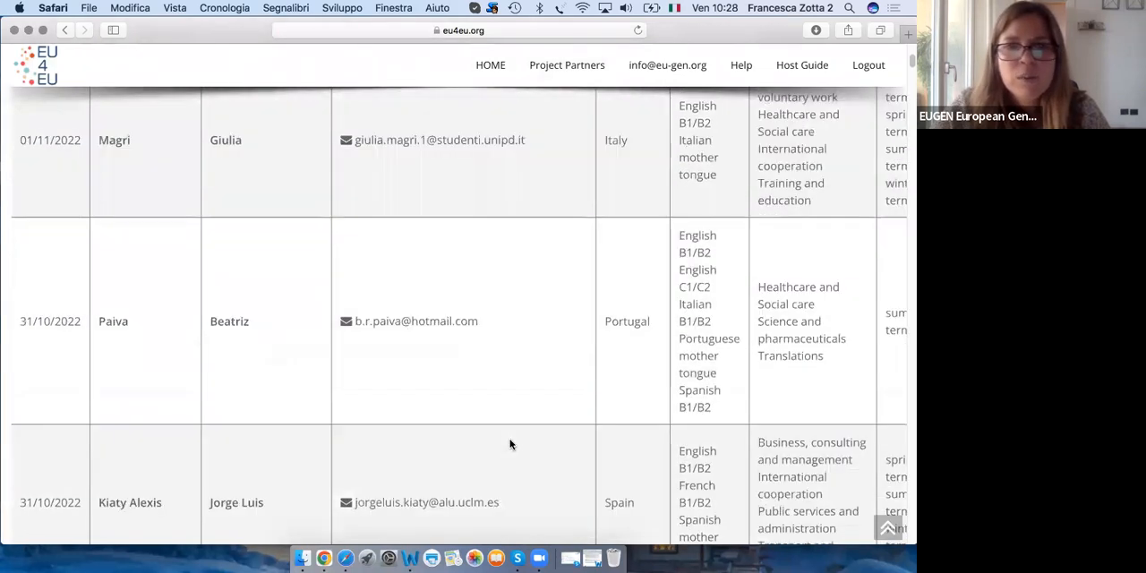
pyautogui.scroll(-3)
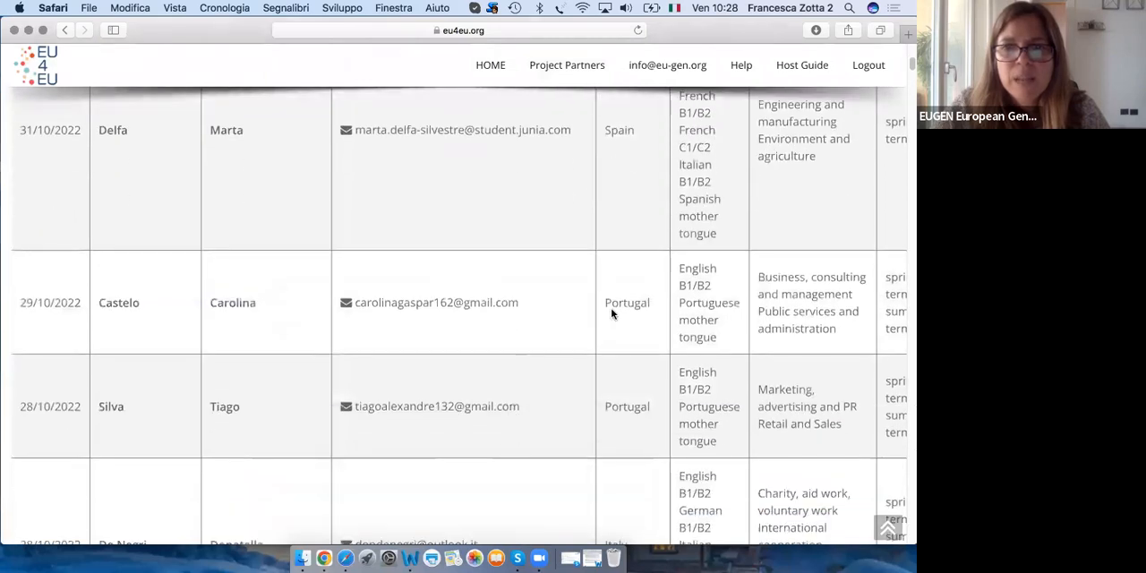
pyautogui.scroll(-3)
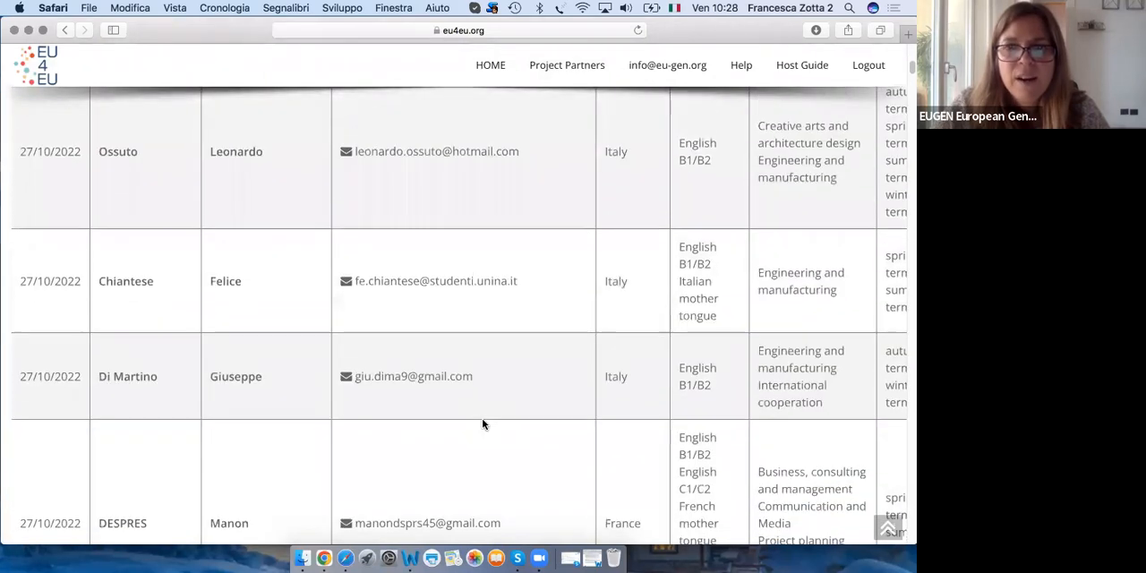
pyautogui.scroll(-3)
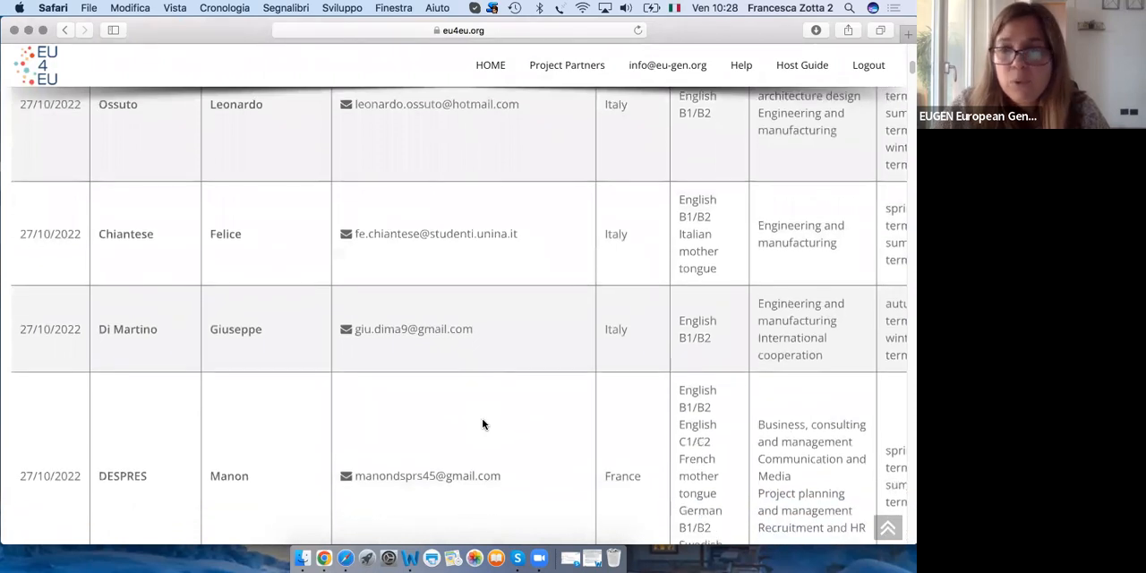
pyautogui.scroll(-3)
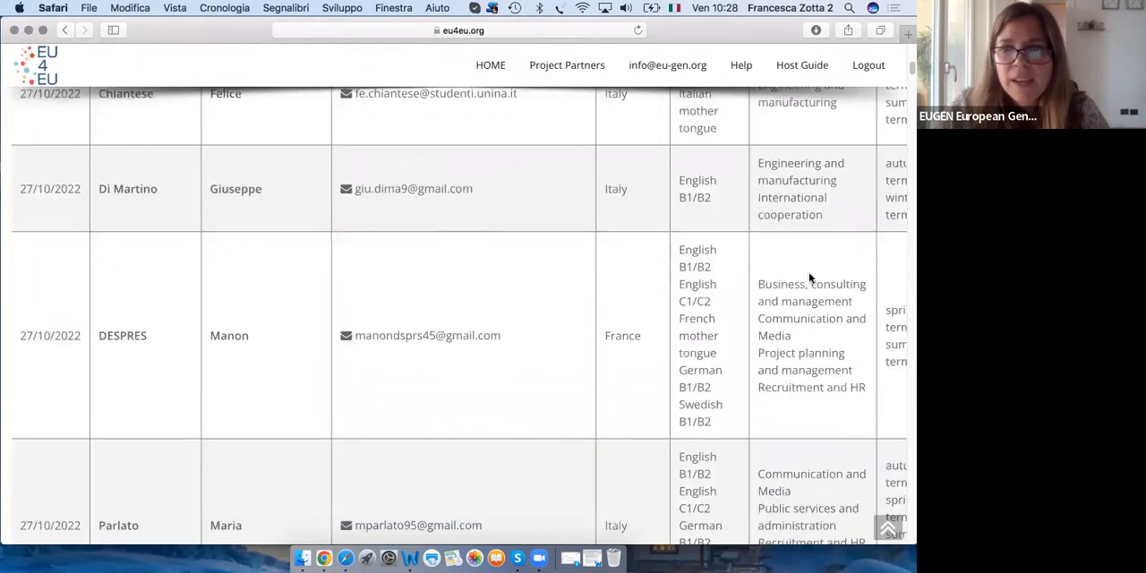
pyautogui.moveTo(765, 225)
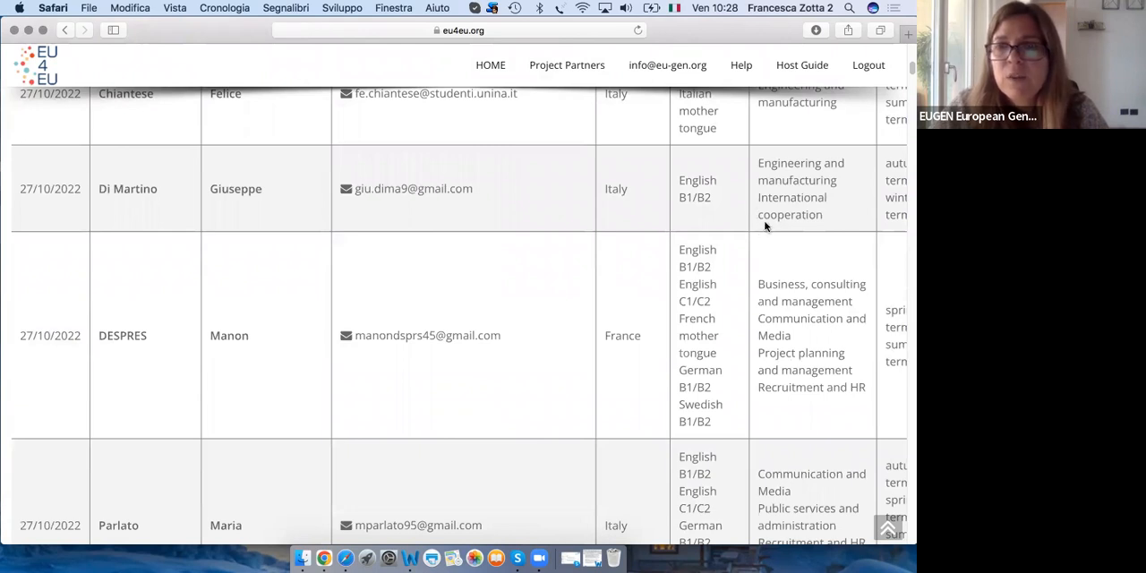
pyautogui.moveTo(849, 207)
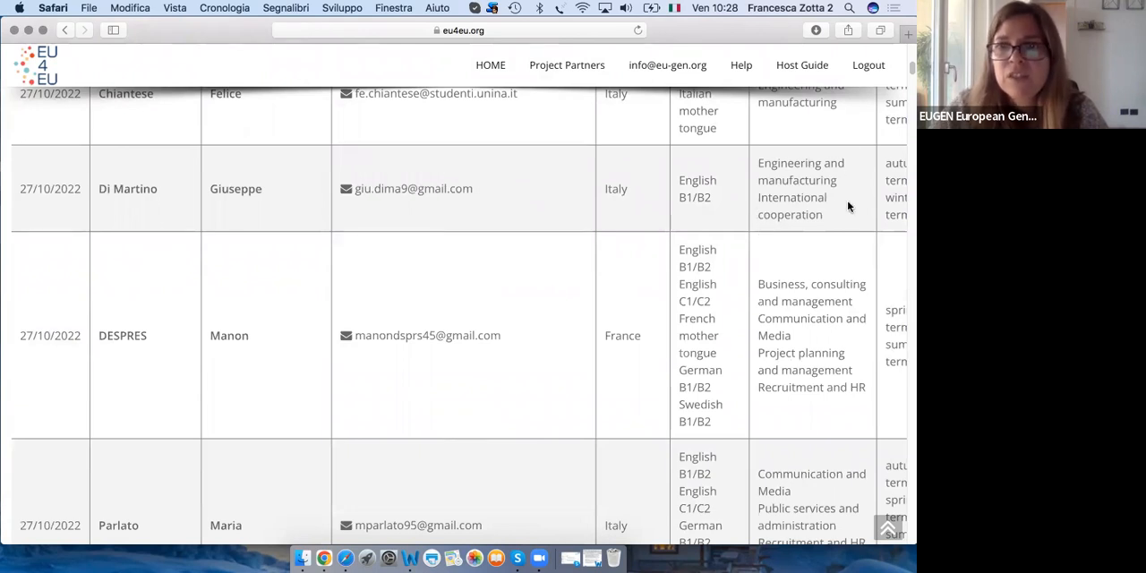
pyautogui.scroll(-3)
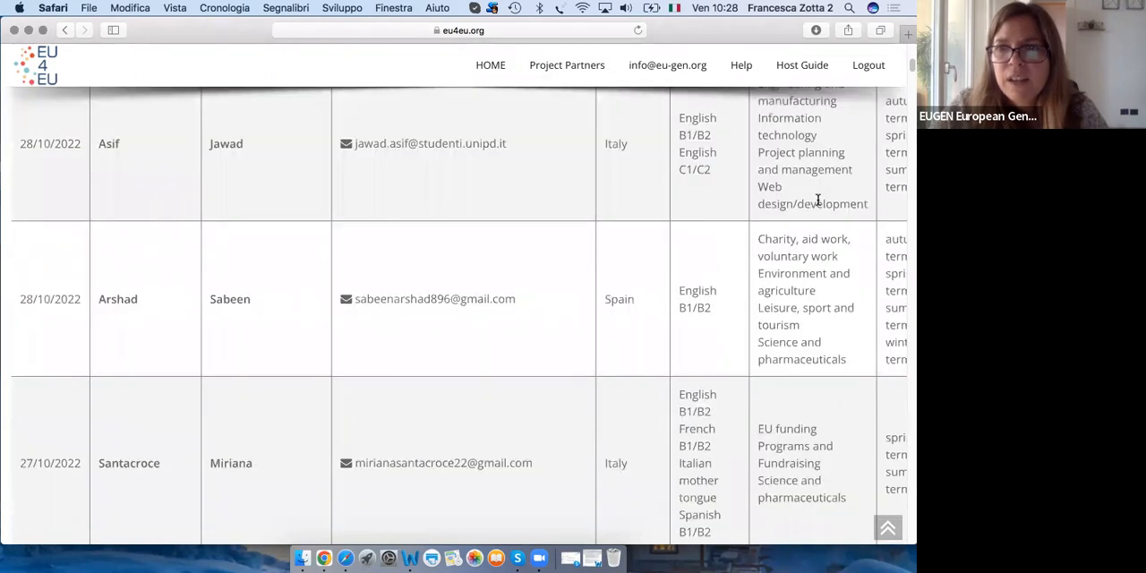
pyautogui.scroll(-3)
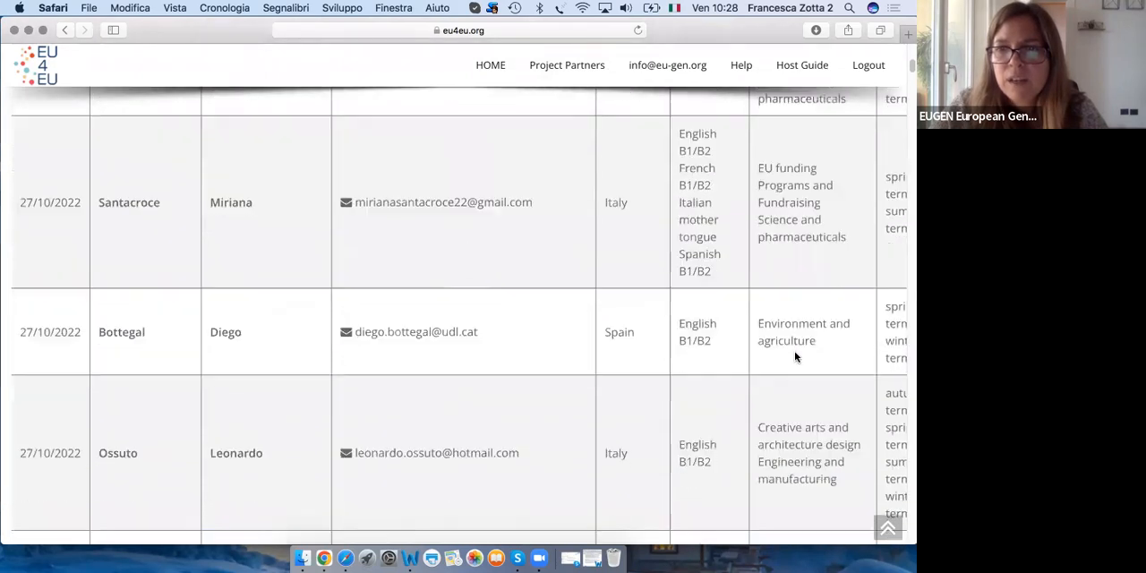
pyautogui.scroll(-3)
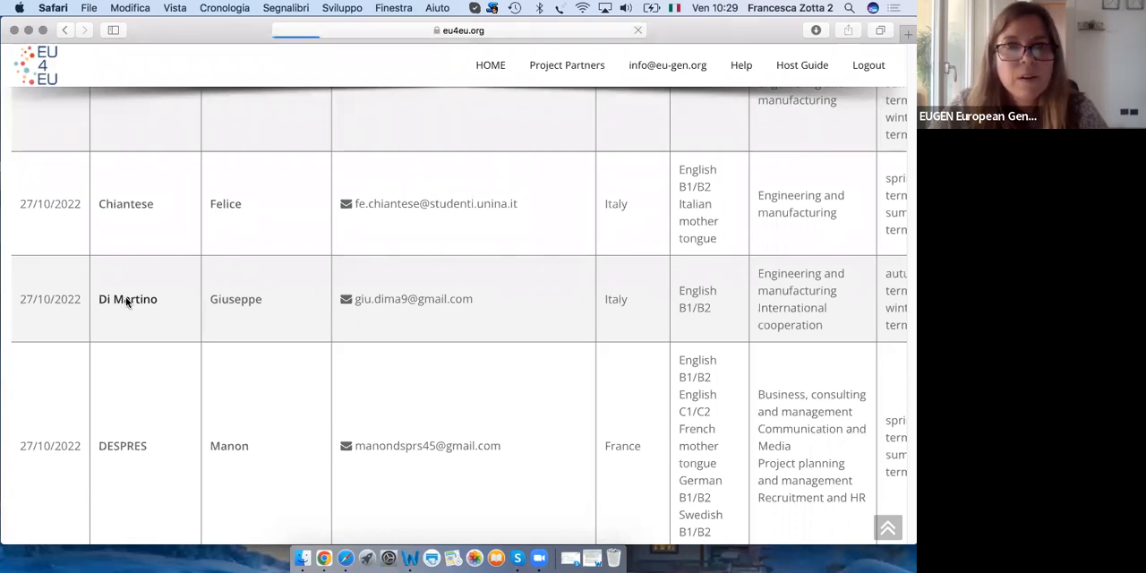
# Open the Napoli aerospace trainee's profile, scroll through study details and Files, then return to top
pyautogui.click(127, 299)
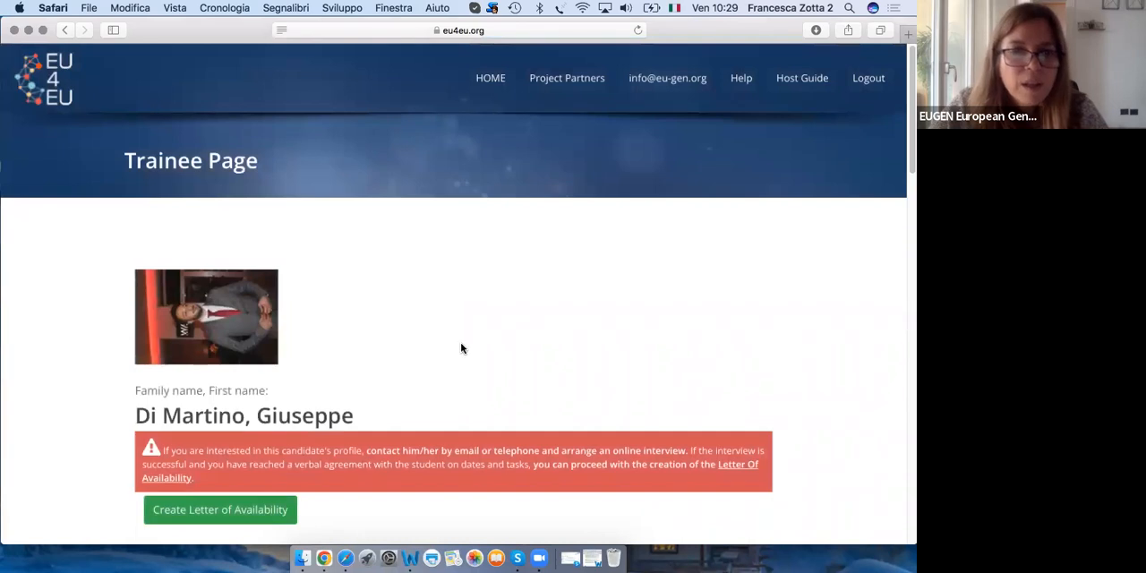
pyautogui.scroll(-3)
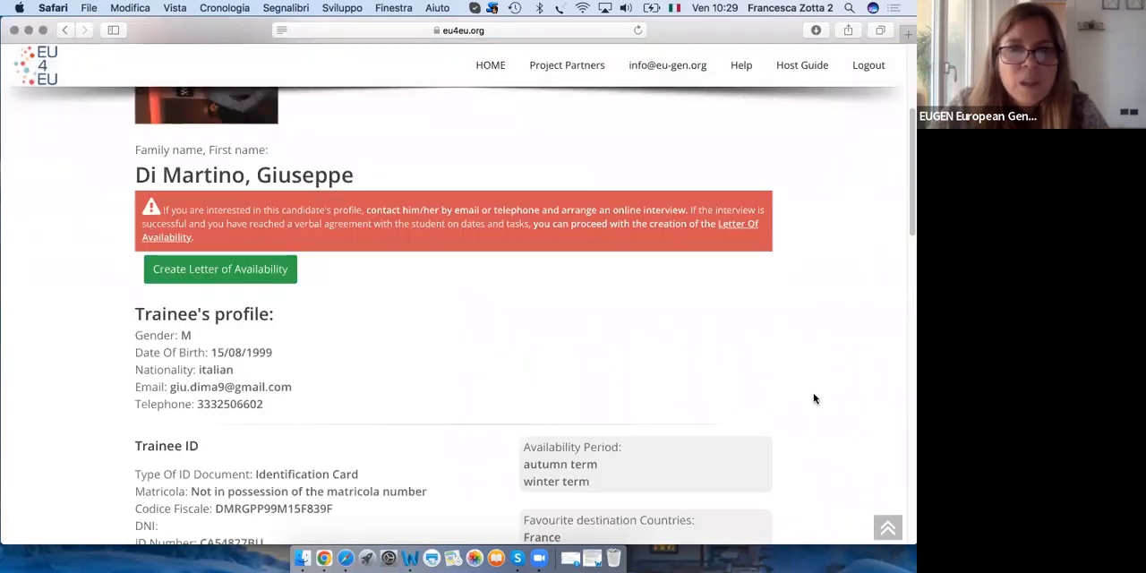
pyautogui.scroll(-3)
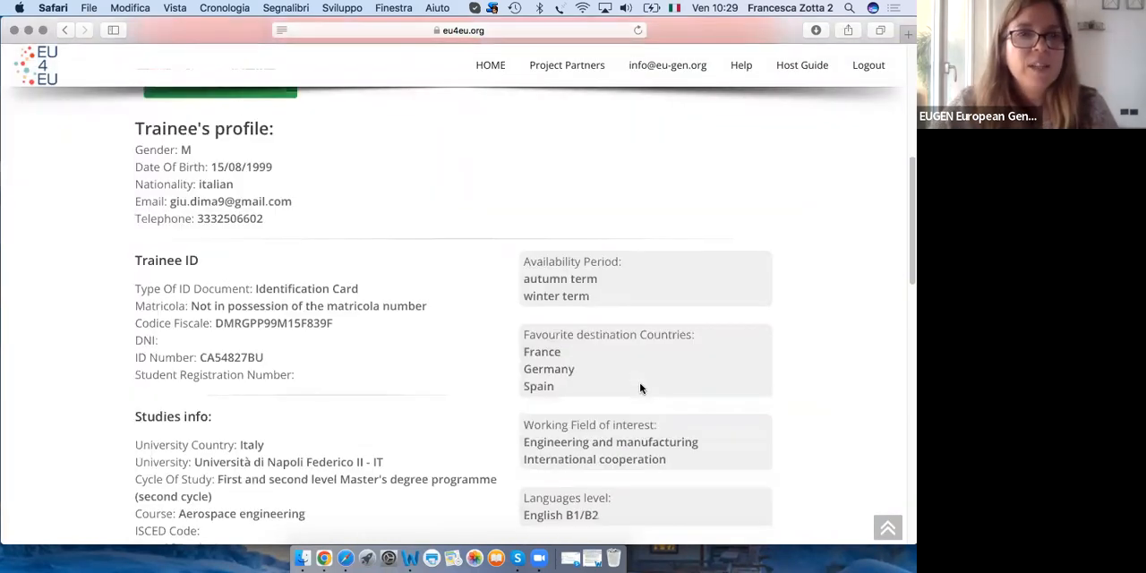
pyautogui.moveTo(237, 159)
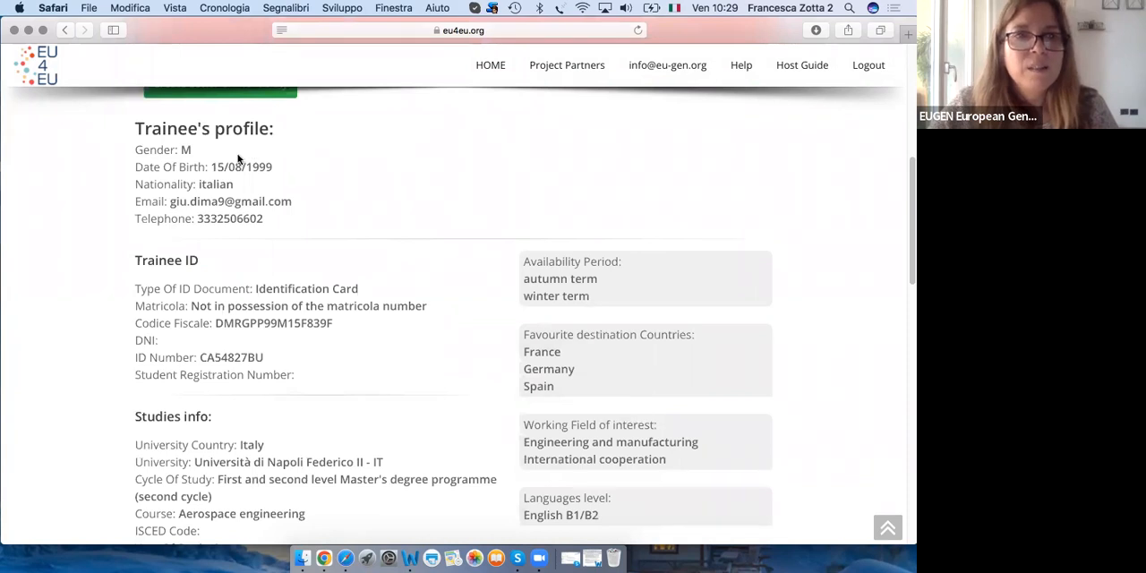
pyautogui.scroll(-3)
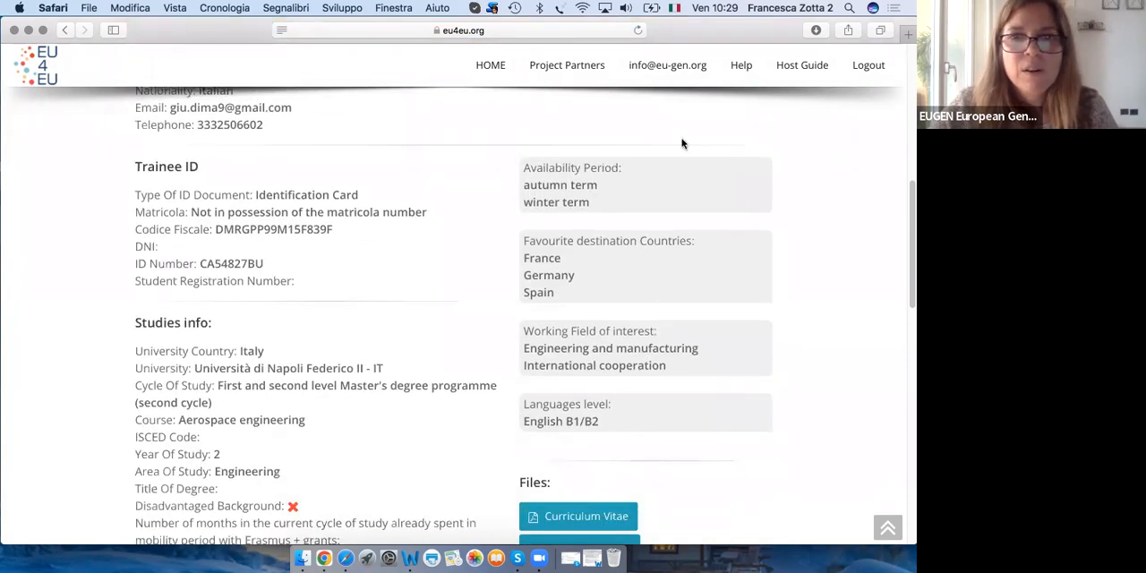
pyautogui.scroll(-3)
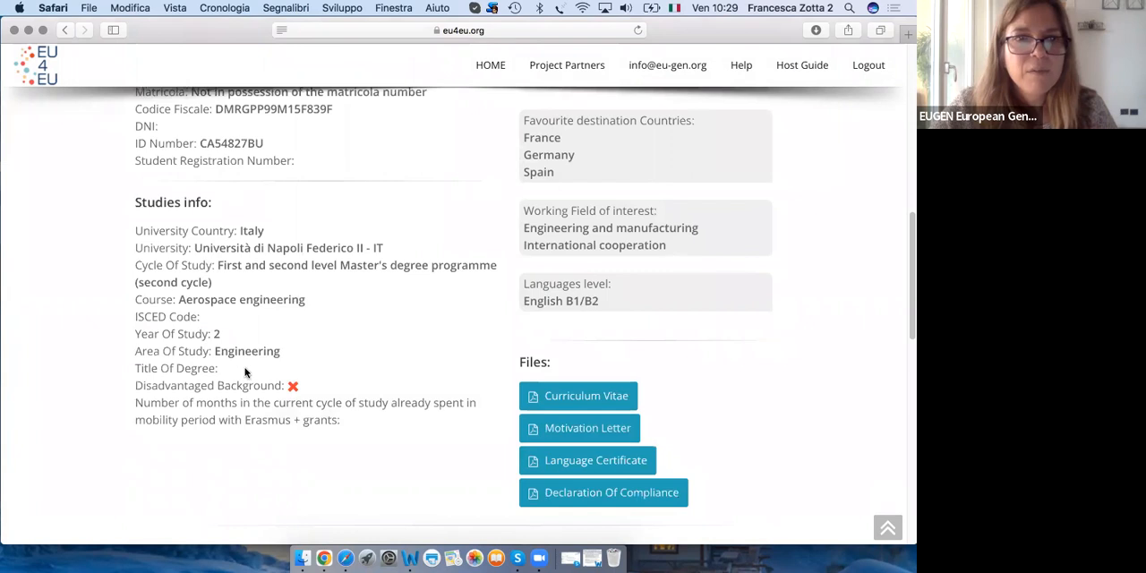
pyautogui.scroll(-3)
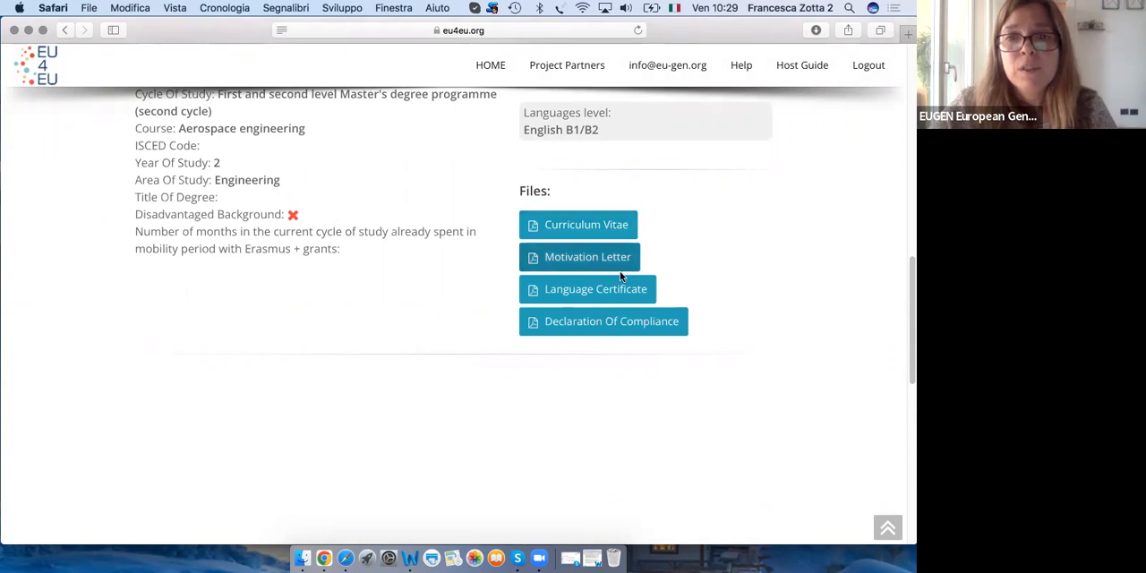
pyautogui.moveTo(584, 327)
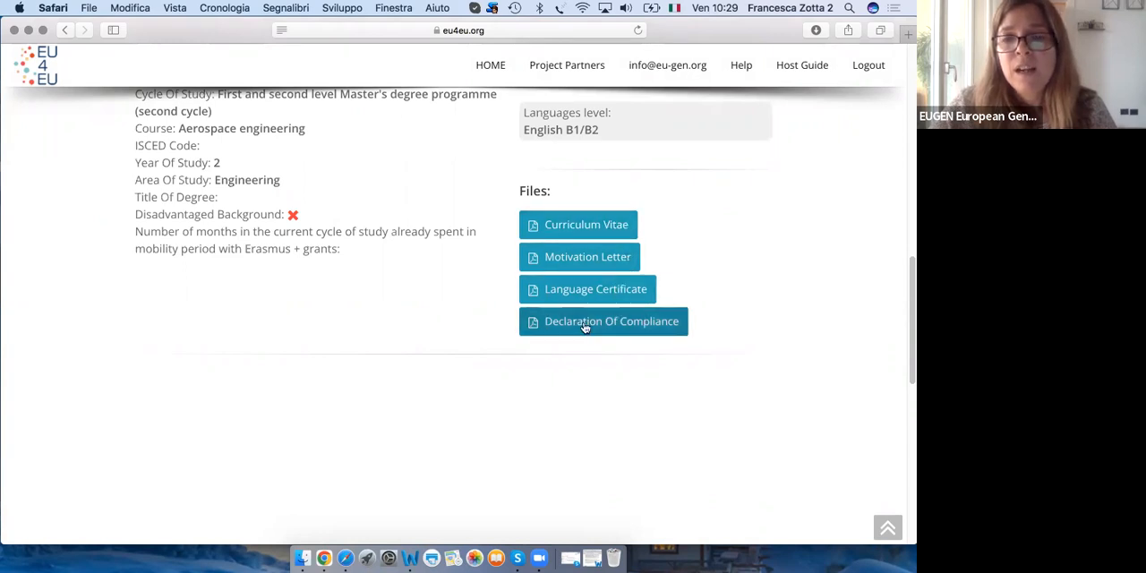
pyautogui.moveTo(768, 267)
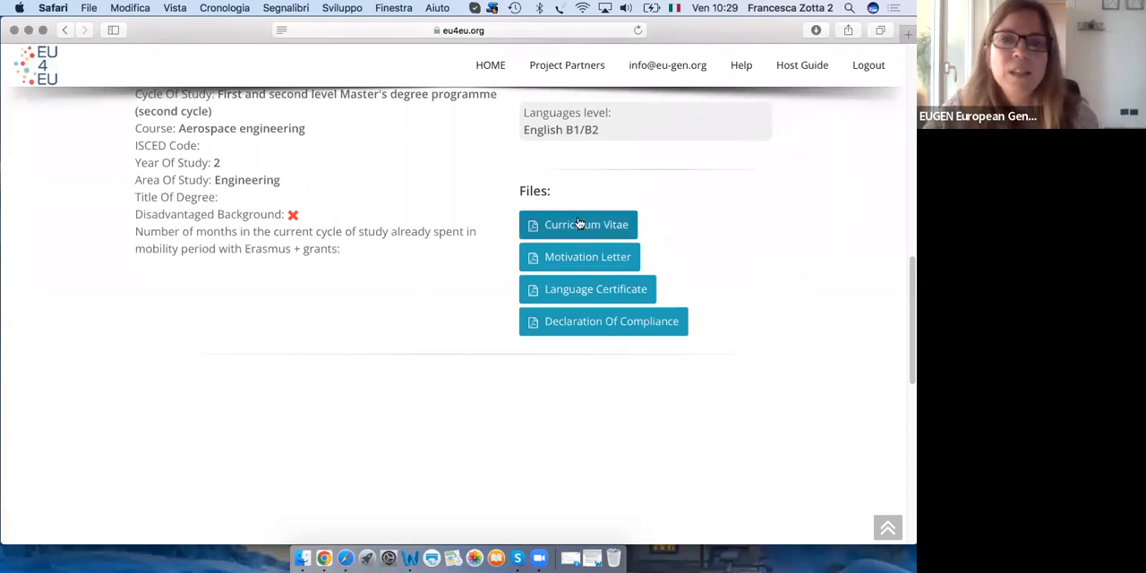
pyautogui.moveTo(736, 252)
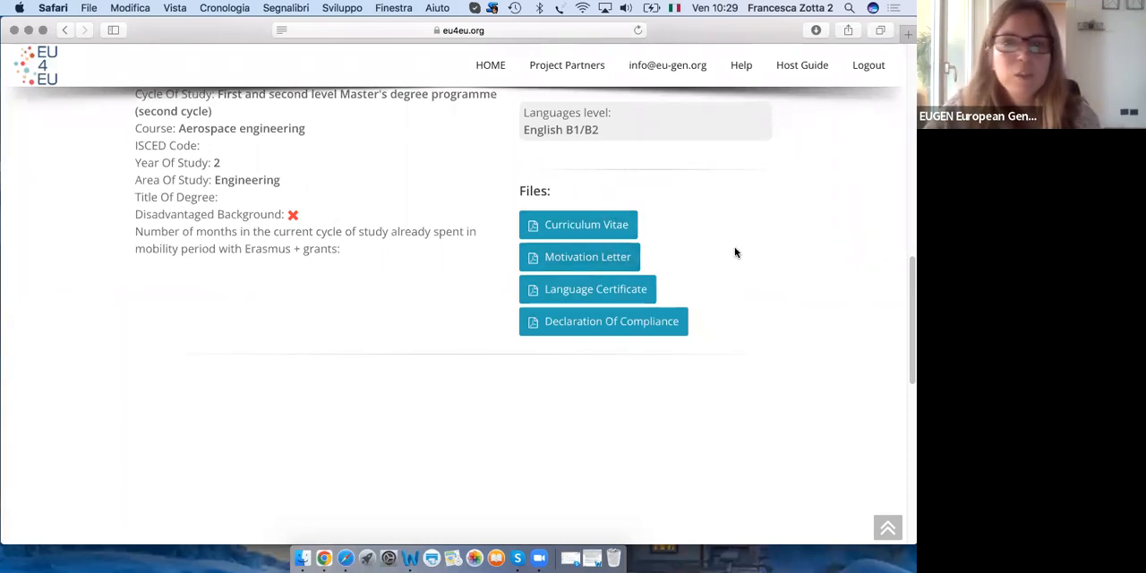
pyautogui.scroll(3)
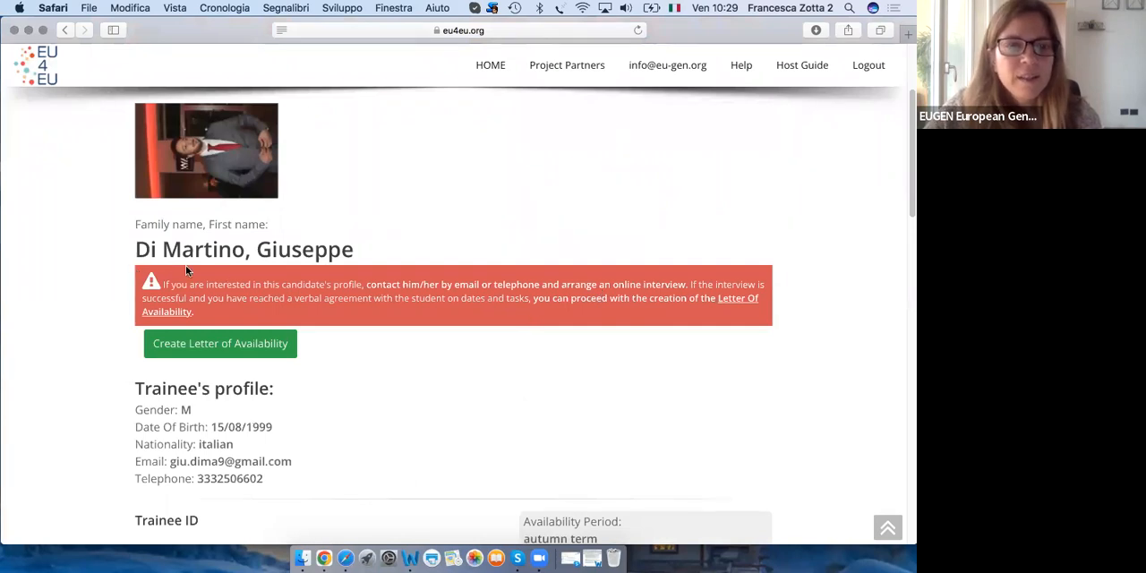
pyautogui.moveTo(775, 330)
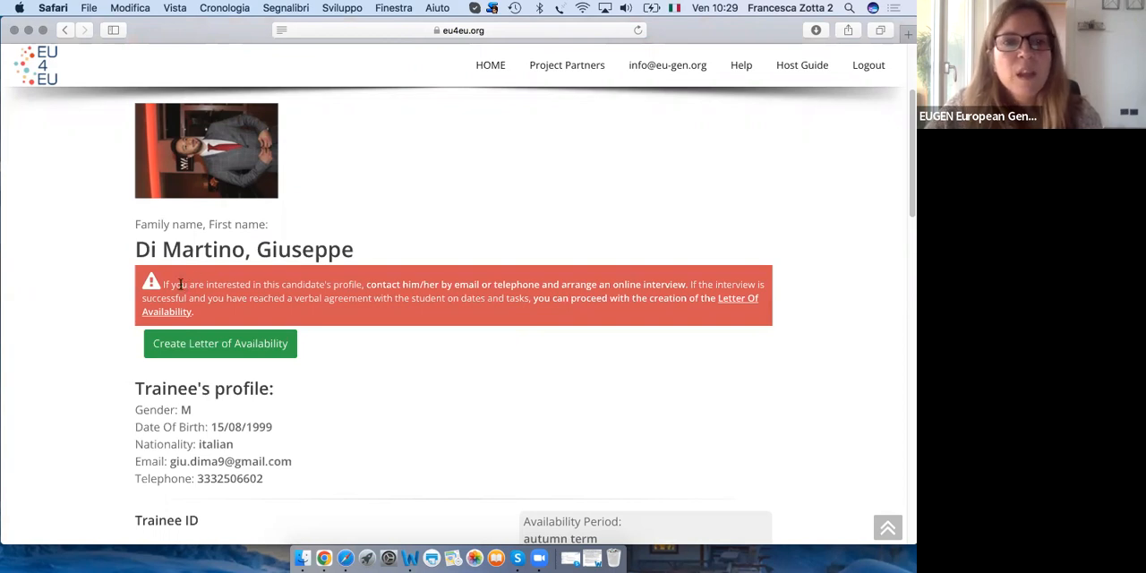
pyautogui.moveTo(442, 403)
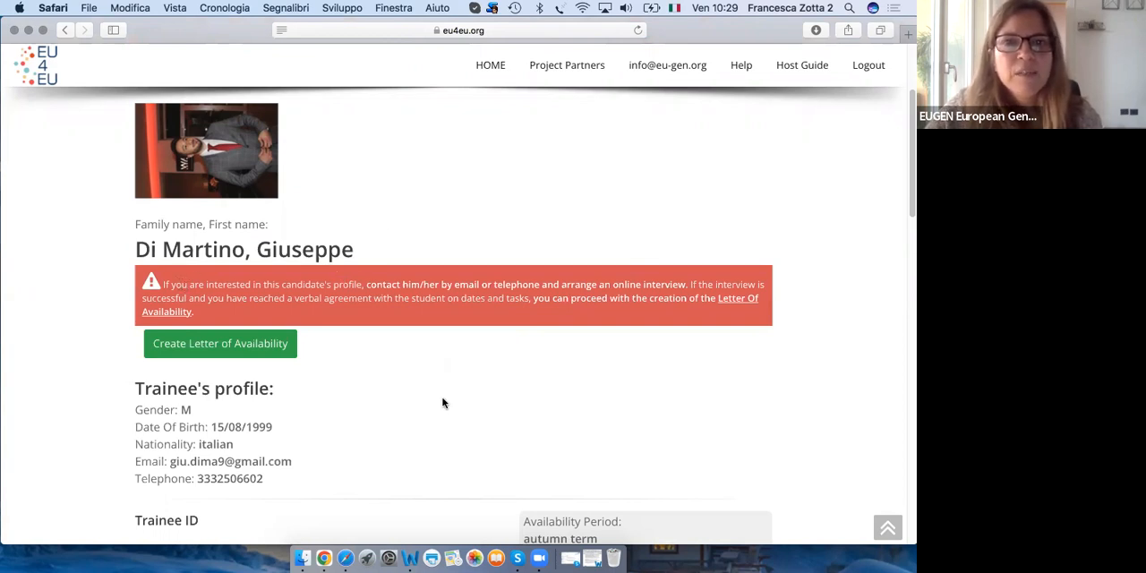
pyautogui.scroll(-3)
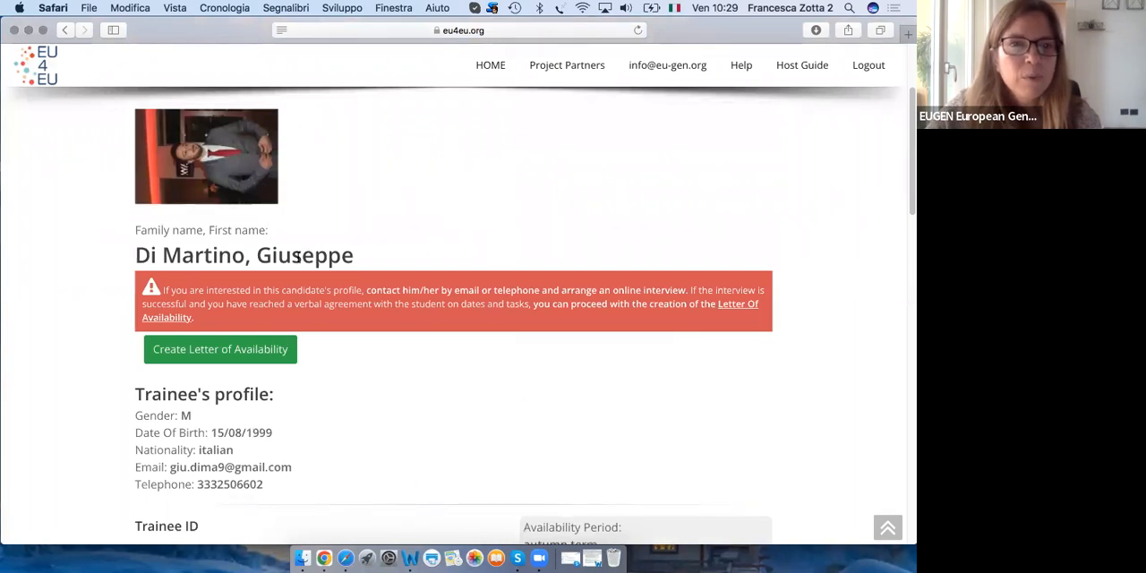
pyautogui.moveTo(365, 249)
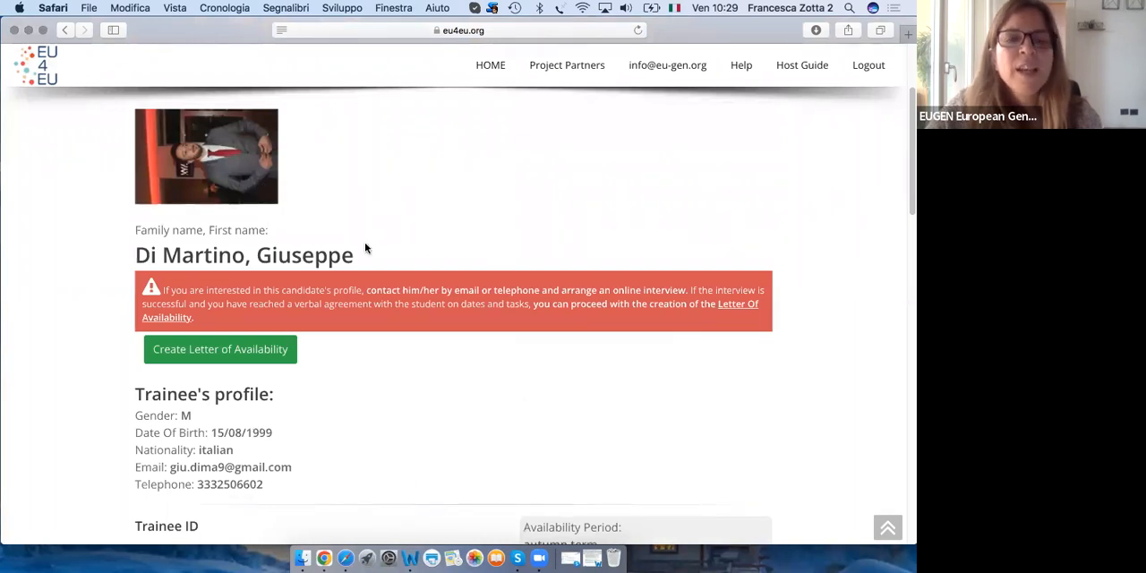
pyautogui.scroll(-3)
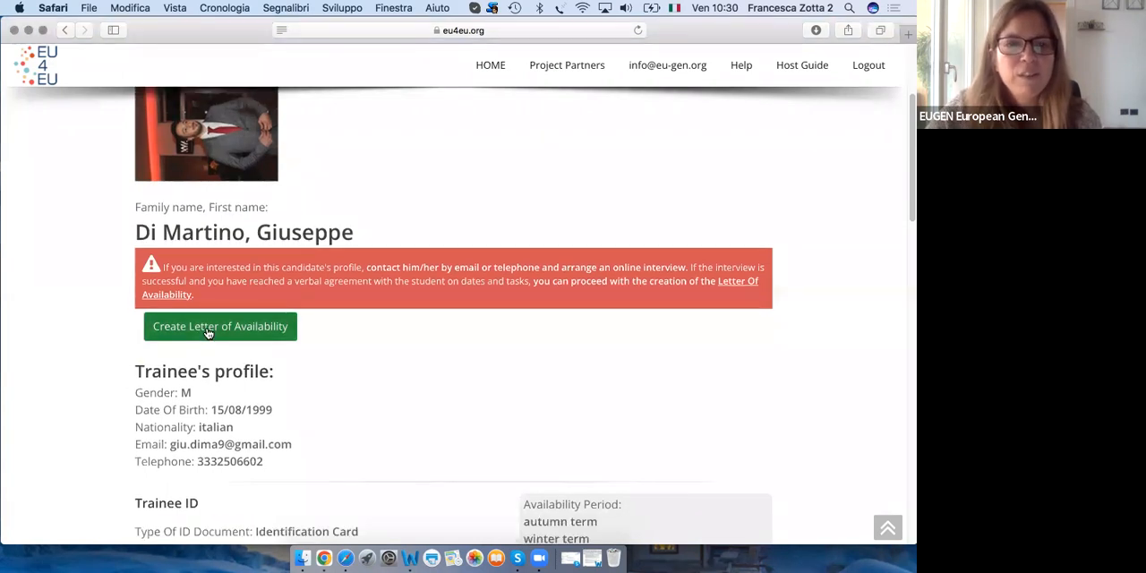
pyautogui.moveTo(283, 333)
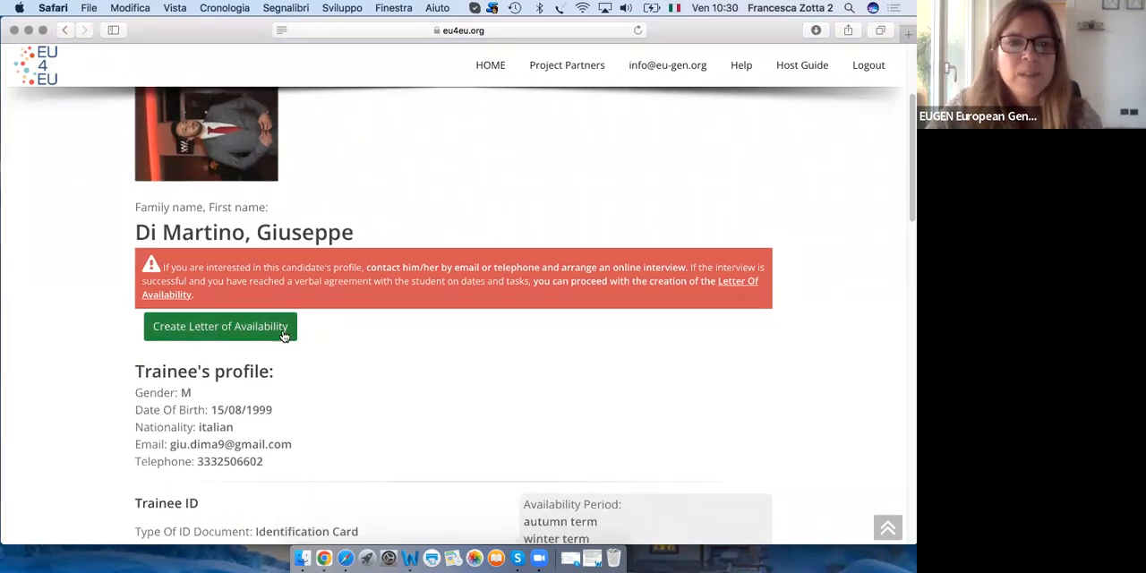
pyautogui.scroll(-3)
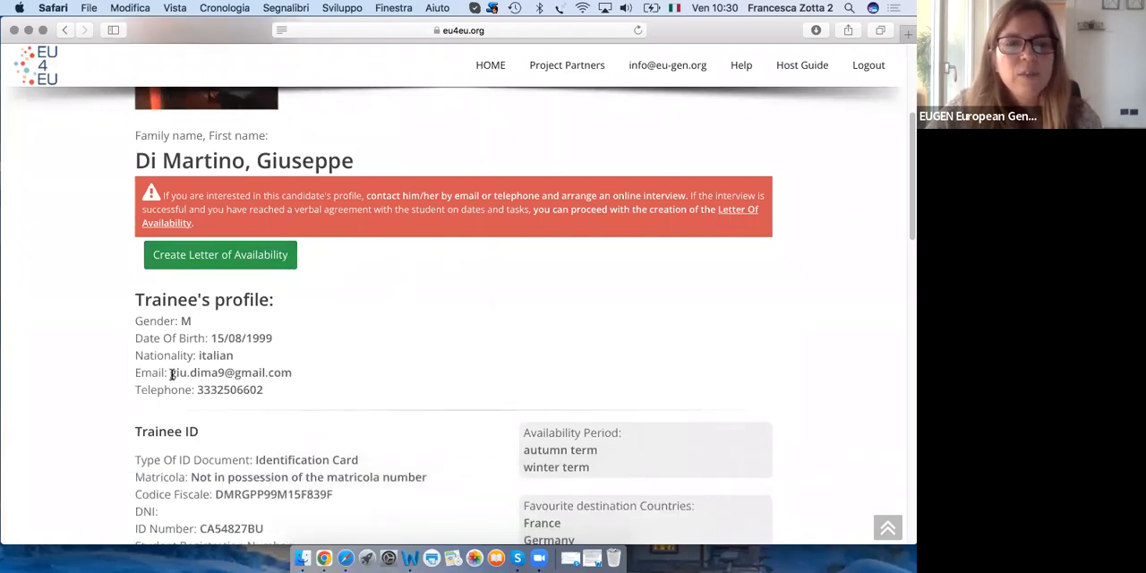
pyautogui.doubleClick(231, 372)
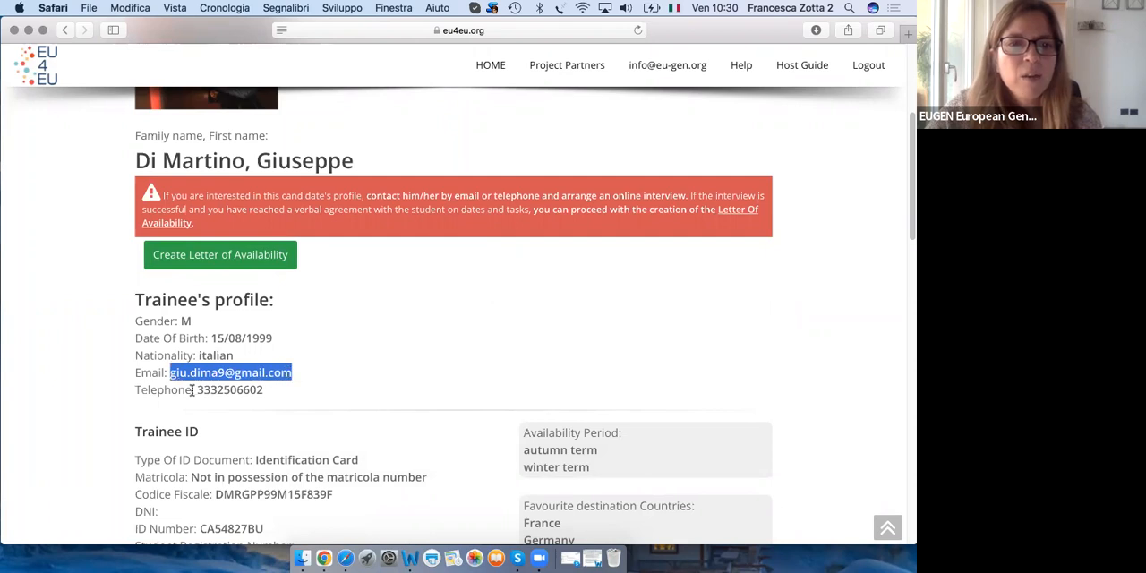
pyautogui.doubleClick(230, 389)
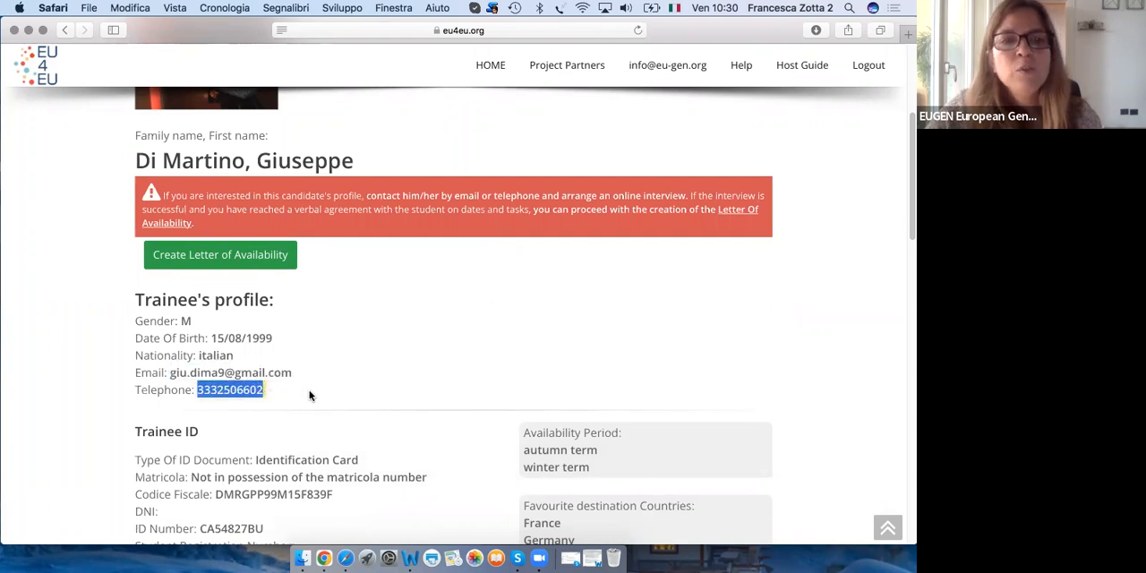
pyautogui.click(282, 398)
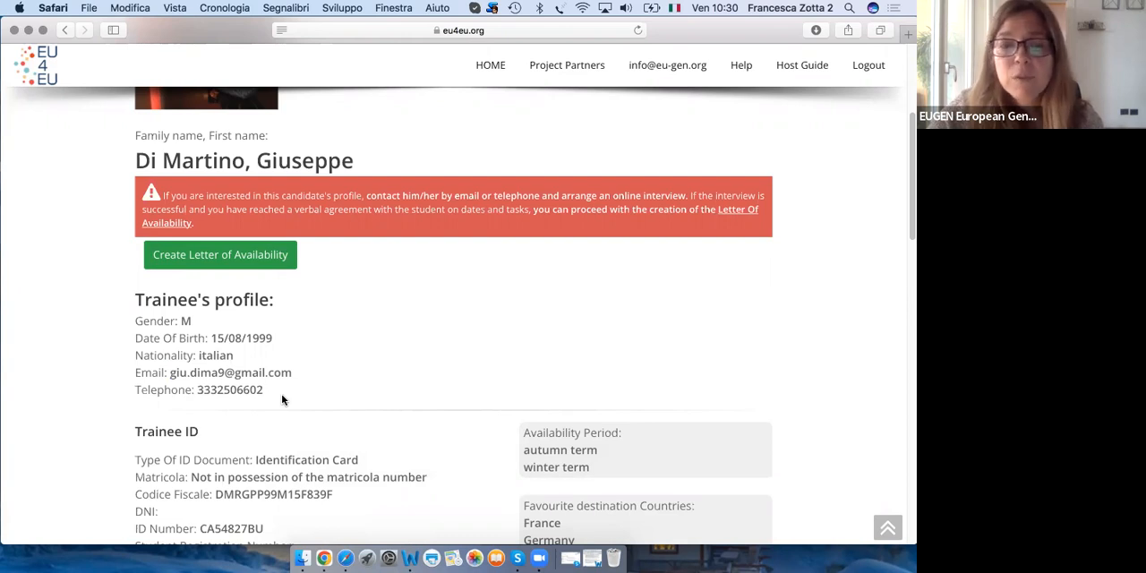
pyautogui.moveTo(246, 390)
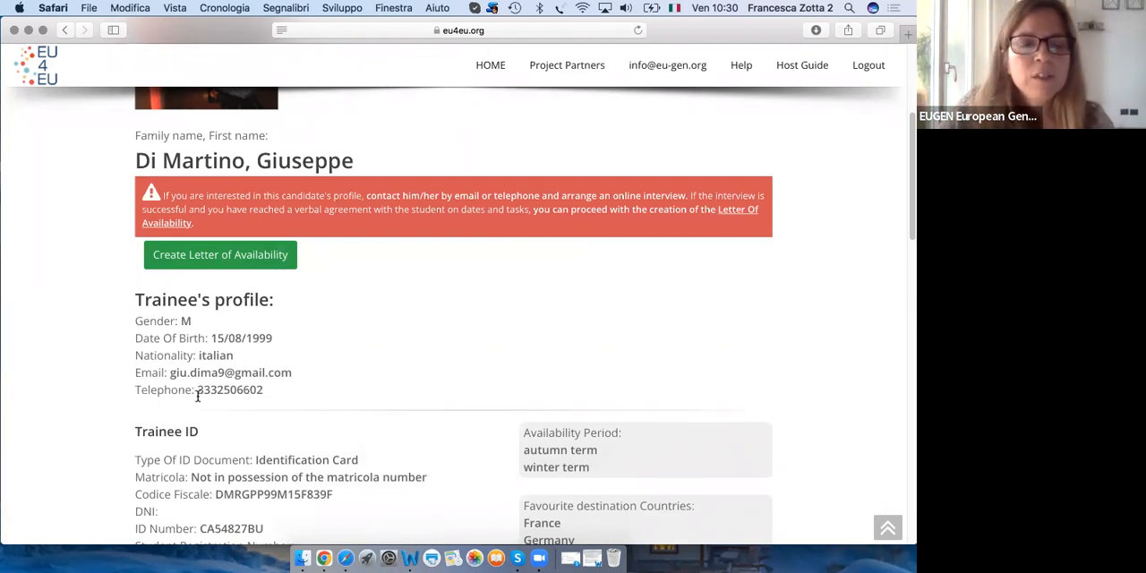
pyautogui.moveTo(352, 380)
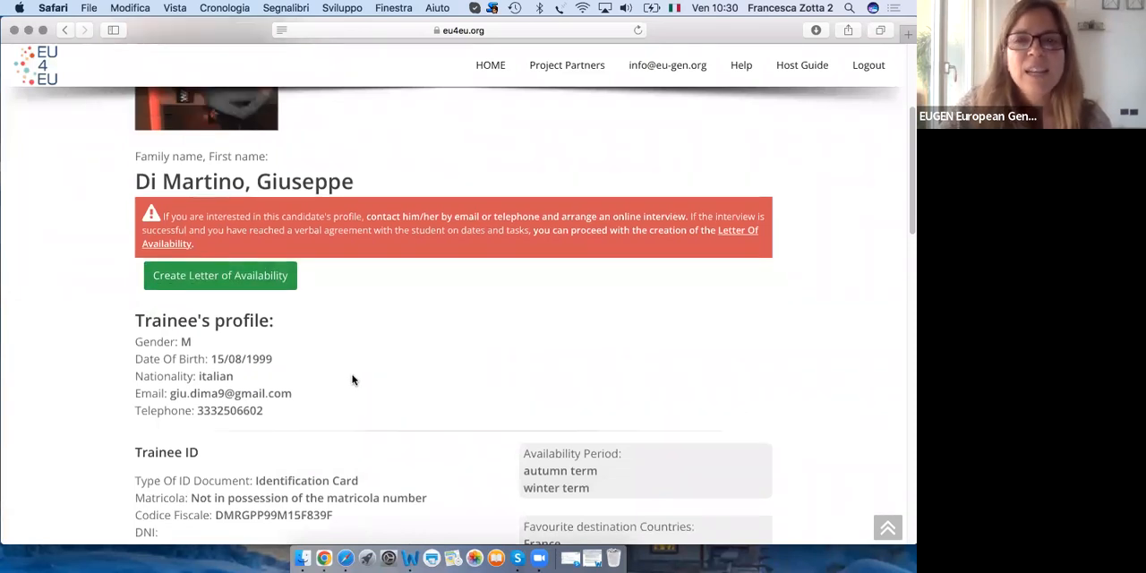
pyautogui.moveTo(389, 388)
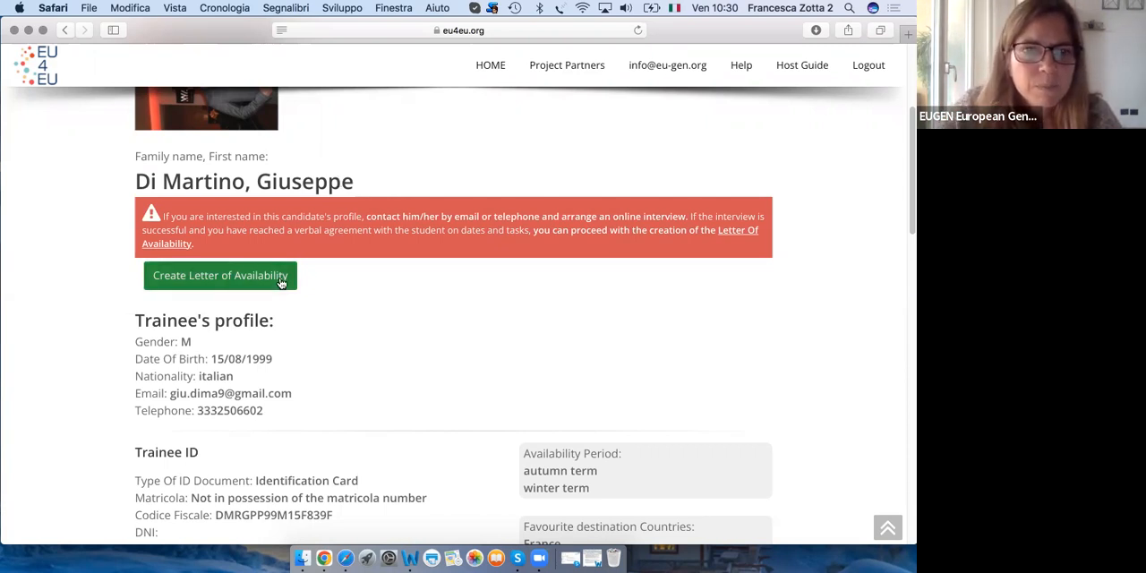
# Start the Letter of Availability form and view its language, focus and main tasks fields
pyautogui.click(220, 275)
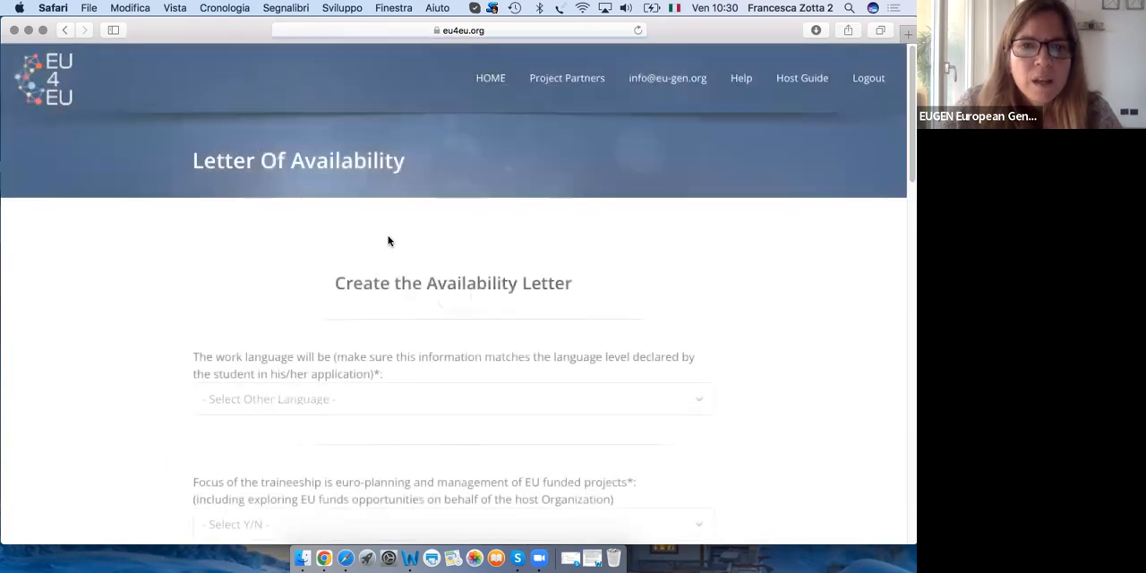
pyautogui.scroll(-3)
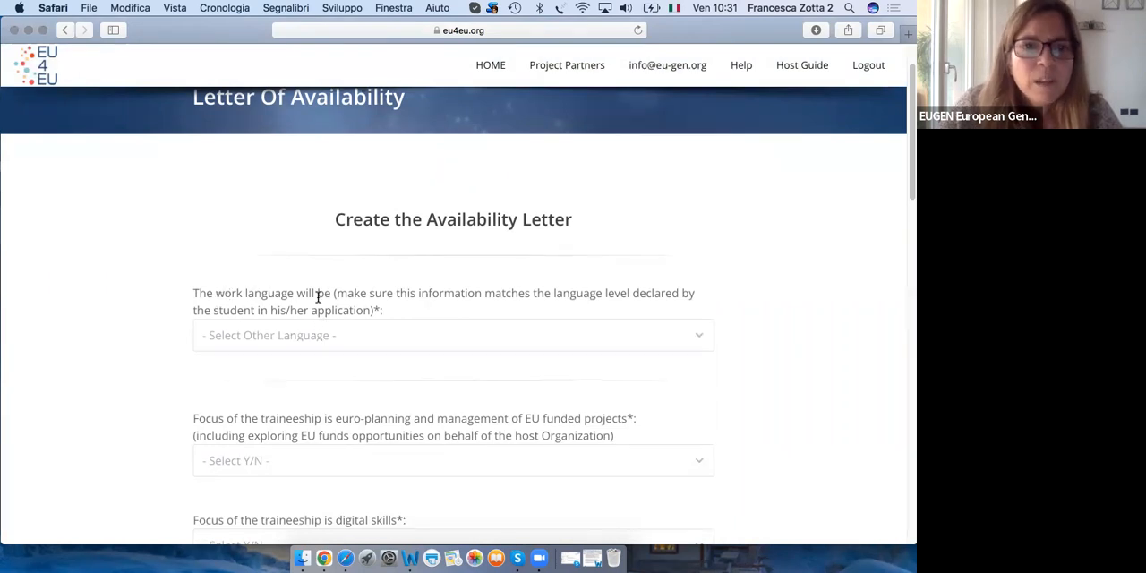
pyautogui.scroll(-3)
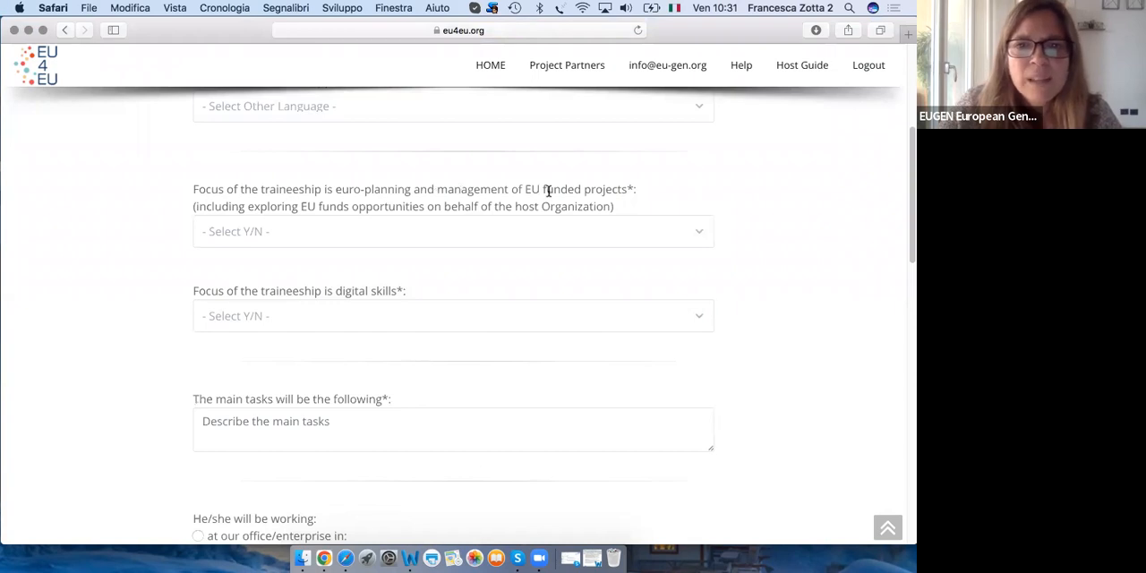
pyautogui.moveTo(314, 235)
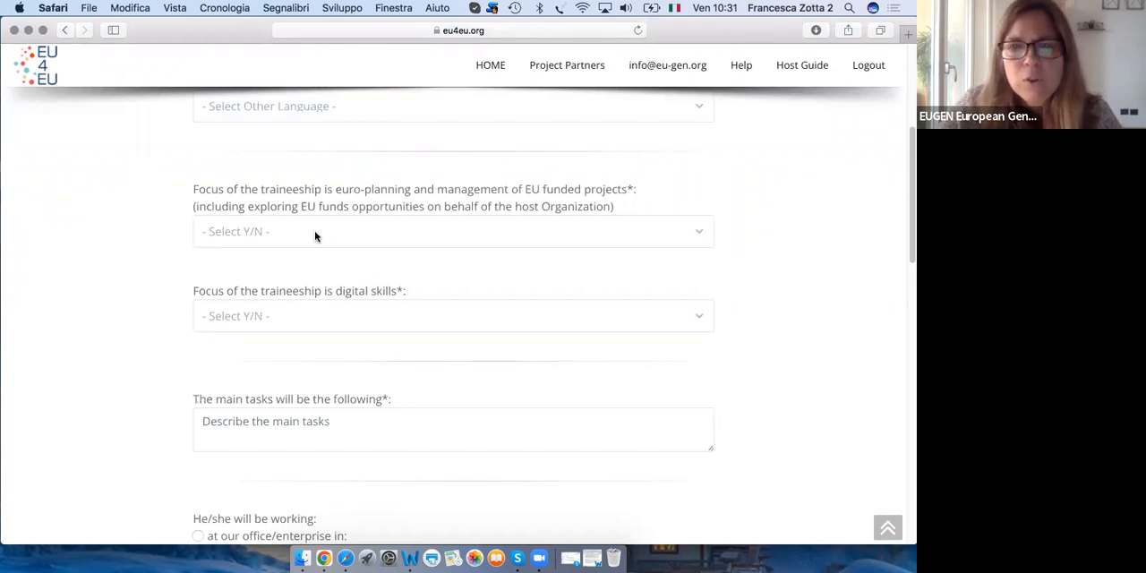
pyautogui.moveTo(251, 320)
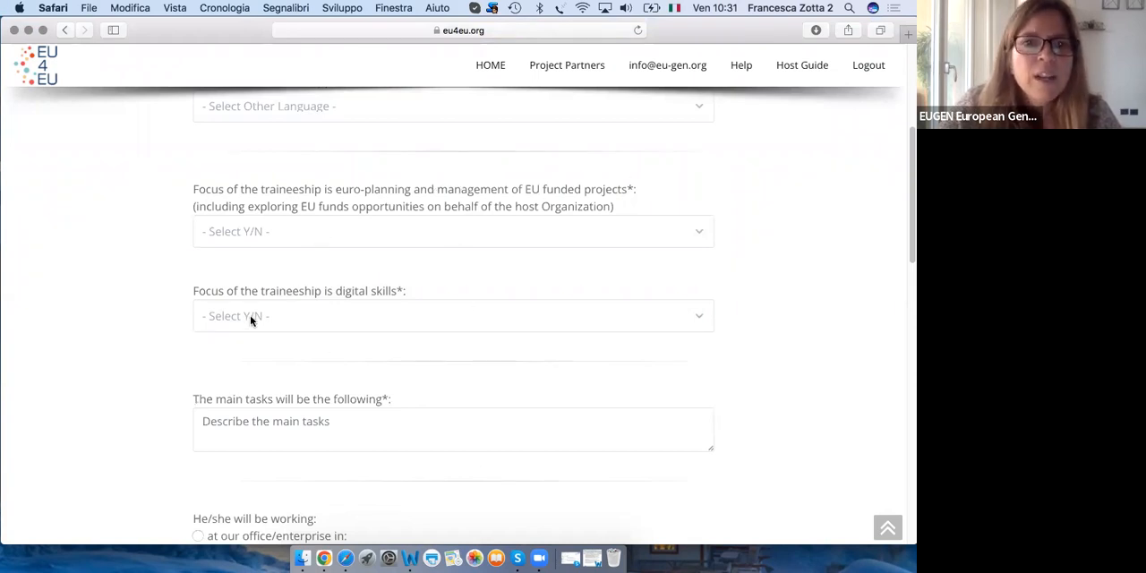
pyautogui.moveTo(325, 321)
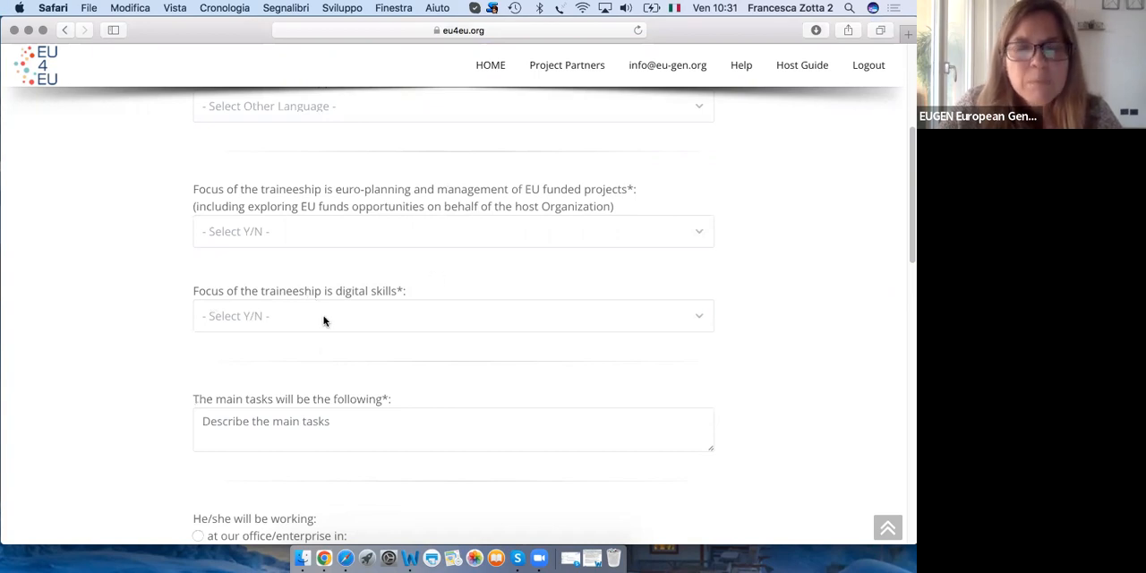
pyautogui.scroll(-3)
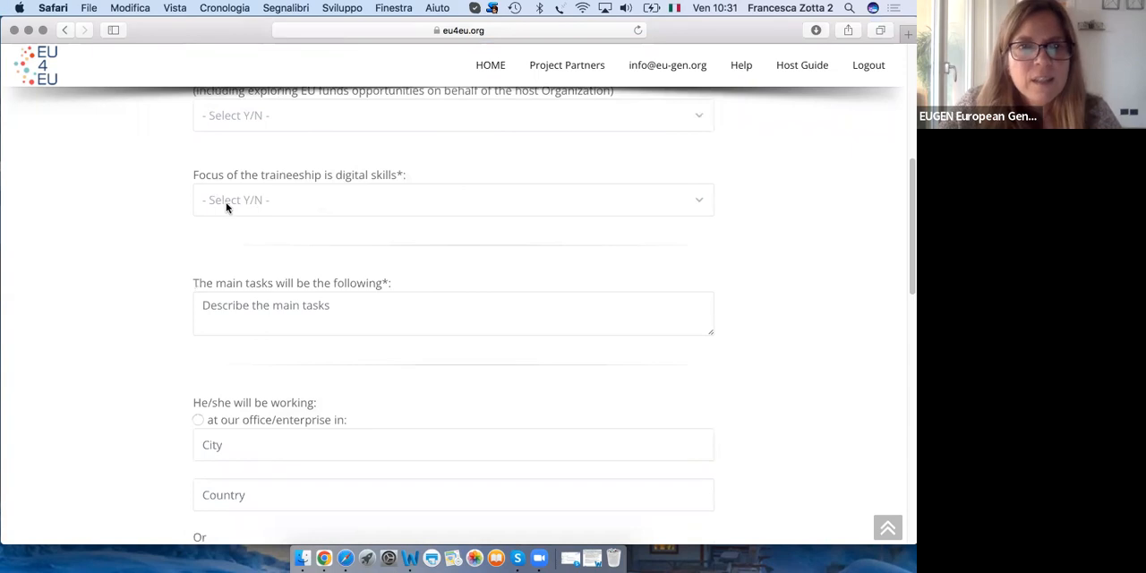
pyautogui.moveTo(350, 131)
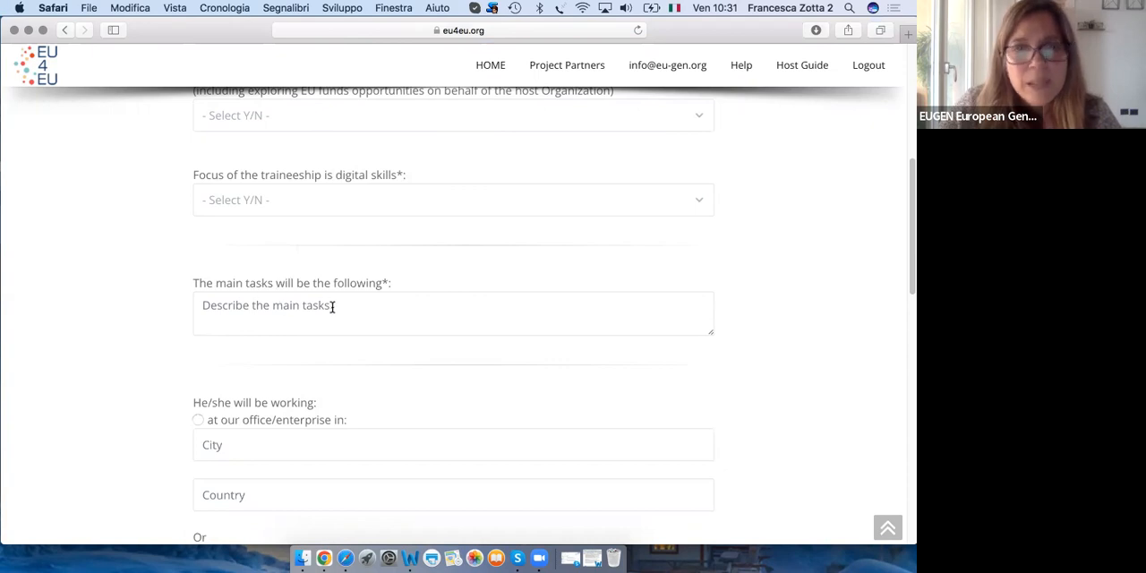
pyautogui.scroll(-3)
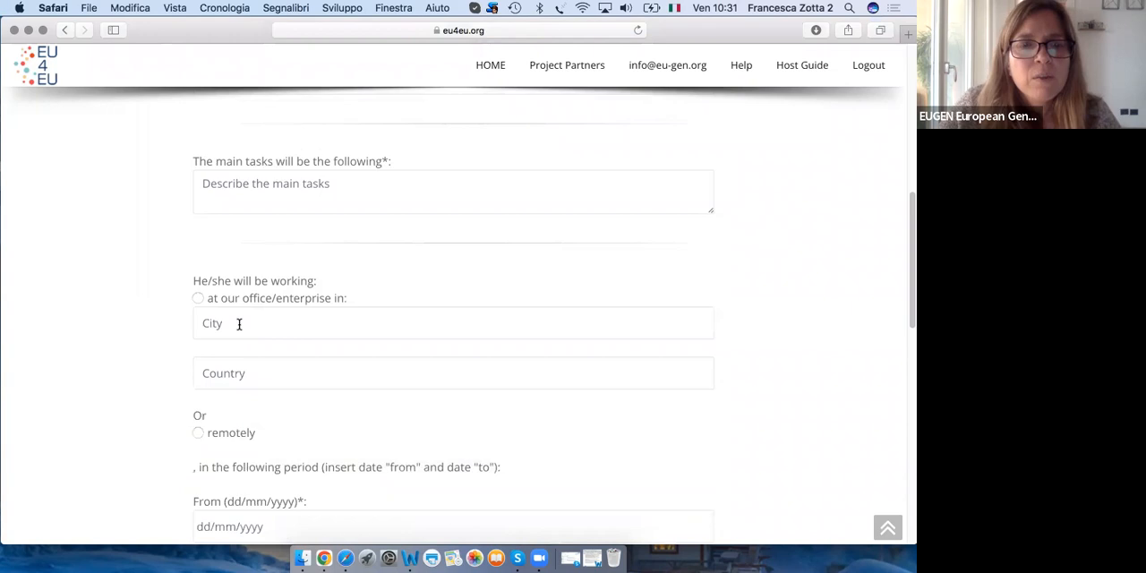
pyautogui.scroll(-3)
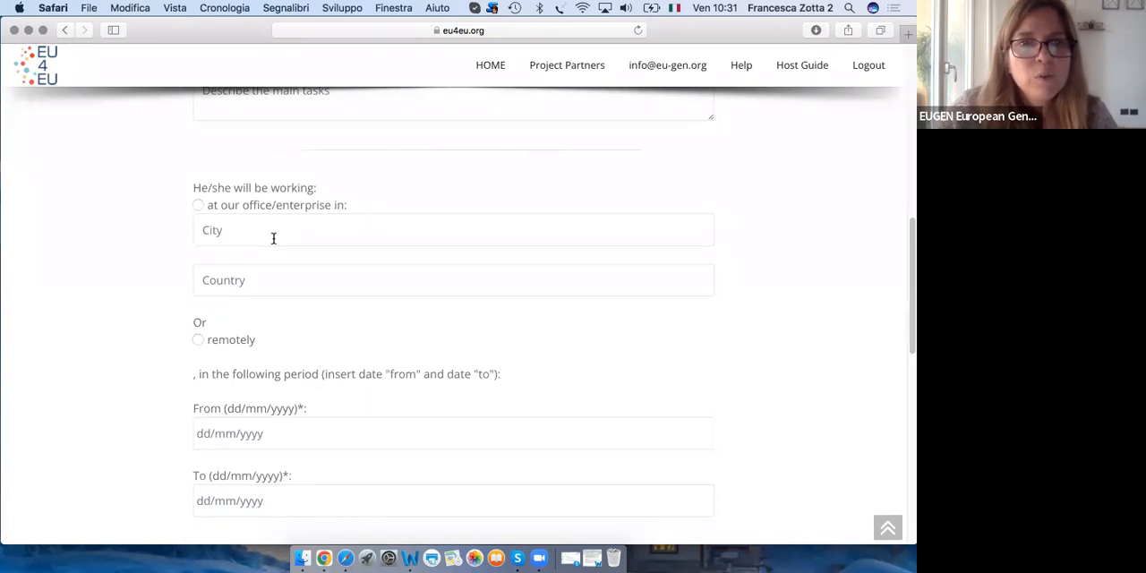
pyautogui.moveTo(312, 349)
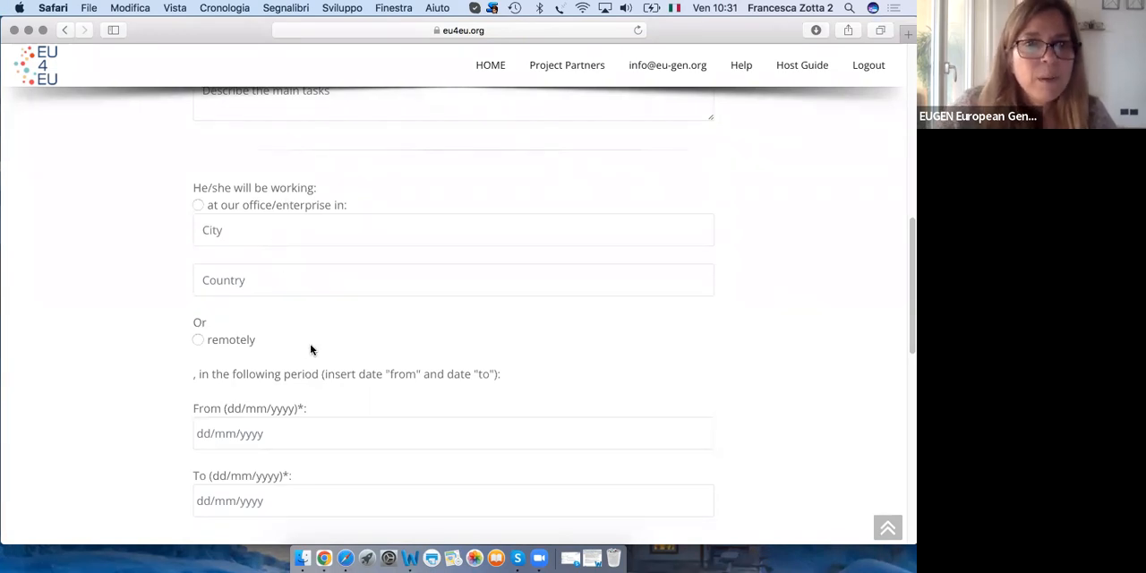
pyautogui.scroll(-3)
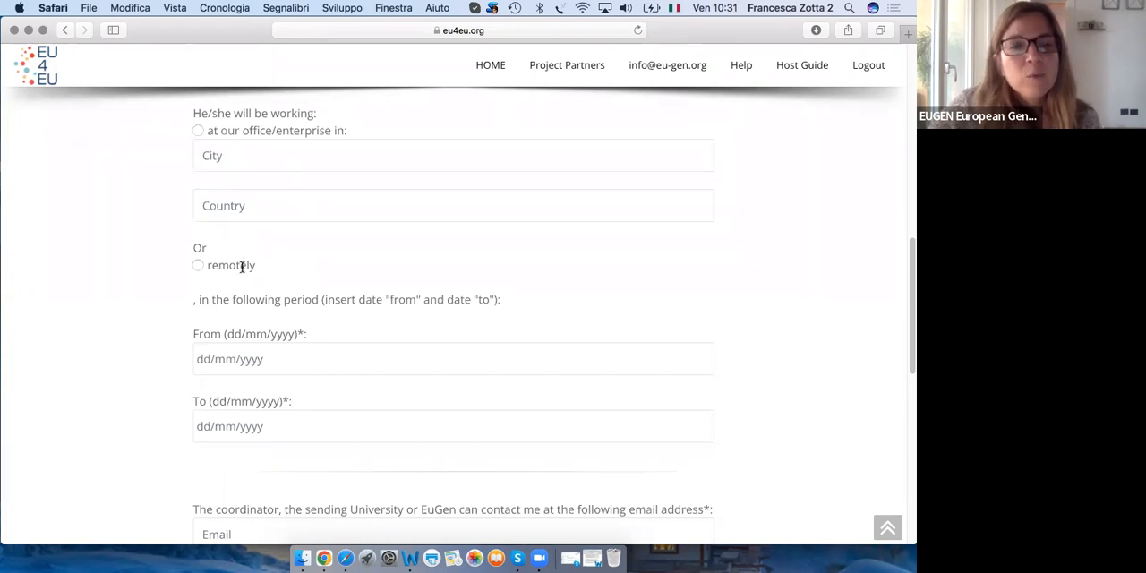
pyautogui.moveTo(263, 266)
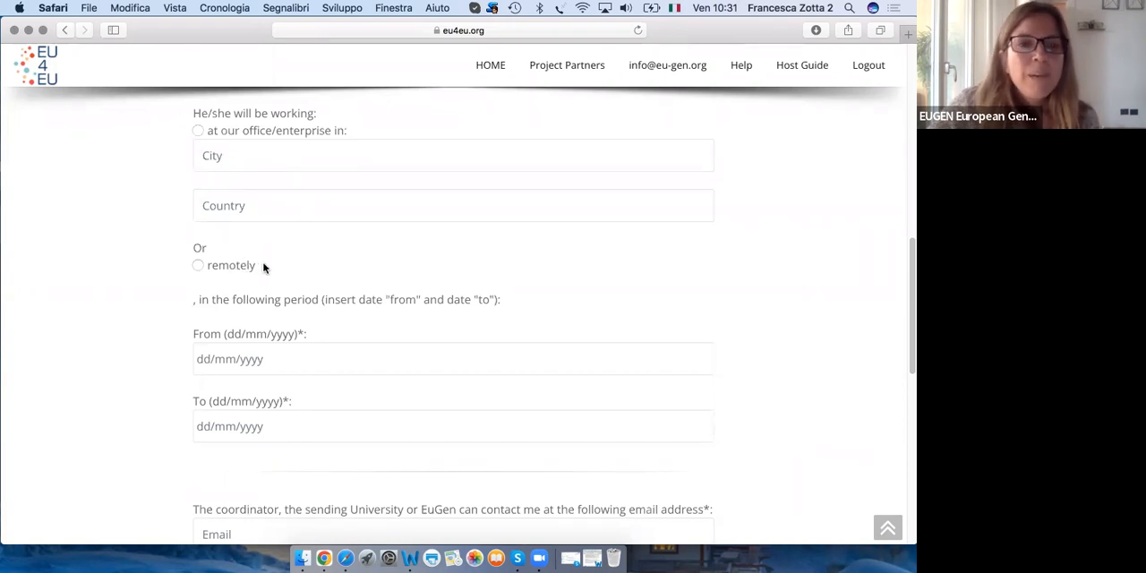
pyautogui.moveTo(328, 274)
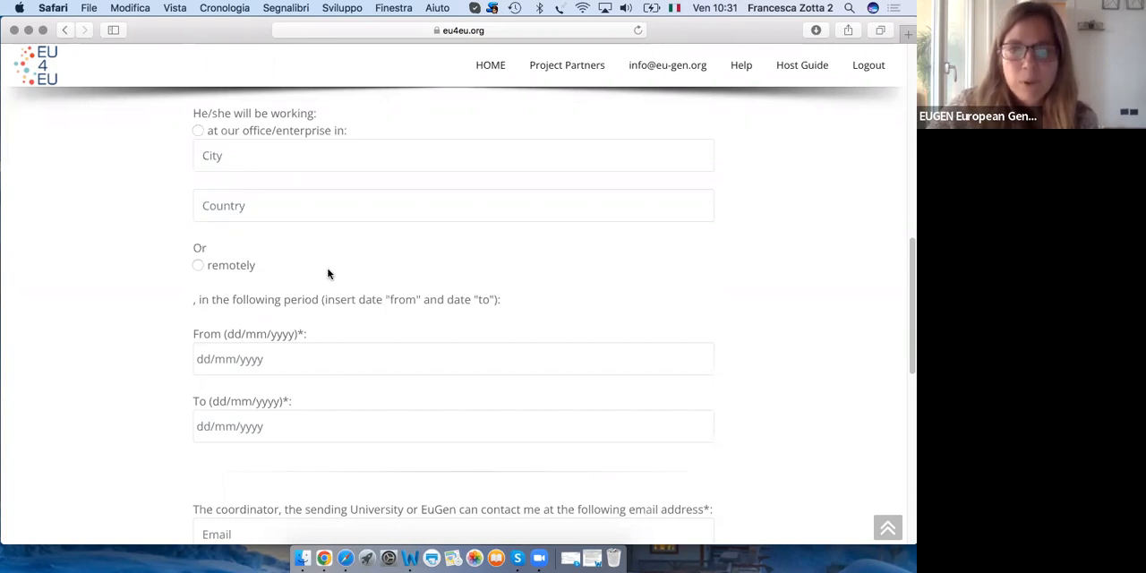
pyautogui.moveTo(244, 317)
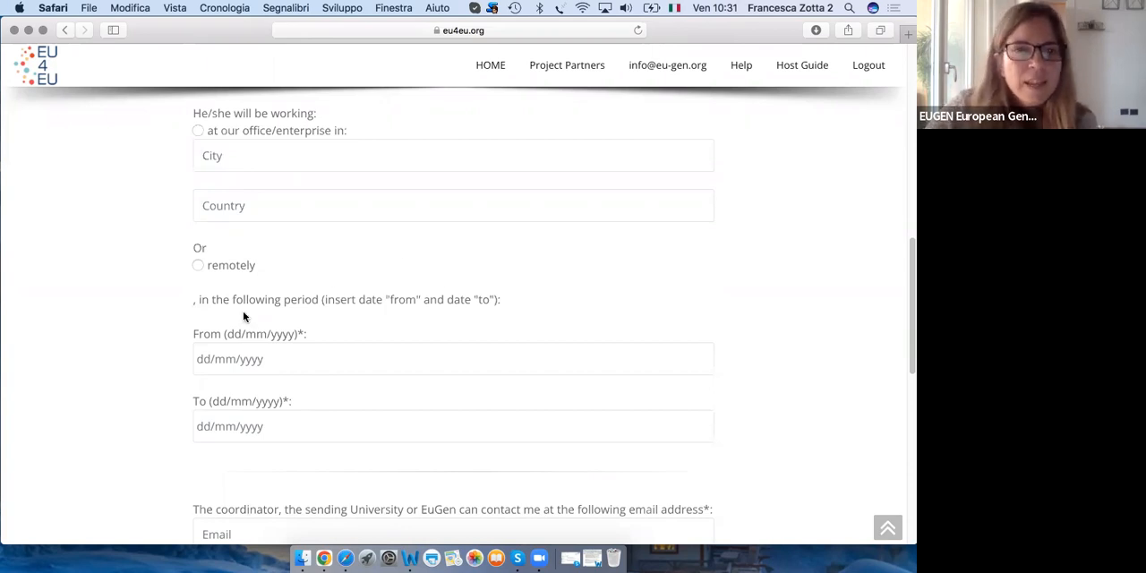
pyautogui.scroll(-3)
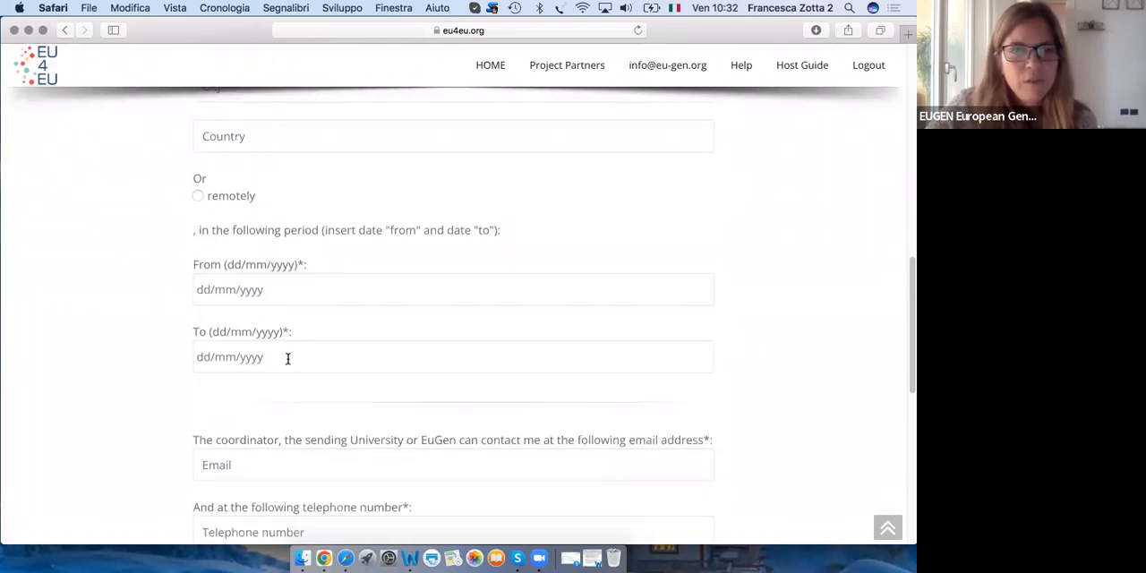
pyautogui.scroll(-3)
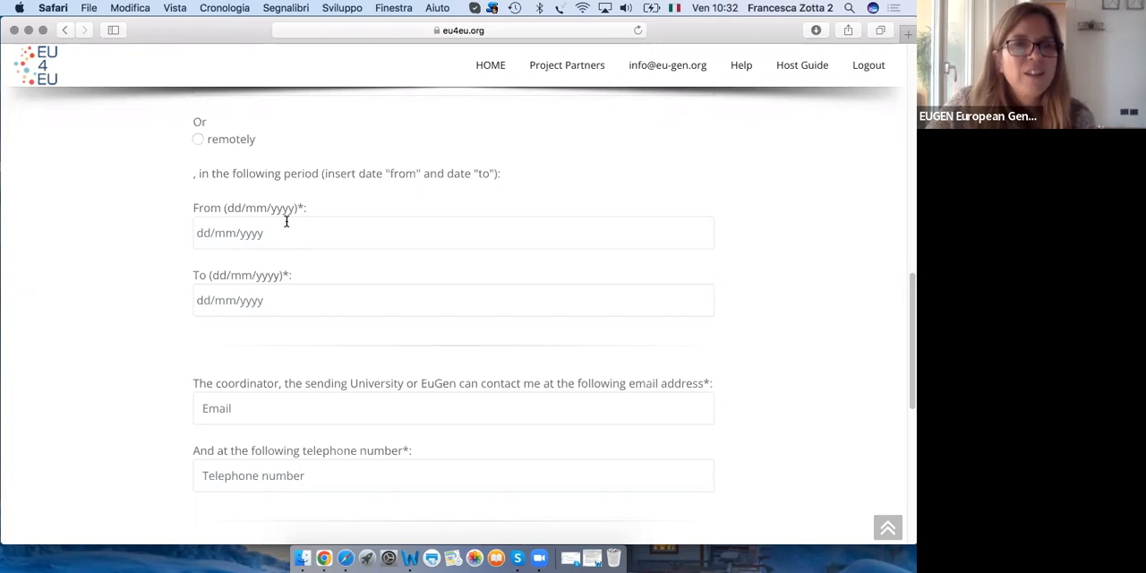
pyautogui.scroll(-3)
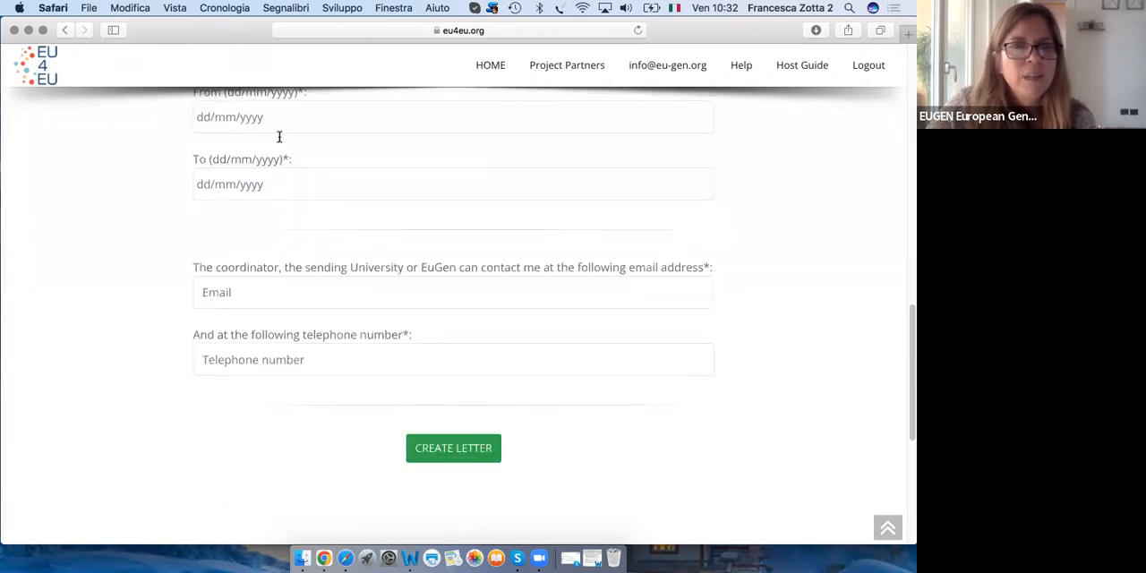
pyautogui.scroll(-3)
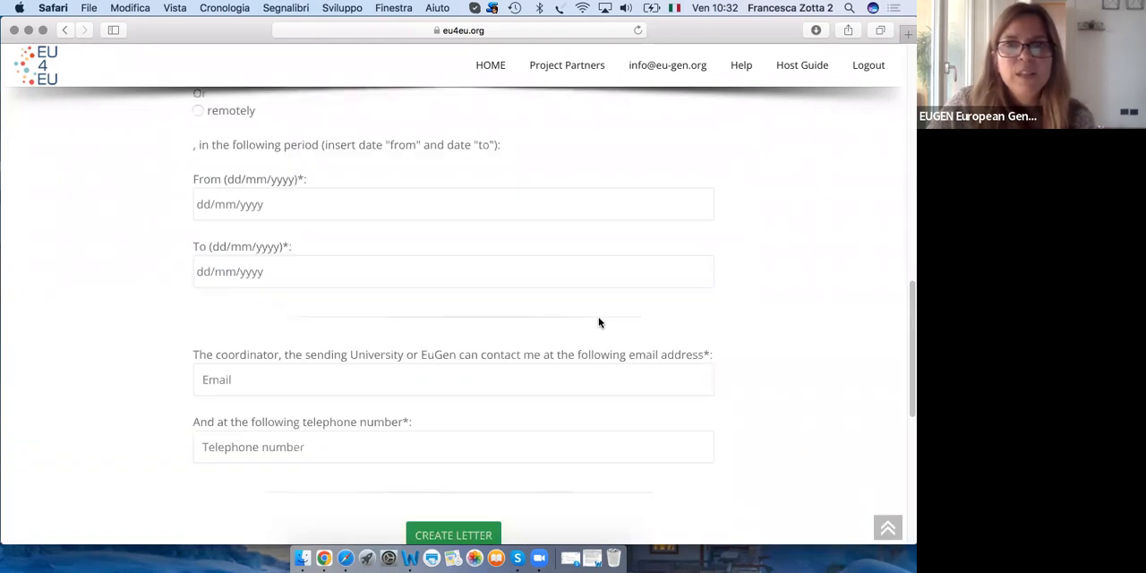
pyautogui.scroll(3)
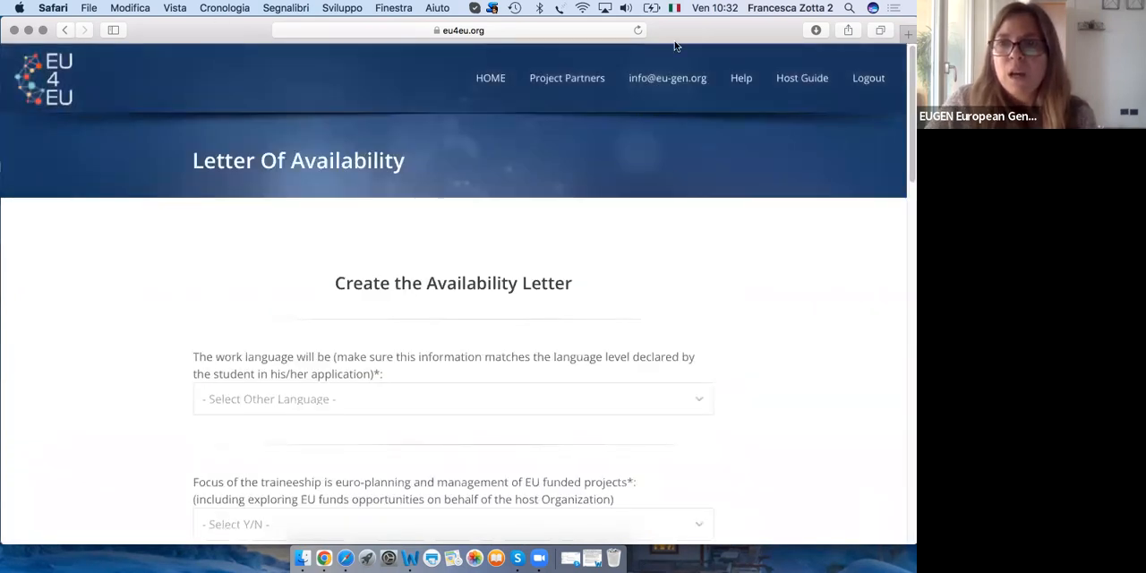
pyautogui.moveTo(222, 100)
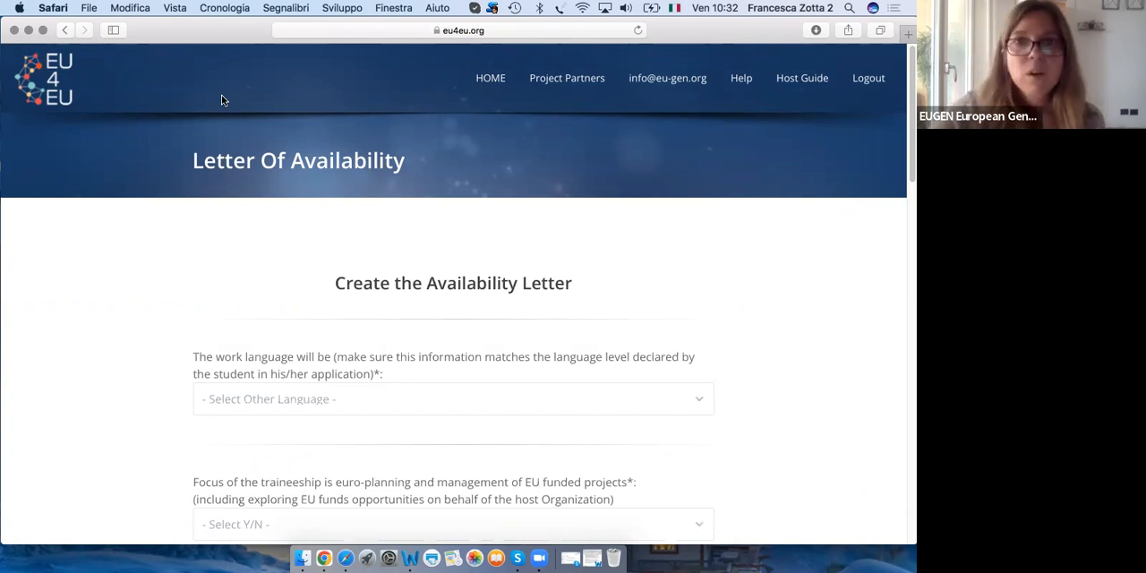
pyautogui.moveTo(763, 546)
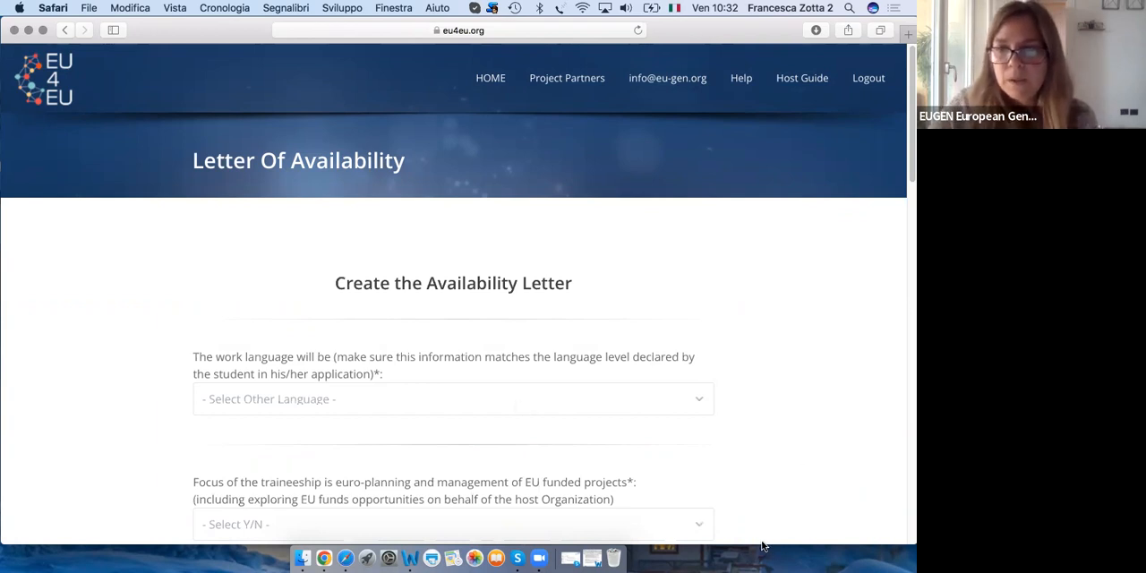
pyautogui.moveTo(556, 419)
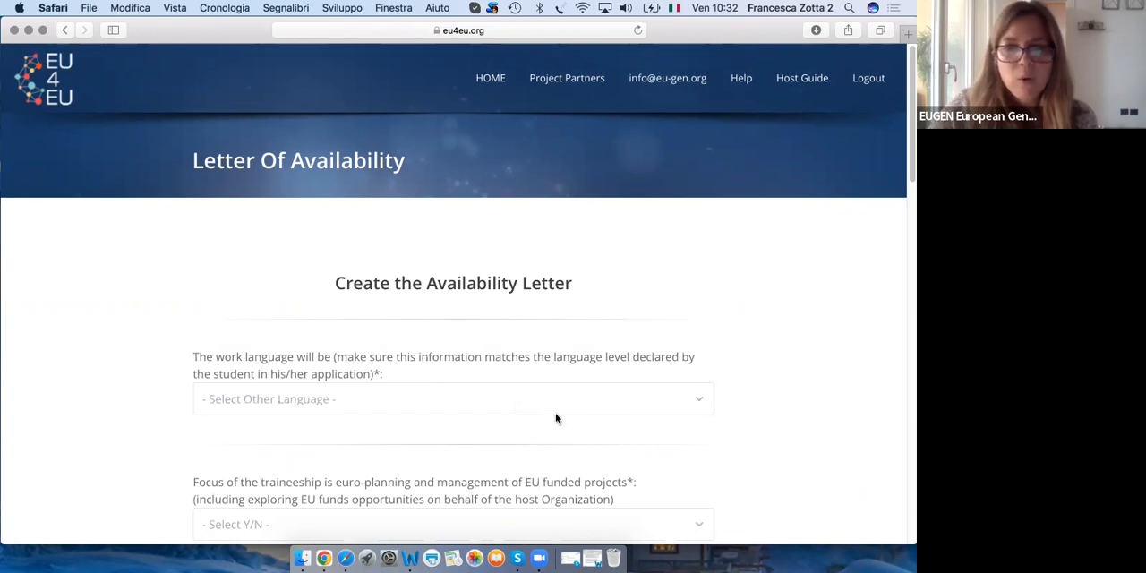